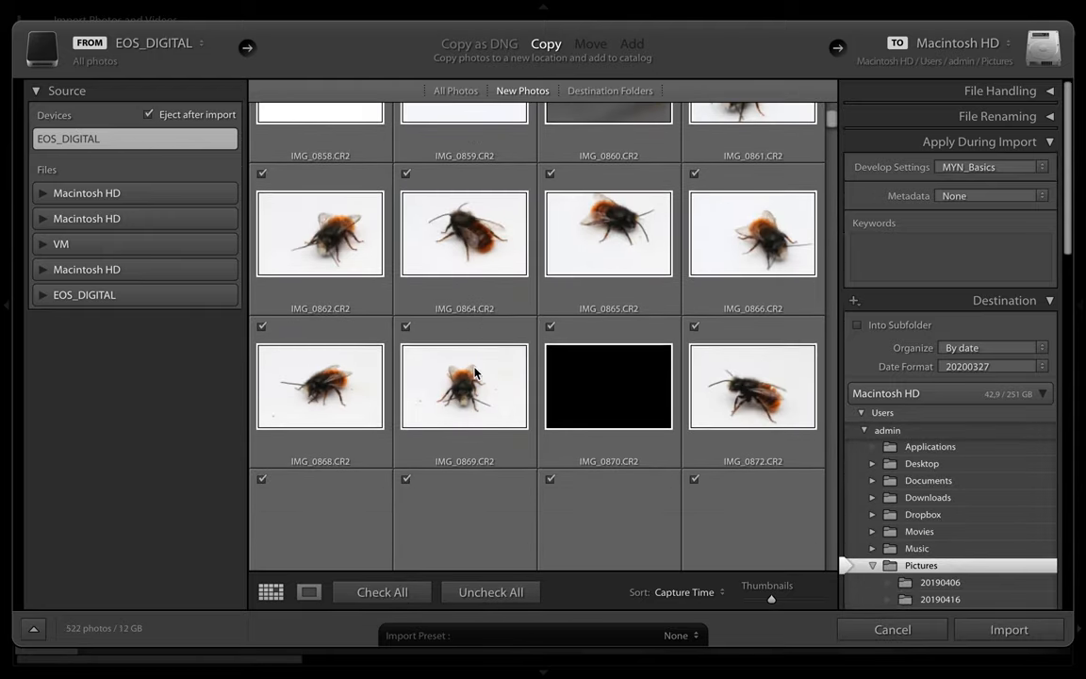
# Step: Enter import keywords 'Brussels-Capital Region, Anthophila' in the Apply During Import panel
pyautogui.scroll(3)
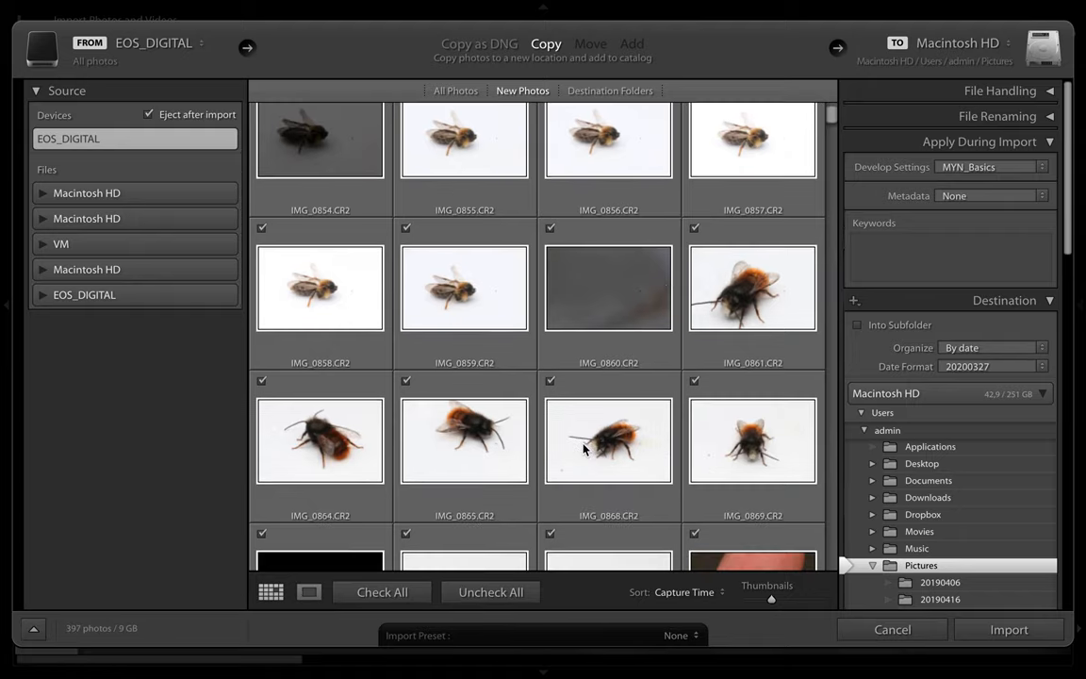
pyautogui.scroll(-3)
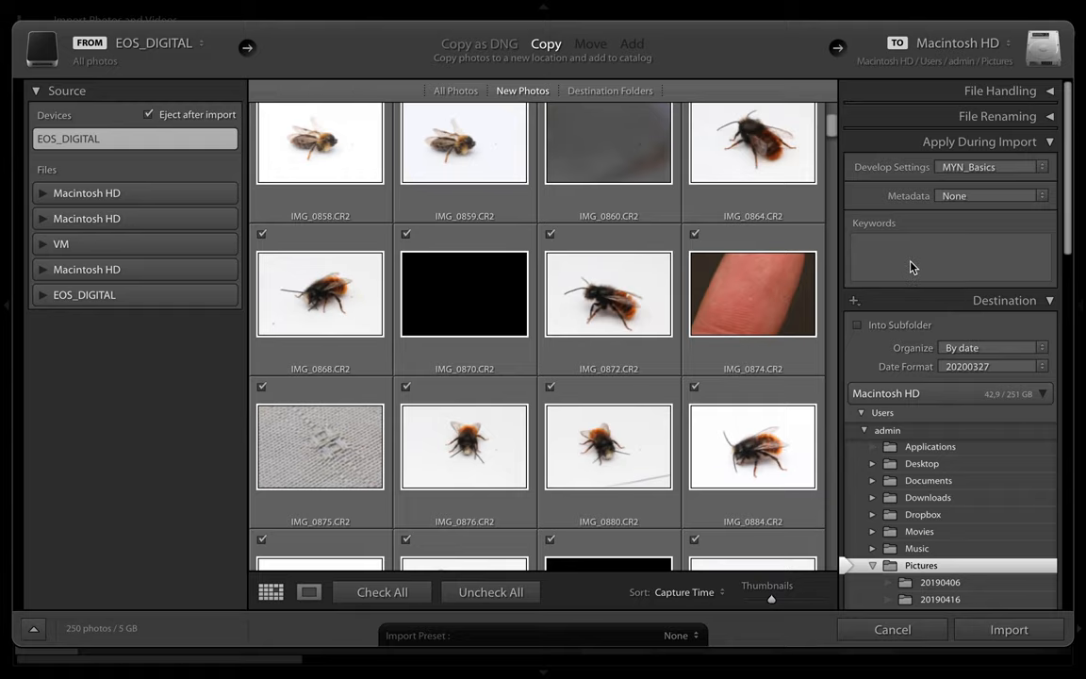
pyautogui.click(950, 256)
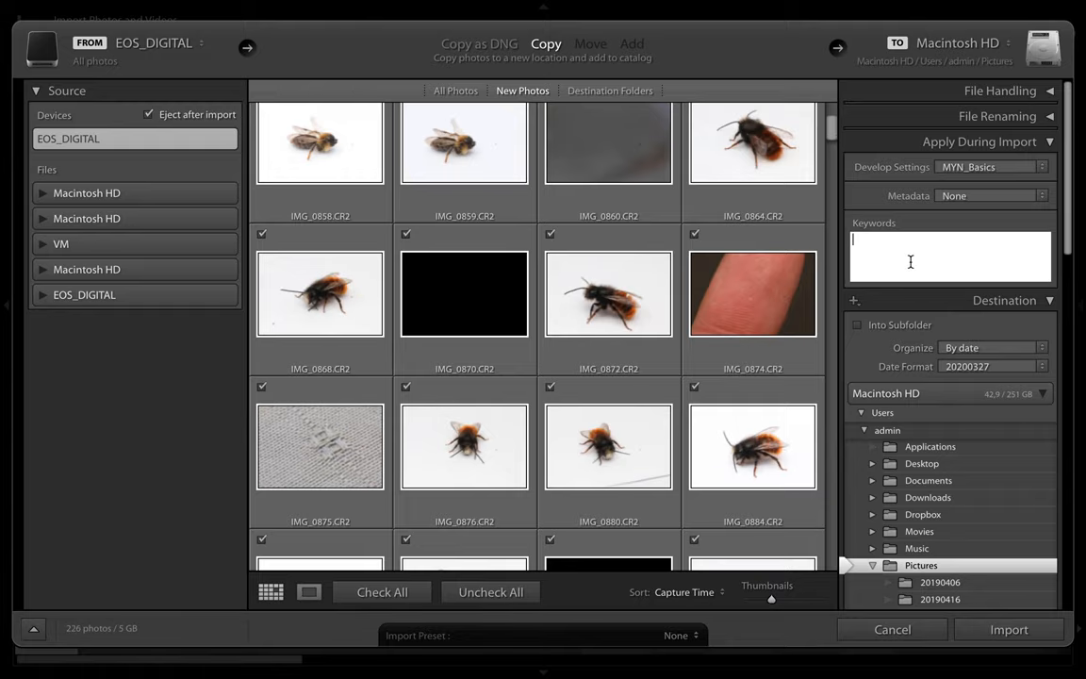
pyautogui.write('Brussels-Capital Region')
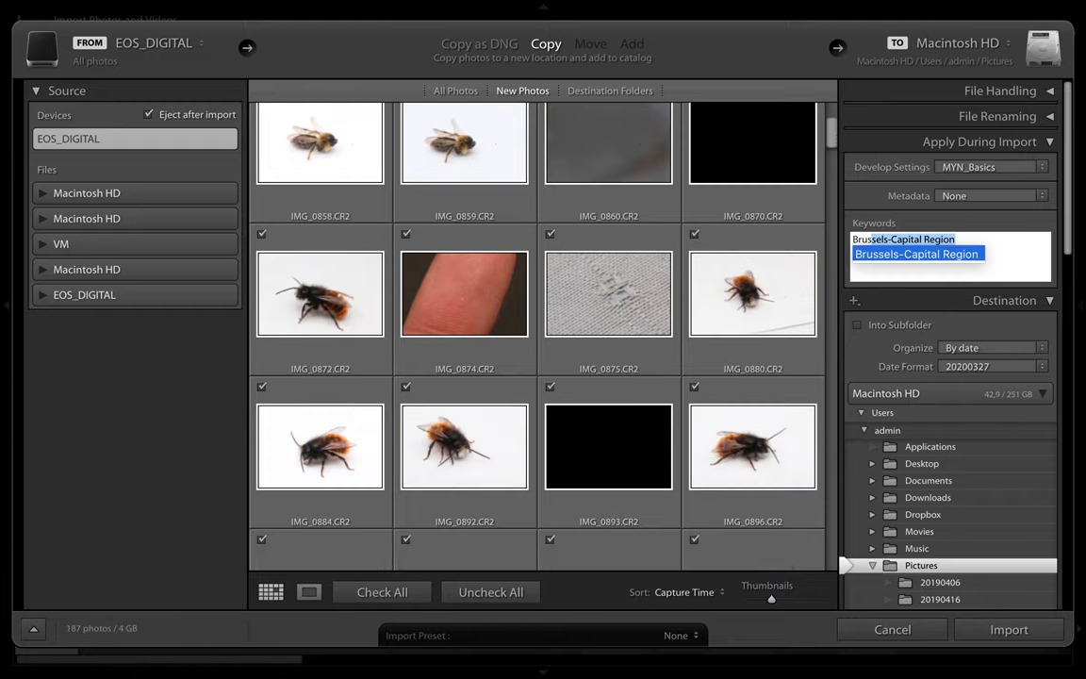
pyautogui.write('Anthophila')
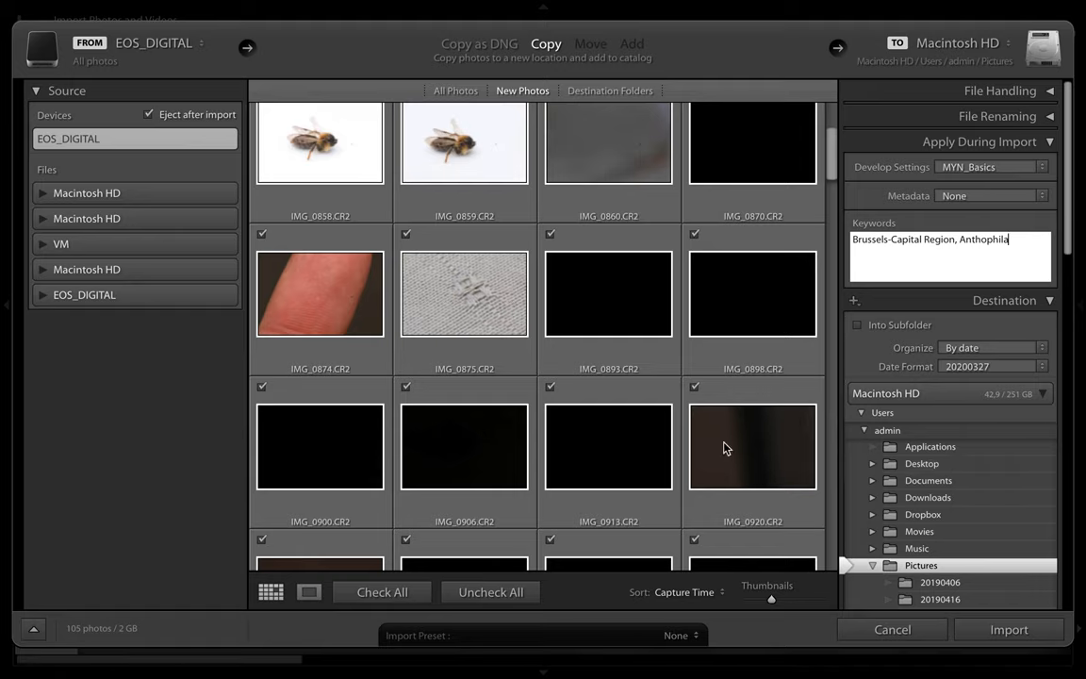
pyautogui.moveTo(1052, 390)
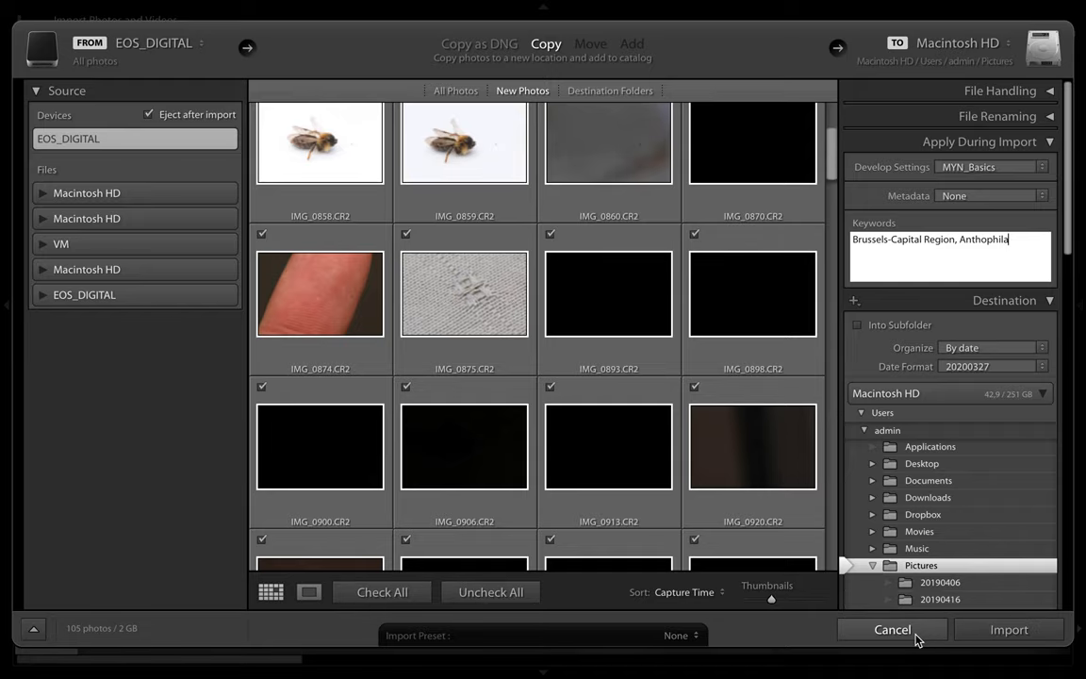
# Step: Cancel the import and try selecting single, pairs and runs of bee thumbnails in the Library grid
pyautogui.click(1006, 629)
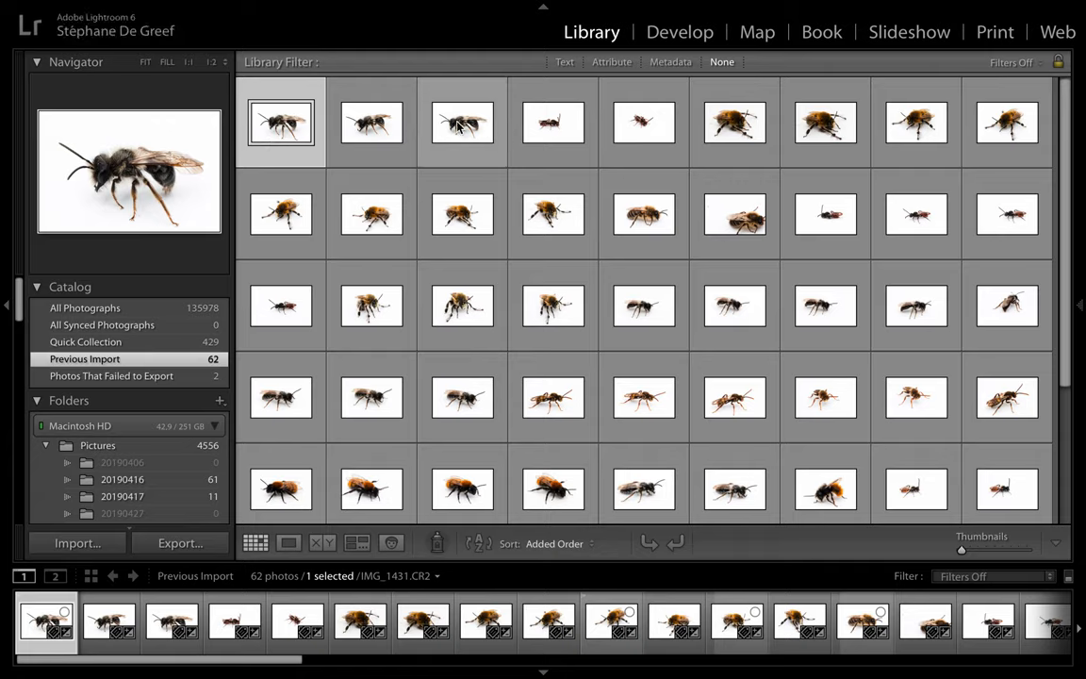
pyautogui.click(462, 122)
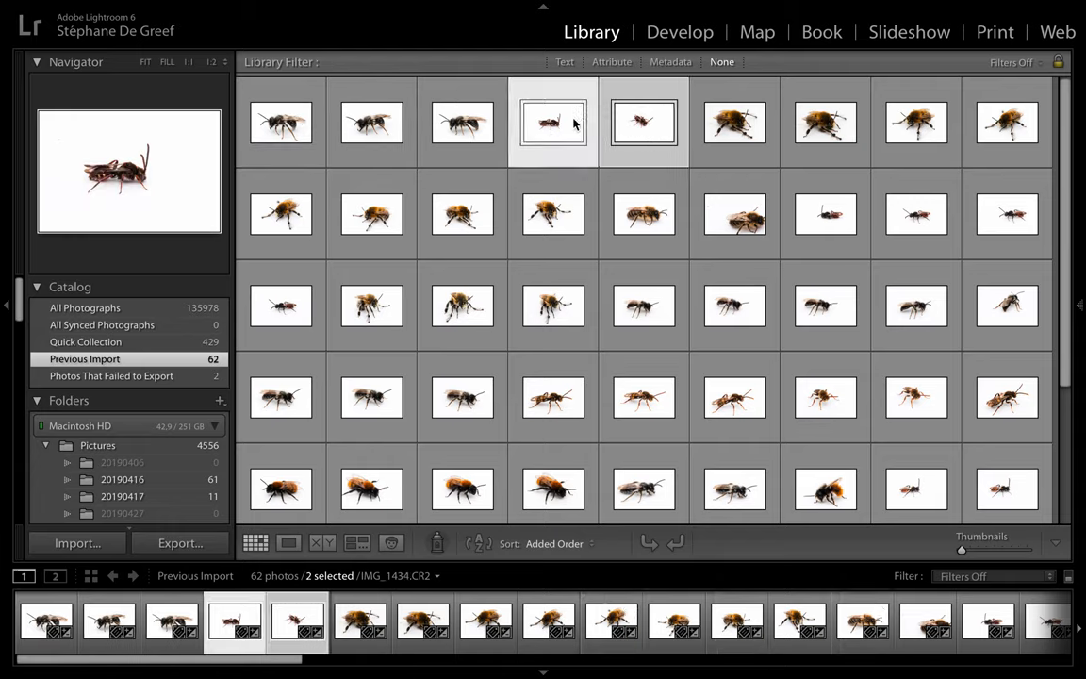
pyautogui.click(733, 123)
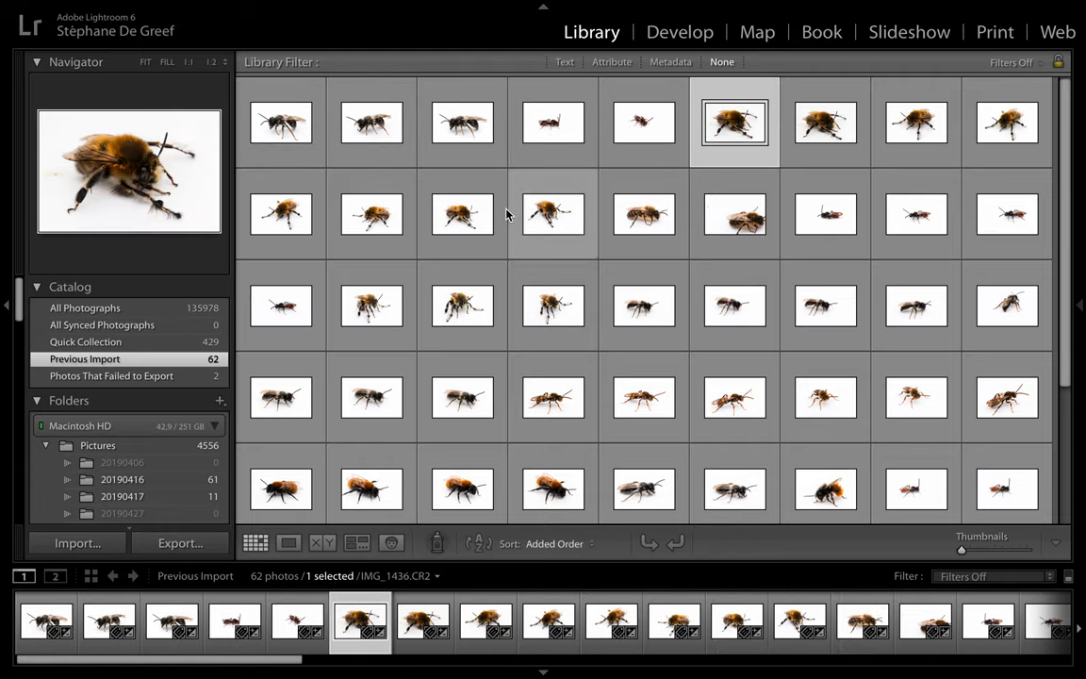
pyautogui.click(552, 215)
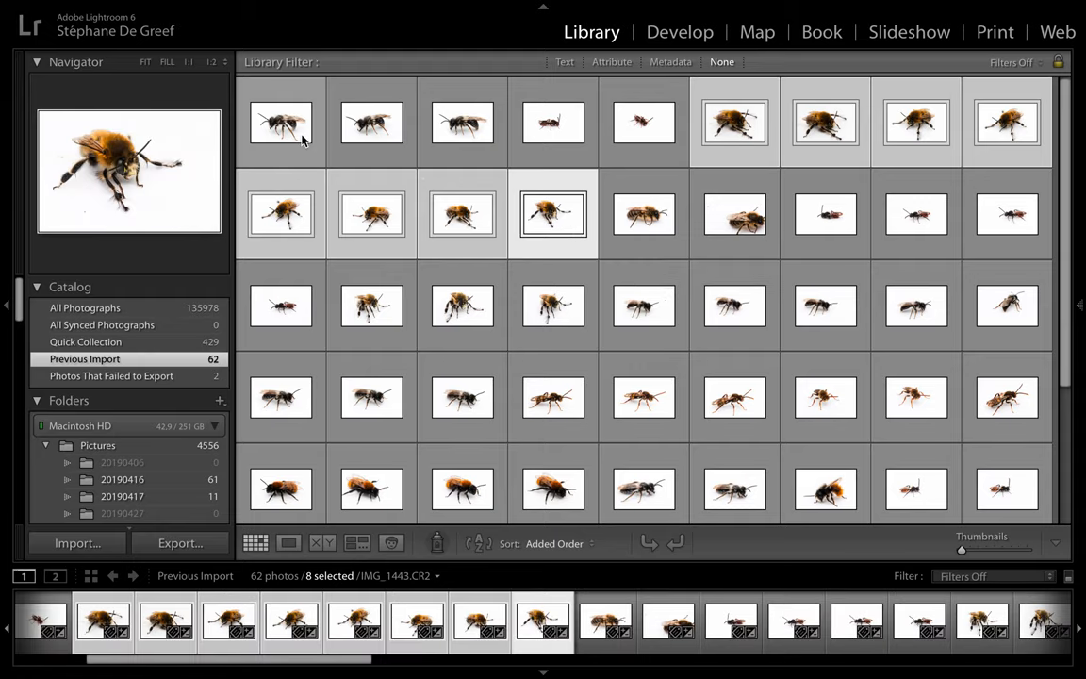
pyautogui.click(279, 123)
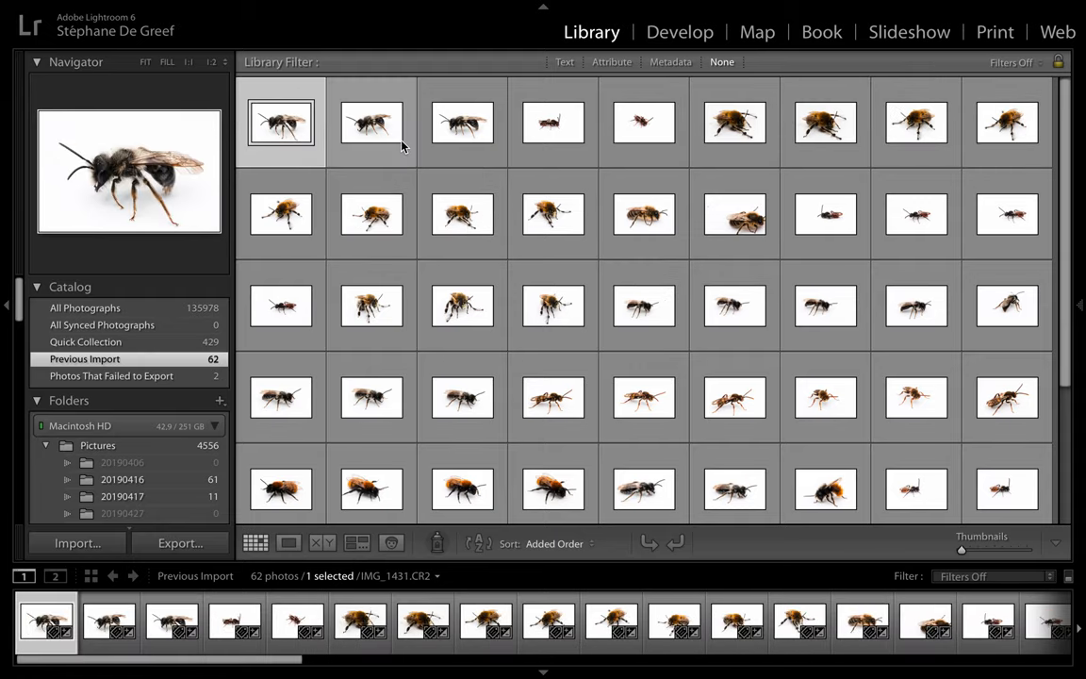
pyautogui.click(462, 122)
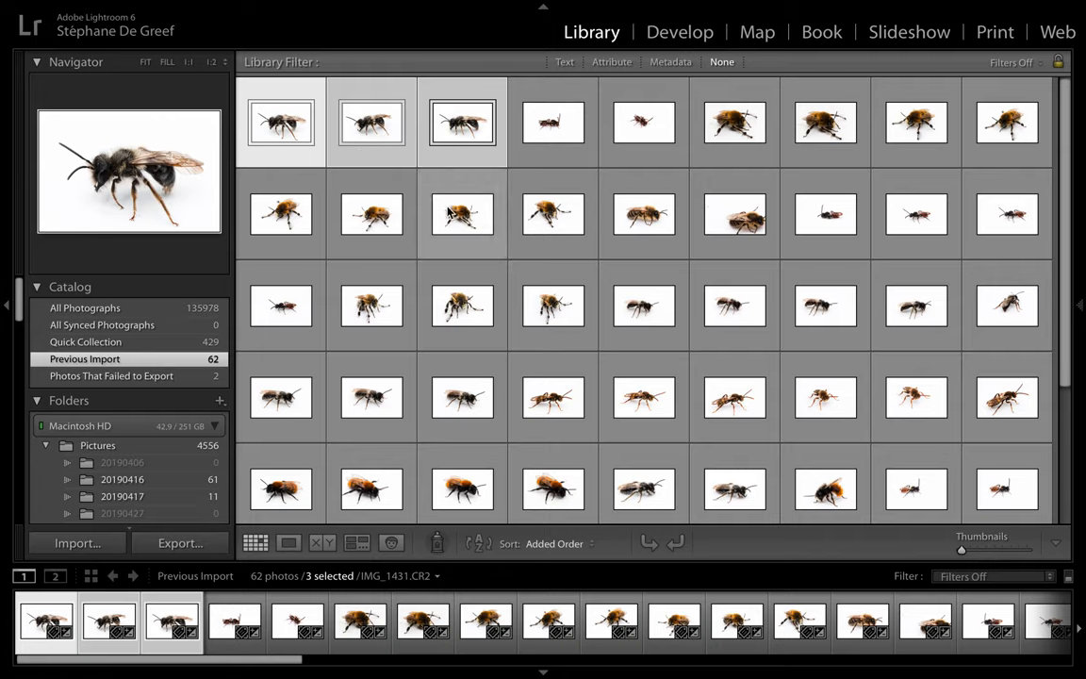
pyautogui.moveTo(385, 167)
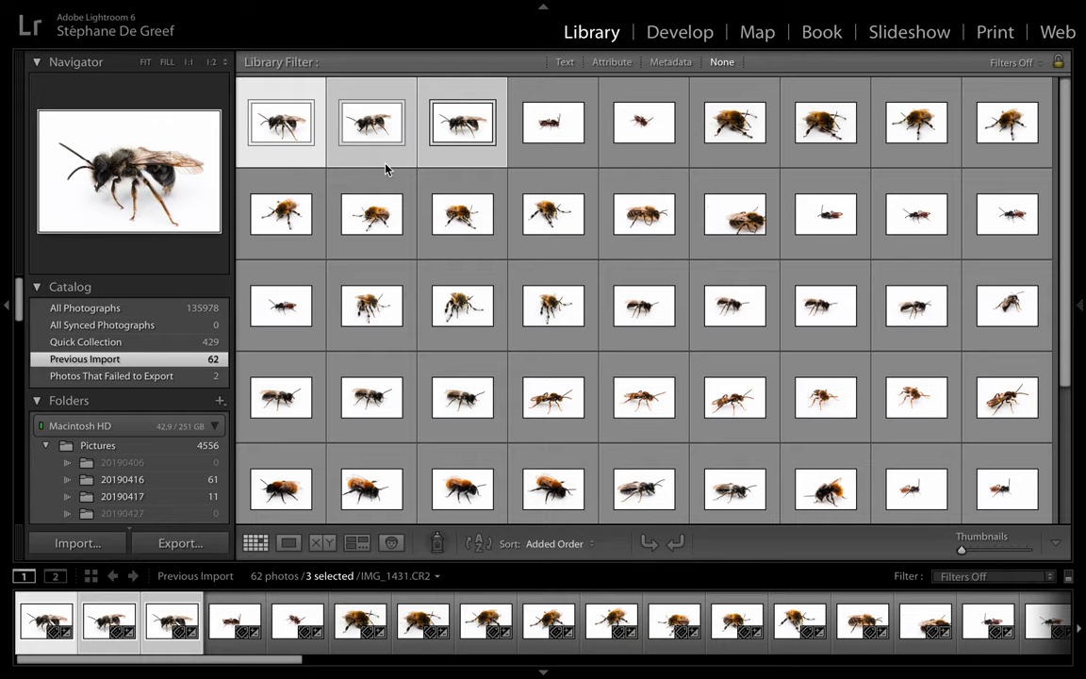
# Step: View IMG_1432 in Loupe at 1:1 and pan from the bee's face down its fur to the legs and feet
pyautogui.click(289, 542)
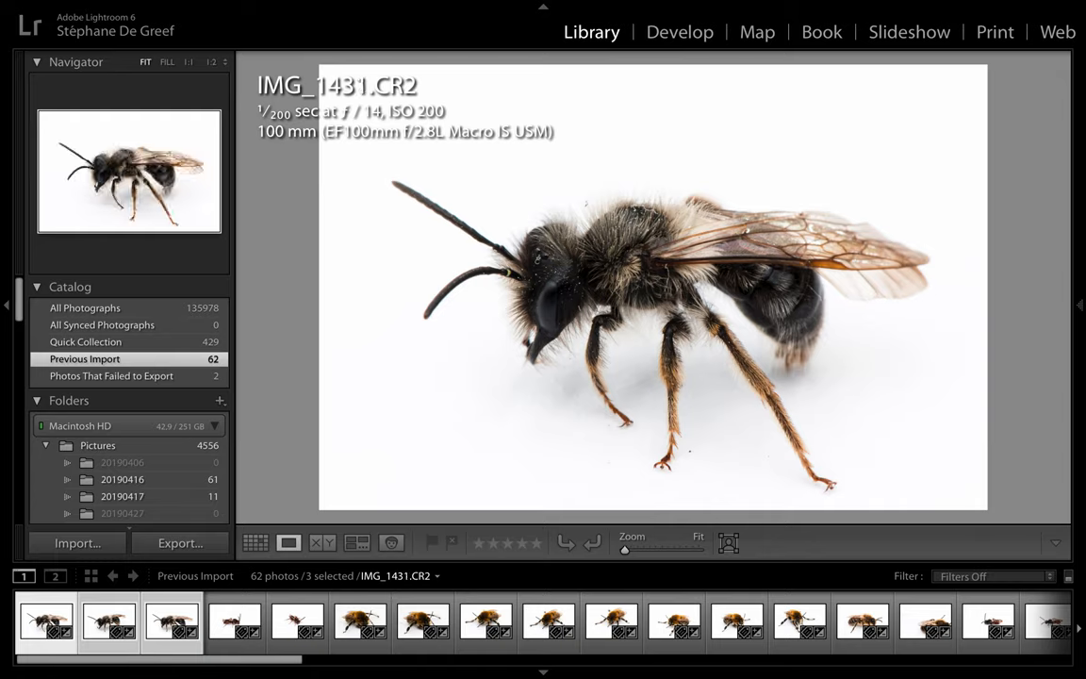
pyautogui.moveTo(387, 207)
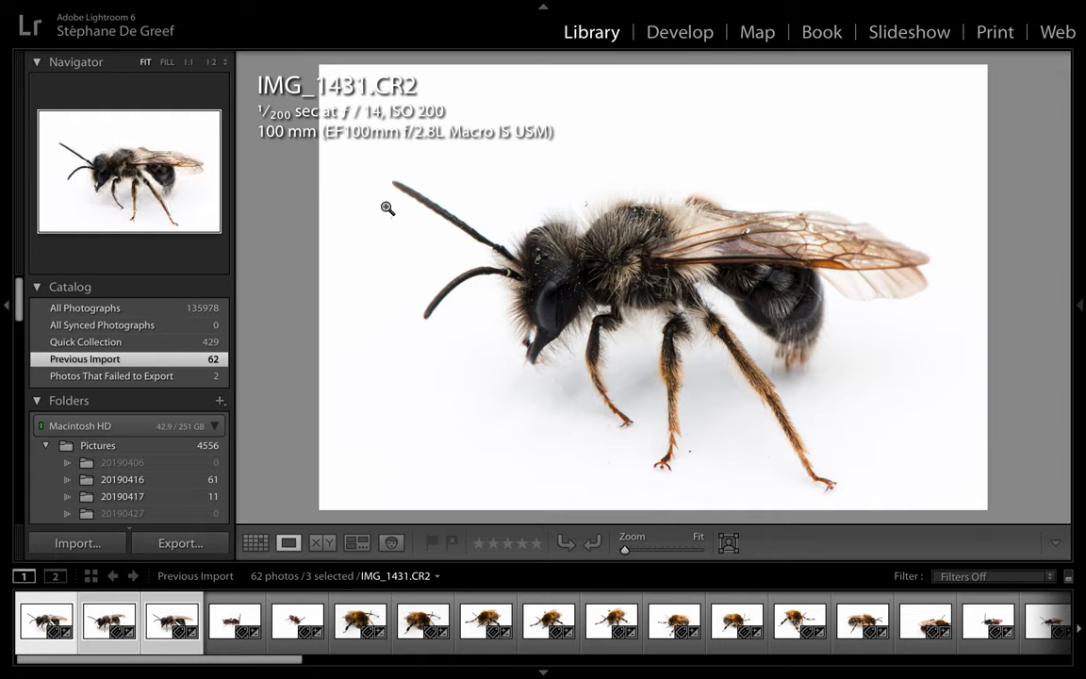
pyautogui.moveTo(610, 430)
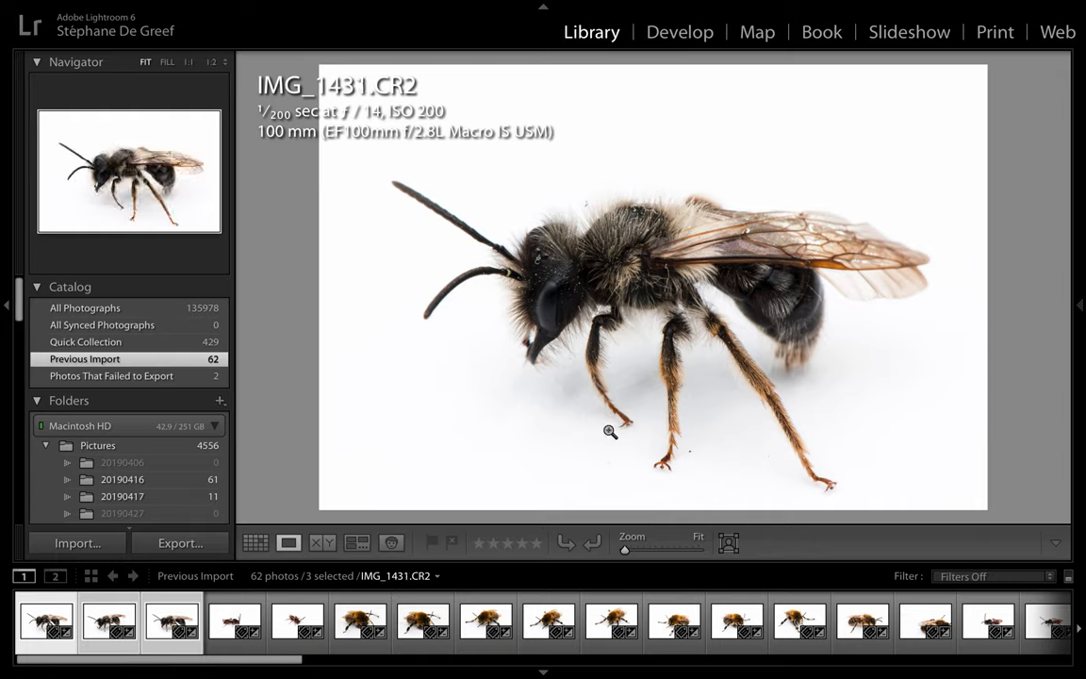
pyautogui.moveTo(311, 409)
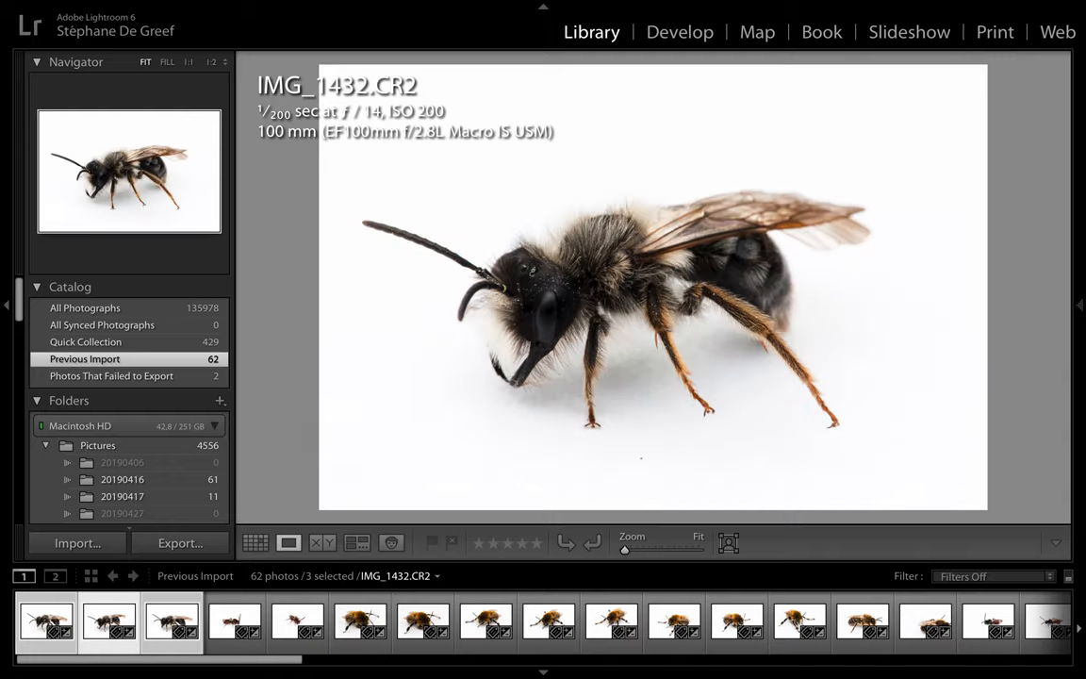
pyautogui.moveTo(380, 385)
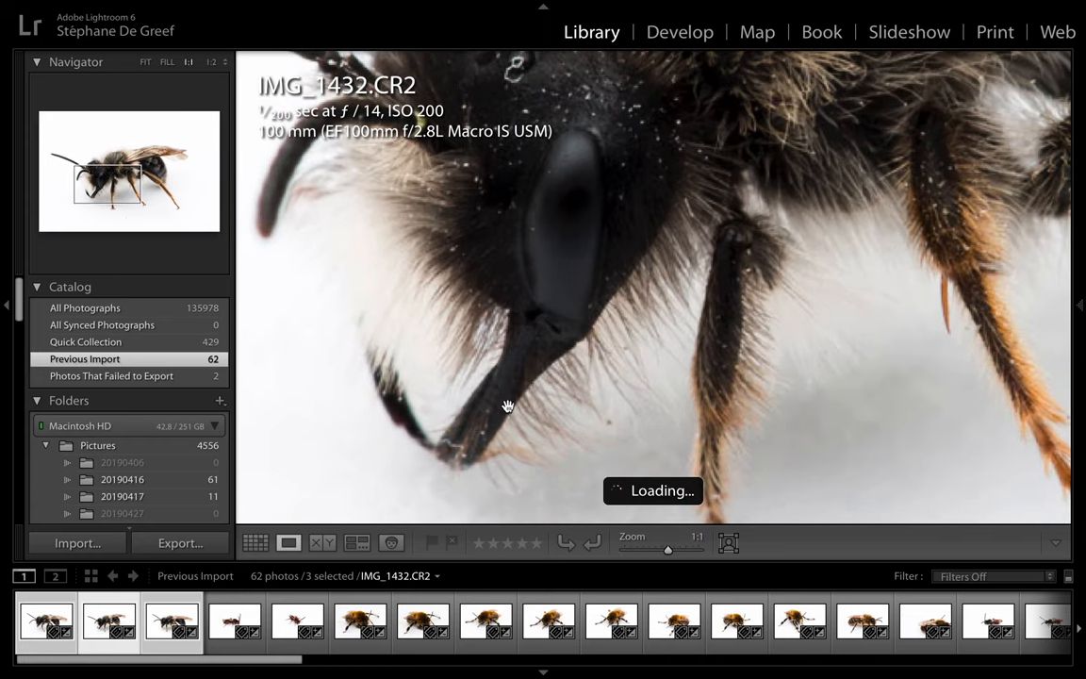
pyautogui.moveTo(548, 339)
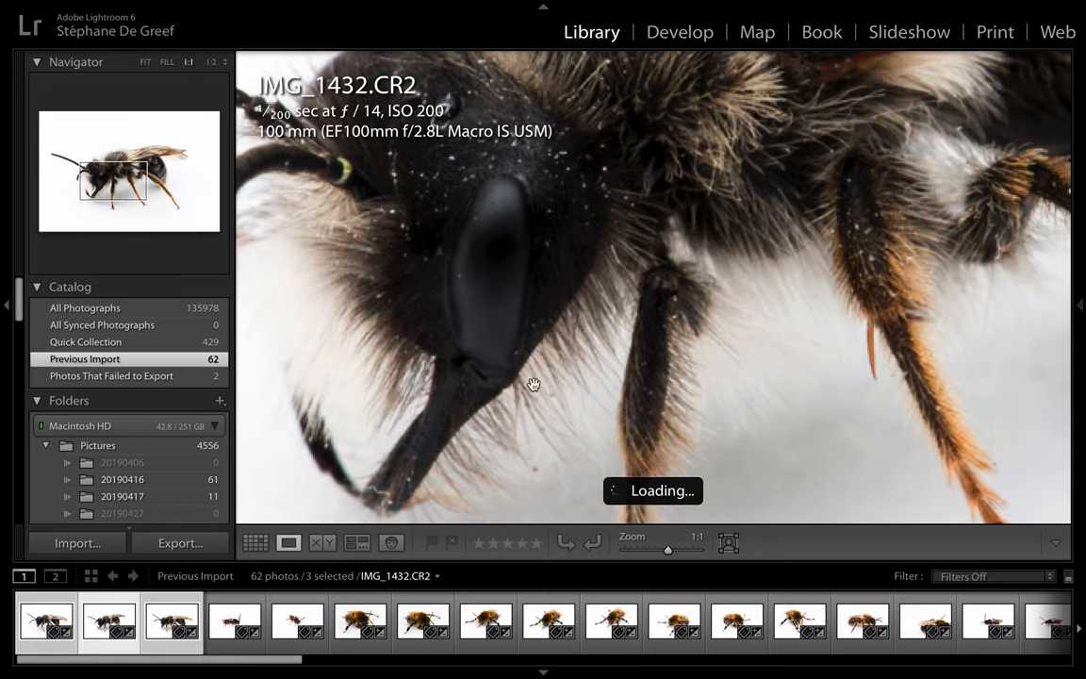
pyautogui.moveTo(531, 385); pyautogui.dragTo(637, 390)
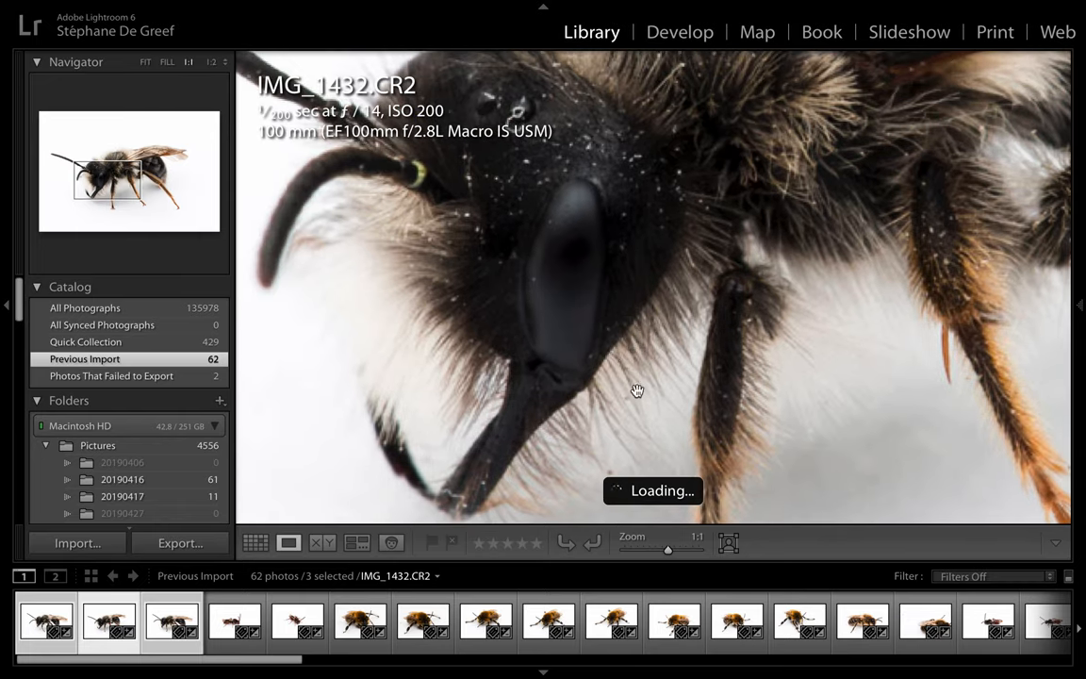
pyautogui.moveTo(699, 488)
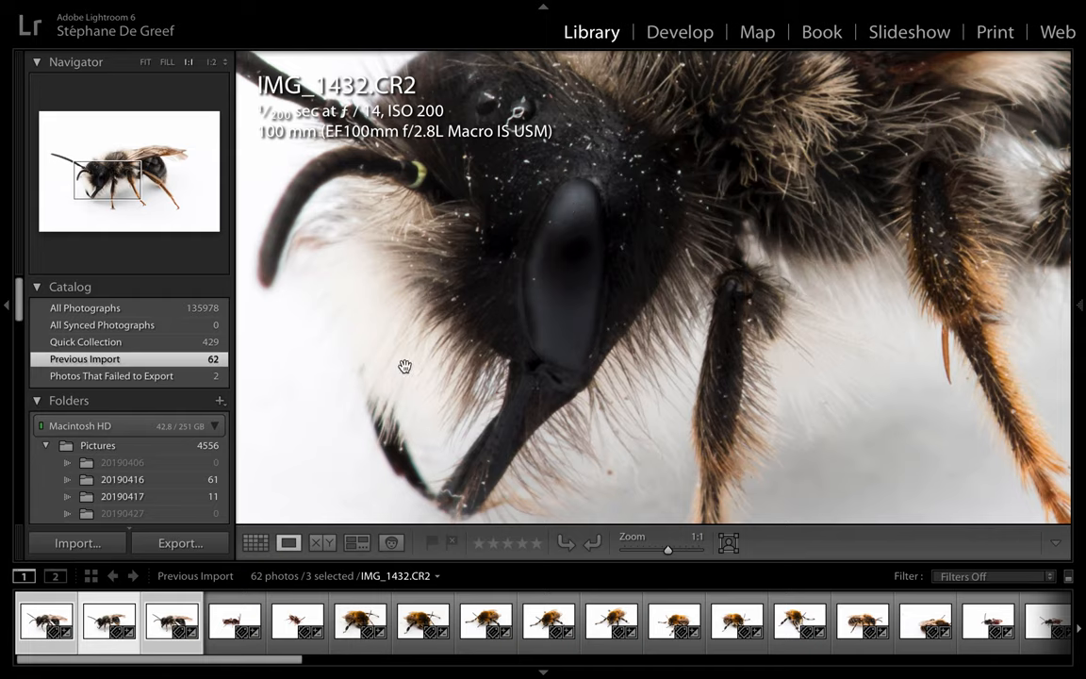
pyautogui.moveTo(404, 366); pyautogui.dragTo(581, 400)
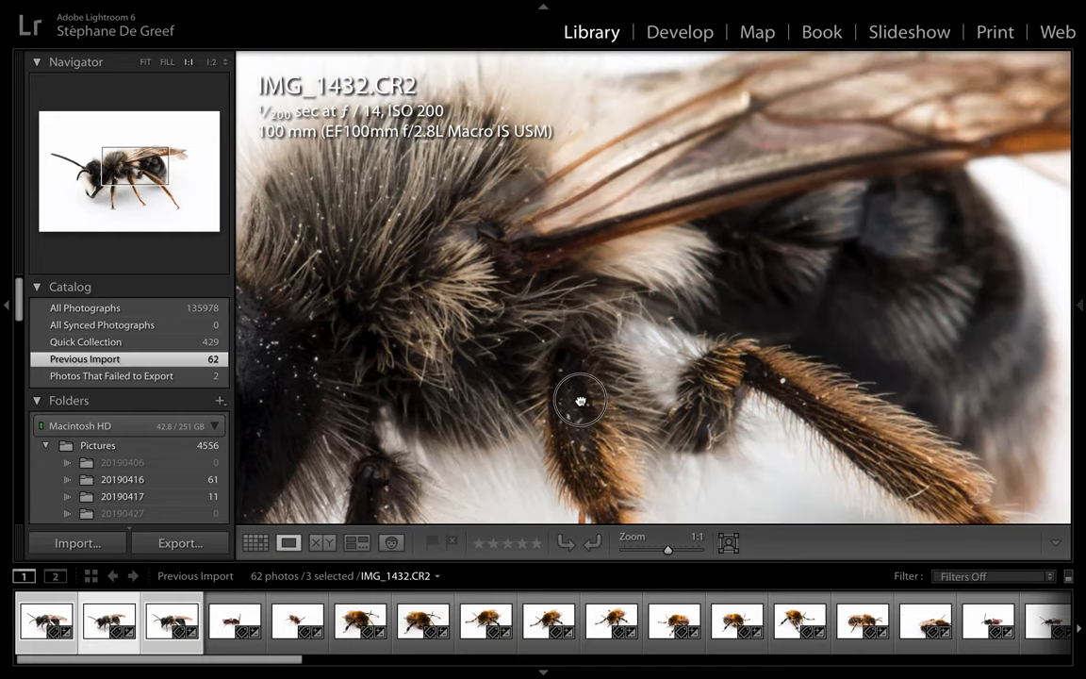
pyautogui.moveTo(581, 400); pyautogui.dragTo(803, 419)
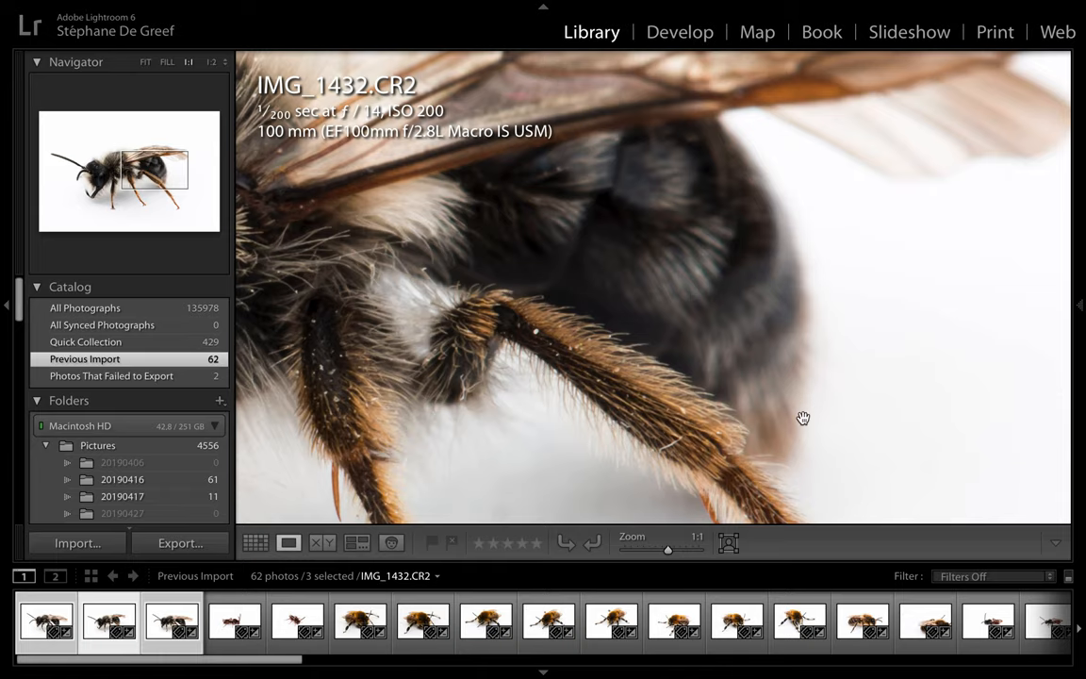
pyautogui.moveTo(803, 418); pyautogui.dragTo(624, 294)
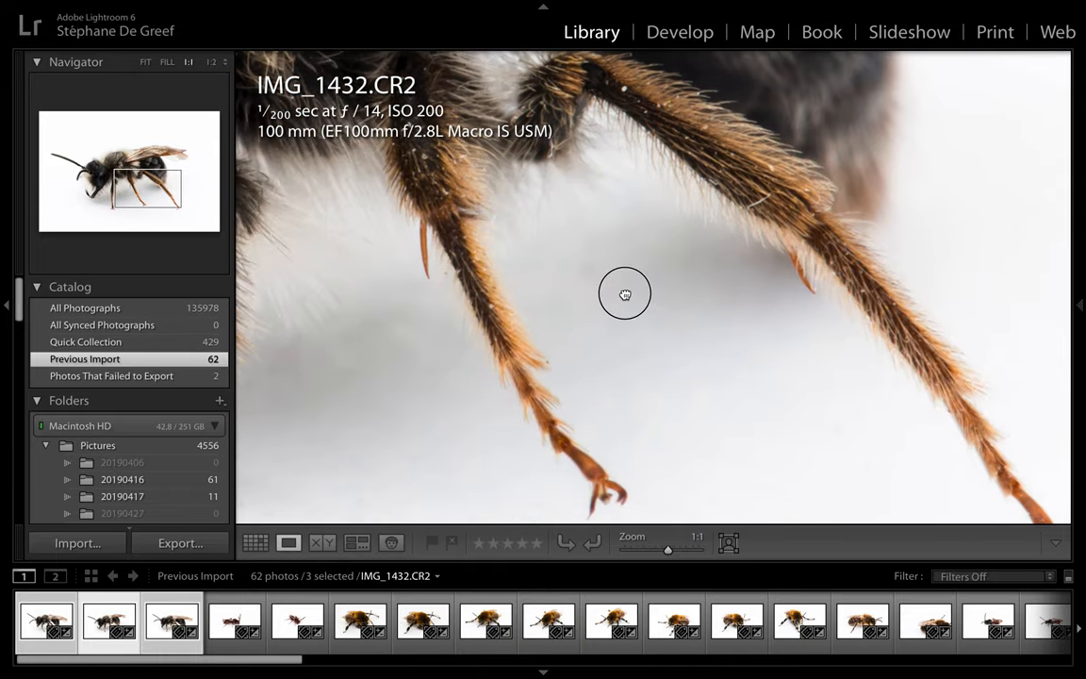
pyautogui.moveTo(624, 294); pyautogui.dragTo(652, 367)
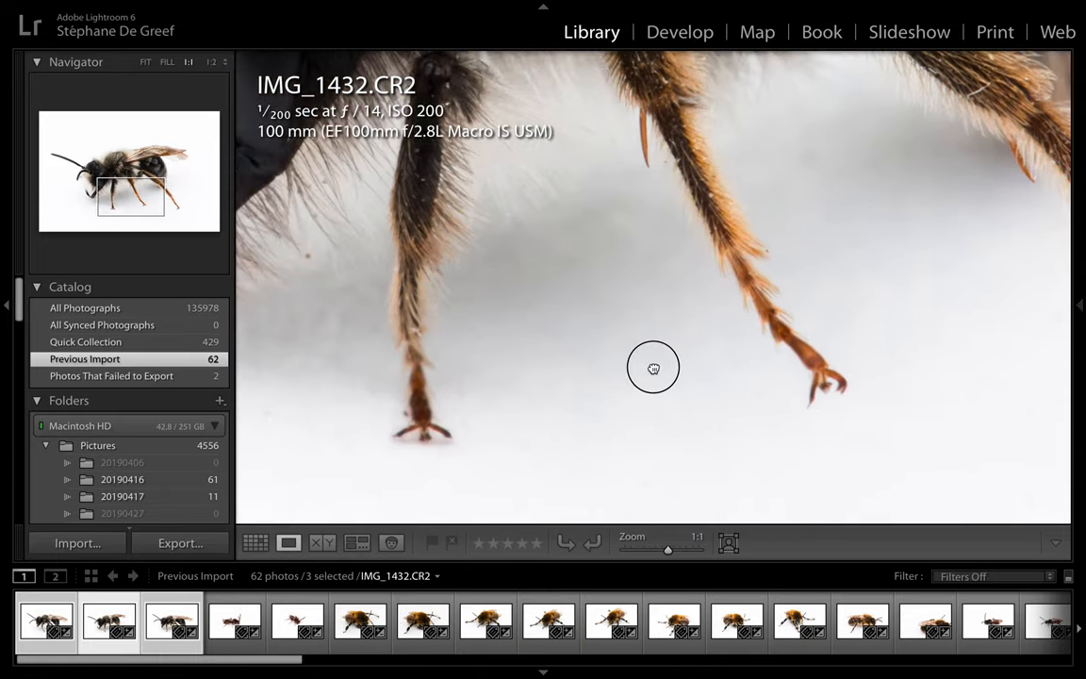
pyautogui.moveTo(653, 367); pyautogui.dragTo(827, 332)
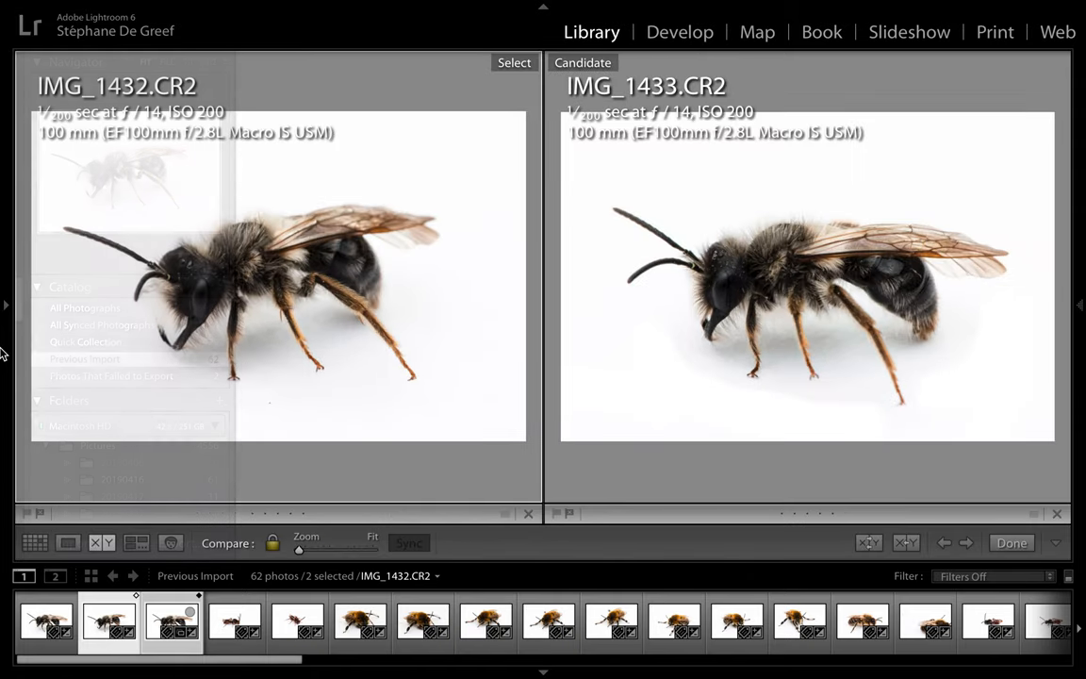
# Step: Magnify both compared photos to 1:1 and pan along the legs, body and abdomen before returning to Fit
pyautogui.click(211, 252)
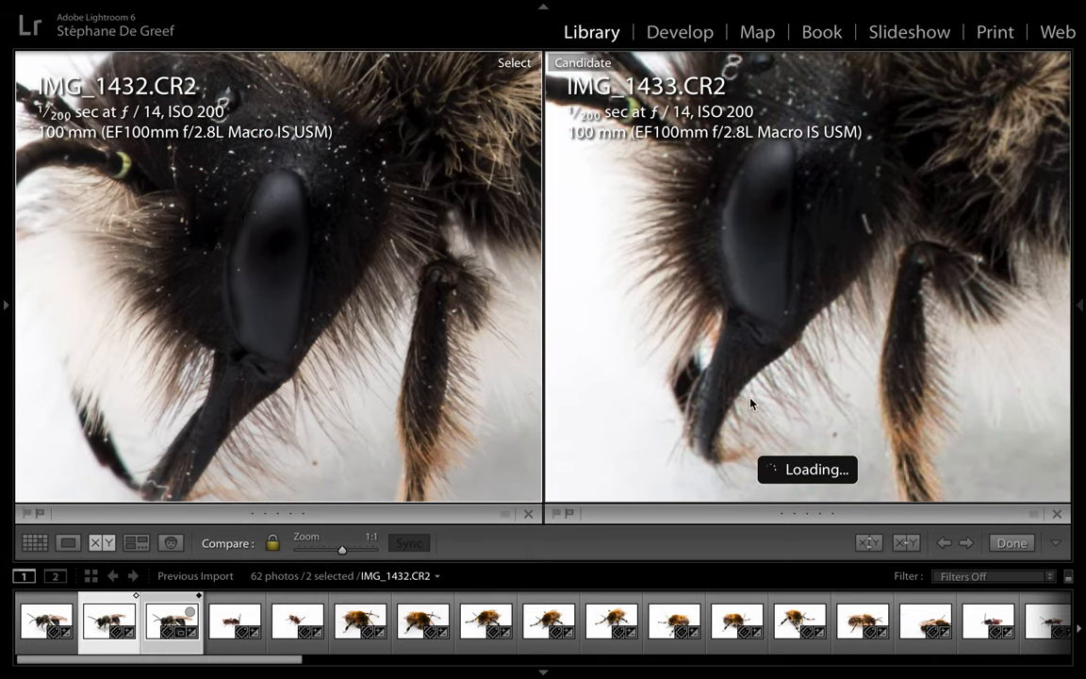
pyautogui.moveTo(906, 294)
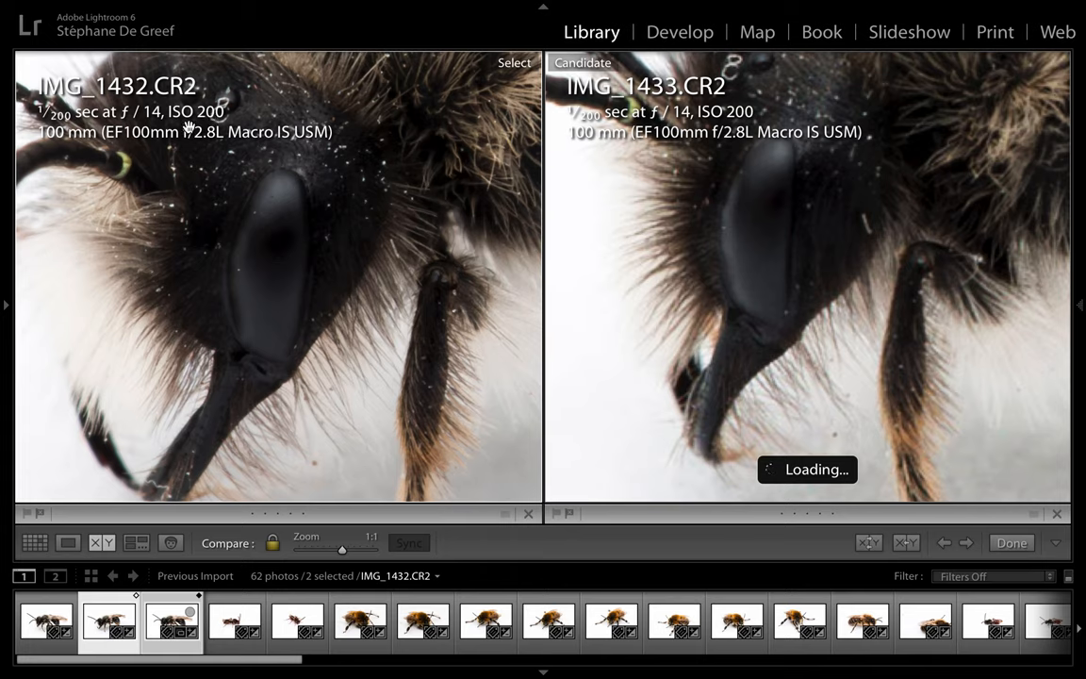
pyautogui.moveTo(288, 303)
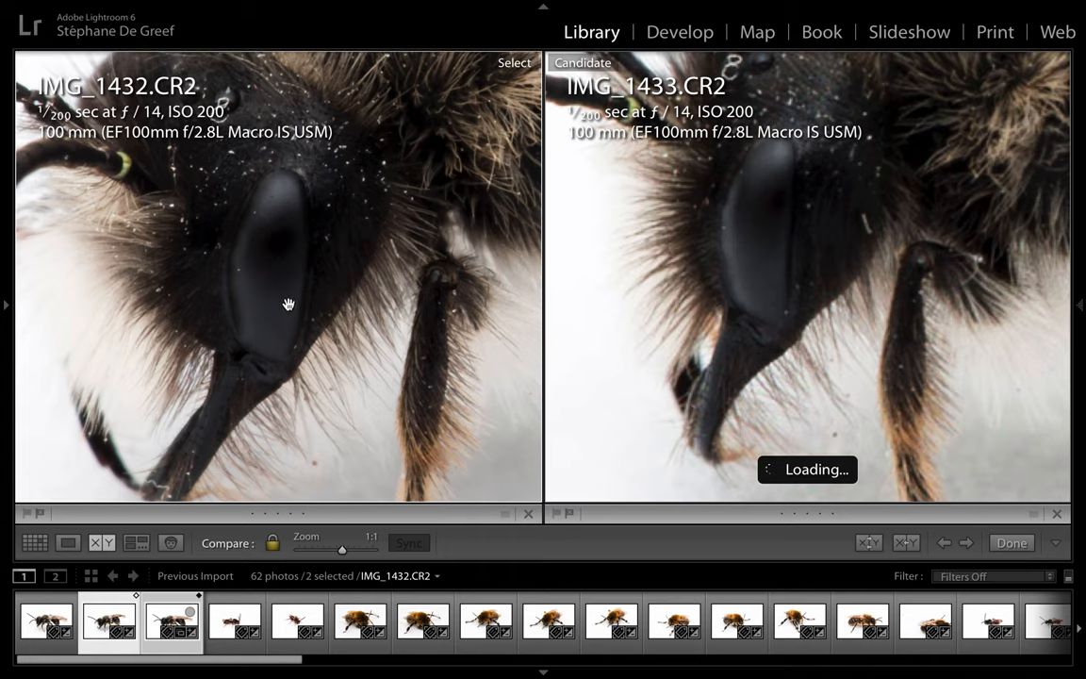
pyautogui.moveTo(326, 358)
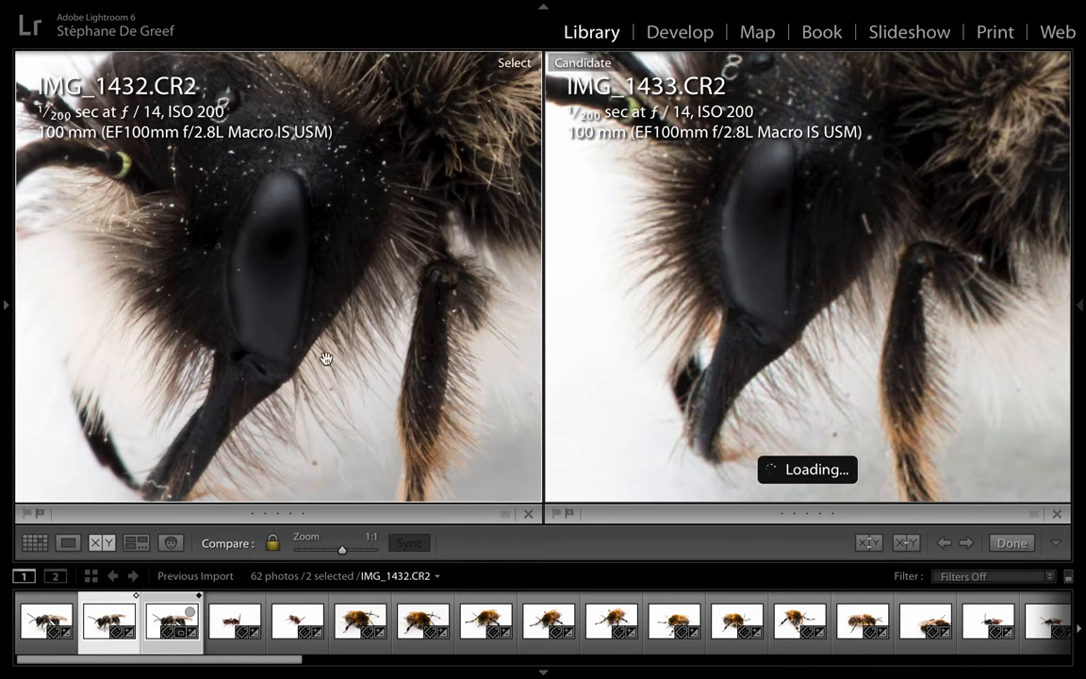
pyautogui.moveTo(205, 98)
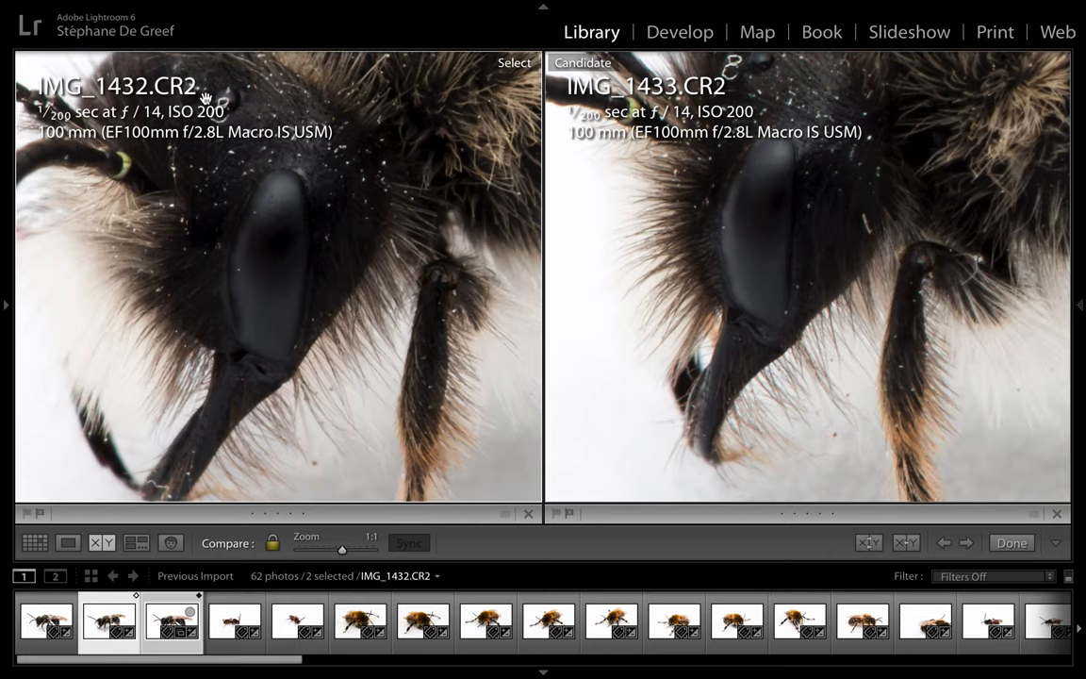
pyautogui.moveTo(130, 144)
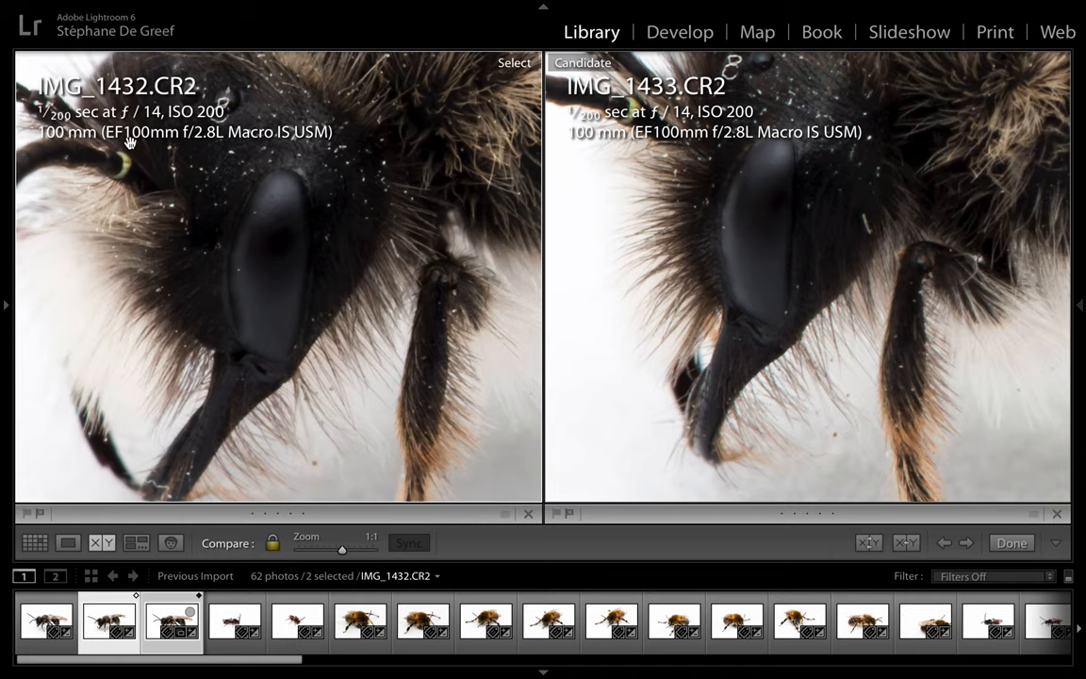
pyautogui.moveTo(556, 416)
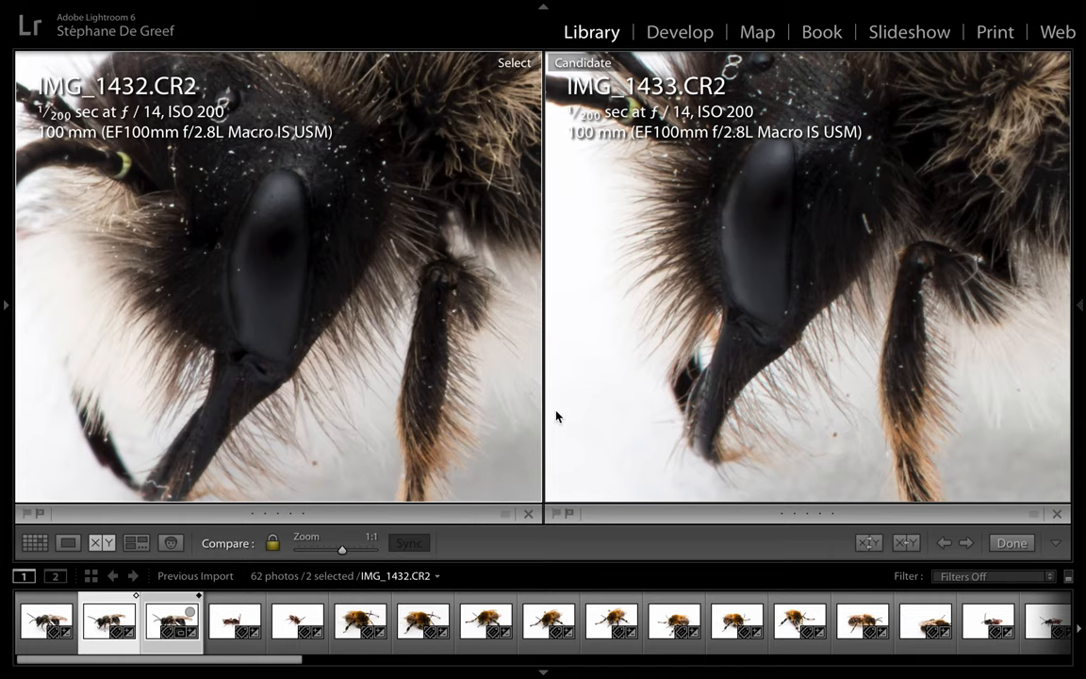
pyautogui.moveTo(556, 416); pyautogui.dragTo(727, 298)
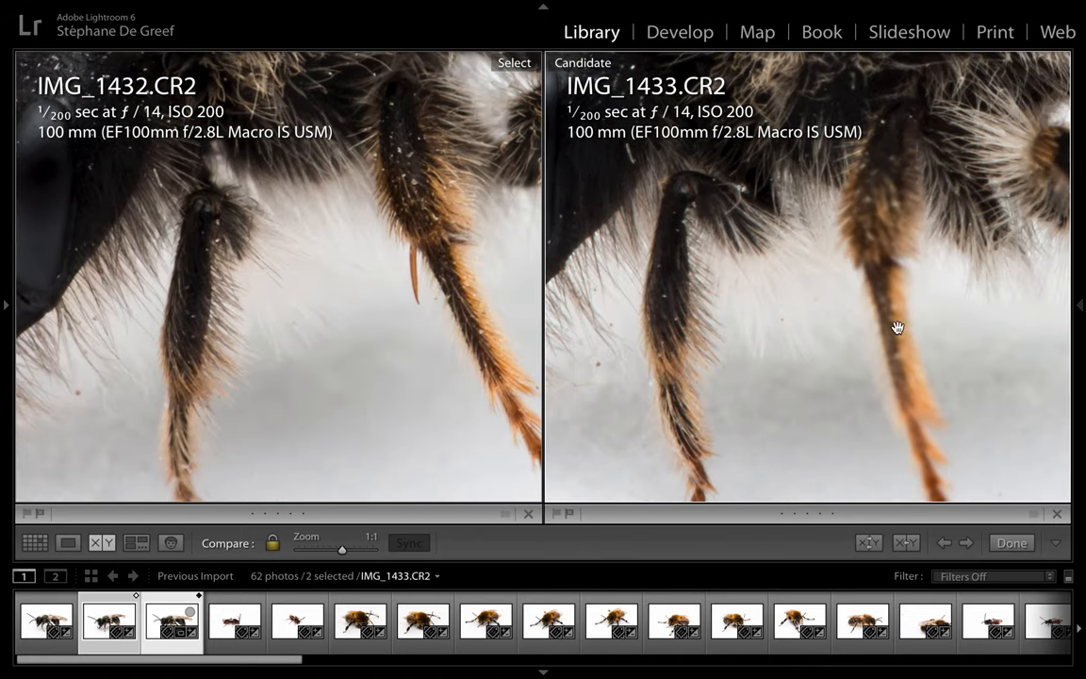
pyautogui.moveTo(897, 328); pyautogui.dragTo(809, 260)
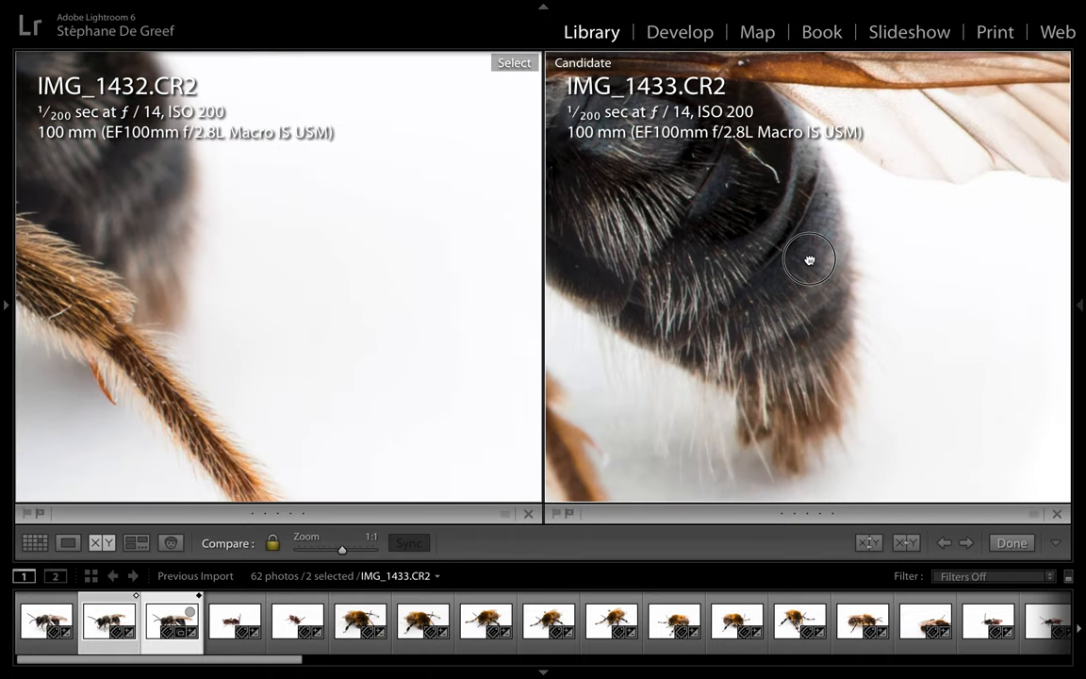
pyautogui.moveTo(809, 260); pyautogui.dragTo(878, 396)
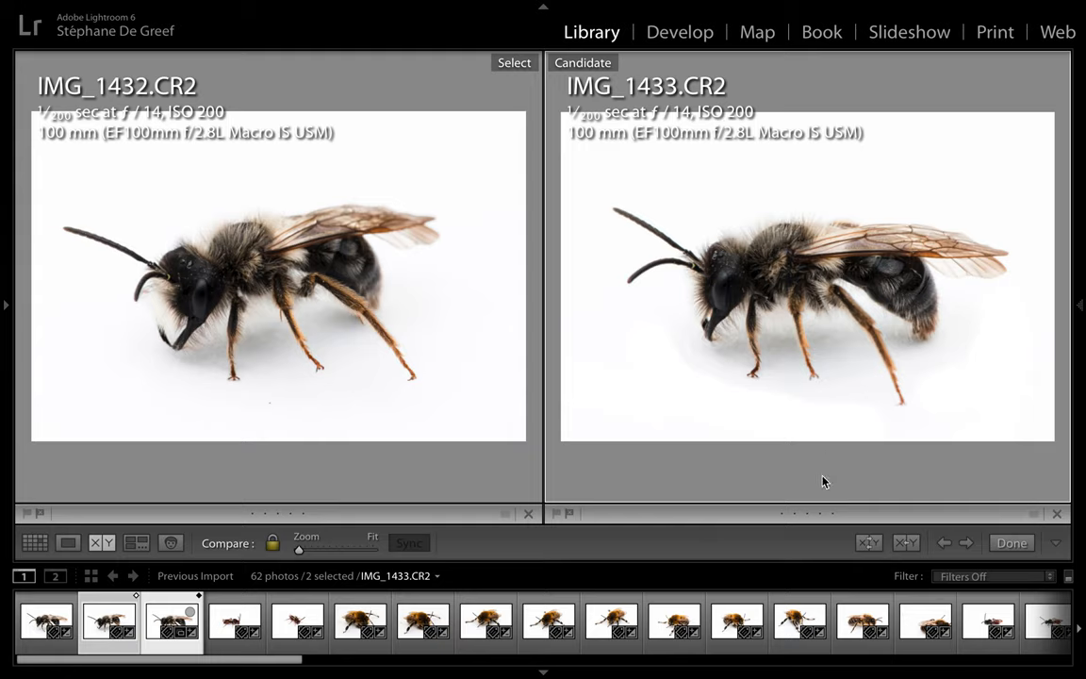
pyautogui.moveTo(682, 494)
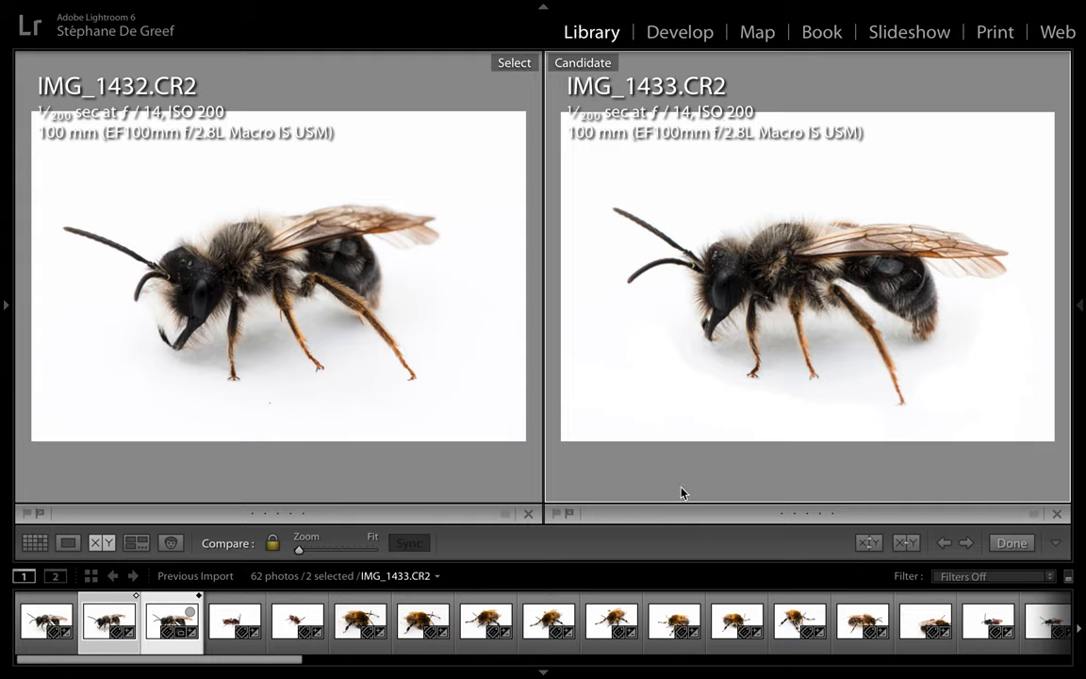
pyautogui.moveTo(688, 430)
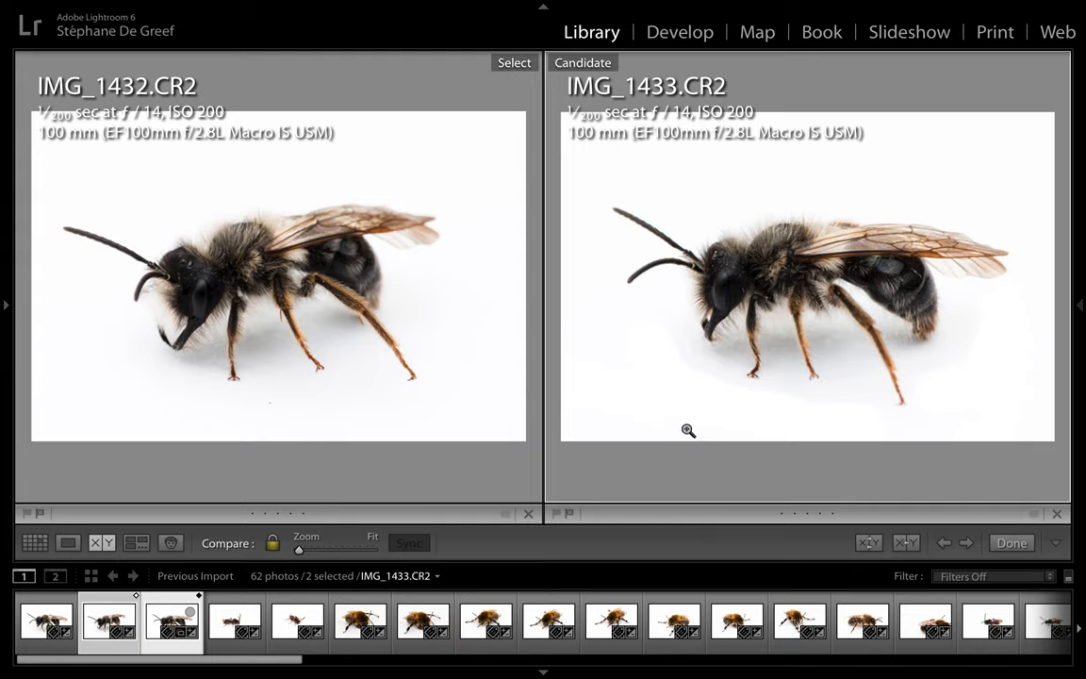
pyautogui.moveTo(747, 358)
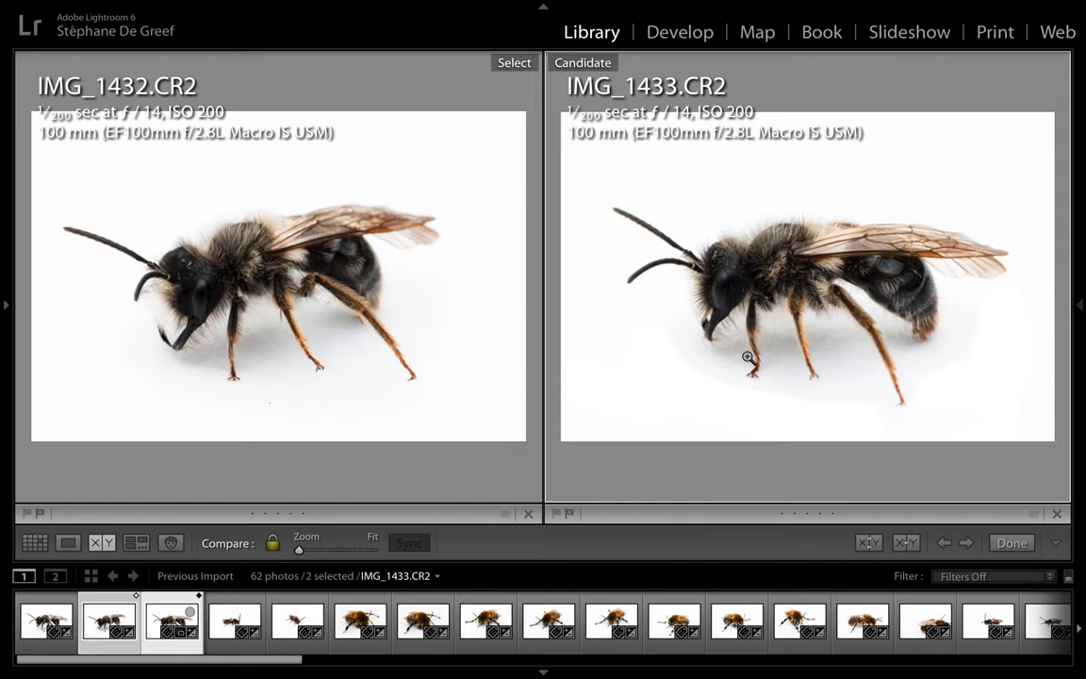
pyautogui.moveTo(516, 487)
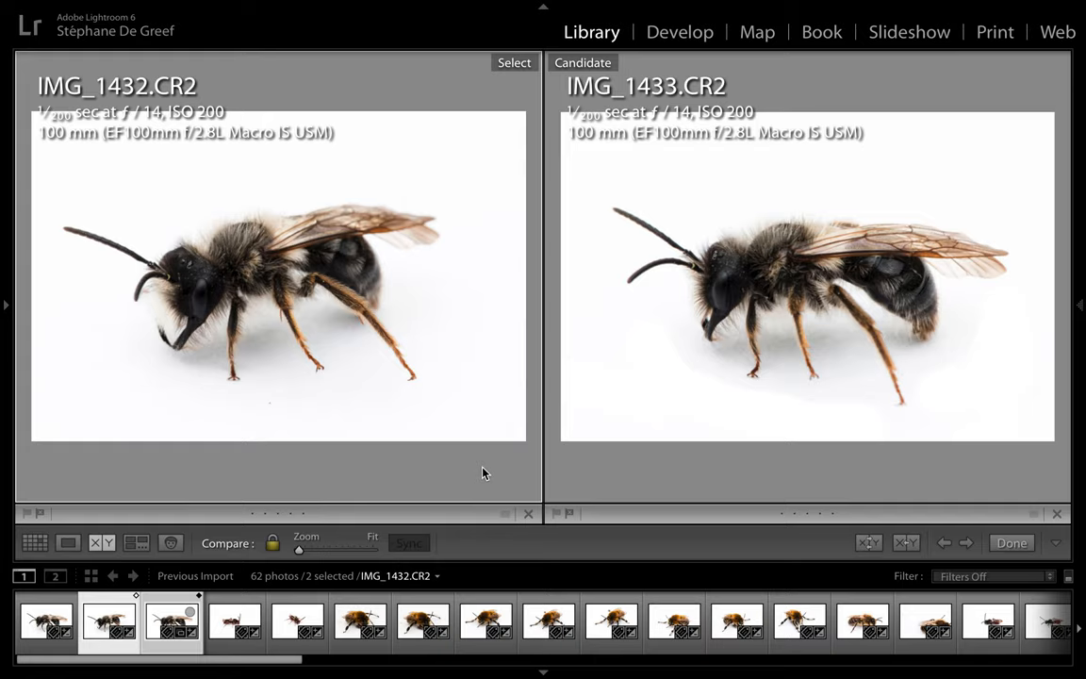
pyautogui.moveTo(442, 456)
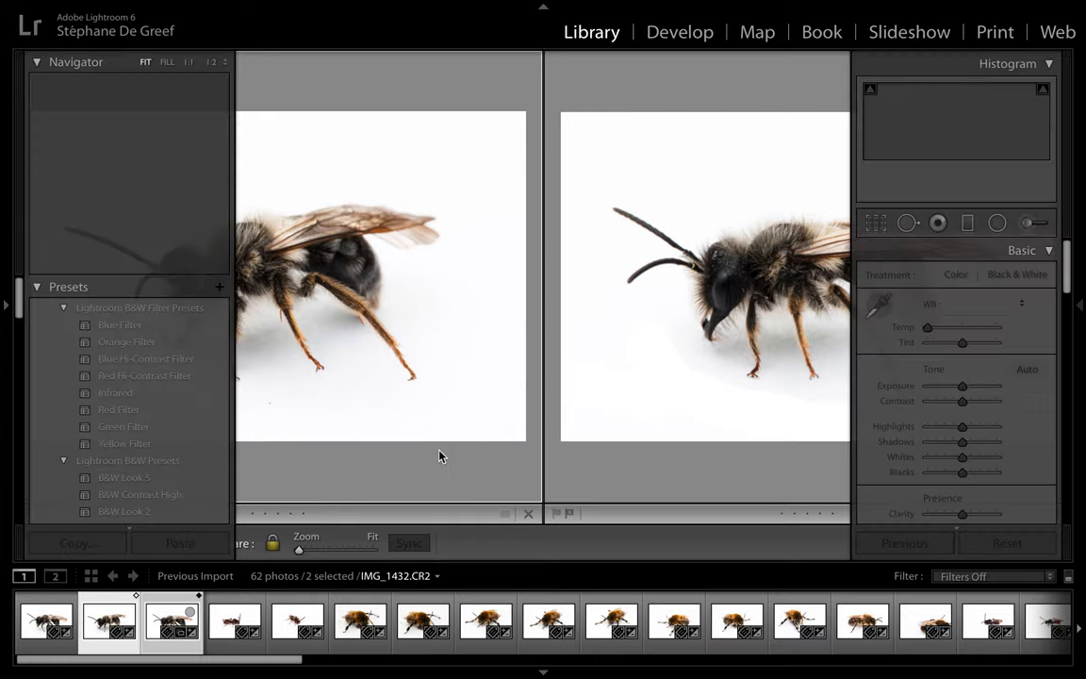
# Step: Develop IMG_1432 at Fit zoom with the MYN_Basics preset: Whites +30, Blacks −30, Clarity +20, Vibrance +10
pyautogui.click(679, 30)
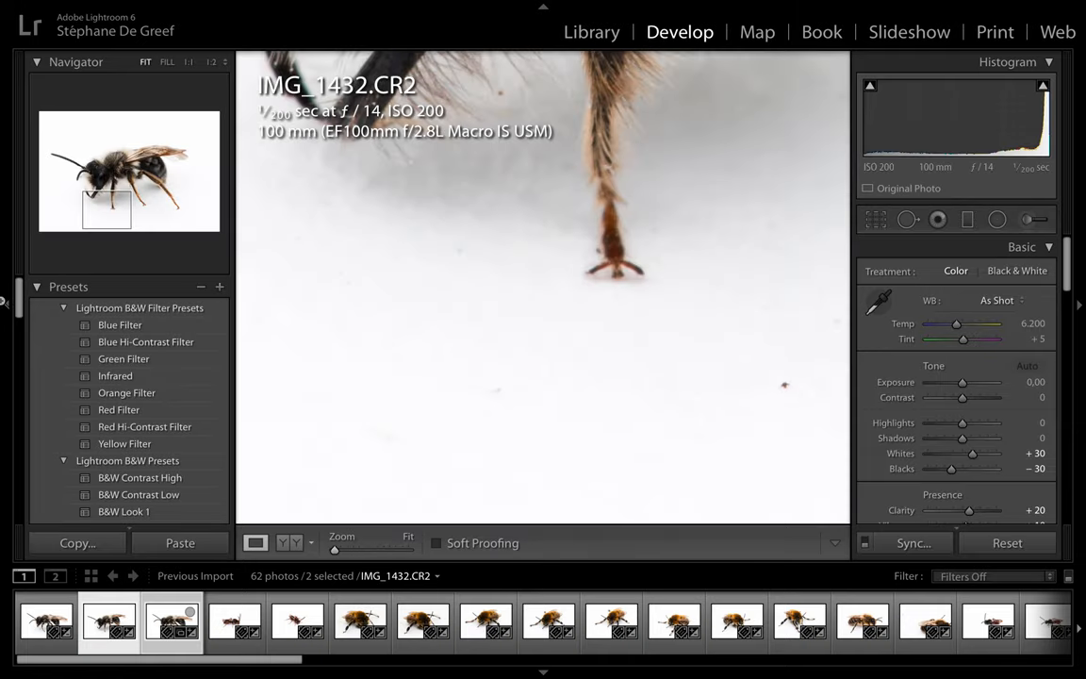
pyautogui.click(451, 249)
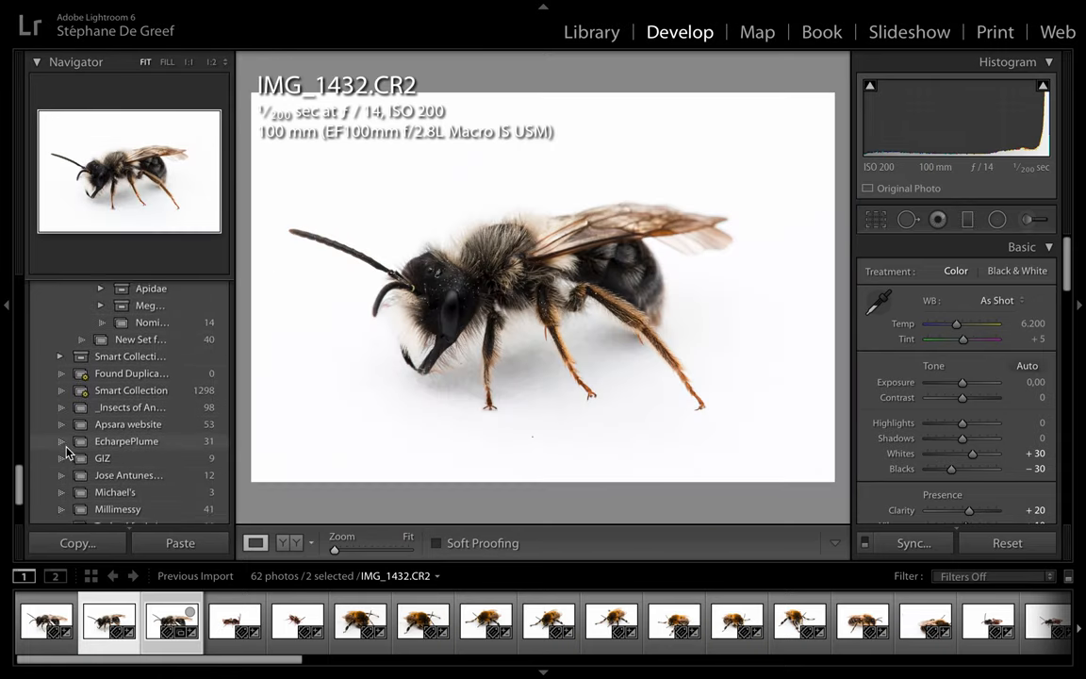
pyautogui.scroll(-3)
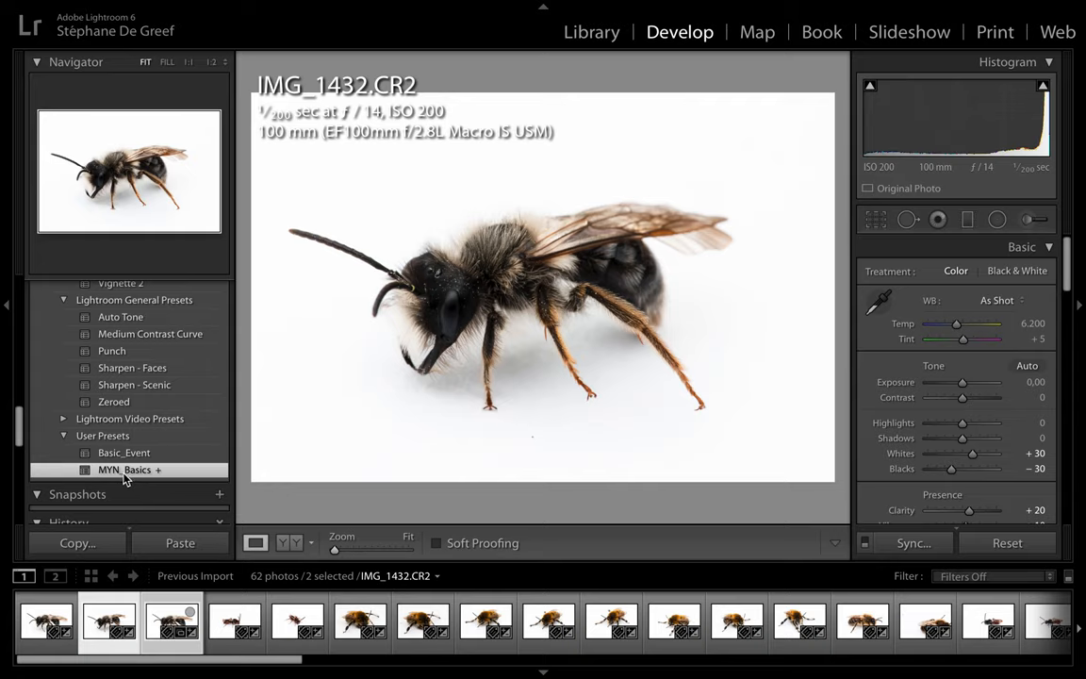
pyautogui.moveTo(83, 386)
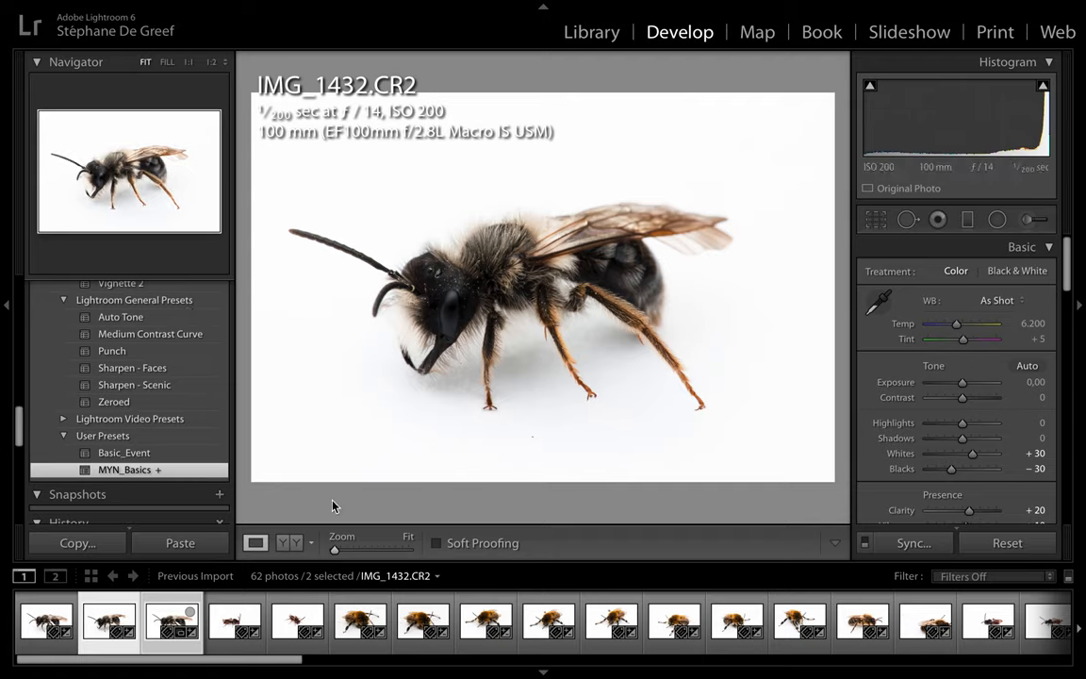
pyautogui.moveTo(545, 426)
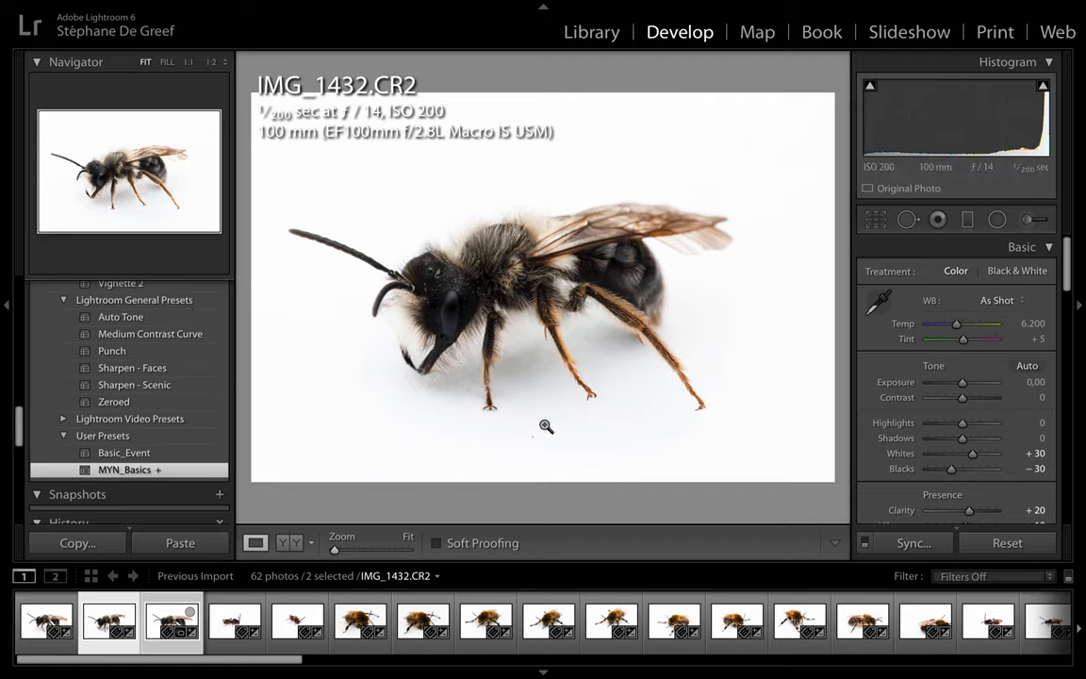
pyautogui.moveTo(705, 393)
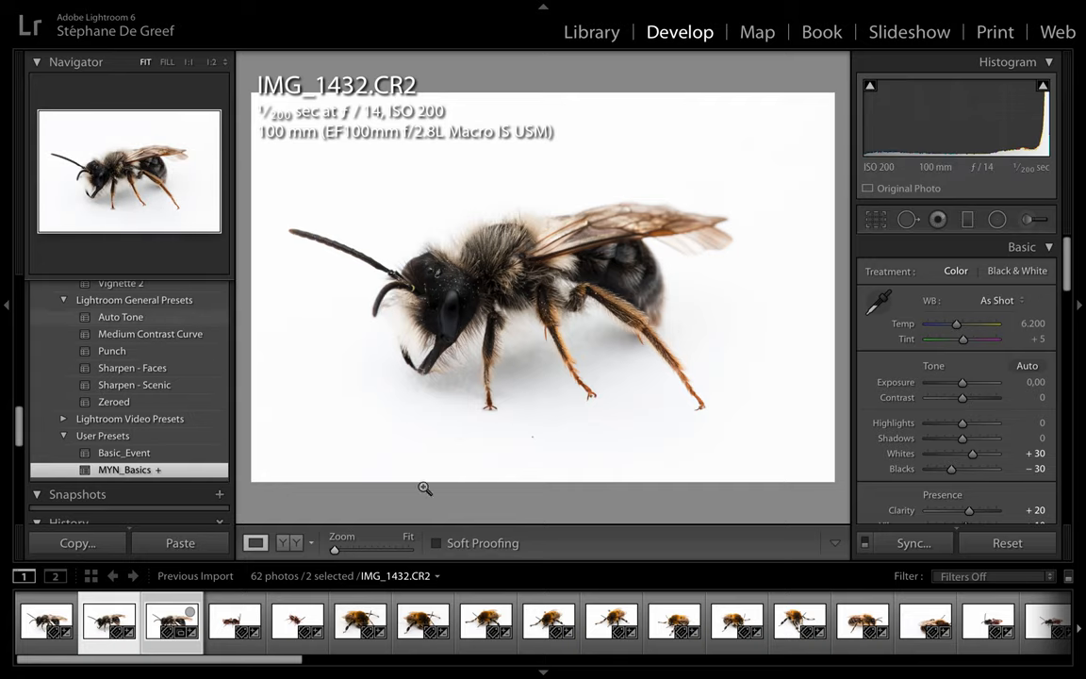
pyautogui.moveTo(136, 475)
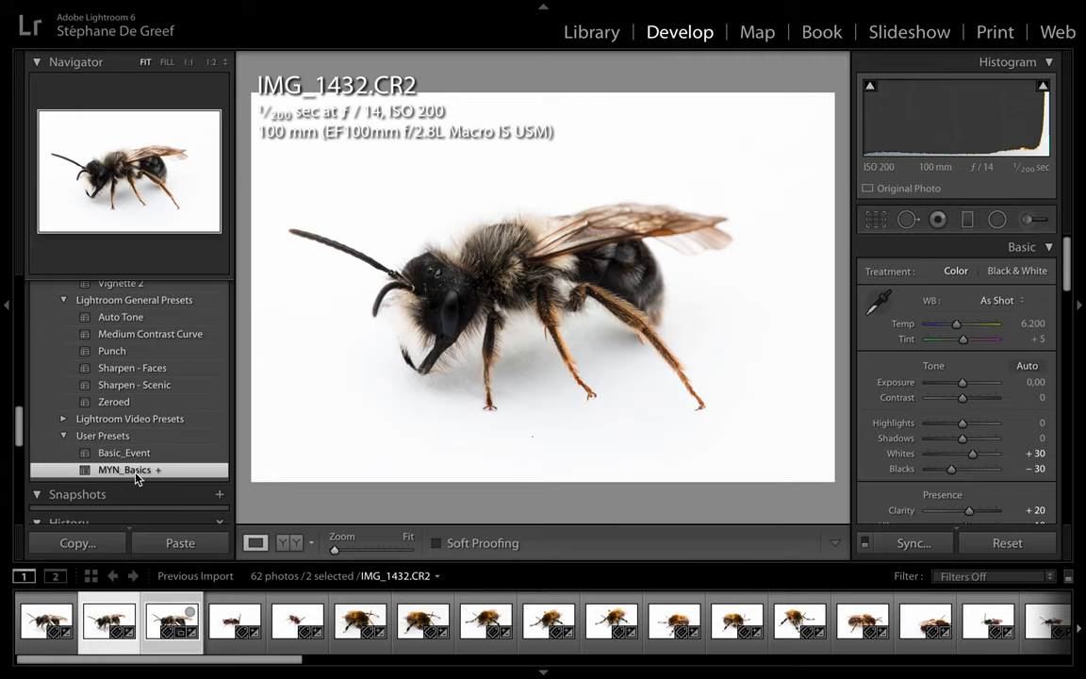
pyautogui.click(543, 282)
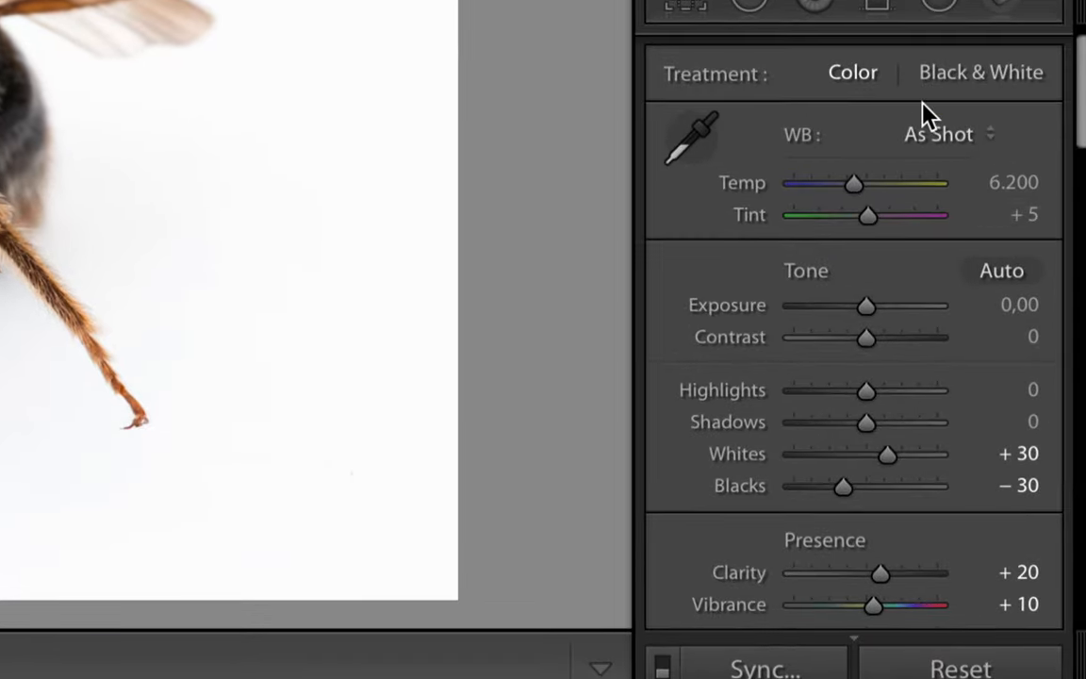
pyautogui.moveTo(950, 367)
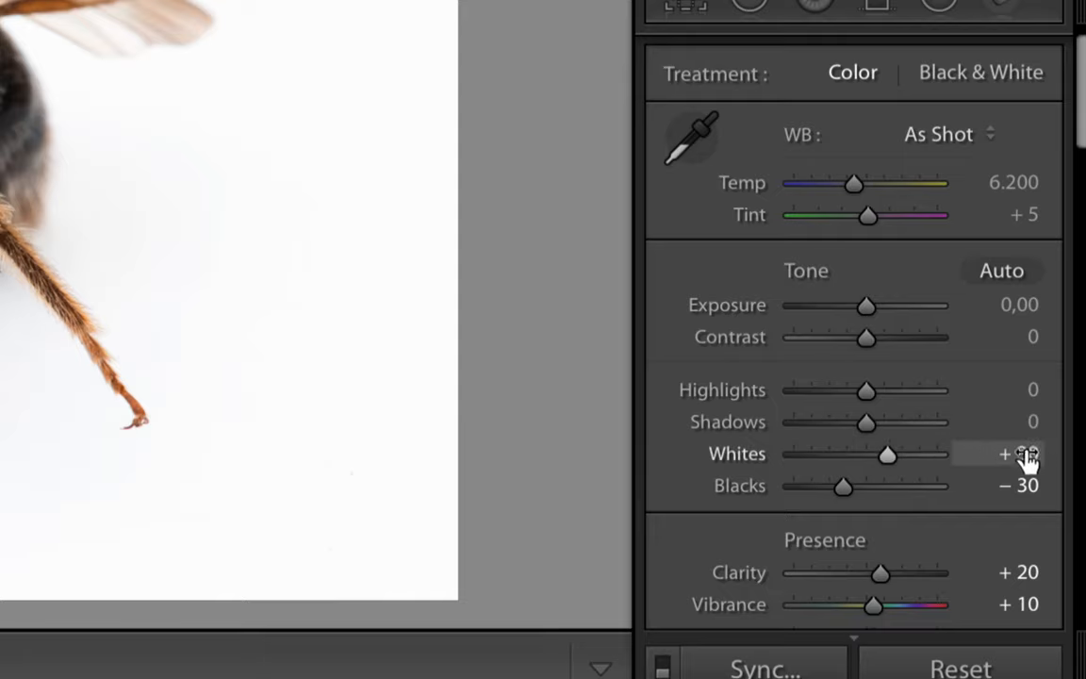
# Step: Review the preset's Basic, Tone Curve, Detail sharpening and noise-reduction settings in the right panels
pyautogui.scroll(-3)
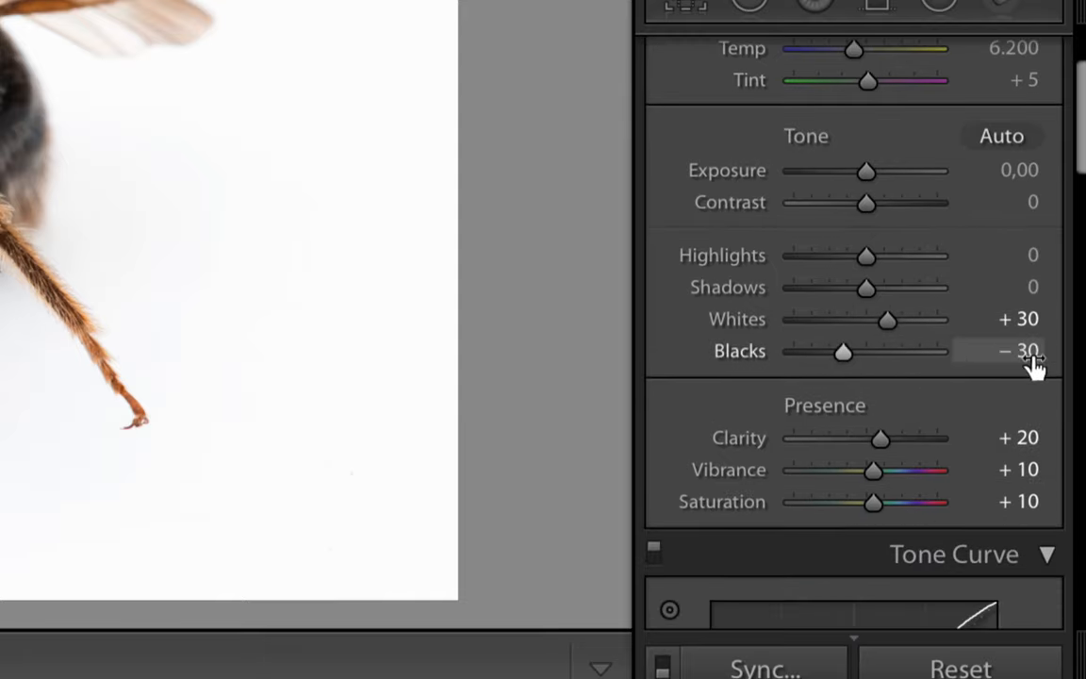
pyautogui.scroll(-3)
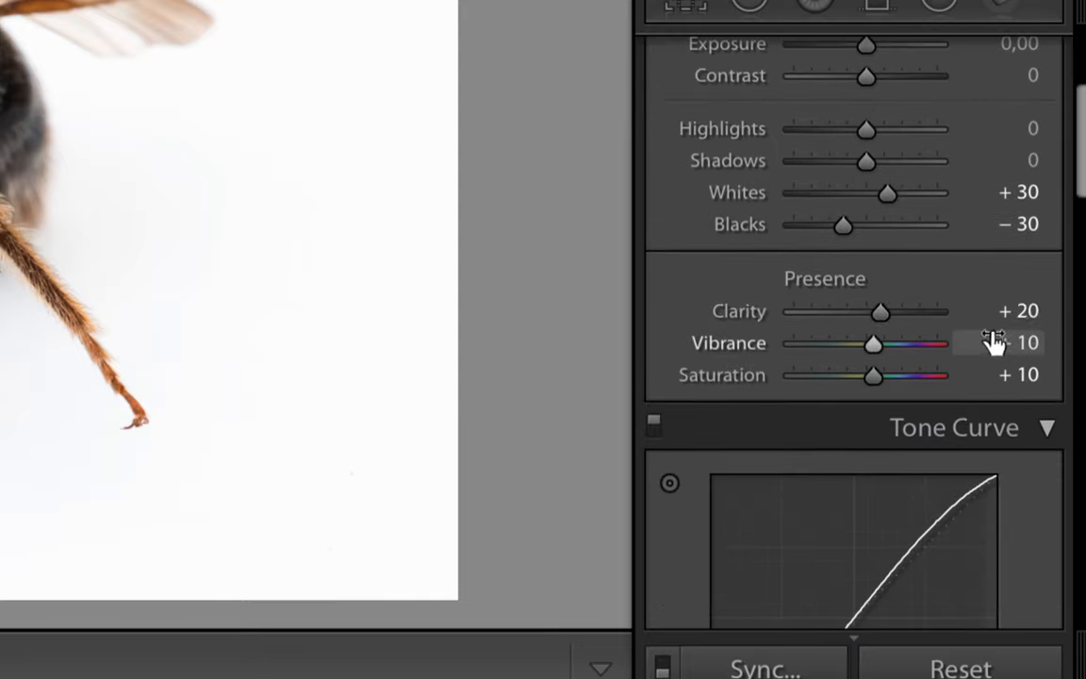
pyautogui.scroll(-3)
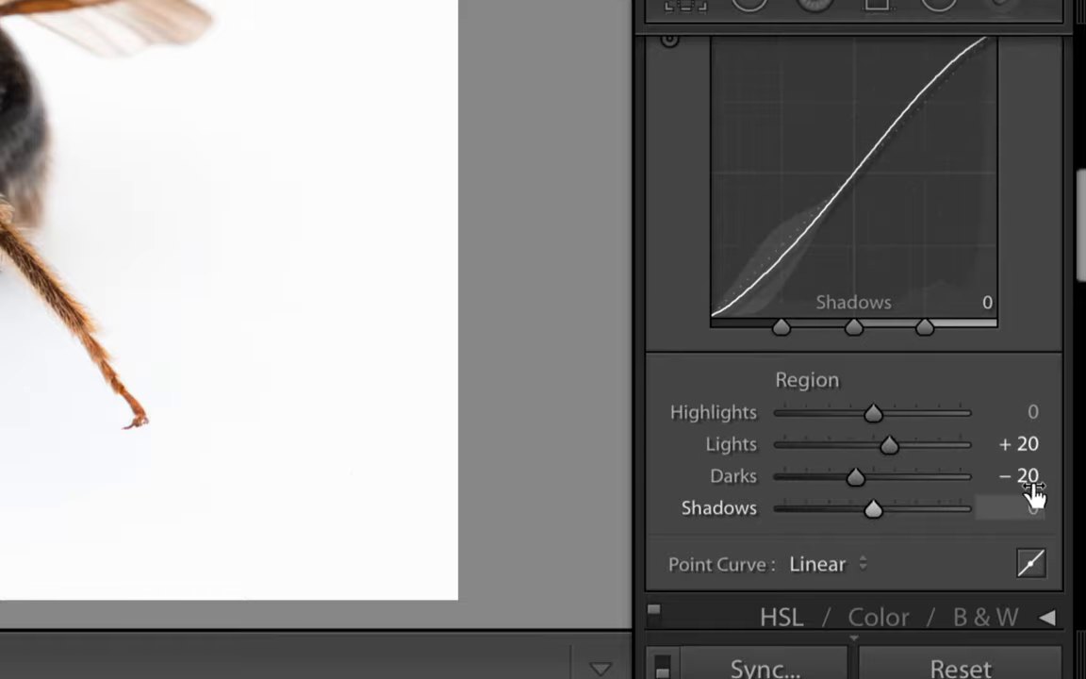
pyautogui.scroll(-3)
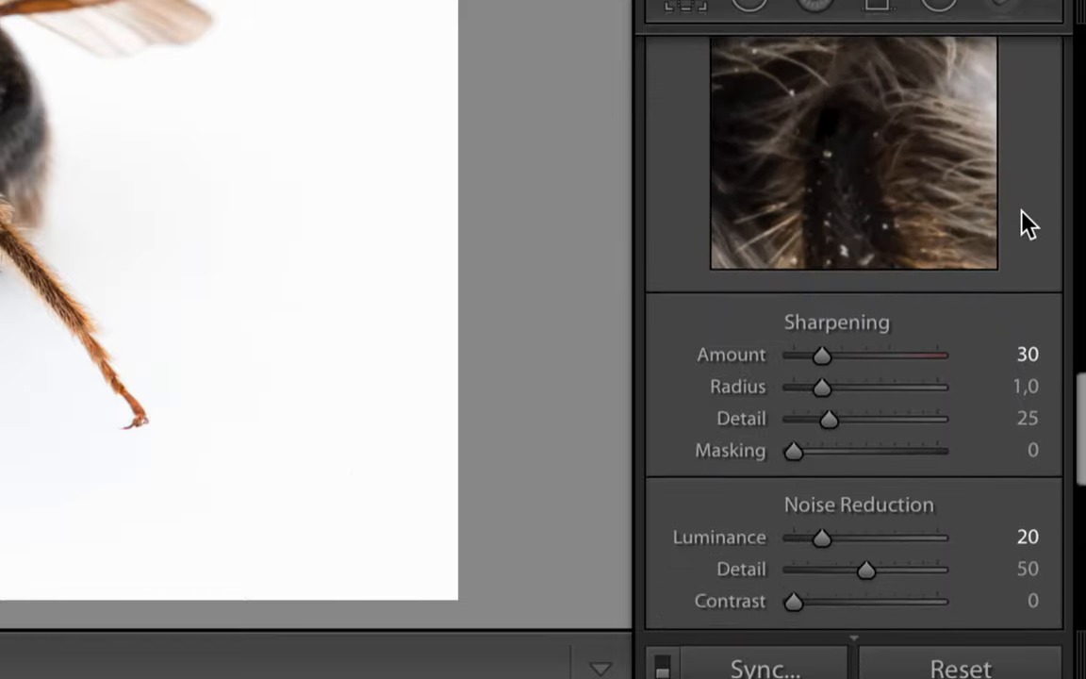
pyautogui.scroll(-3)
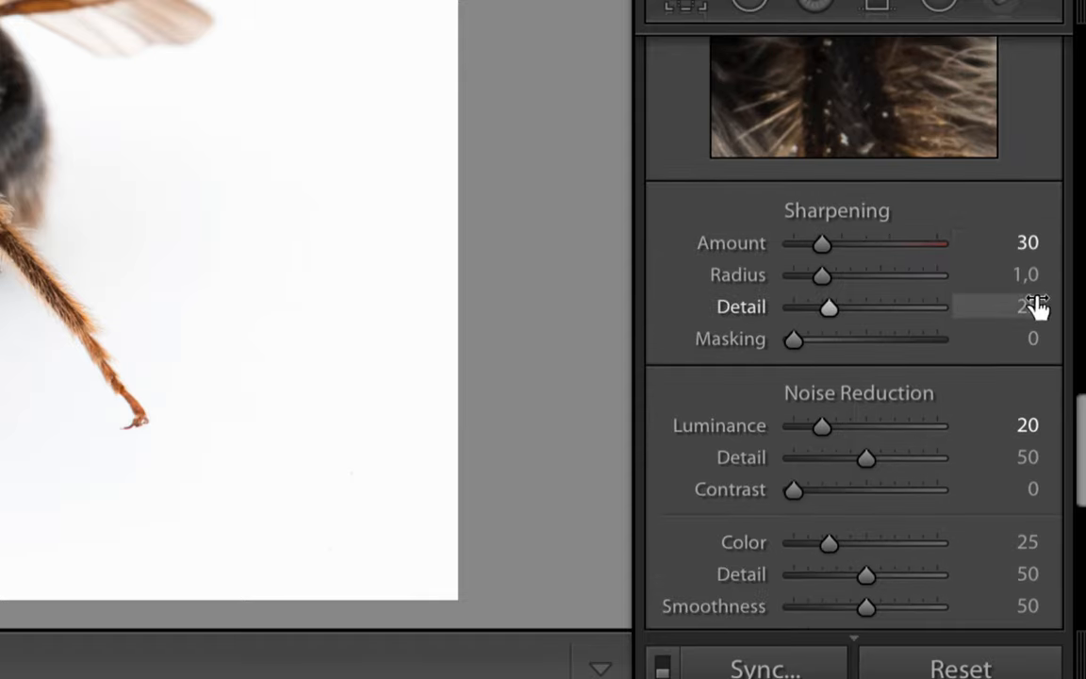
pyautogui.scroll(-3)
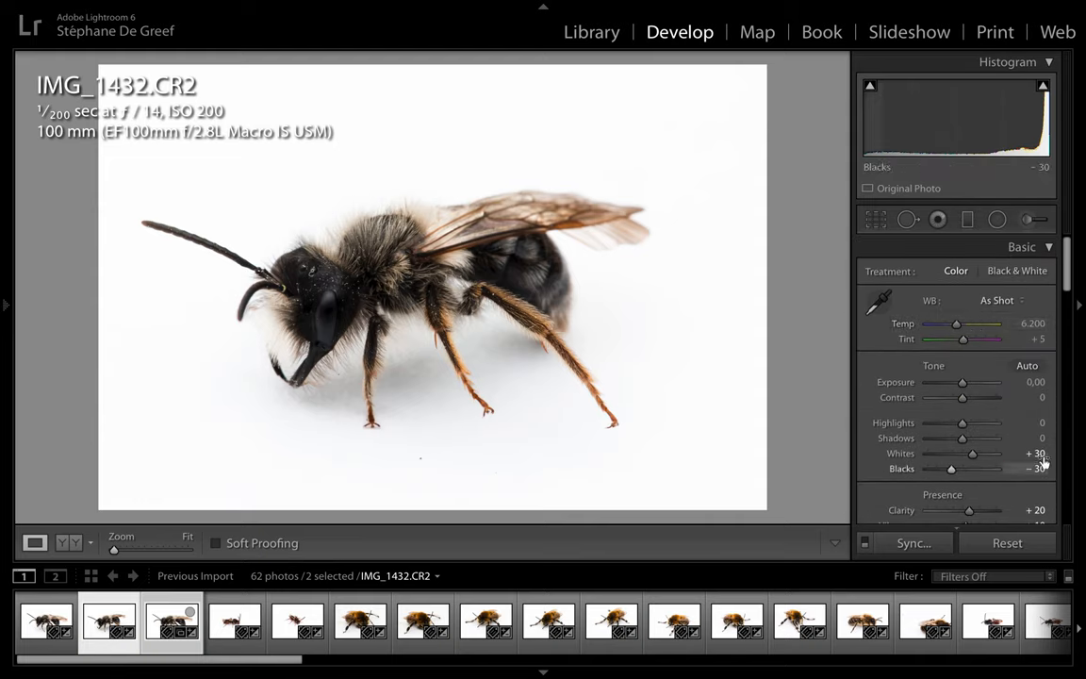
# Step: Edit the Whites value directly, raising it to +40 with the clipping preview showing the blown background
pyautogui.doubleClick(1035, 452)
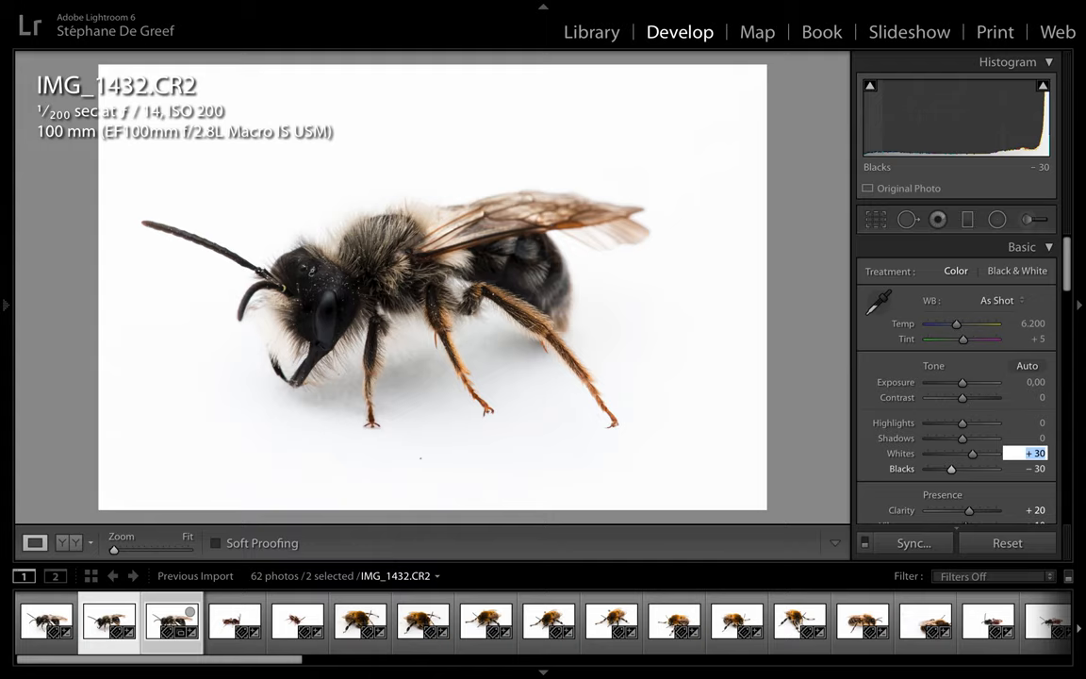
pyautogui.moveTo(168, 72)
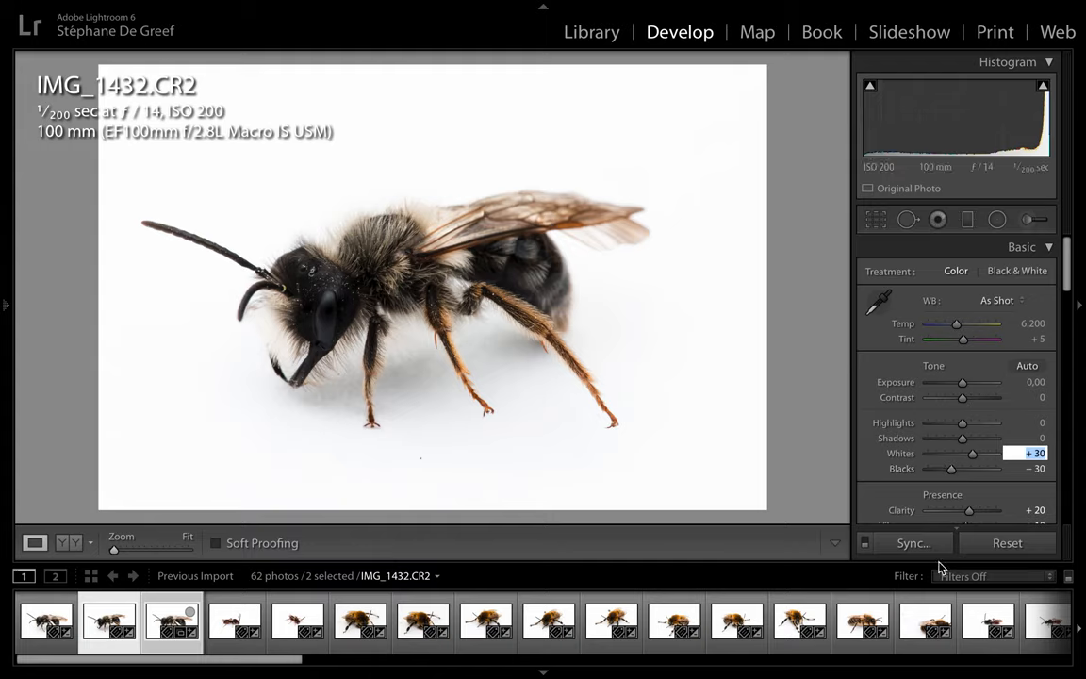
pyautogui.doubleClick(1022, 452)
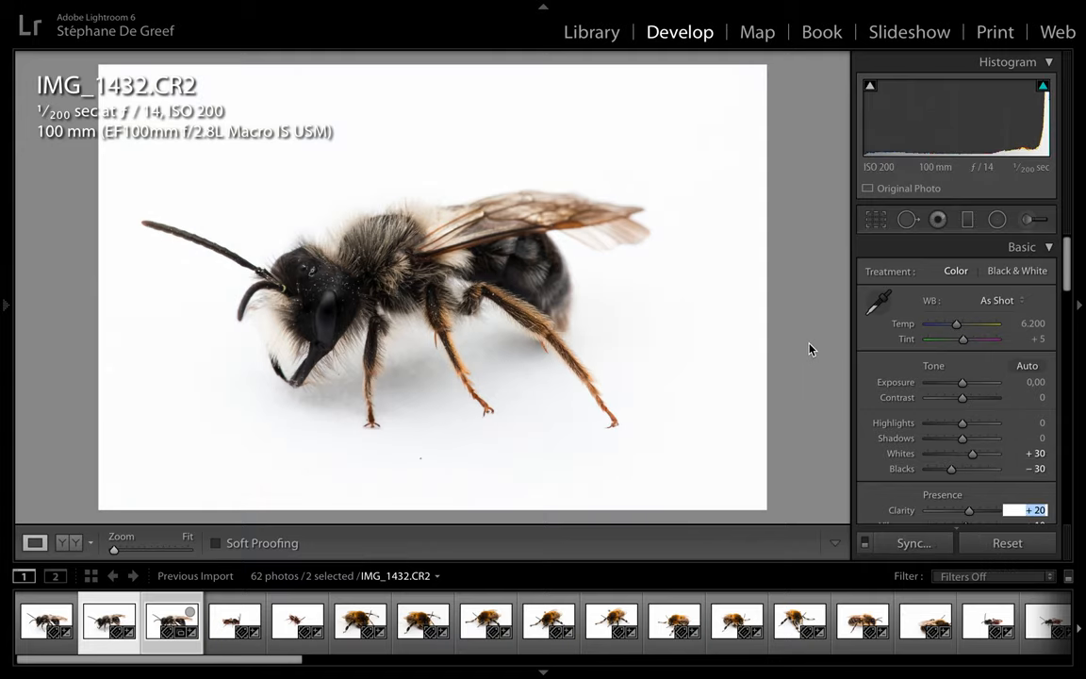
pyautogui.moveTo(459, 302)
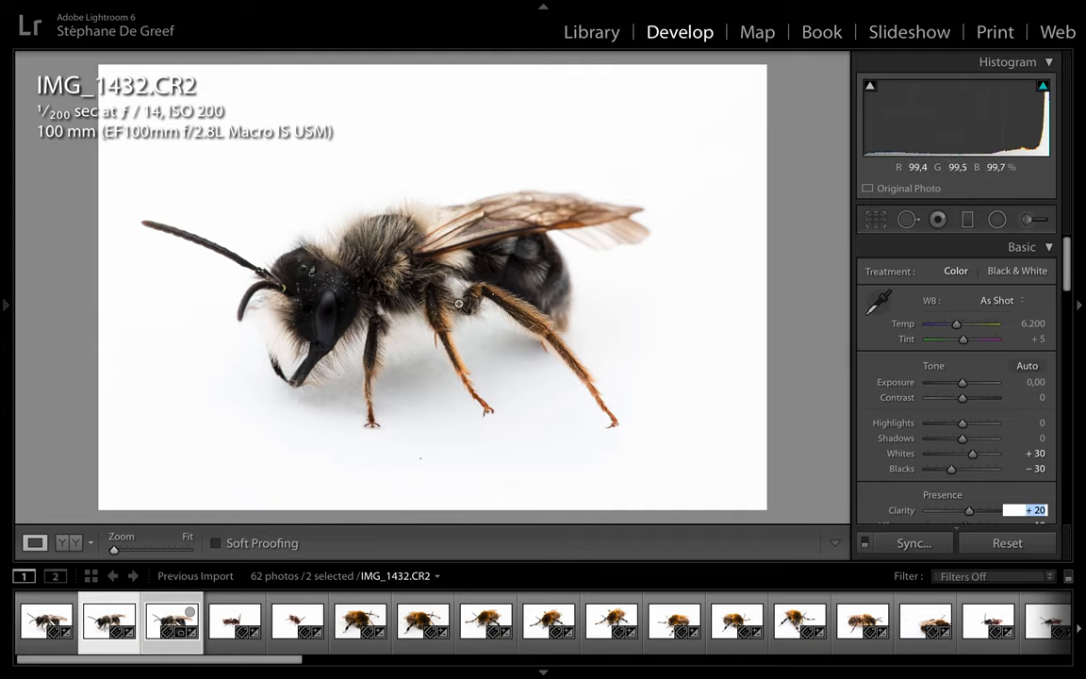
pyautogui.moveTo(399, 360)
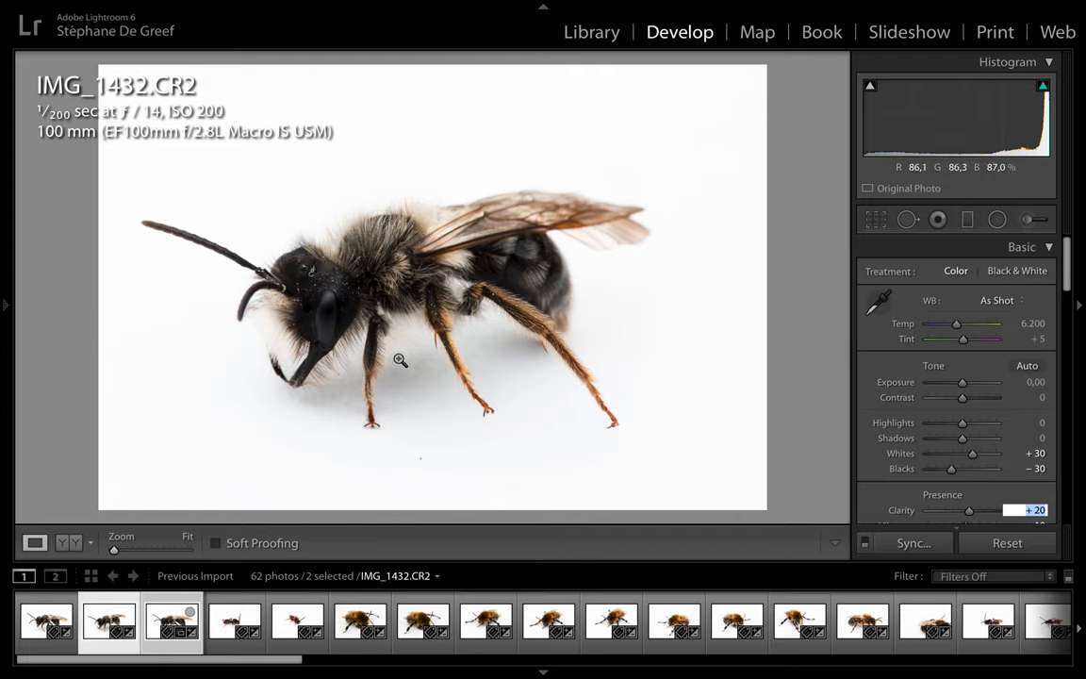
pyautogui.moveTo(803, 271)
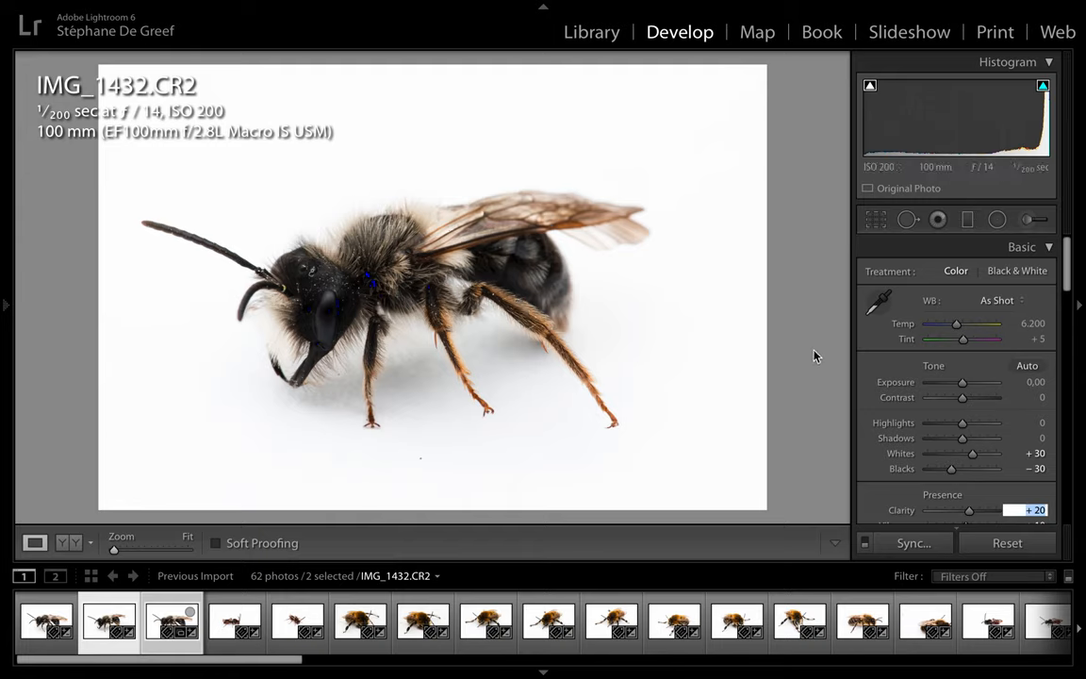
pyautogui.moveTo(1003, 467)
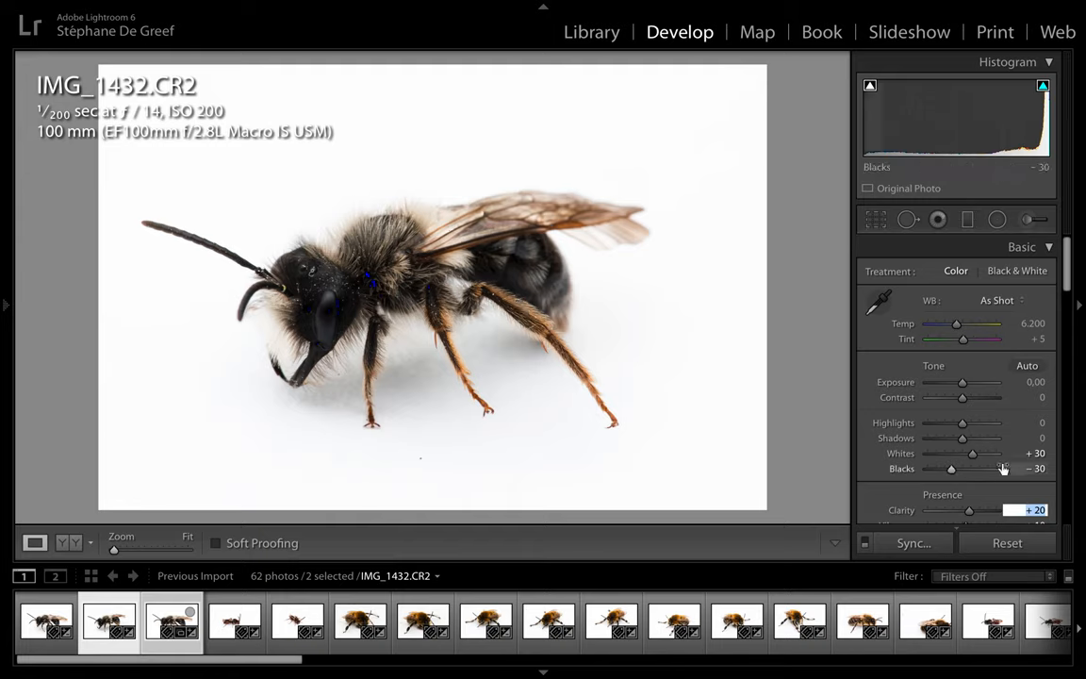
pyautogui.doubleClick(1035, 453)
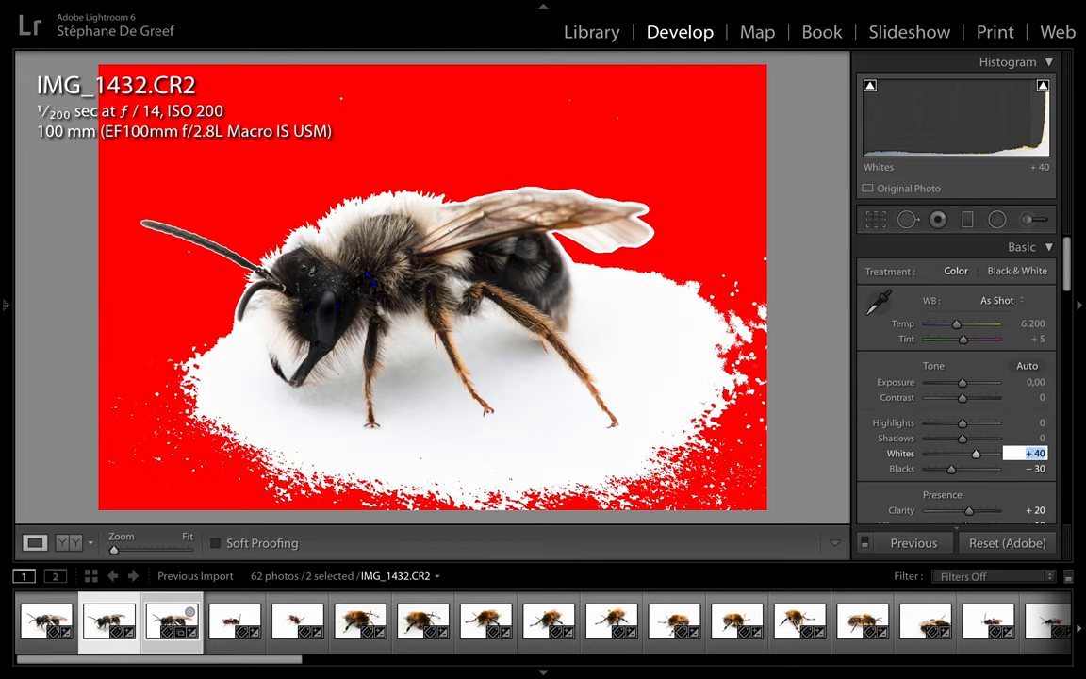
pyautogui.moveTo(415, 94)
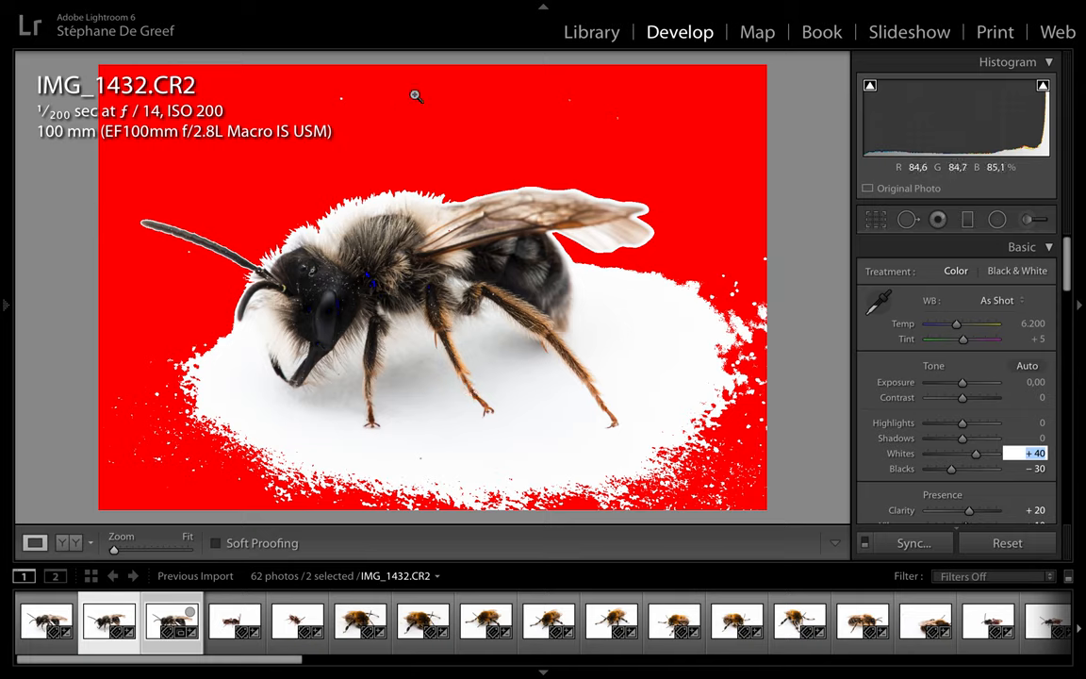
pyautogui.moveTo(716, 381)
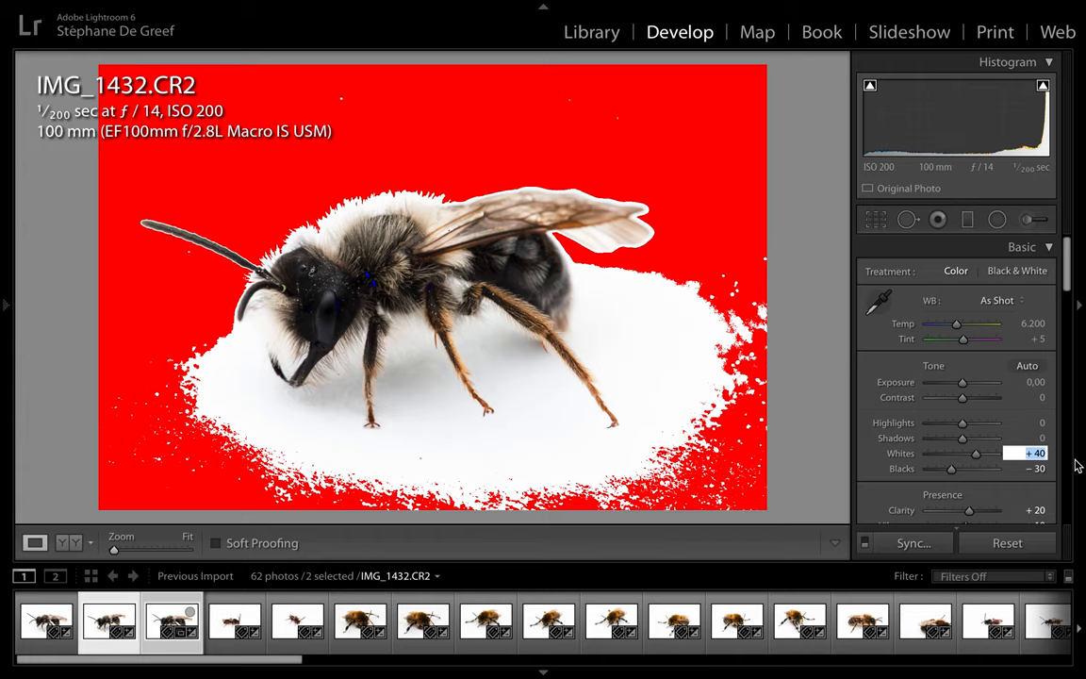
# Step: Alt-drag Whites up to +50 and Blacks down to −50 to clip the background to pure white
pyautogui.moveTo(950, 452); pyautogui.dragTo(980, 452)
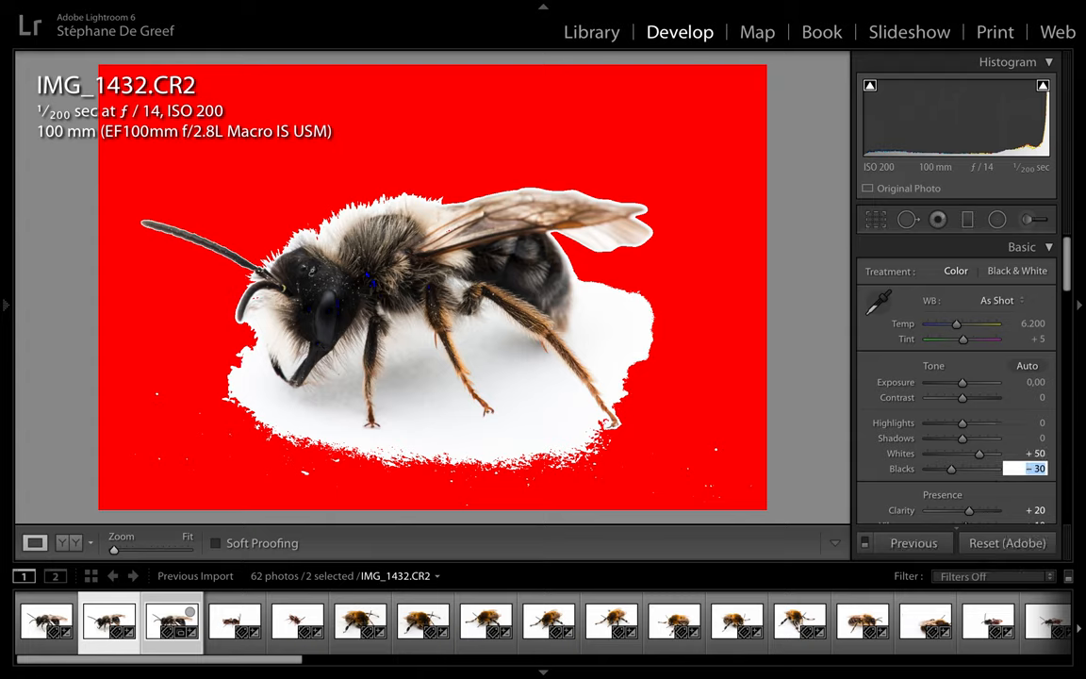
pyautogui.moveTo(961, 468); pyautogui.dragTo(952, 467)
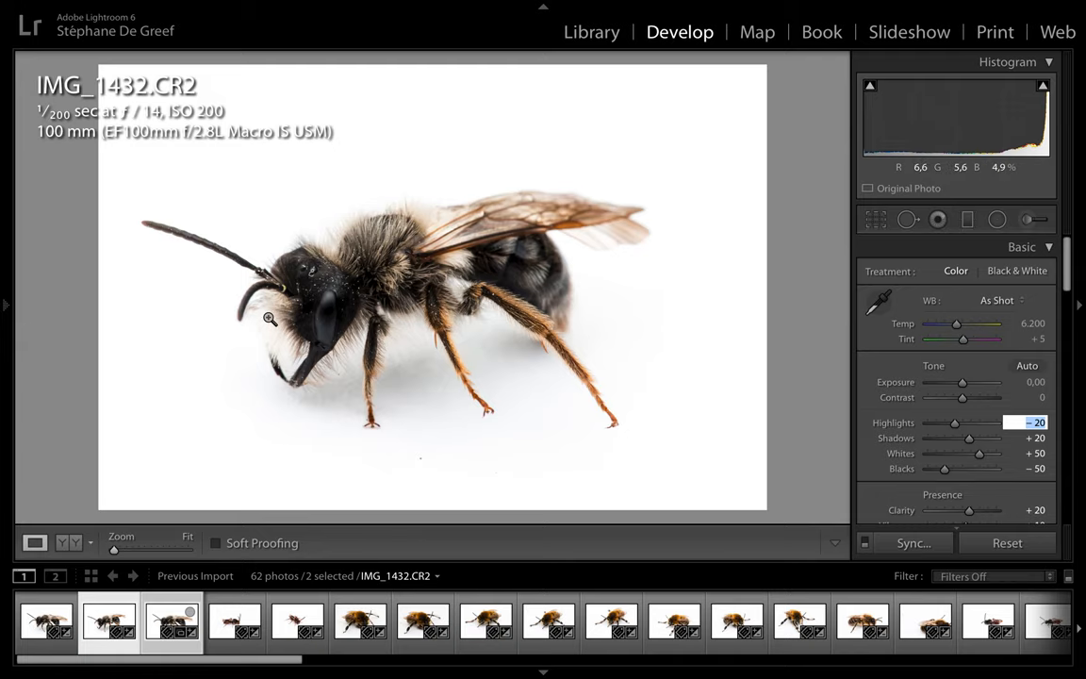
pyautogui.moveTo(452, 276)
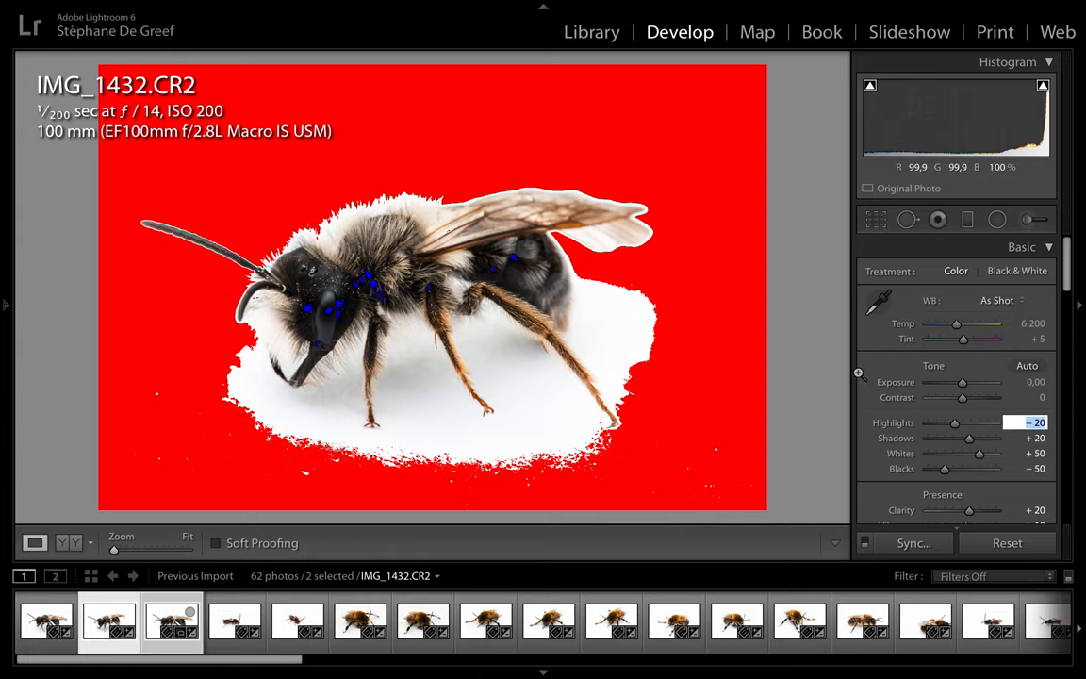
pyautogui.moveTo(840, 242)
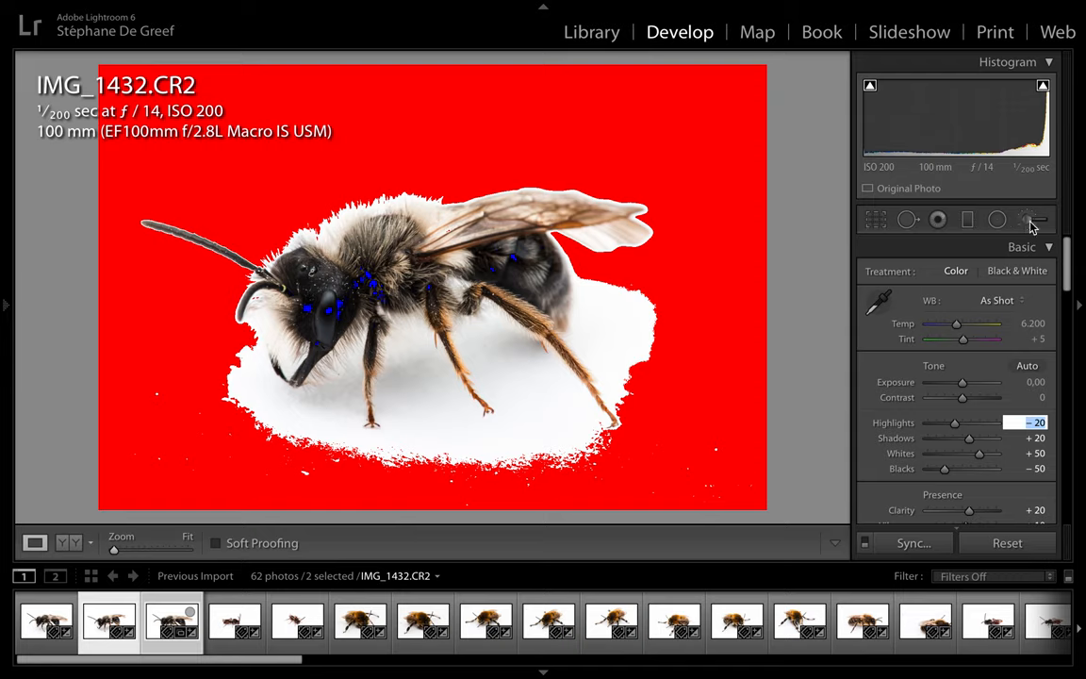
pyautogui.moveTo(1025, 219)
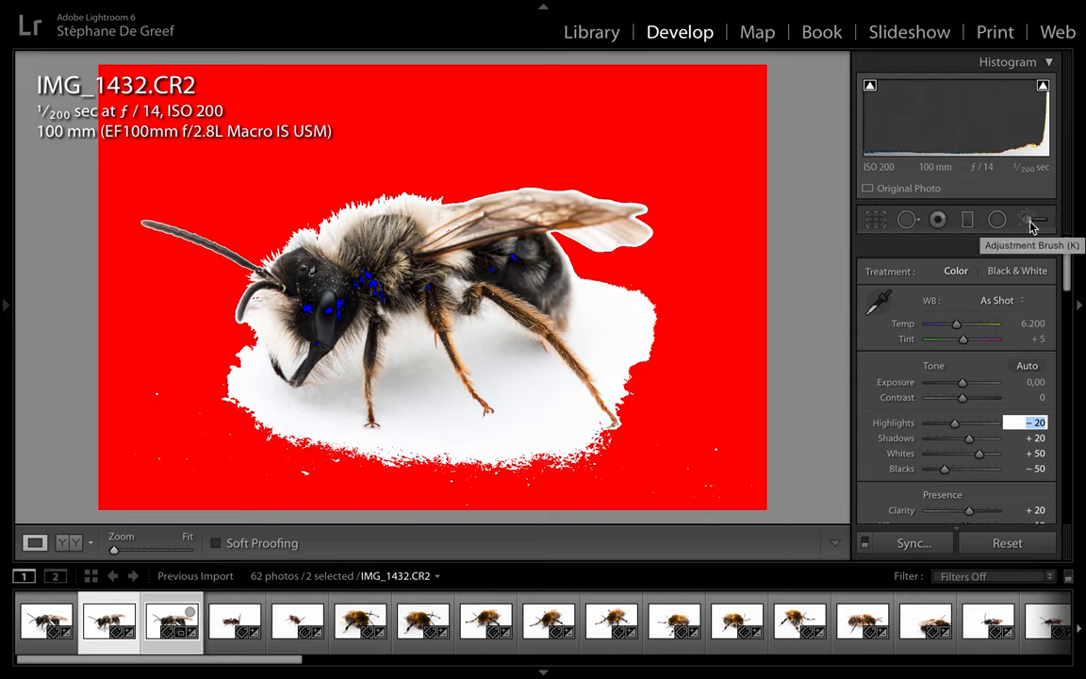
# Step: Load the Adjustment Brush with the MYN_Background effect (Exposure +4) for painting around the bee, undoing a stray stroke
pyautogui.click(1027, 219)
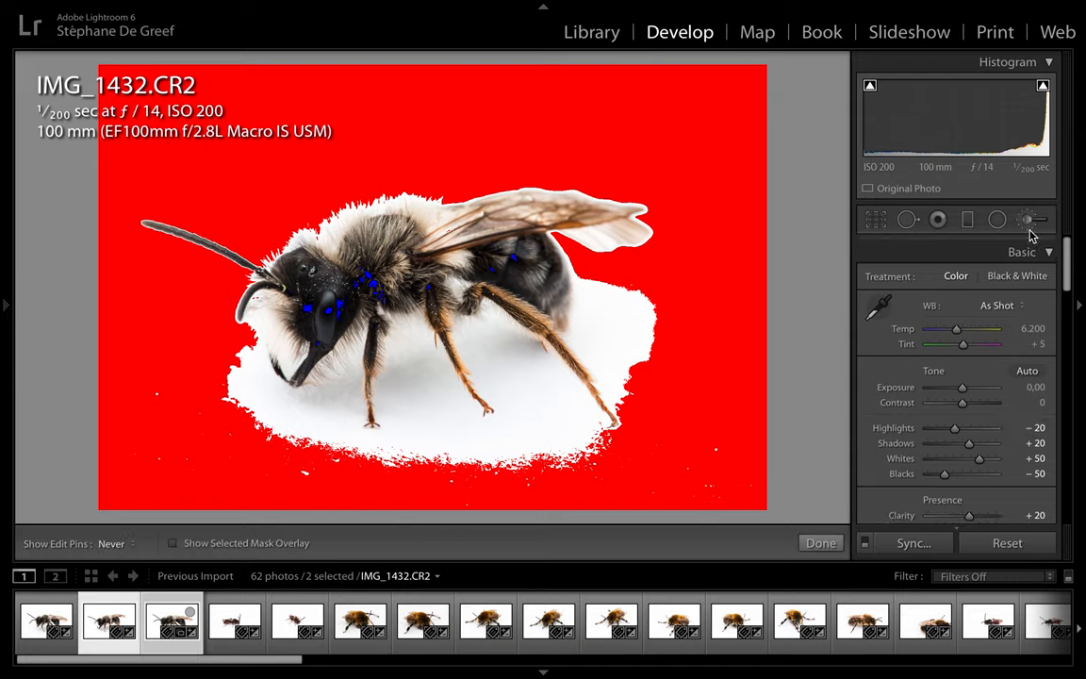
pyautogui.click(1028, 218)
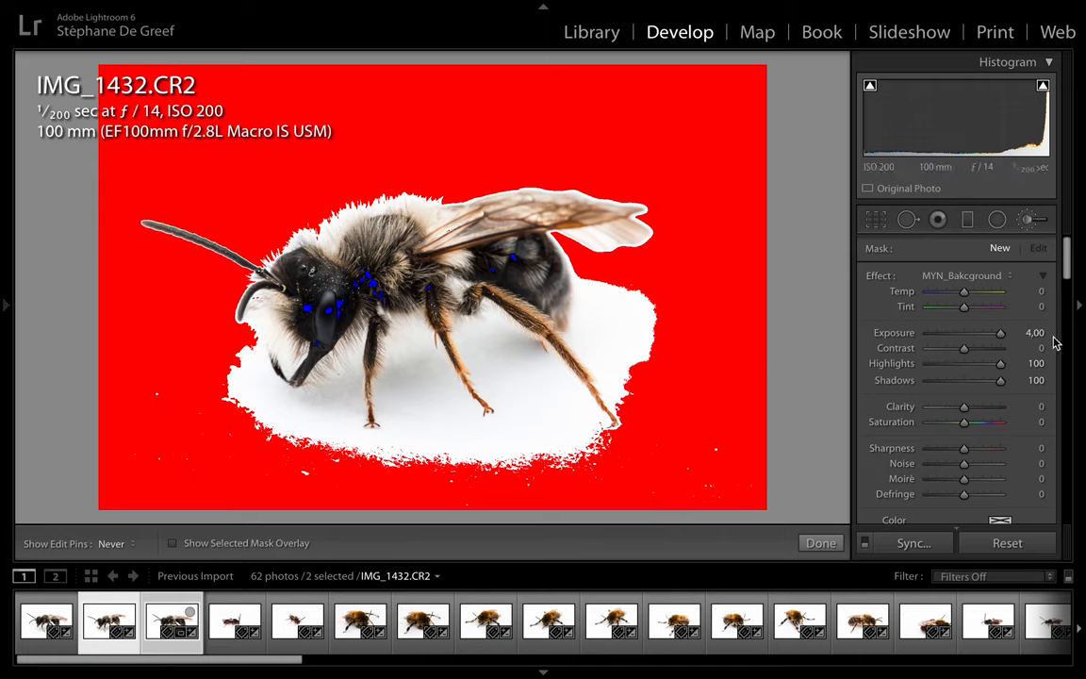
pyautogui.moveTo(562, 168)
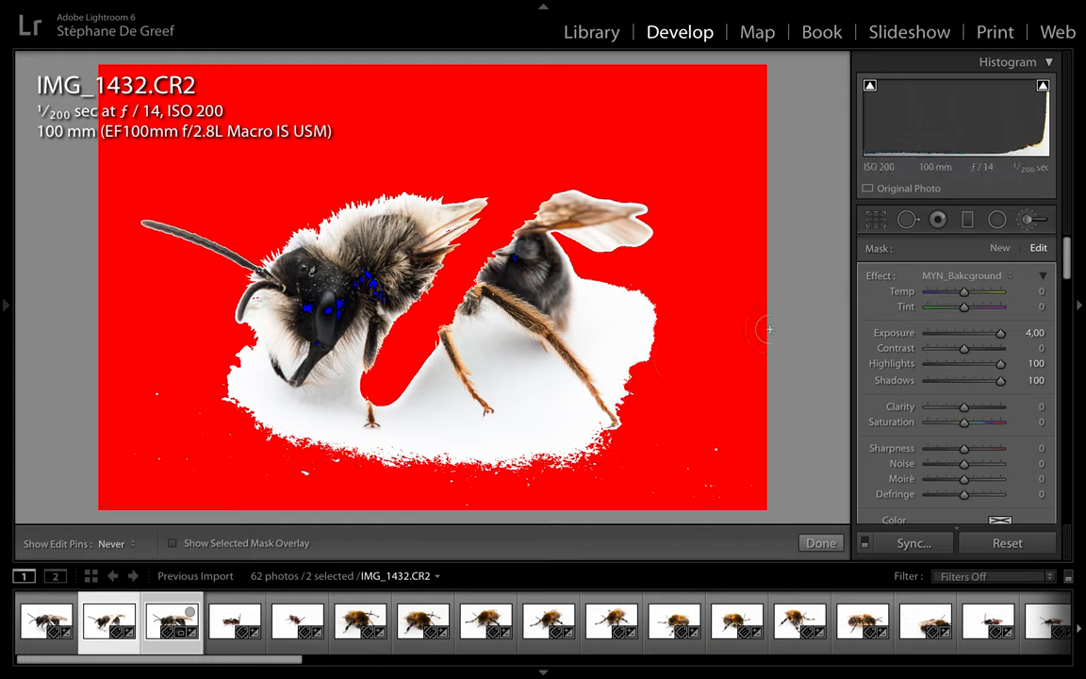
pyautogui.press('ctrl+z')
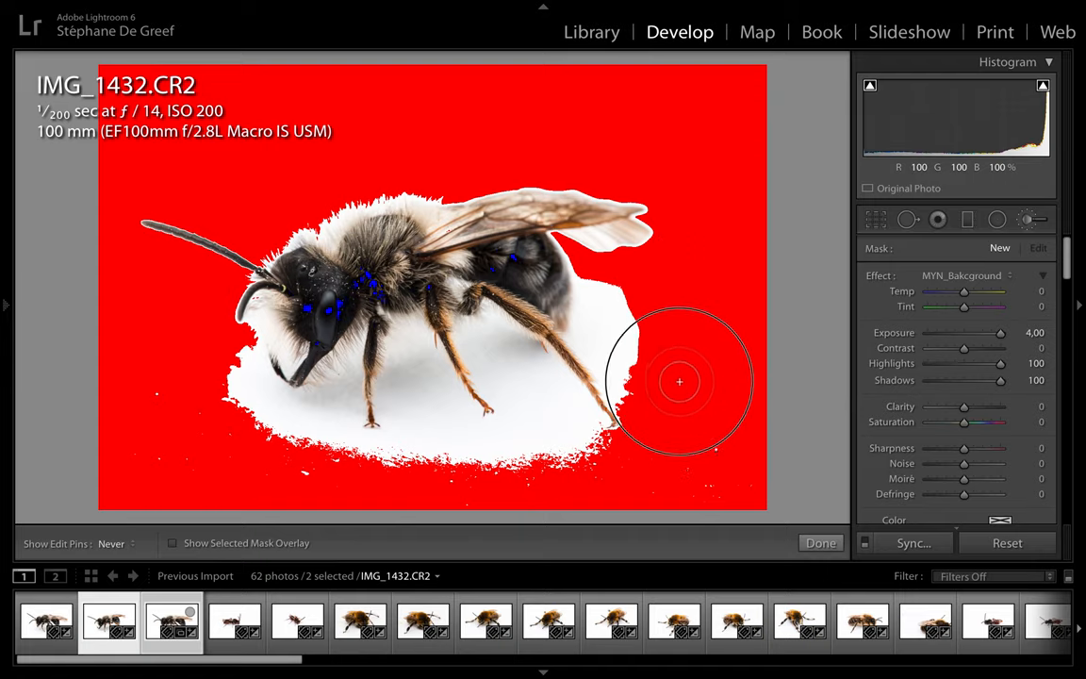
pyautogui.moveTo(640, 481)
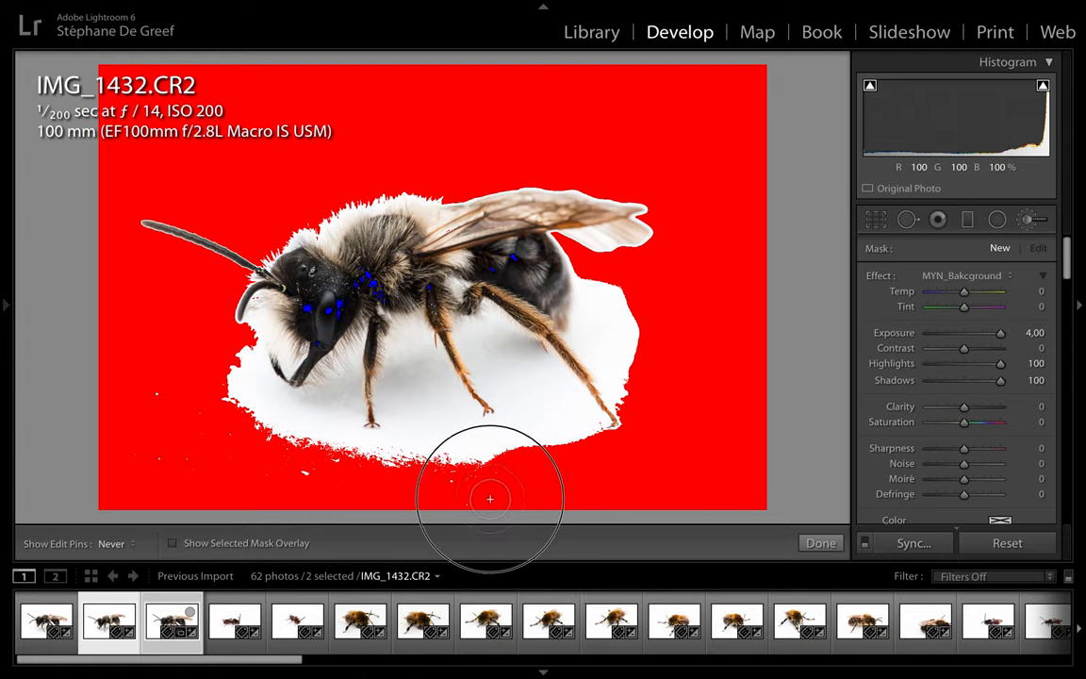
pyautogui.moveTo(396, 508)
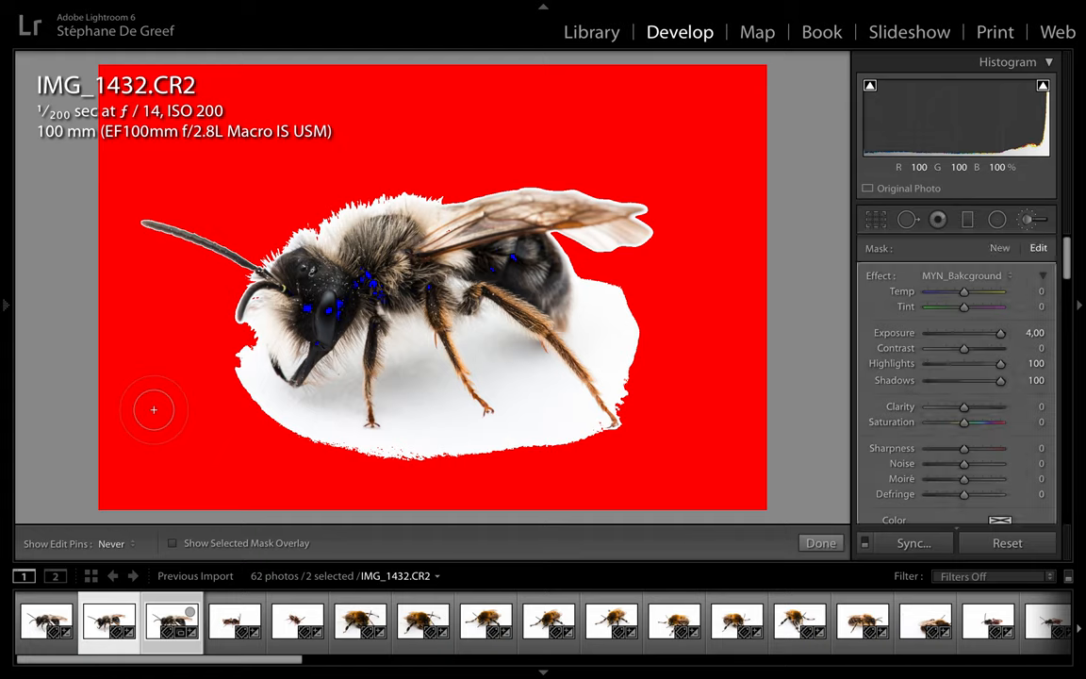
pyautogui.moveTo(169, 445)
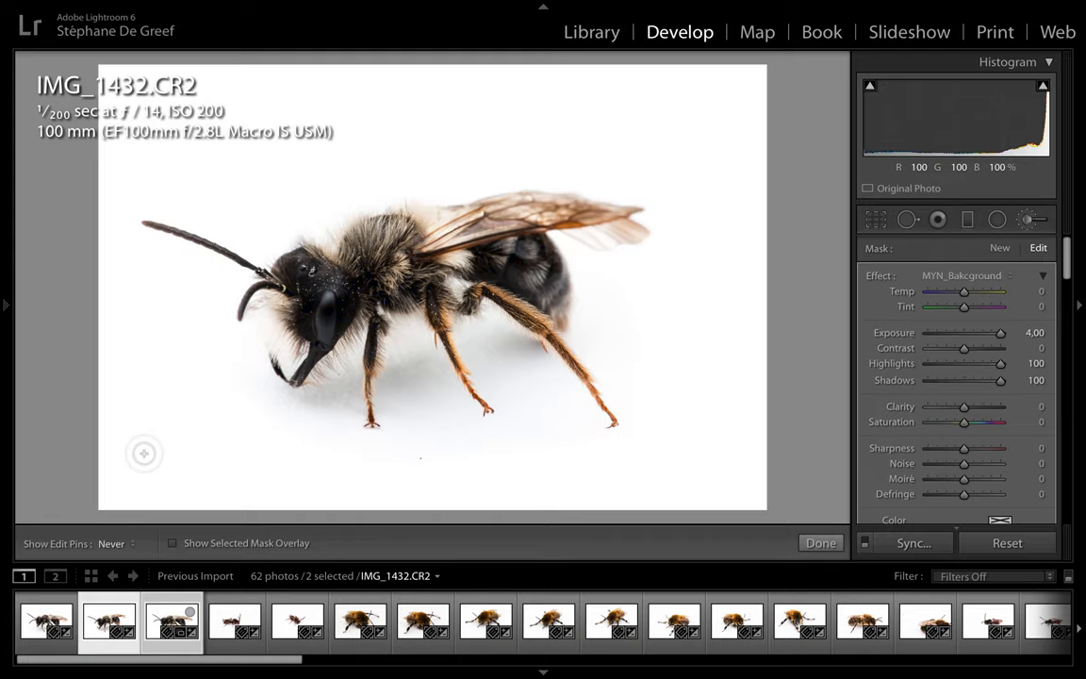
# Step: Crop IMG_1432 tighter with the Crop Overlay so the bee fills more of the white frame
pyautogui.click(875, 219)
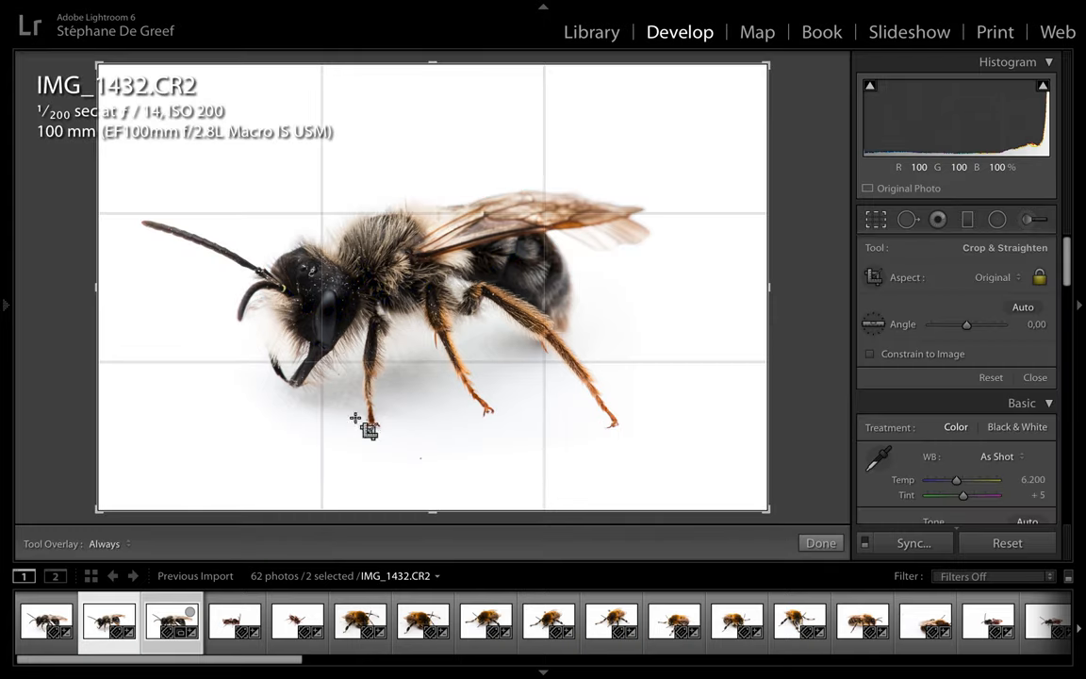
pyautogui.moveTo(769, 286); pyautogui.dragTo(726, 294)
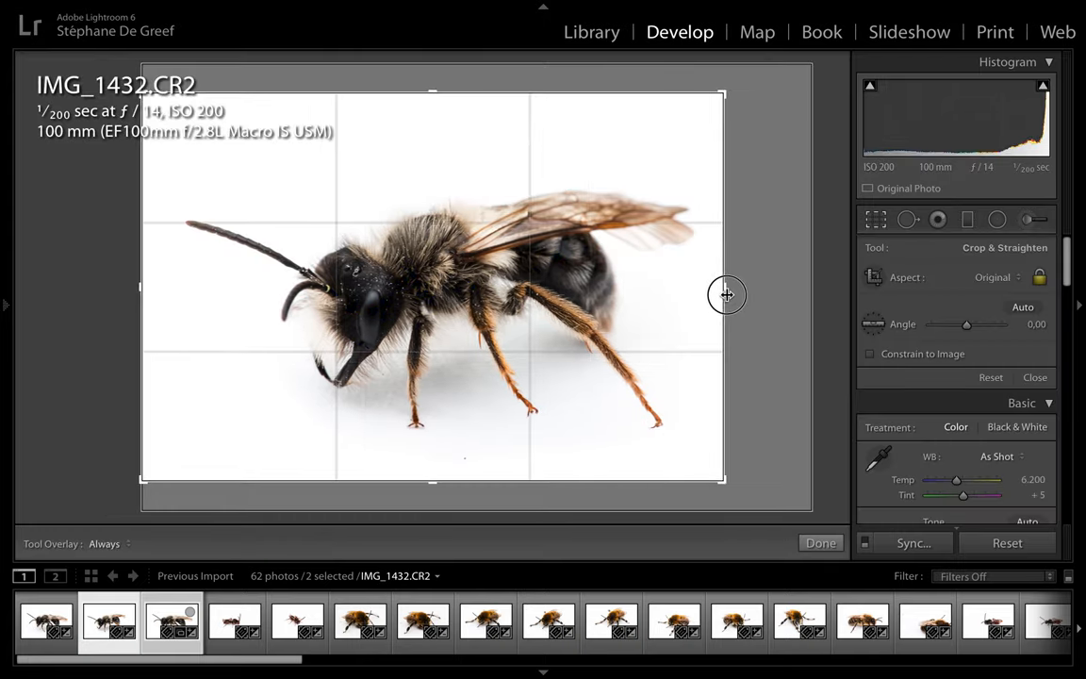
pyautogui.moveTo(728, 294); pyautogui.dragTo(143, 280)
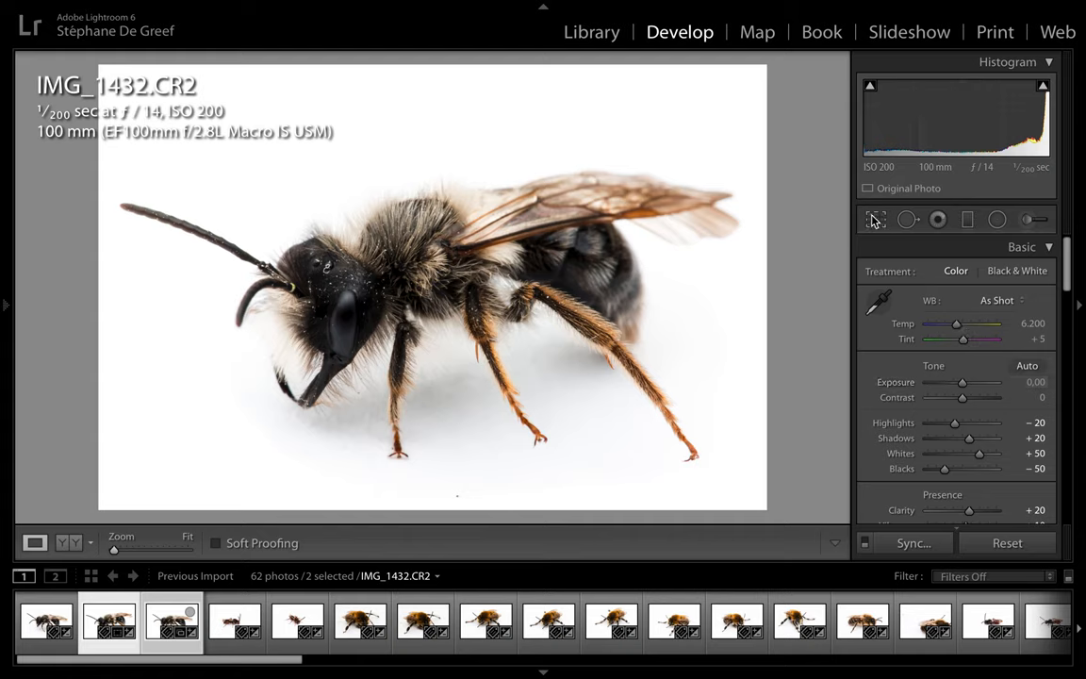
pyautogui.moveTo(875, 218)
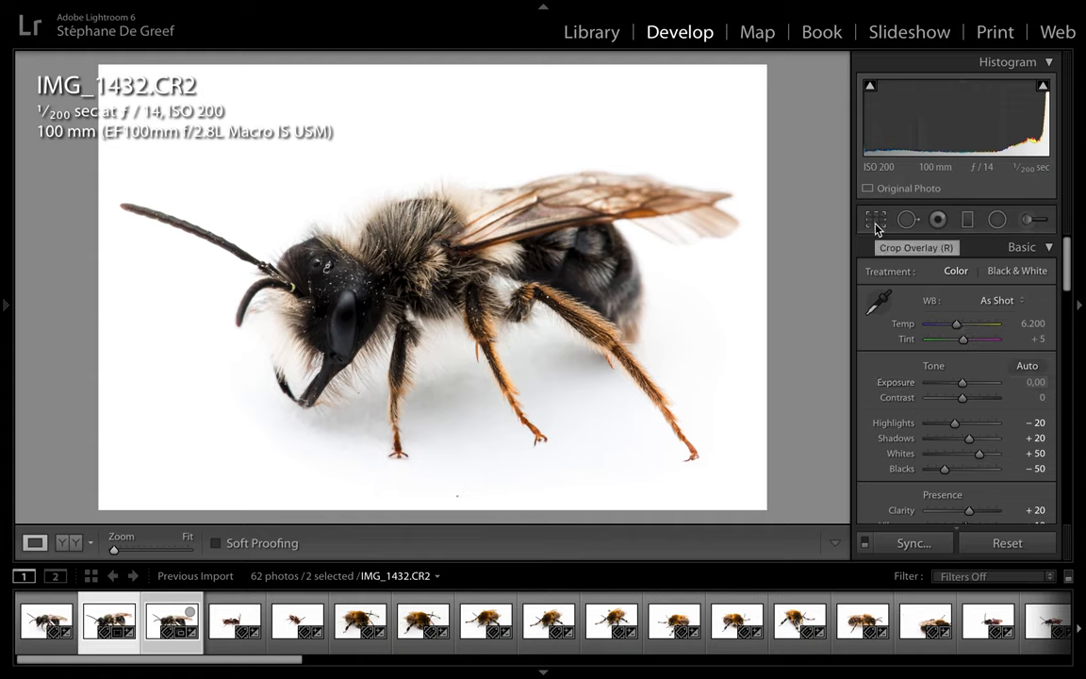
pyautogui.moveTo(998, 218)
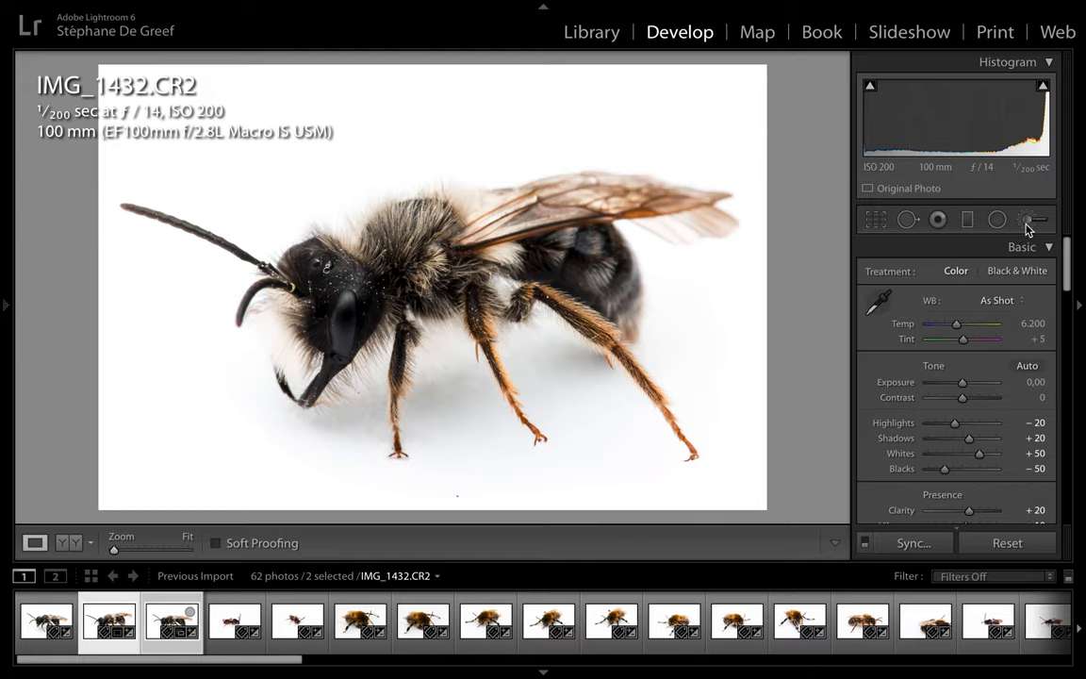
pyautogui.moveTo(807, 460)
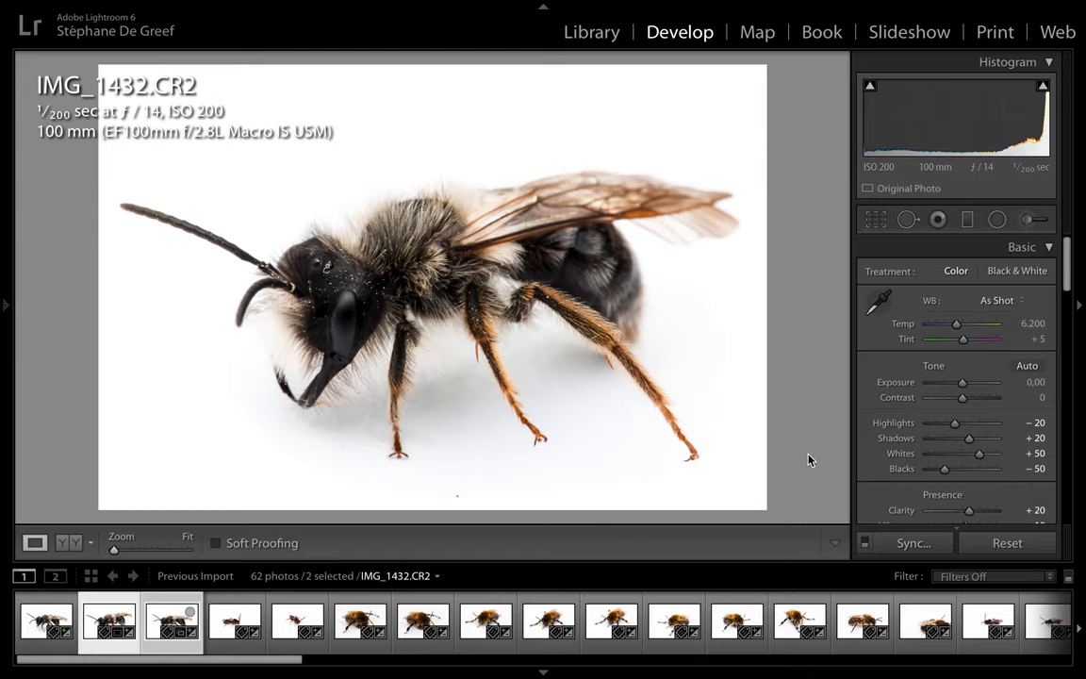
pyautogui.moveTo(794, 464)
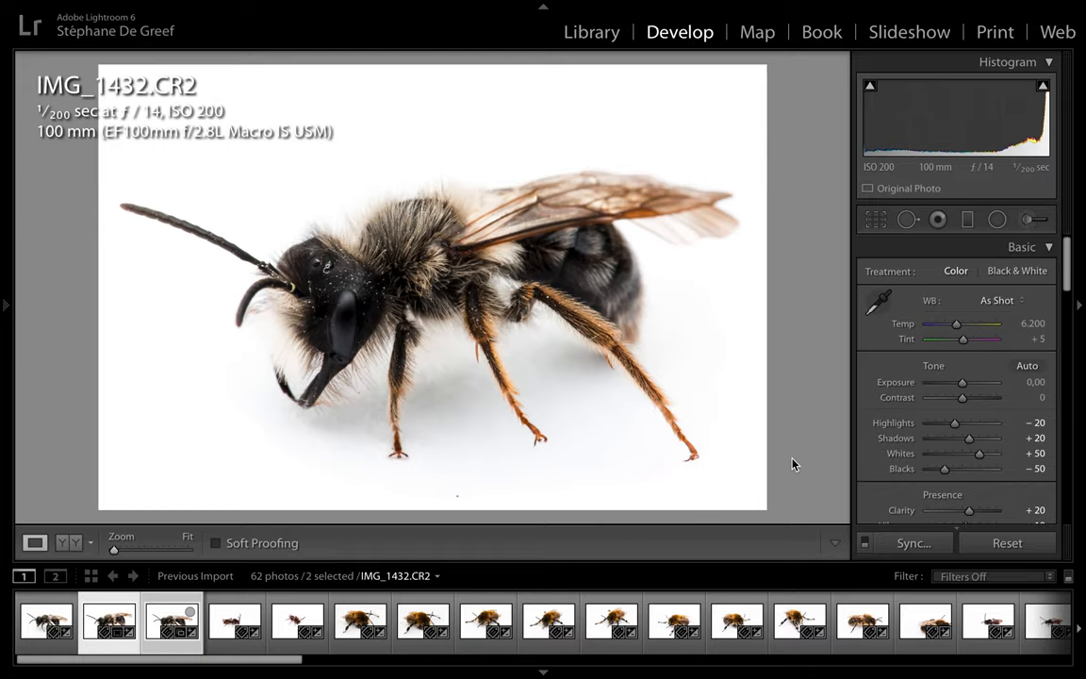
# Step: Check IMG_1432's hair detail and near-white background up close, then return to the 62-photo Library grid
pyautogui.click(592, 30)
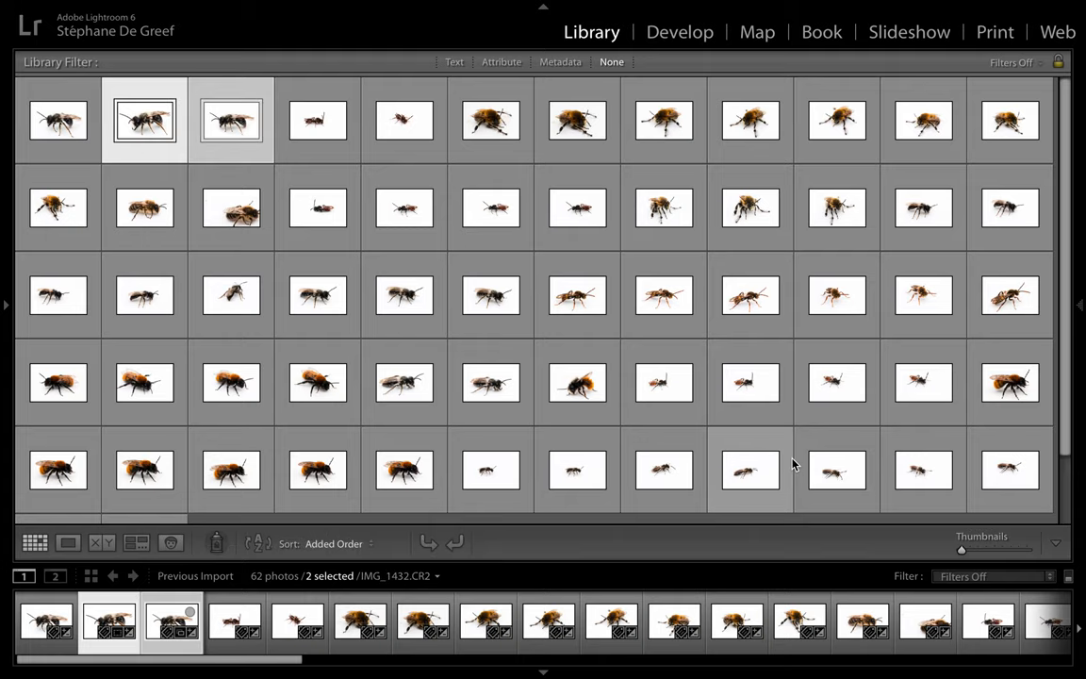
pyautogui.click(679, 30)
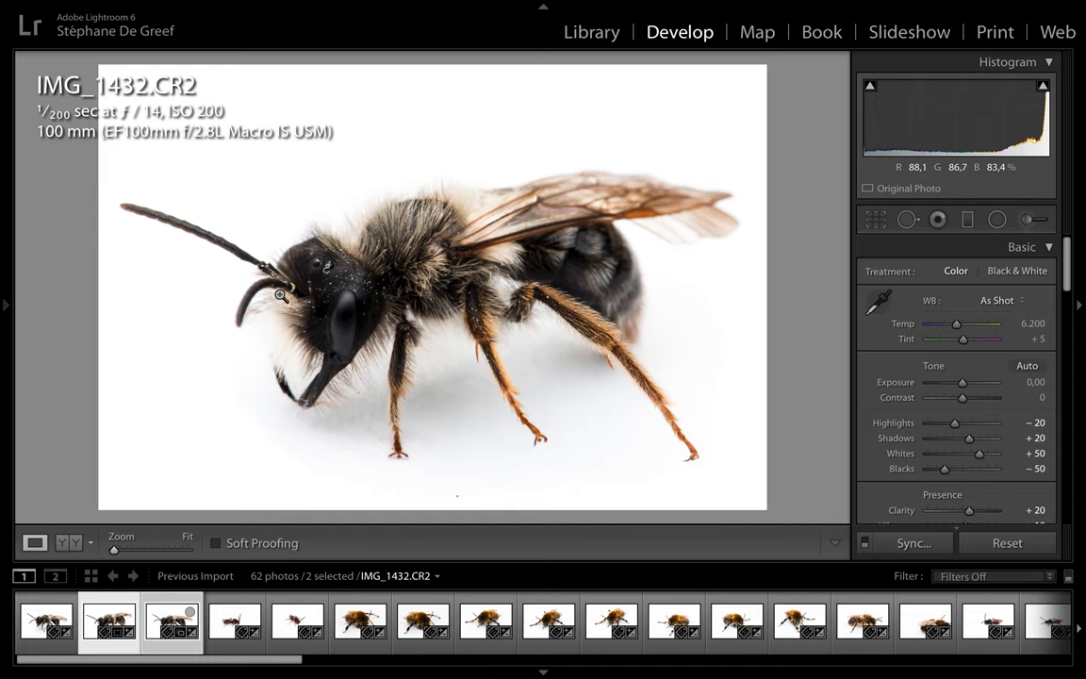
pyautogui.click(280, 295)
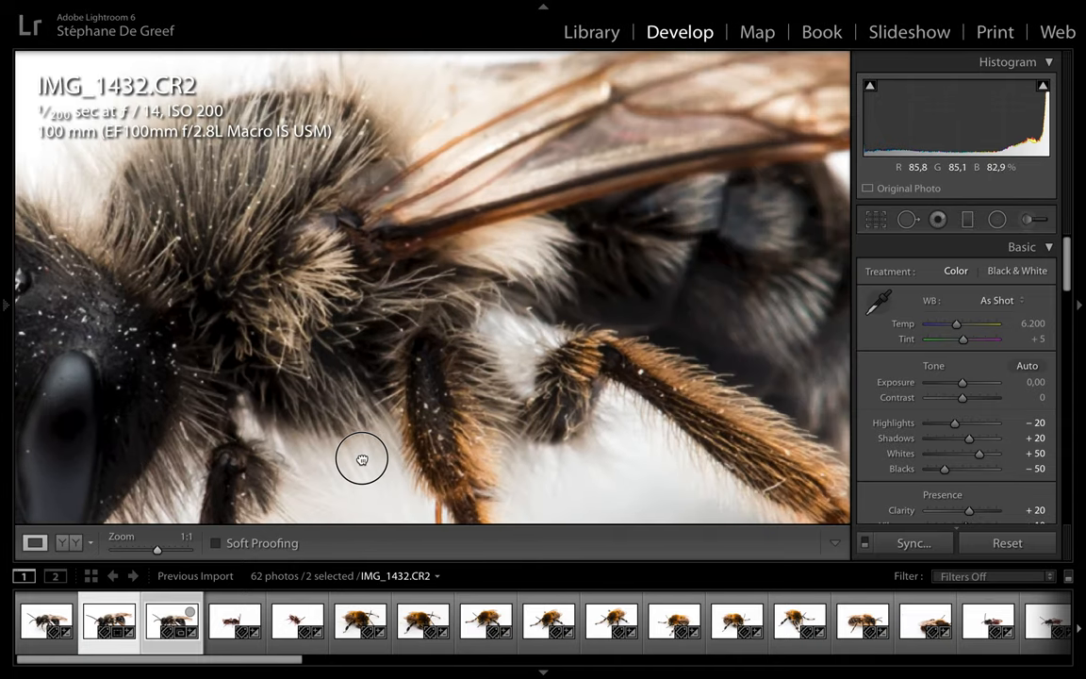
pyautogui.moveTo(362, 460); pyautogui.dragTo(343, 186)
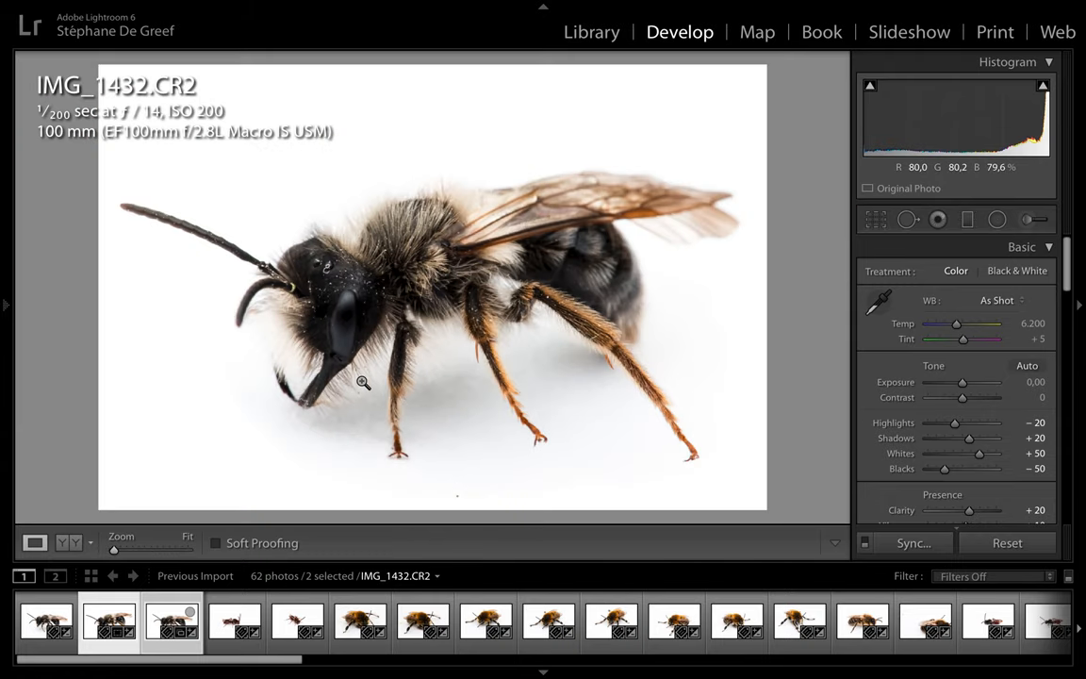
pyautogui.moveTo(788, 351)
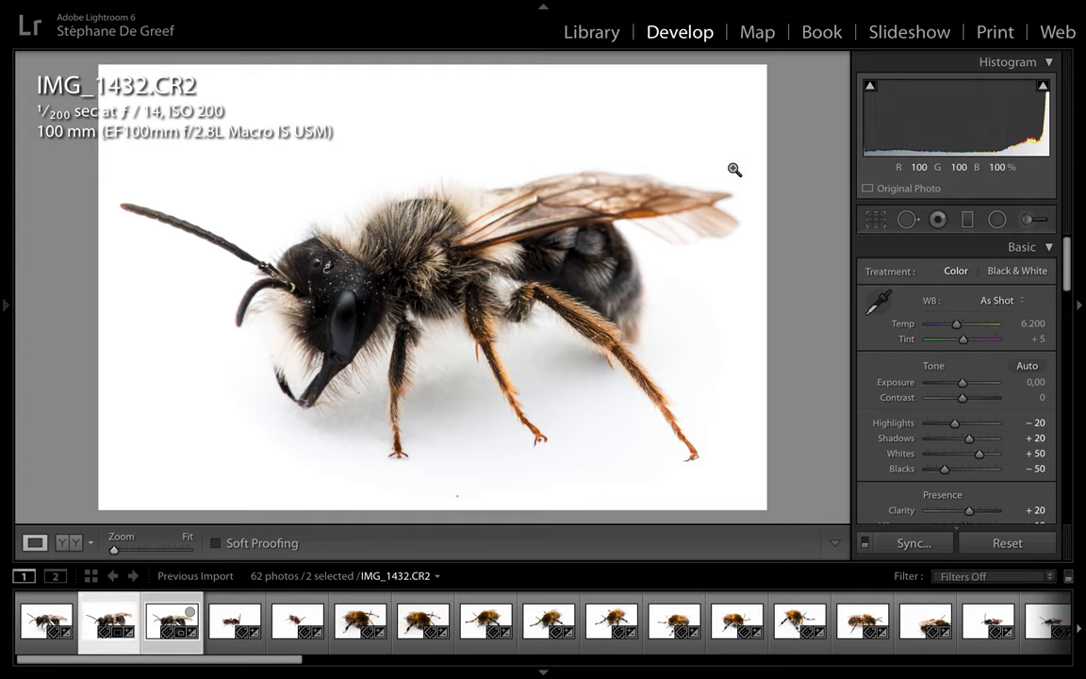
pyautogui.moveTo(701, 338)
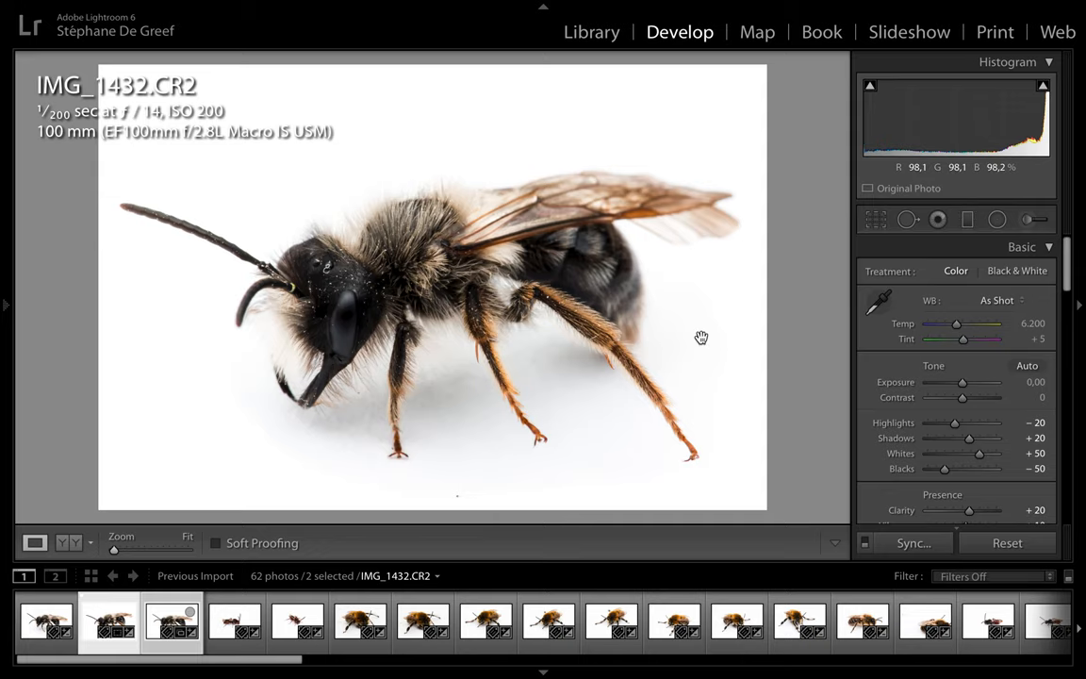
pyautogui.click(591, 30)
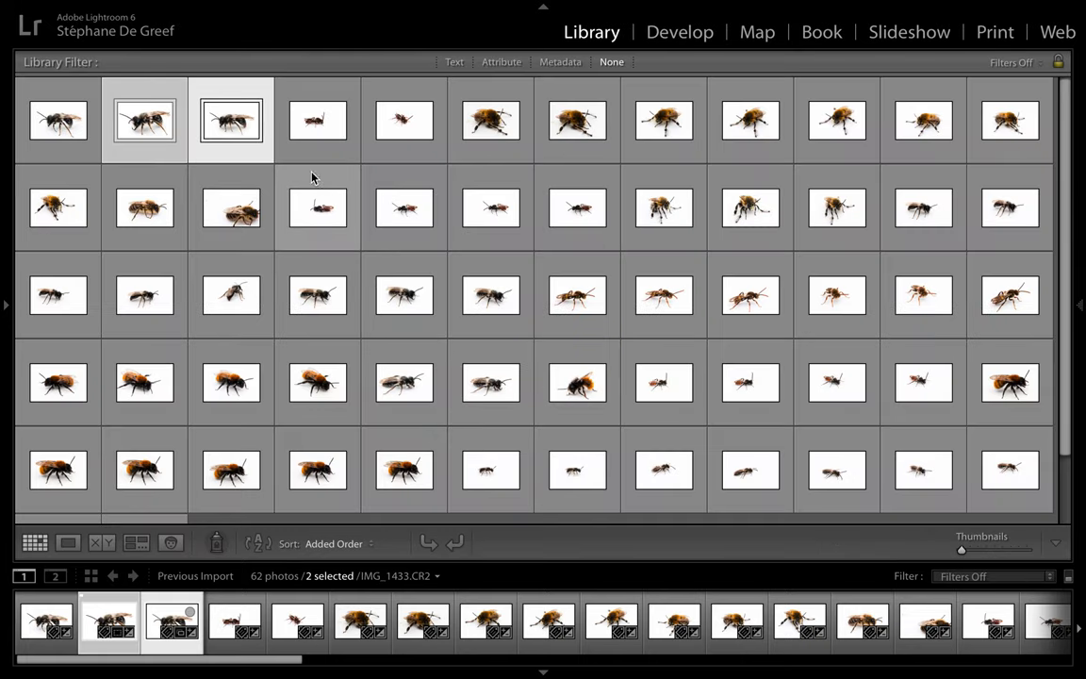
# Step: Take IMG_1434 into Develop and apply a tighter Crop Overlay around the bee
pyautogui.click(316, 121)
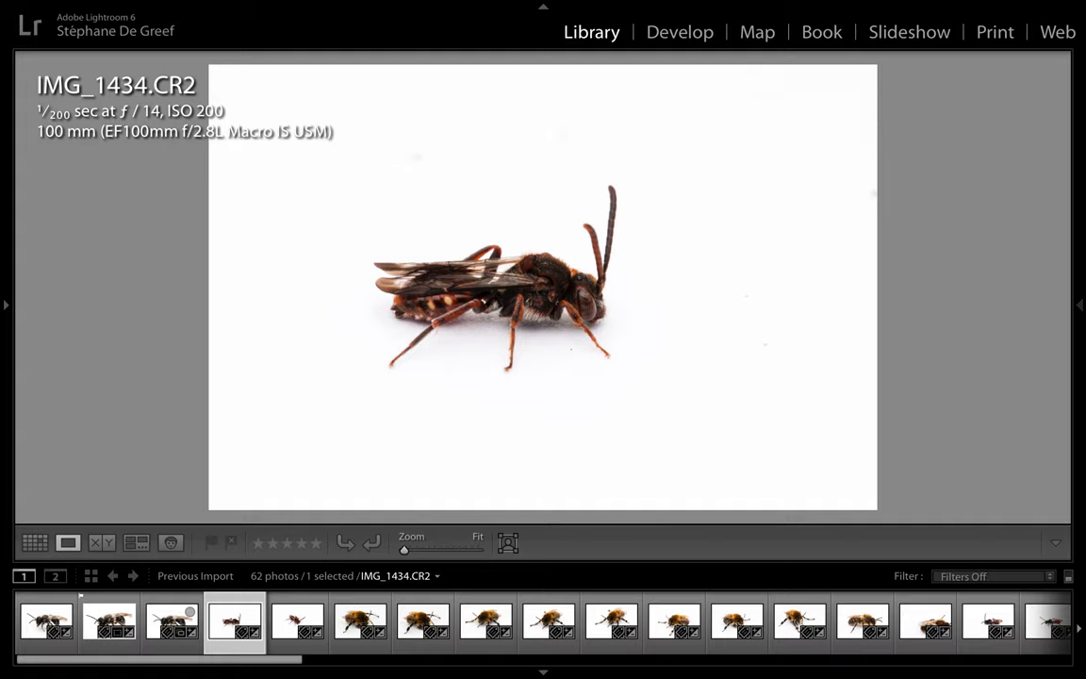
pyautogui.click(678, 30)
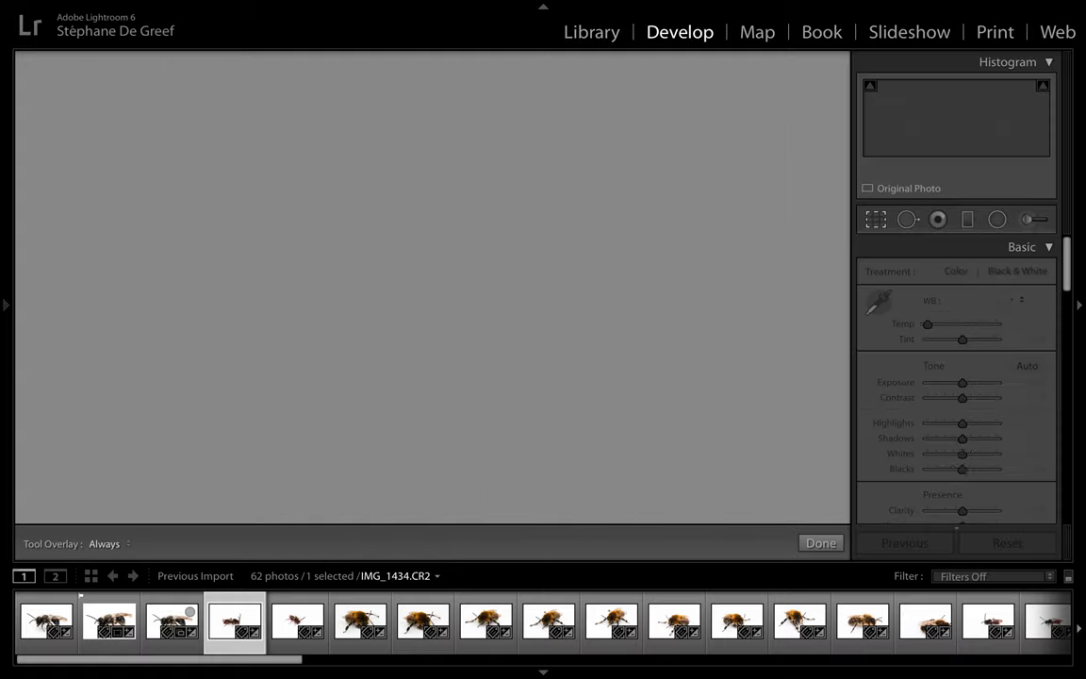
pyautogui.click(875, 219)
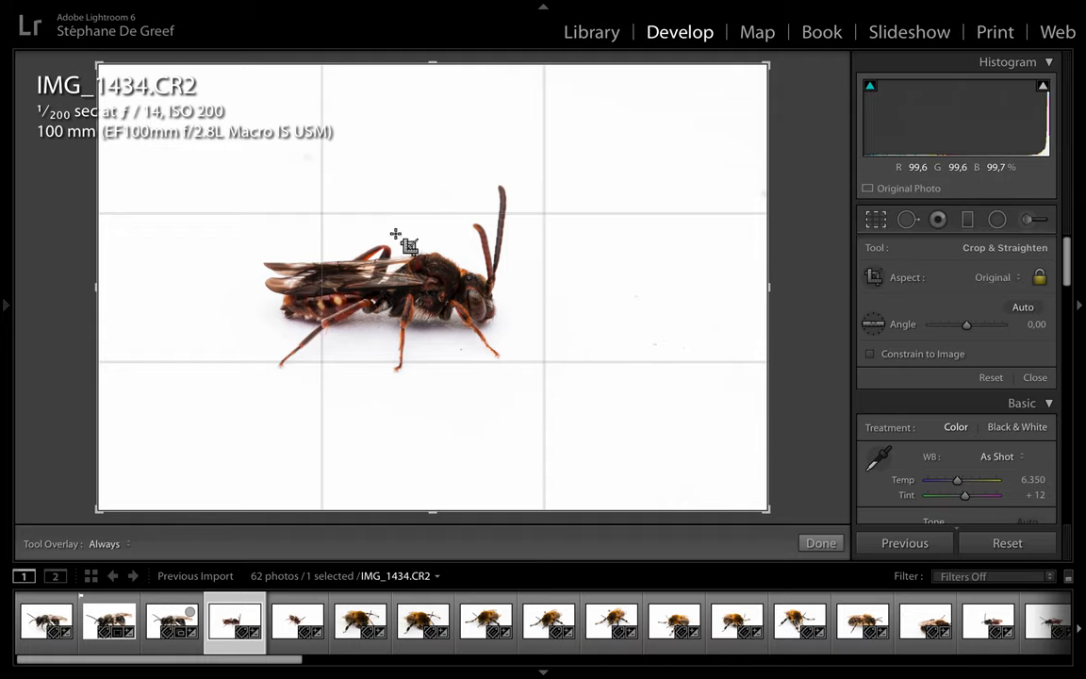
pyautogui.moveTo(688, 283)
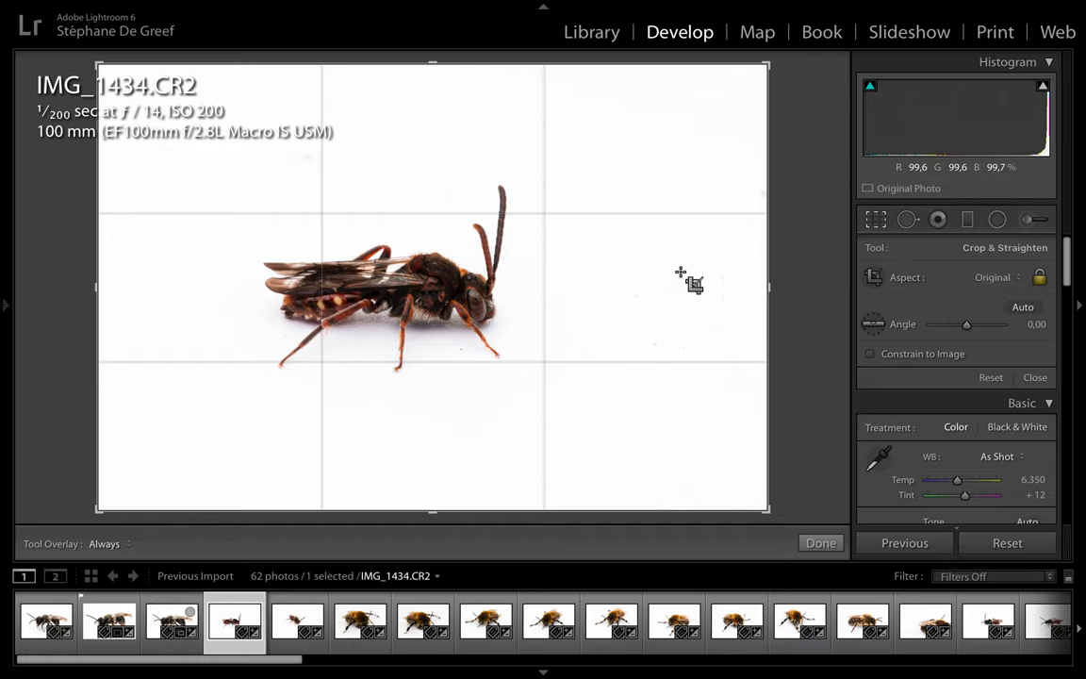
pyautogui.moveTo(565, 354)
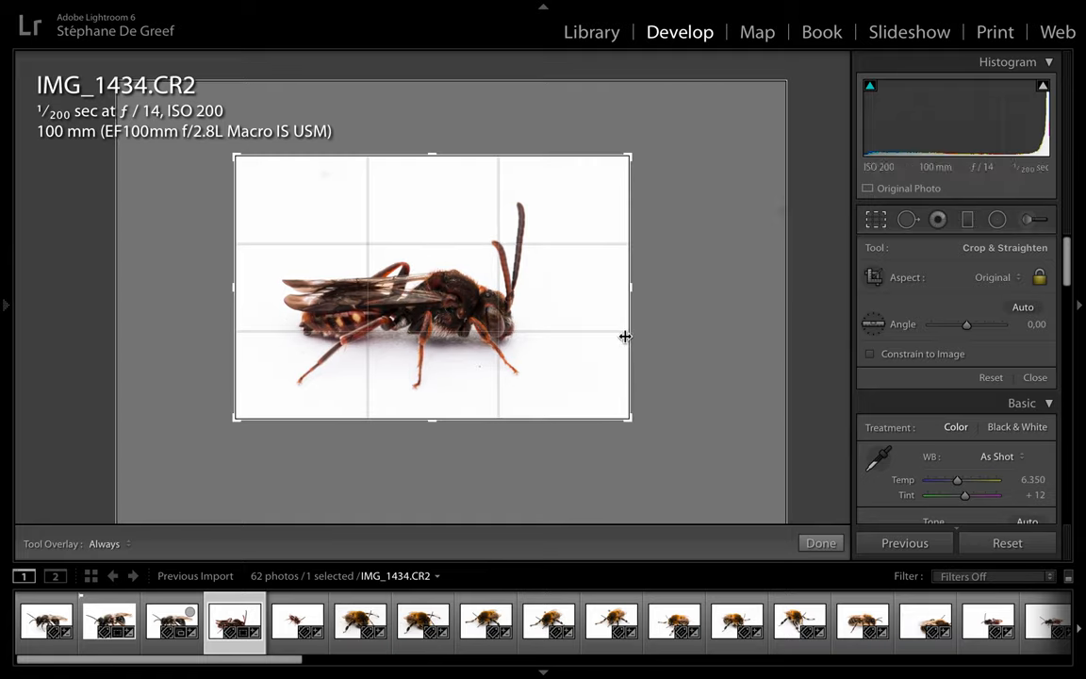
pyautogui.moveTo(626, 336)
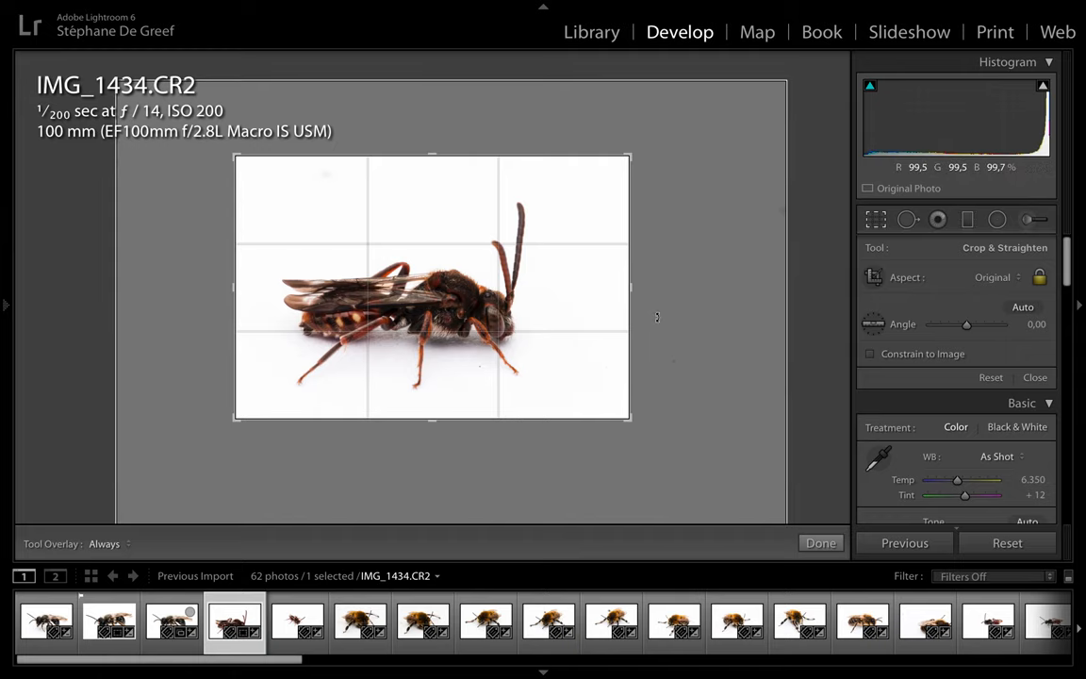
pyautogui.click(818, 542)
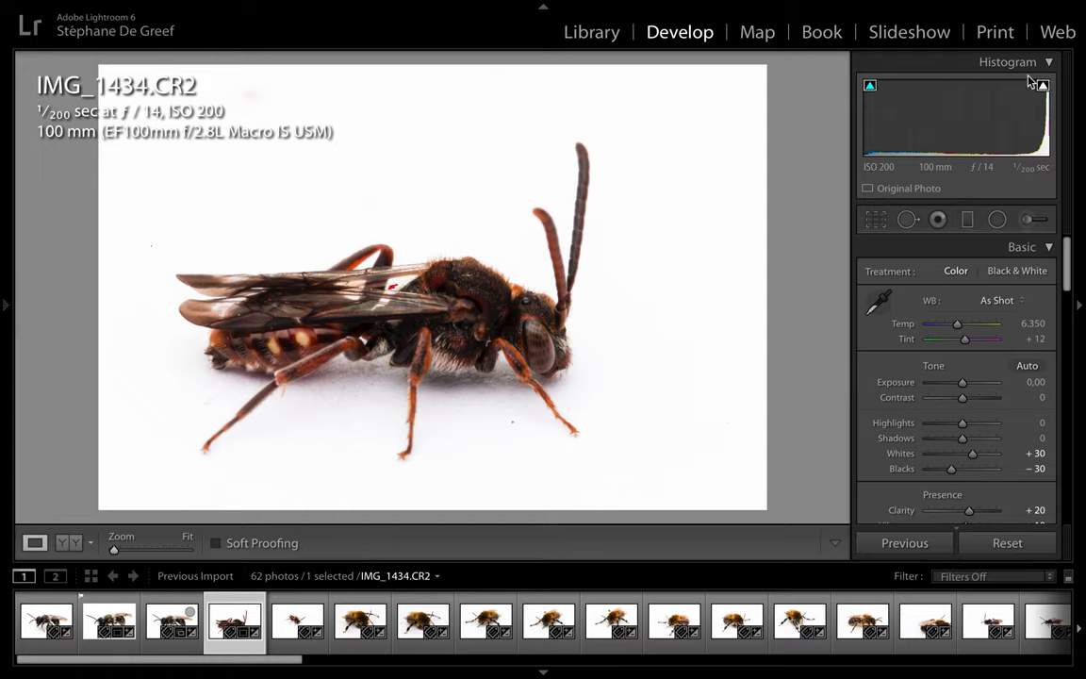
pyautogui.moveTo(381, 327)
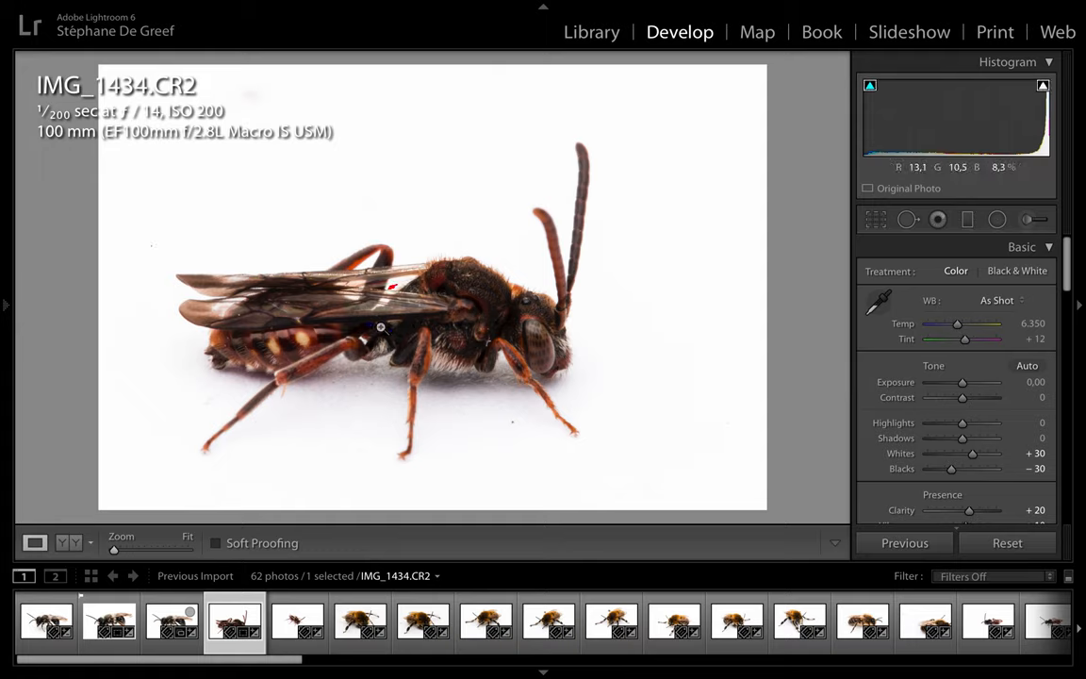
# Step: Push Whites to +50 so the background clips white, checking with the clipping warning overlay
pyautogui.doubleClick(1033, 467)
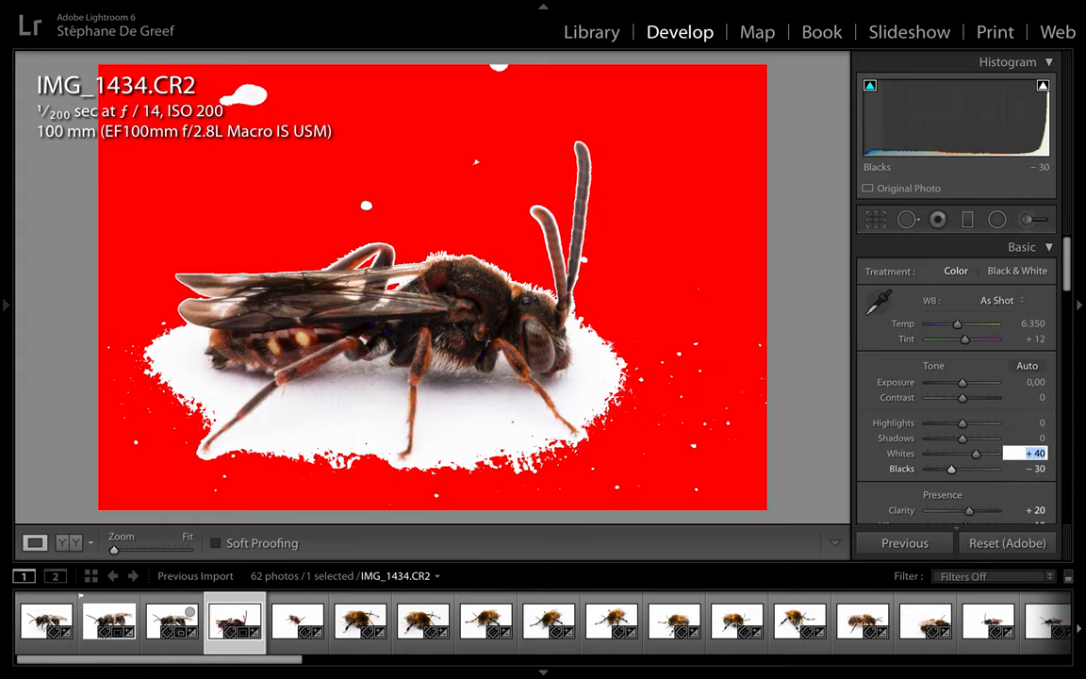
pyautogui.moveTo(976, 453); pyautogui.dragTo(980, 452)
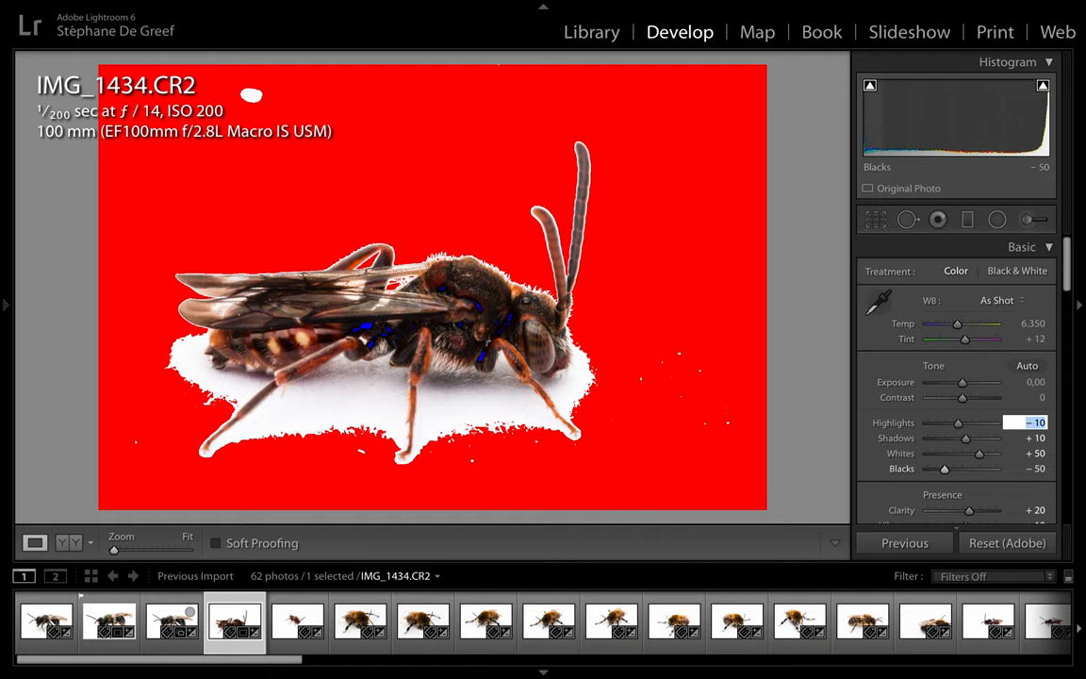
pyautogui.click(1007, 543)
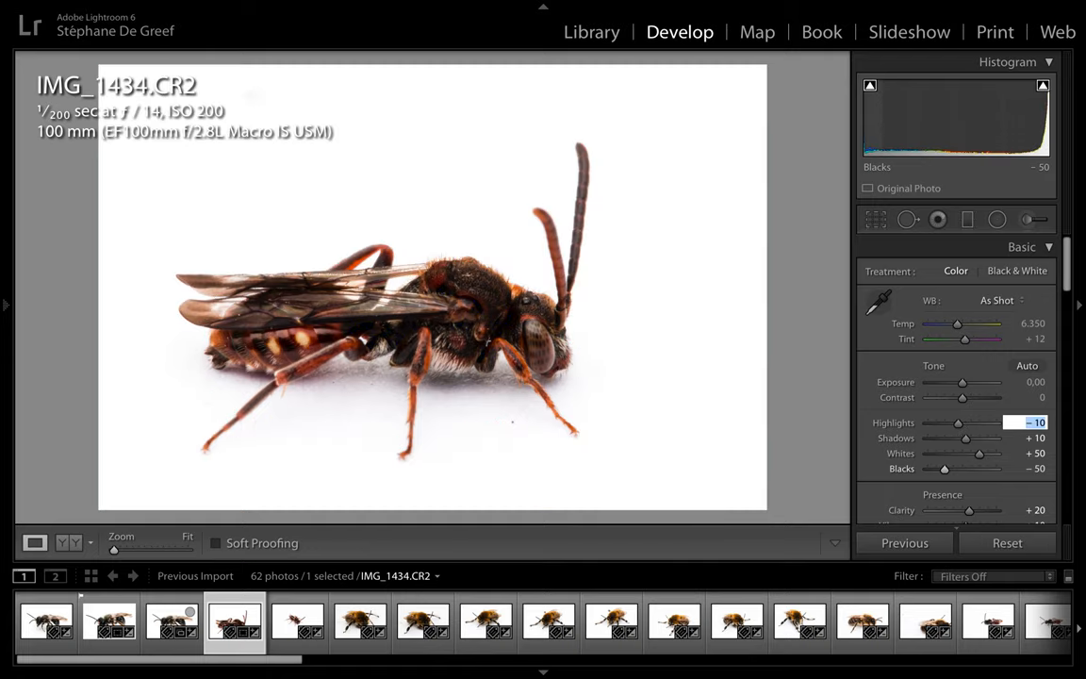
pyautogui.click(1040, 85)
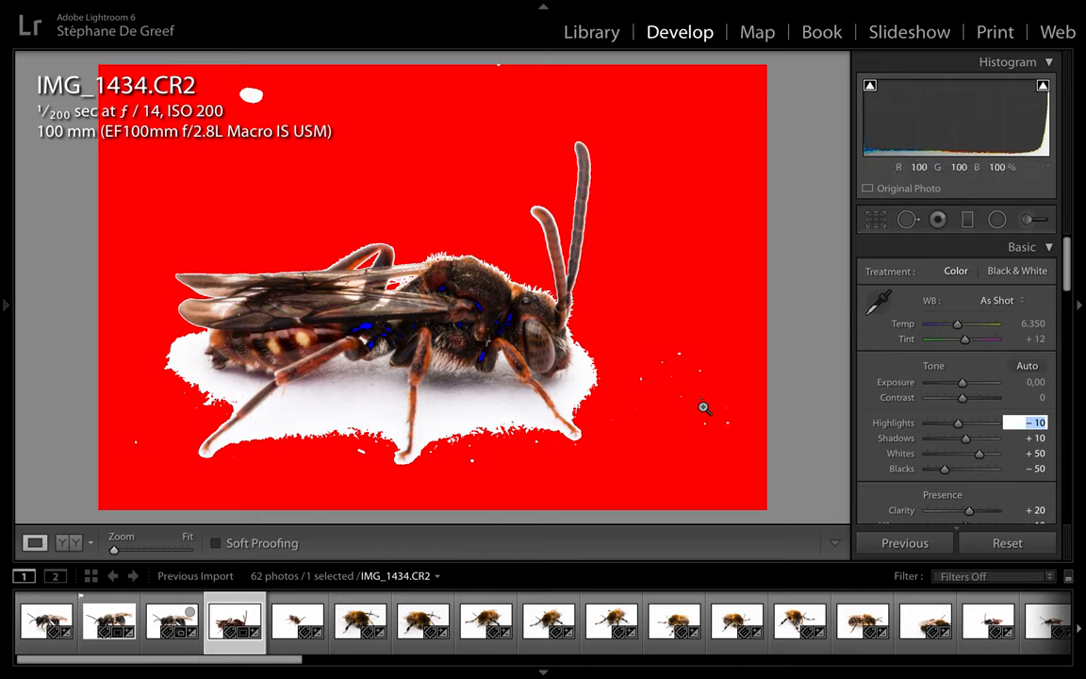
# Step: Brush the MYN_Background local adjustment over the grey shadow beneath the bee and finish
pyautogui.click(1030, 219)
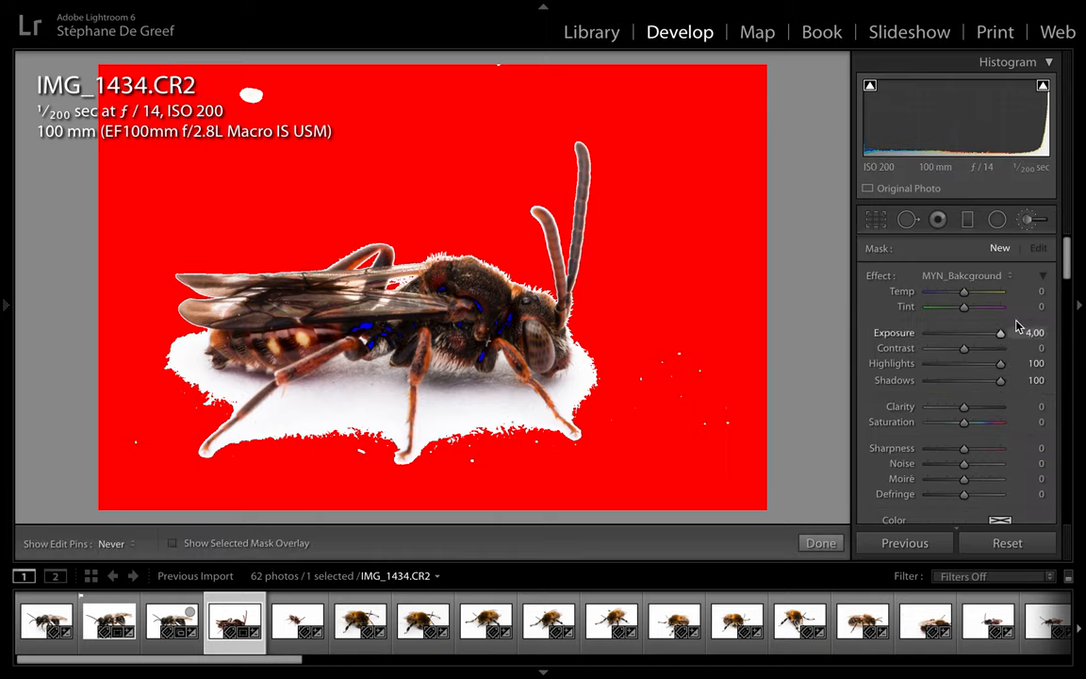
pyautogui.moveTo(663, 354)
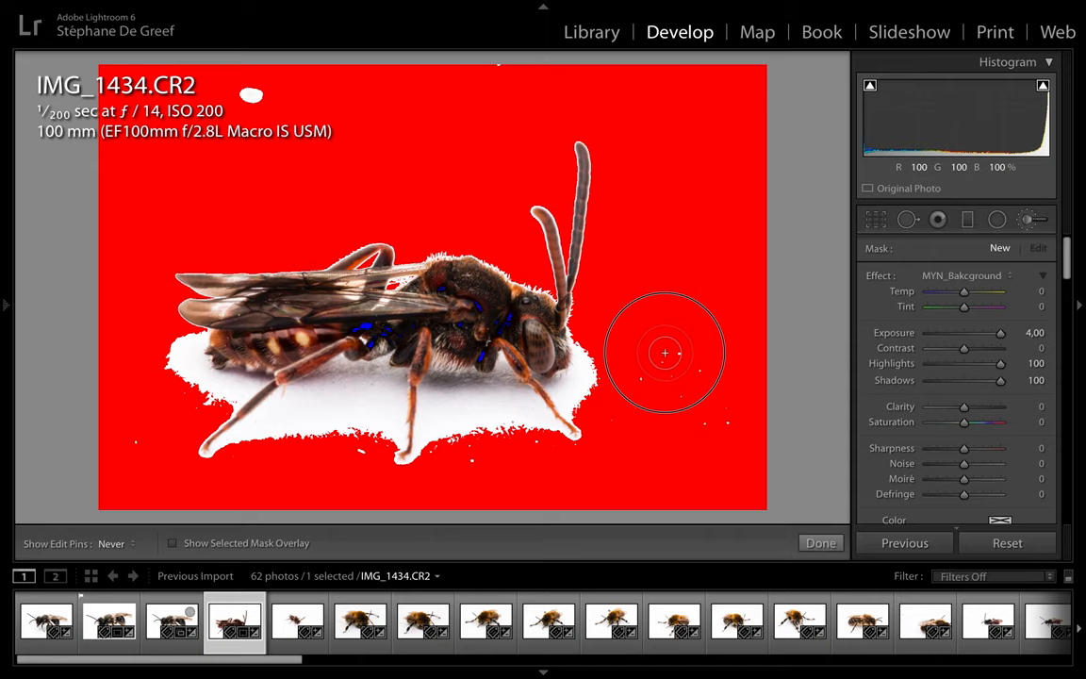
pyautogui.moveTo(714, 423)
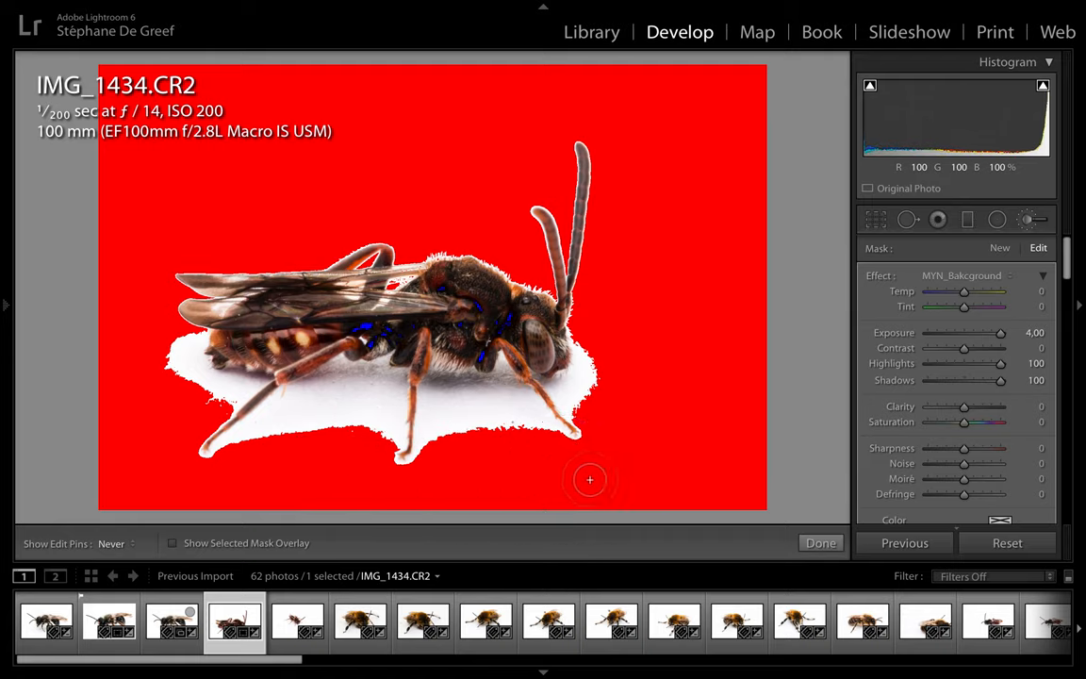
pyautogui.click(818, 543)
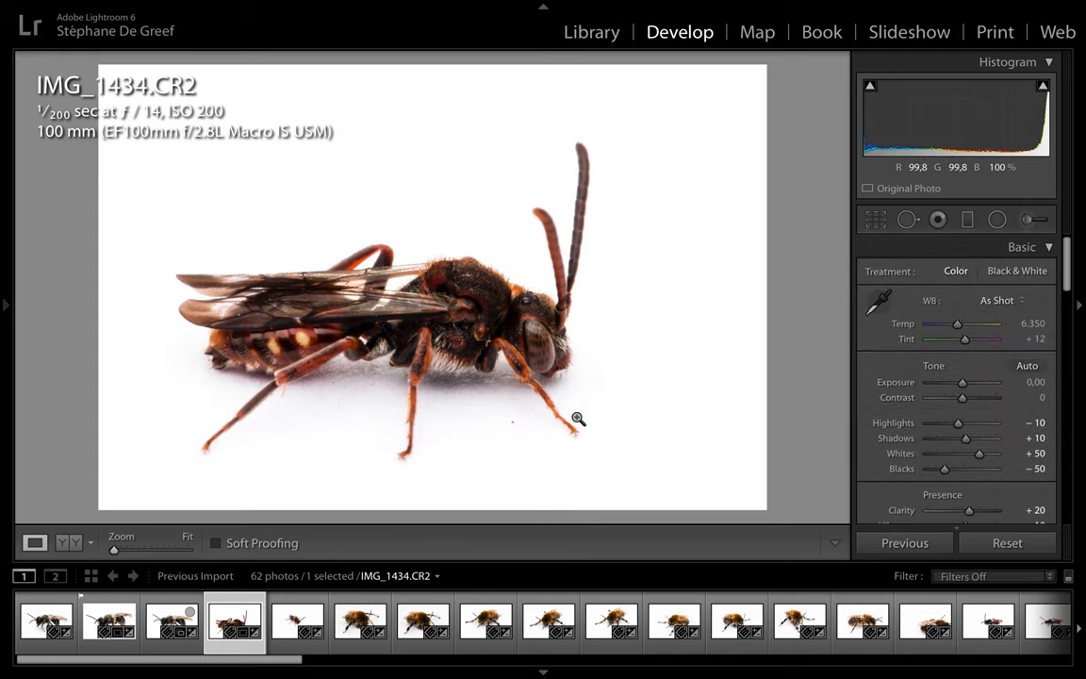
# Step: Inspect IMG_1434 at 1:1, step to IMG_1435 and zoom onto its head and antennae
pyautogui.click(577, 418)
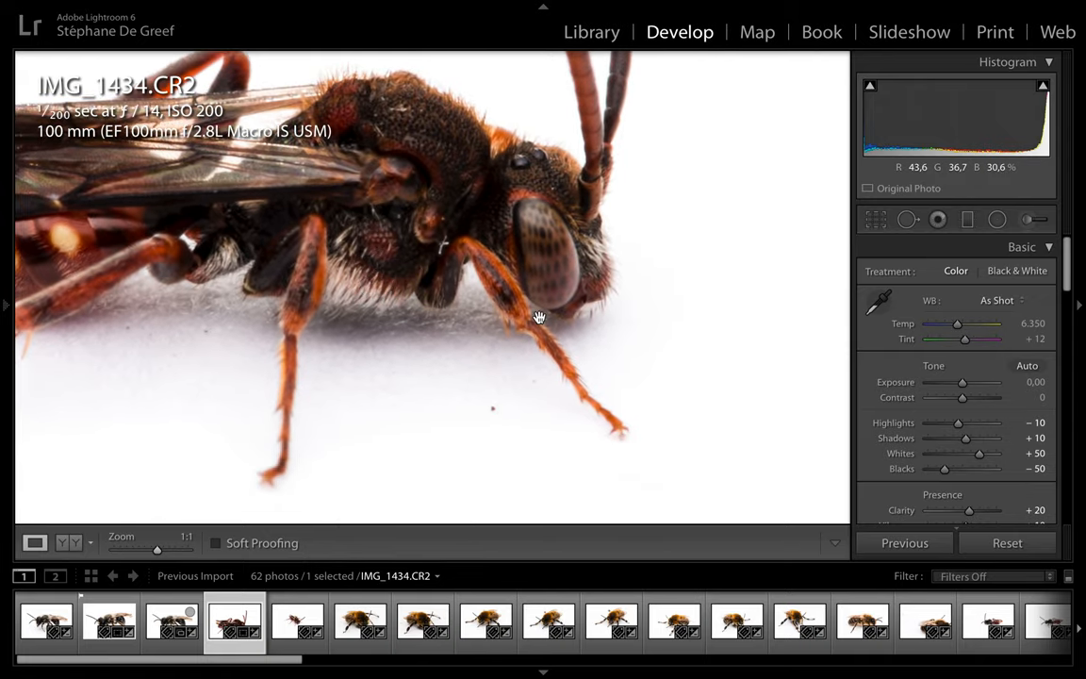
pyautogui.click(297, 620)
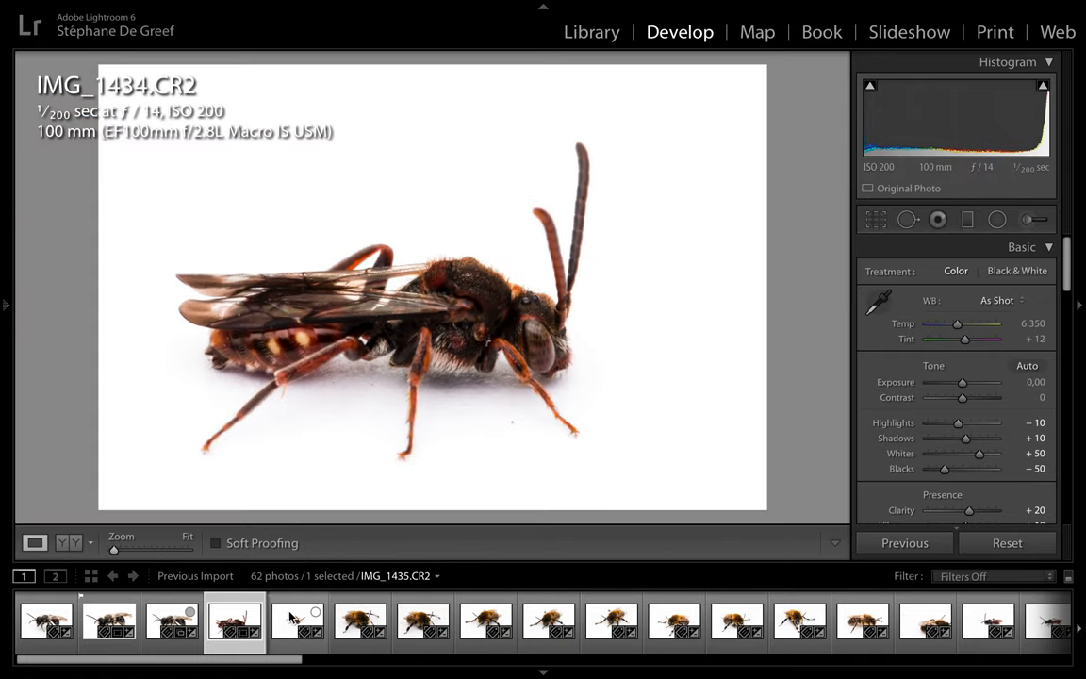
pyautogui.click(297, 620)
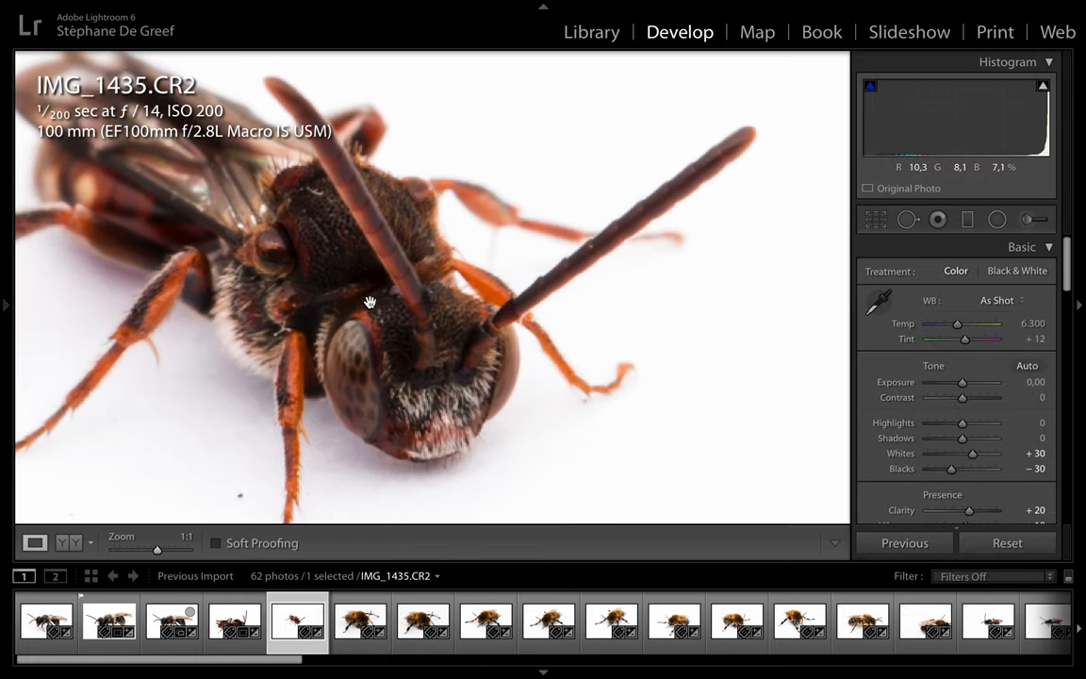
pyautogui.moveTo(358, 272)
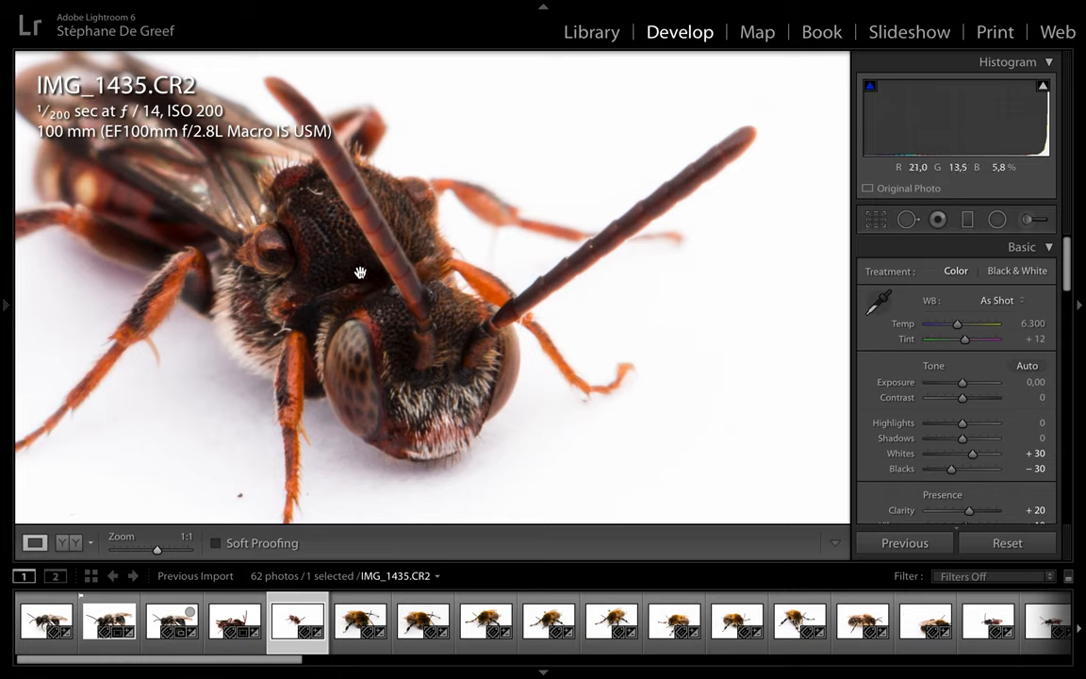
pyautogui.moveTo(403, 415)
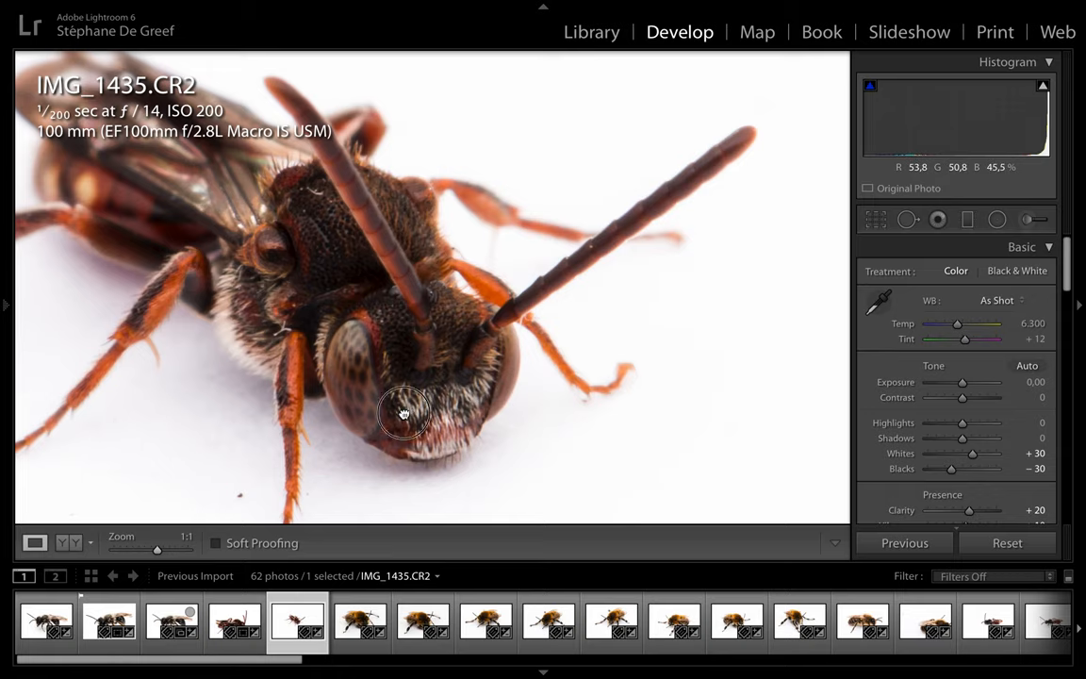
pyautogui.moveTo(404, 413); pyautogui.dragTo(547, 384)
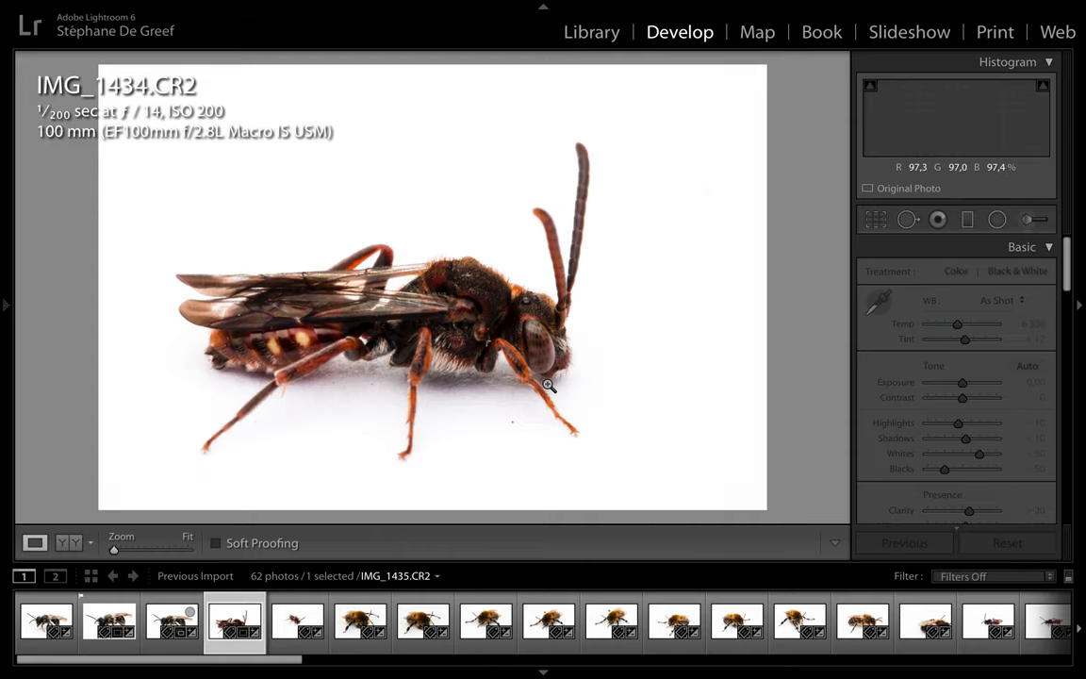
pyautogui.click(549, 384)
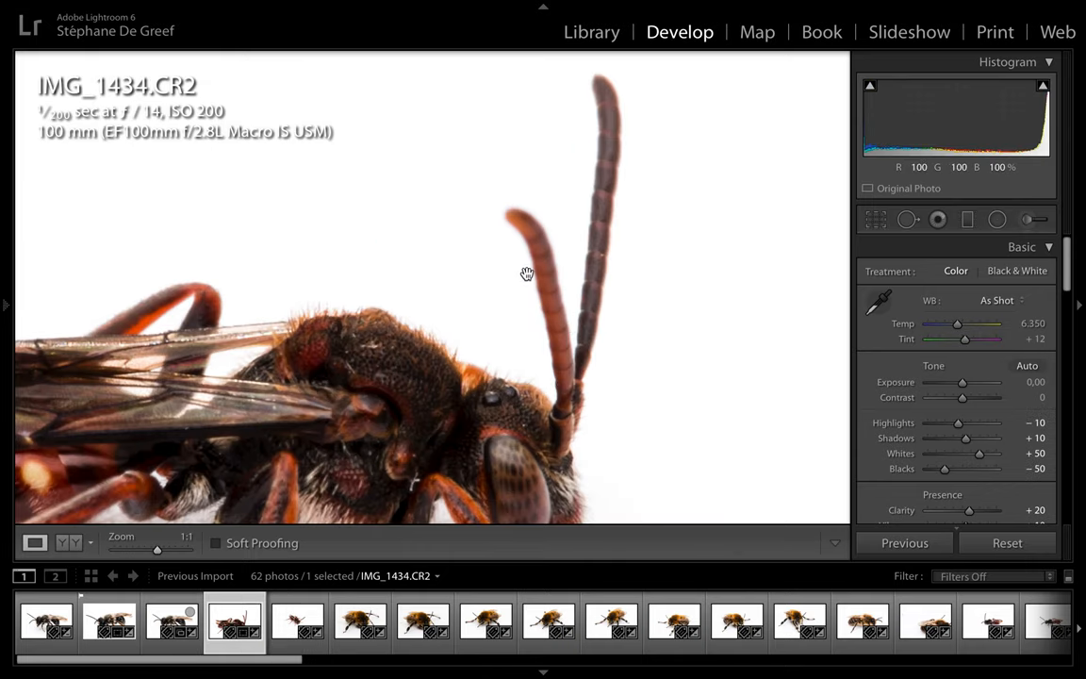
pyautogui.moveTo(528, 273); pyautogui.dragTo(593, 232)
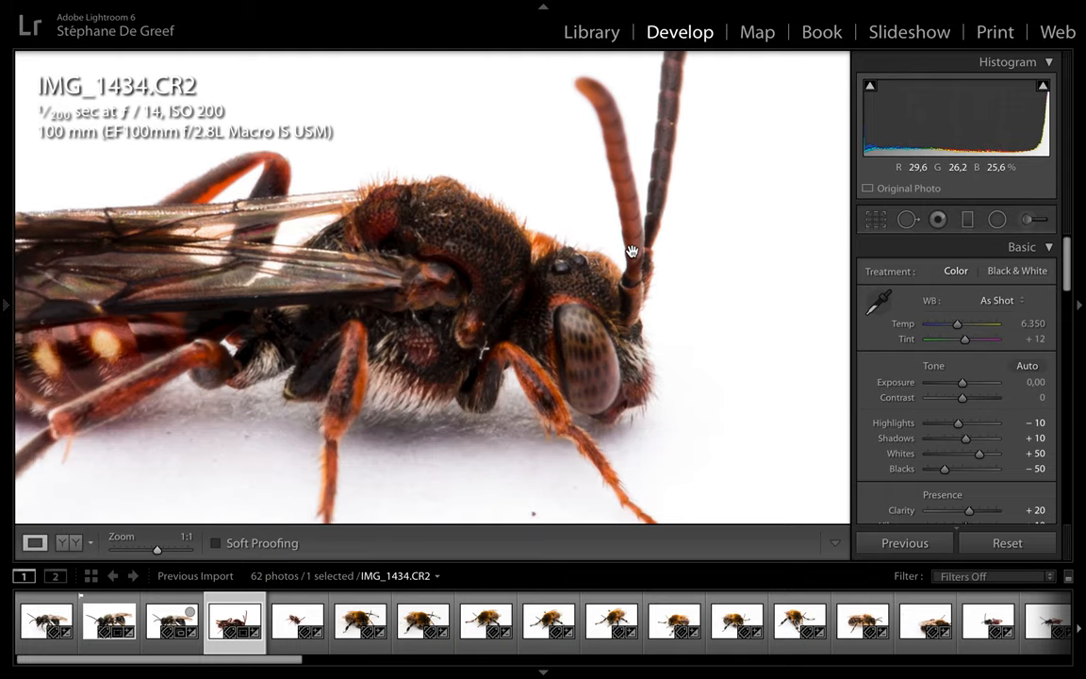
pyautogui.moveTo(663, 243)
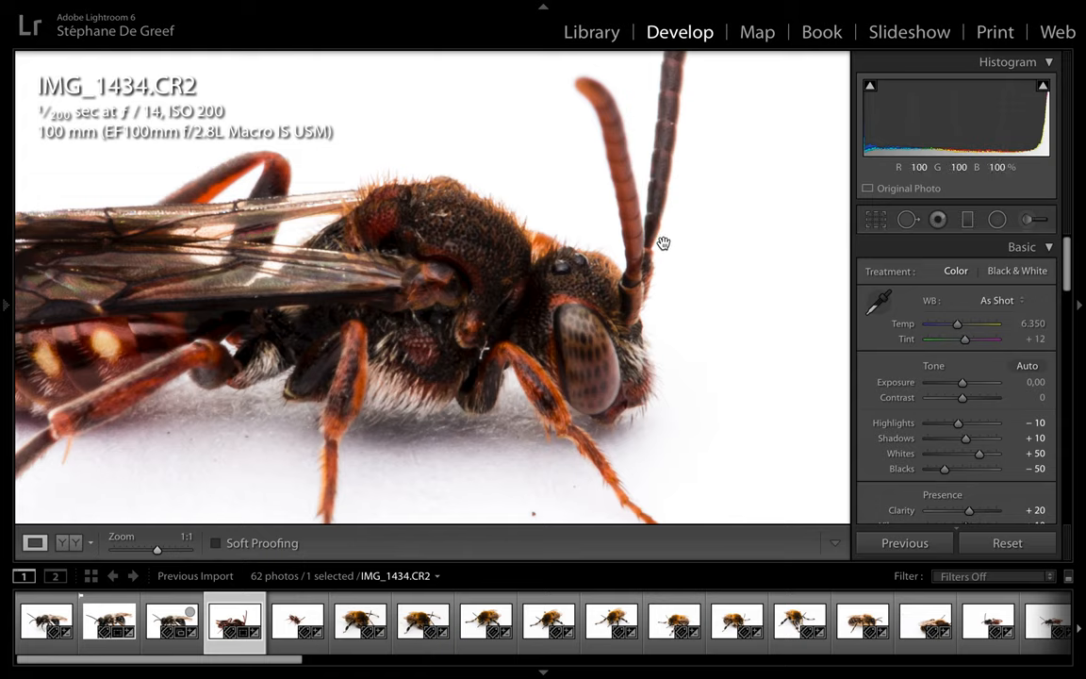
pyautogui.moveTo(645, 381)
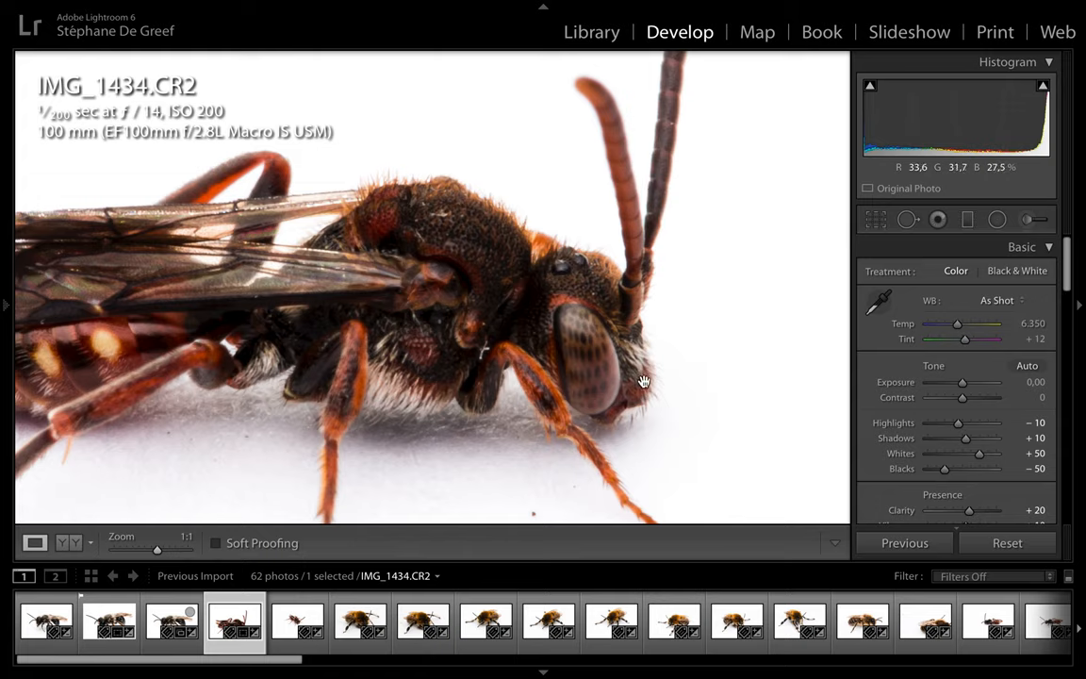
pyautogui.moveTo(520, 417)
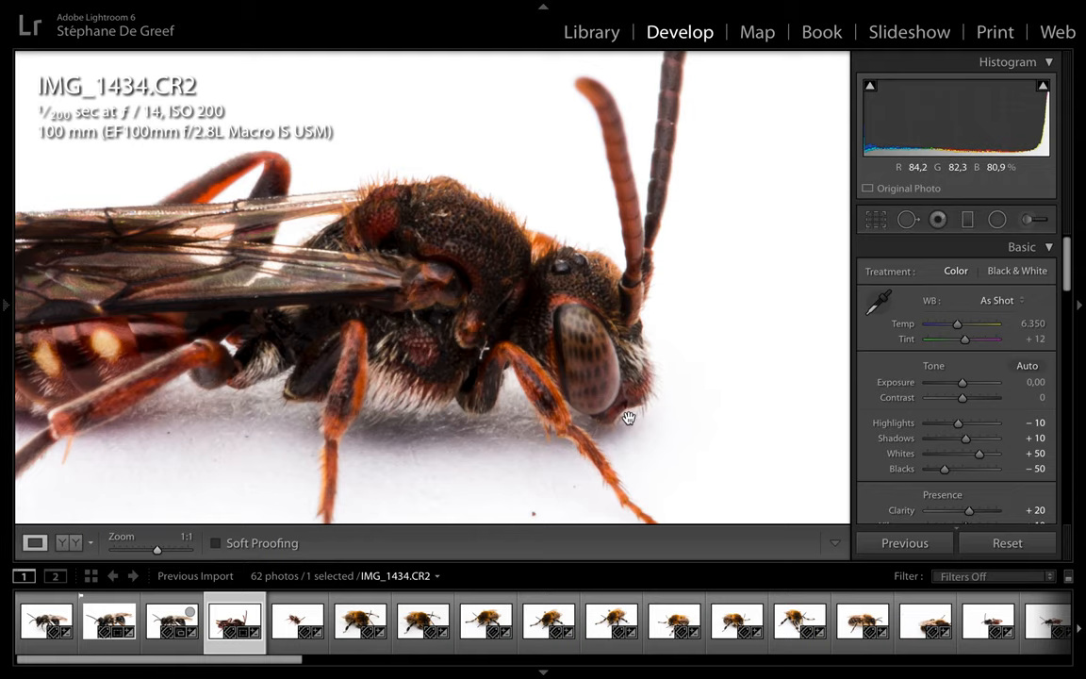
# Step: Pan across the bee's body, fit the whole photo, then return to IMG_1434
pyautogui.moveTo(630, 417); pyautogui.dragTo(702, 399)
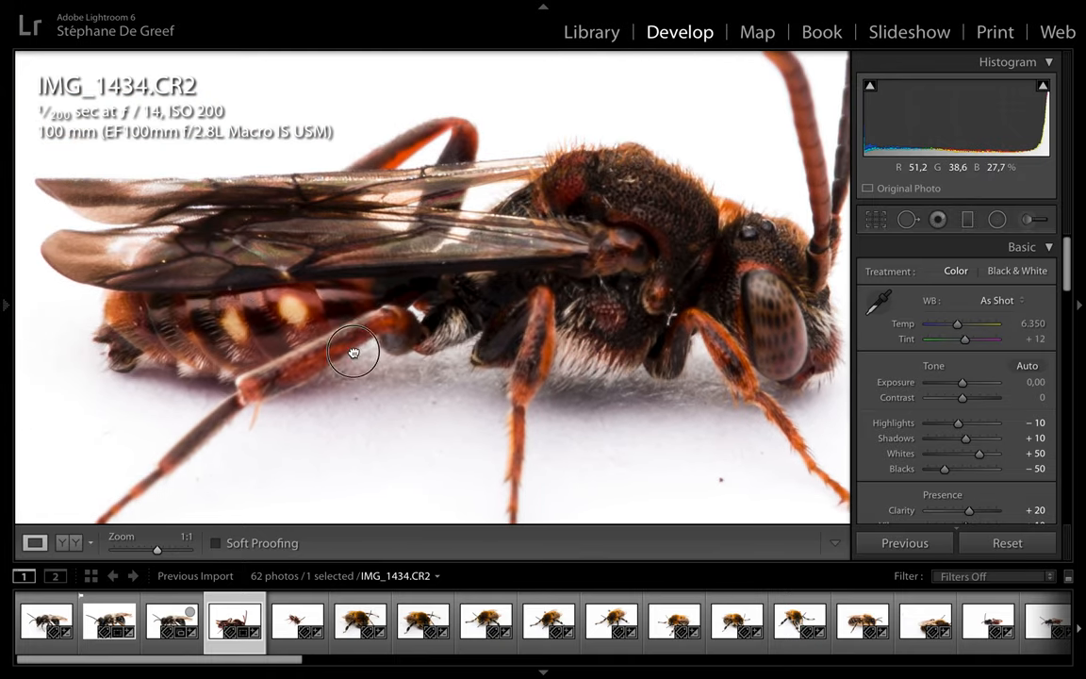
pyautogui.moveTo(355, 352); pyautogui.dragTo(573, 241)
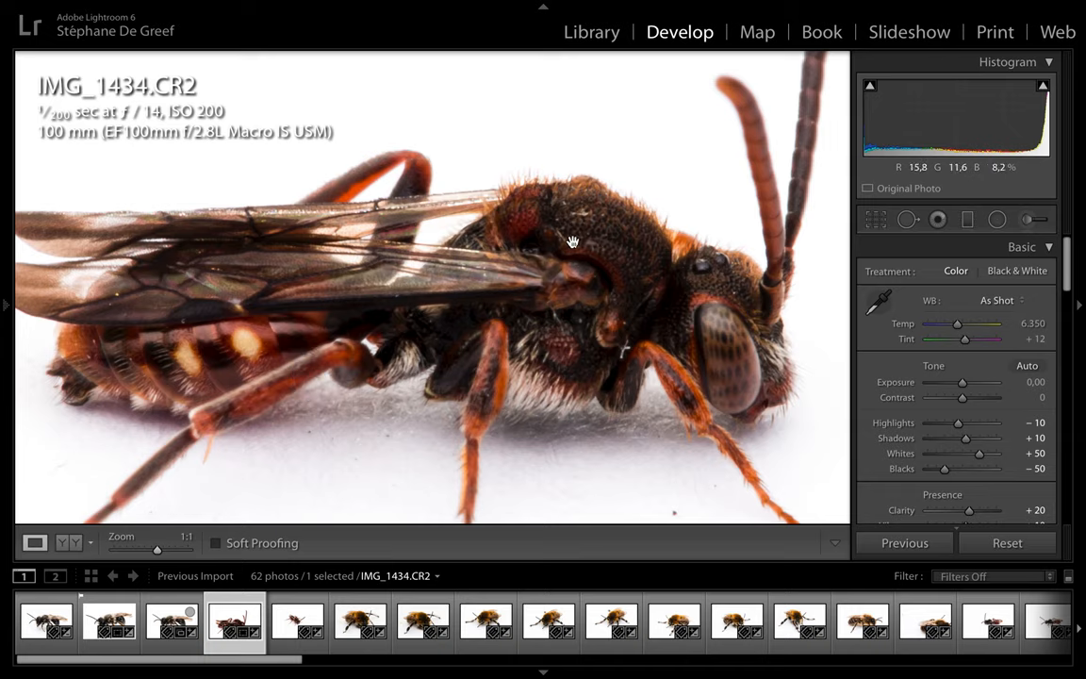
pyautogui.moveTo(604, 287)
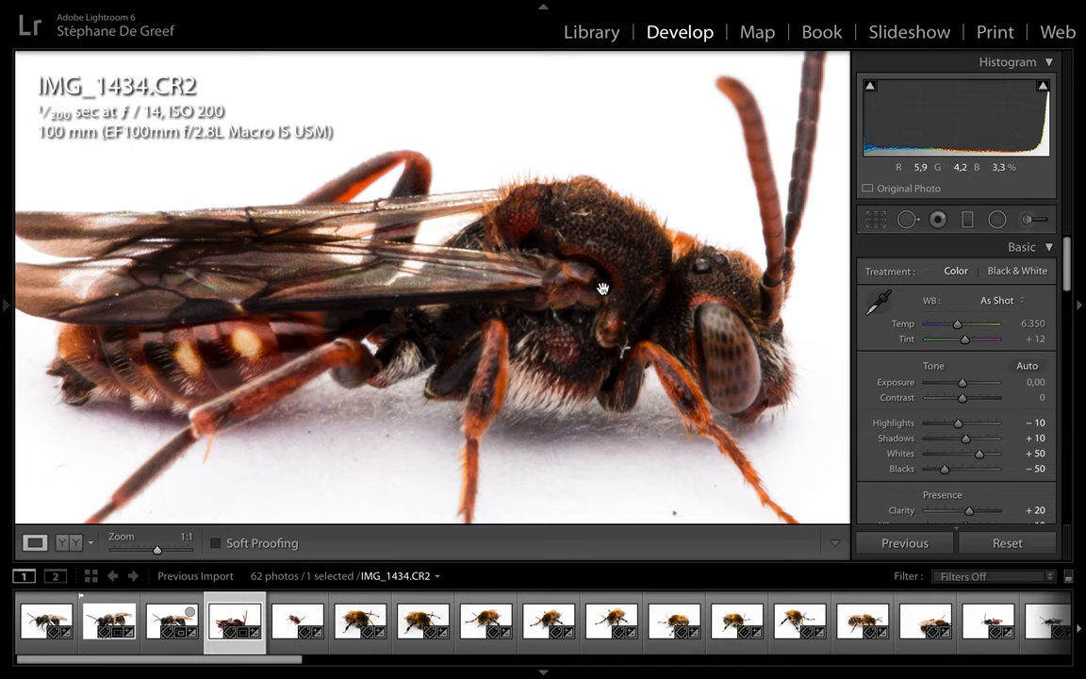
pyautogui.moveTo(418, 369)
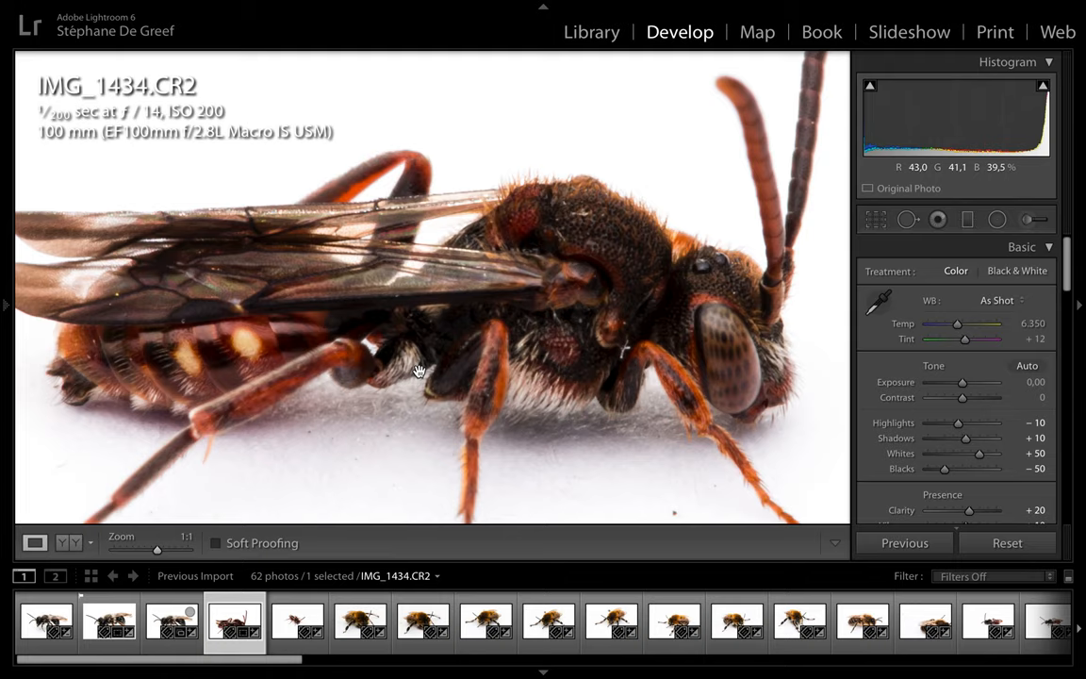
pyautogui.click(185, 536)
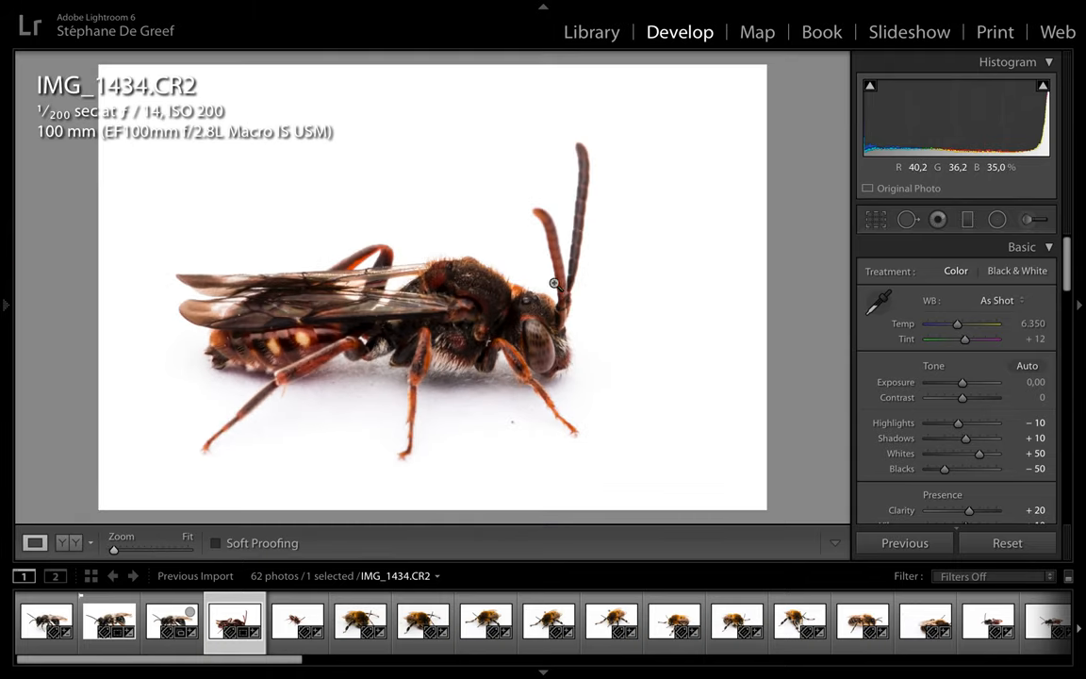
pyautogui.moveTo(366, 292)
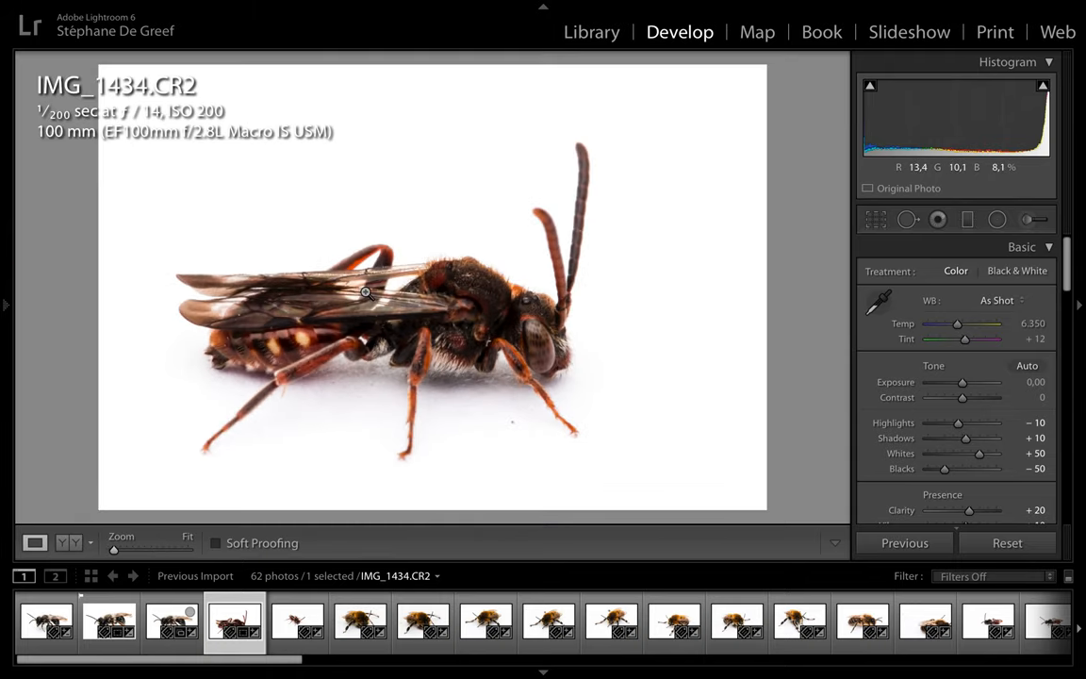
pyautogui.click(298, 620)
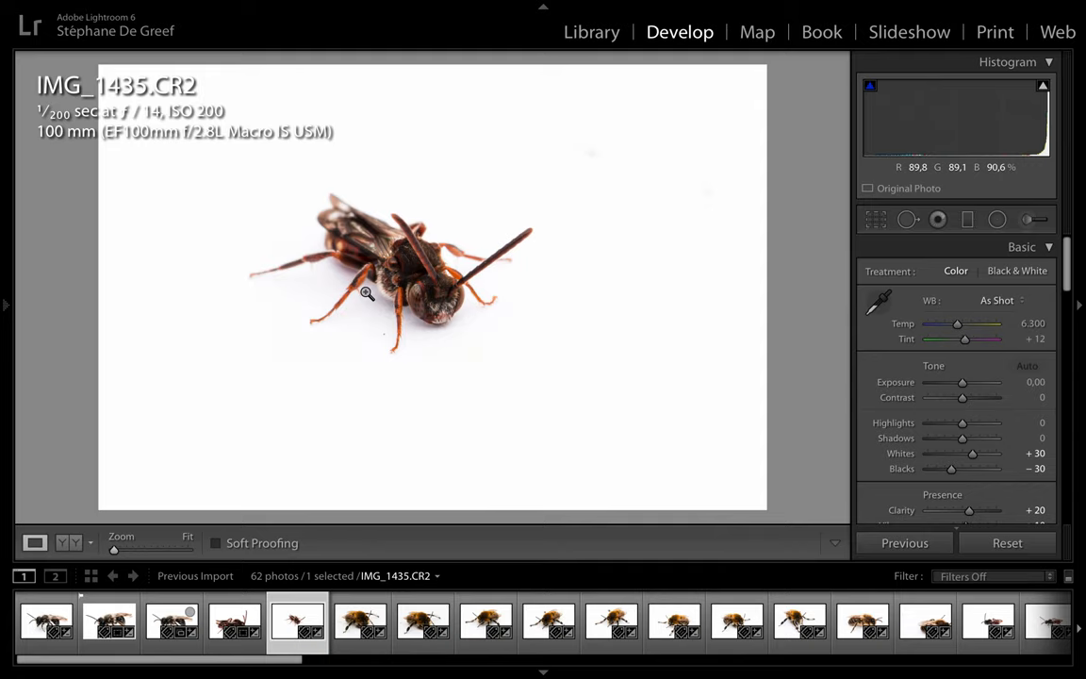
pyautogui.moveTo(426, 291)
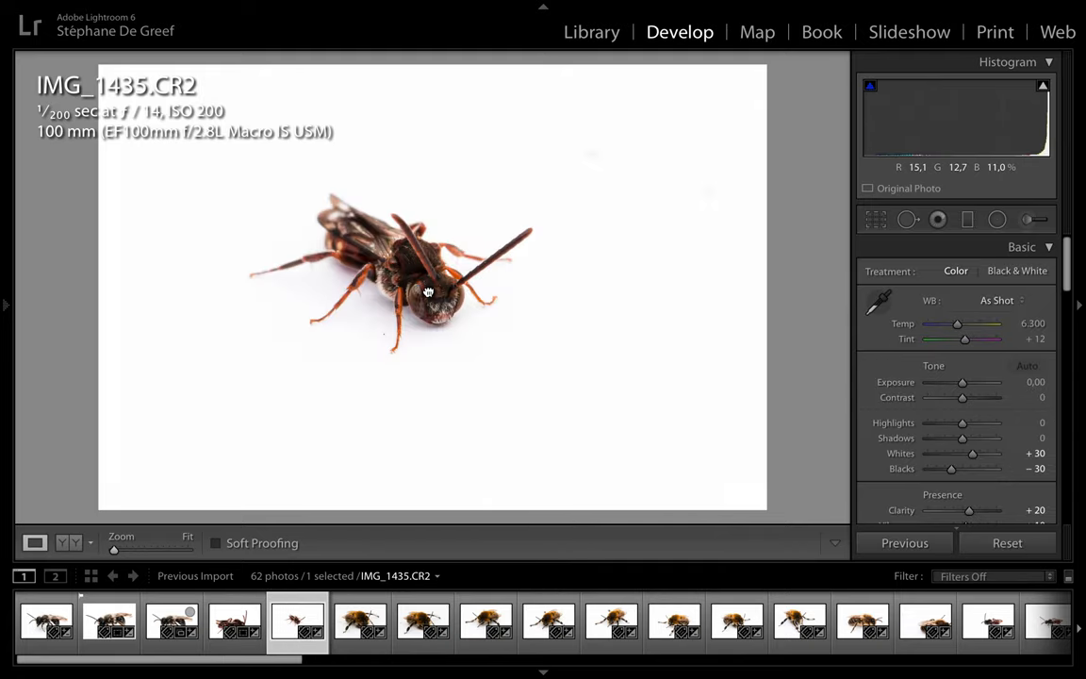
pyautogui.click(428, 291)
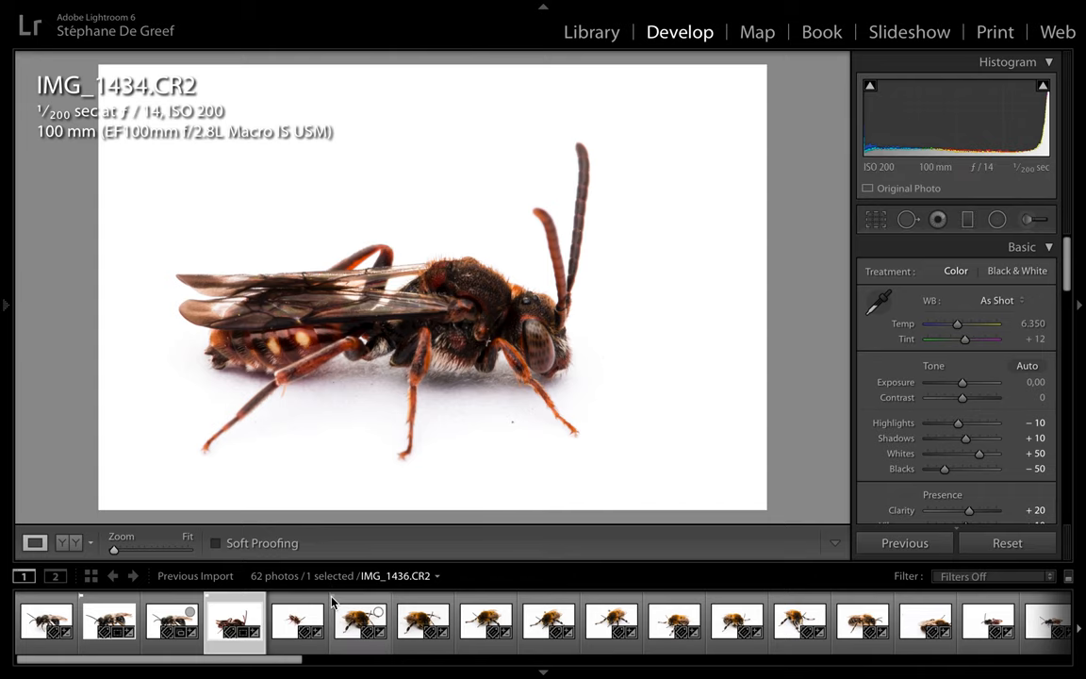
# Step: Show the Library grid, look closely at IMG_1438's hairy hind leg in Loupe, and return to the grid
pyautogui.click(592, 30)
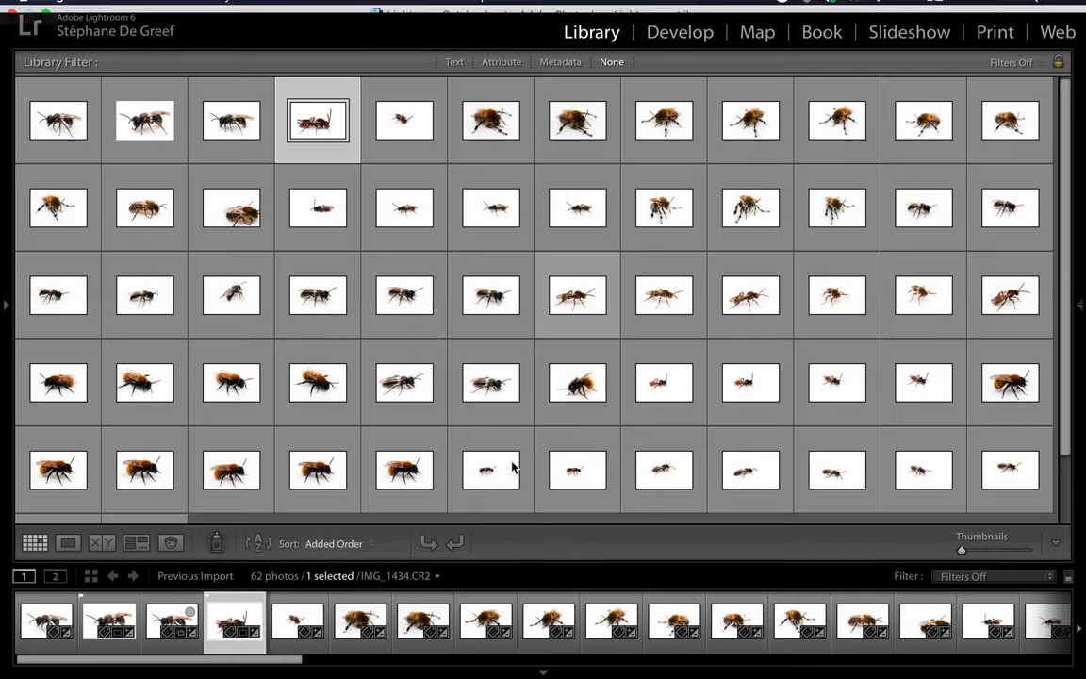
pyautogui.moveTo(490, 121)
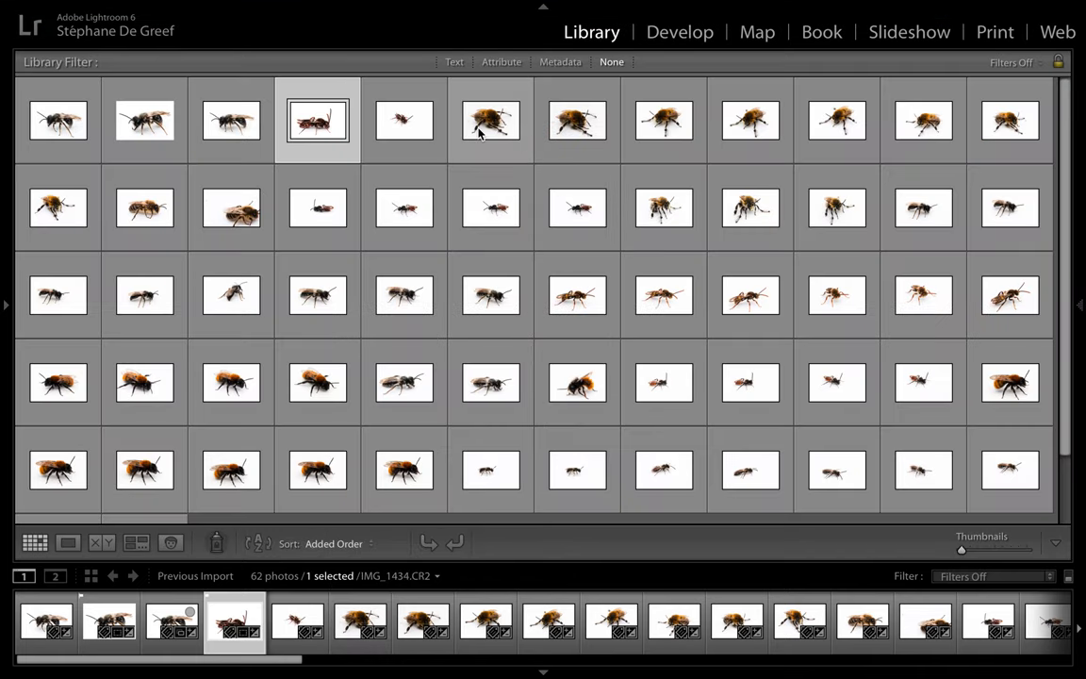
pyautogui.moveTo(490, 121)
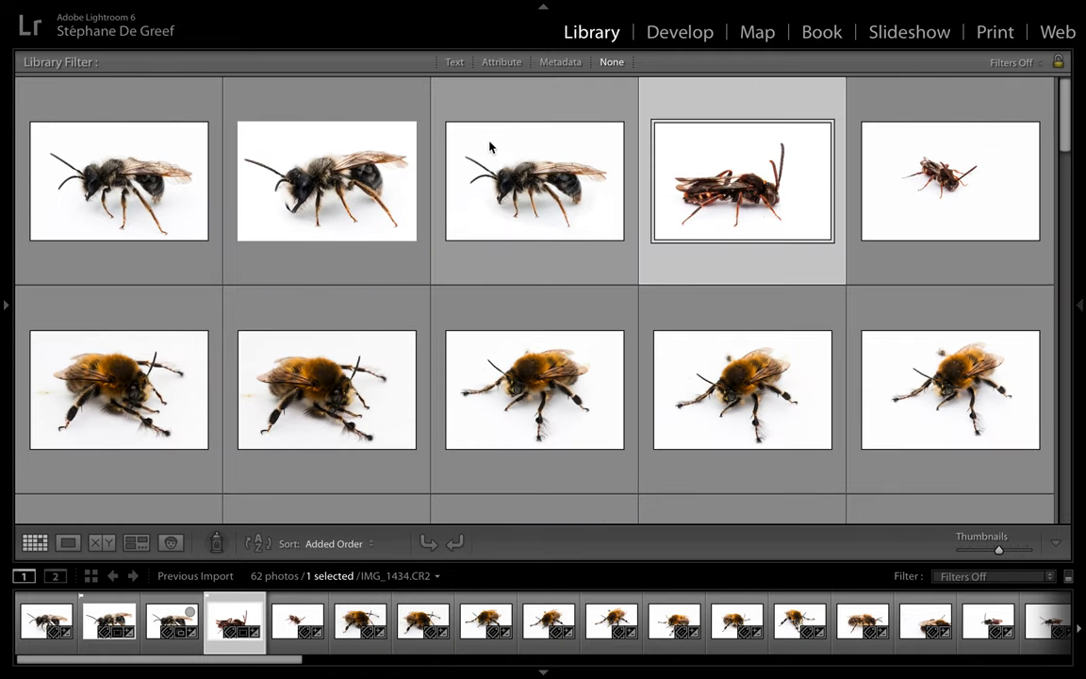
pyautogui.scroll(-3)
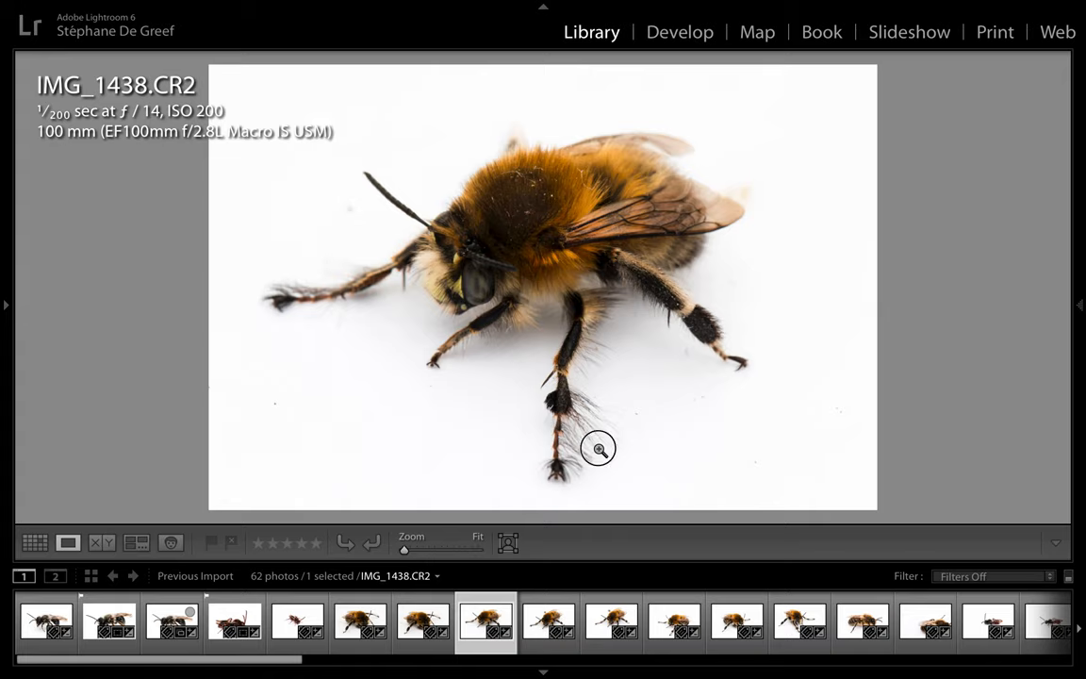
pyautogui.click(599, 448)
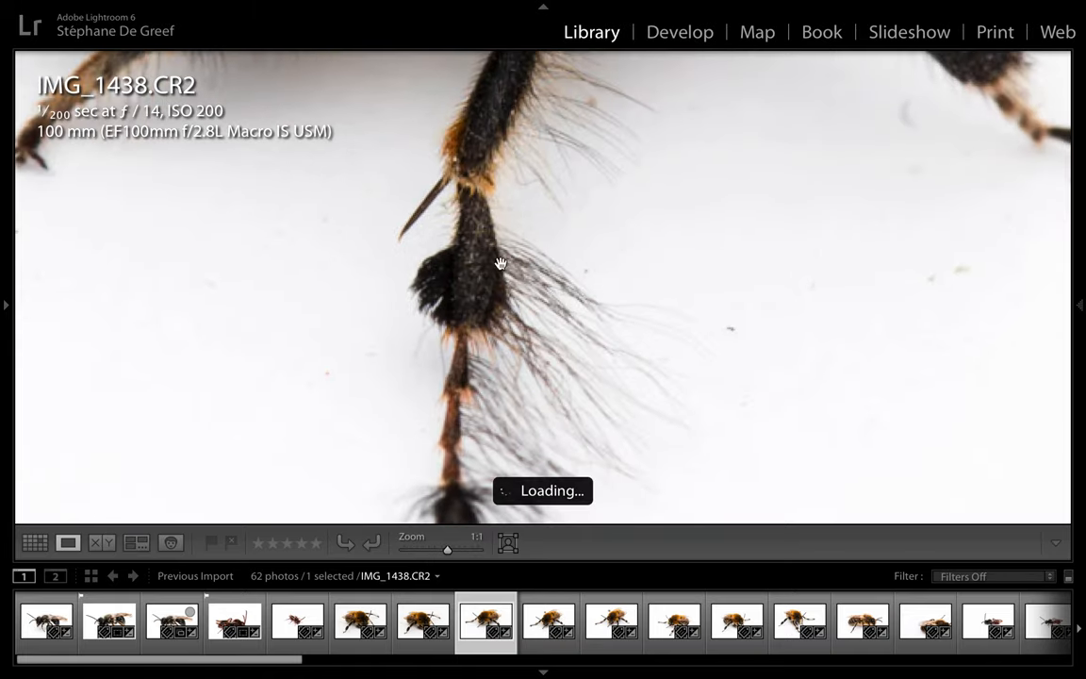
pyautogui.click(502, 264)
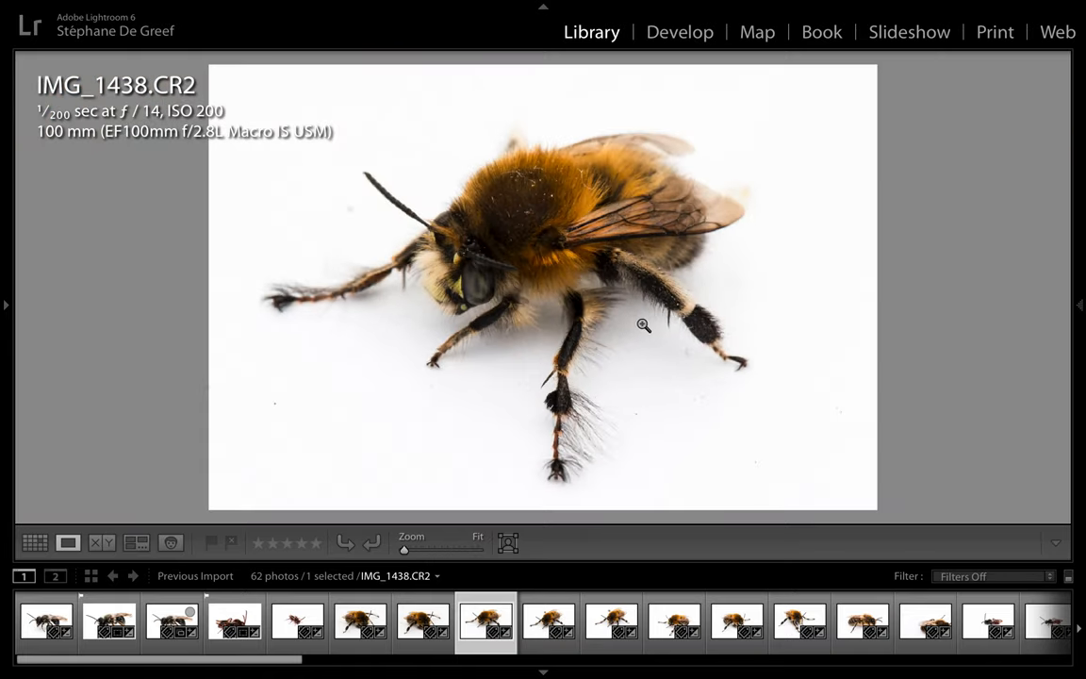
pyautogui.click(34, 543)
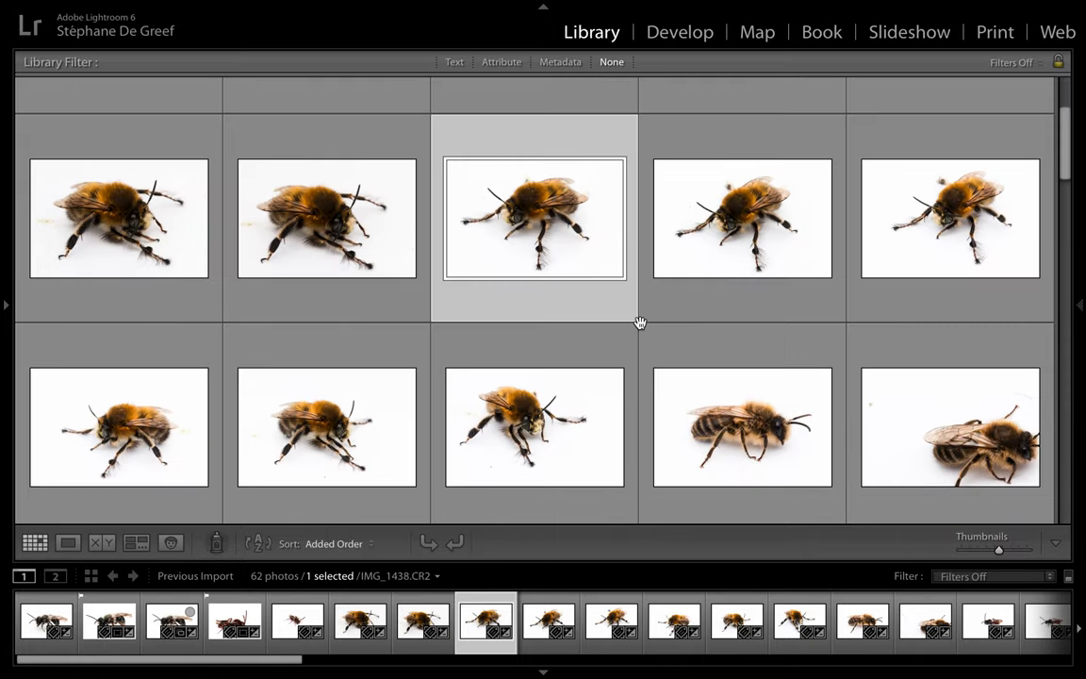
# Step: Scroll through the bee thumbnails and bring IMG_1438 back into the single-photo view
pyautogui.scroll(-3)
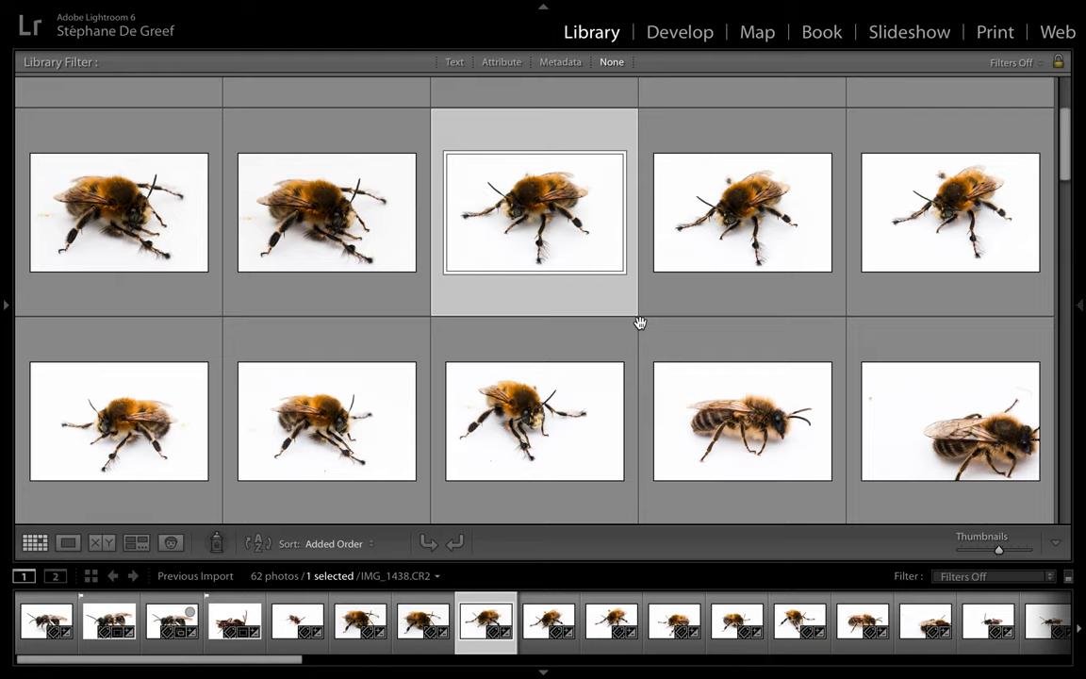
pyautogui.scroll(3)
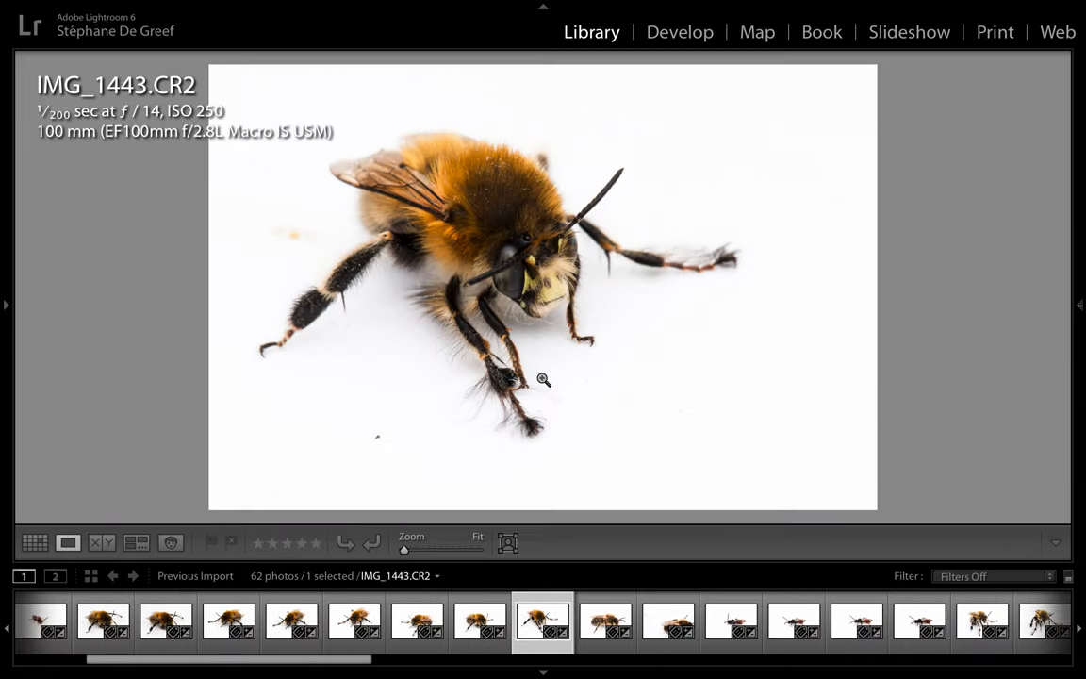
pyautogui.moveTo(298, 228)
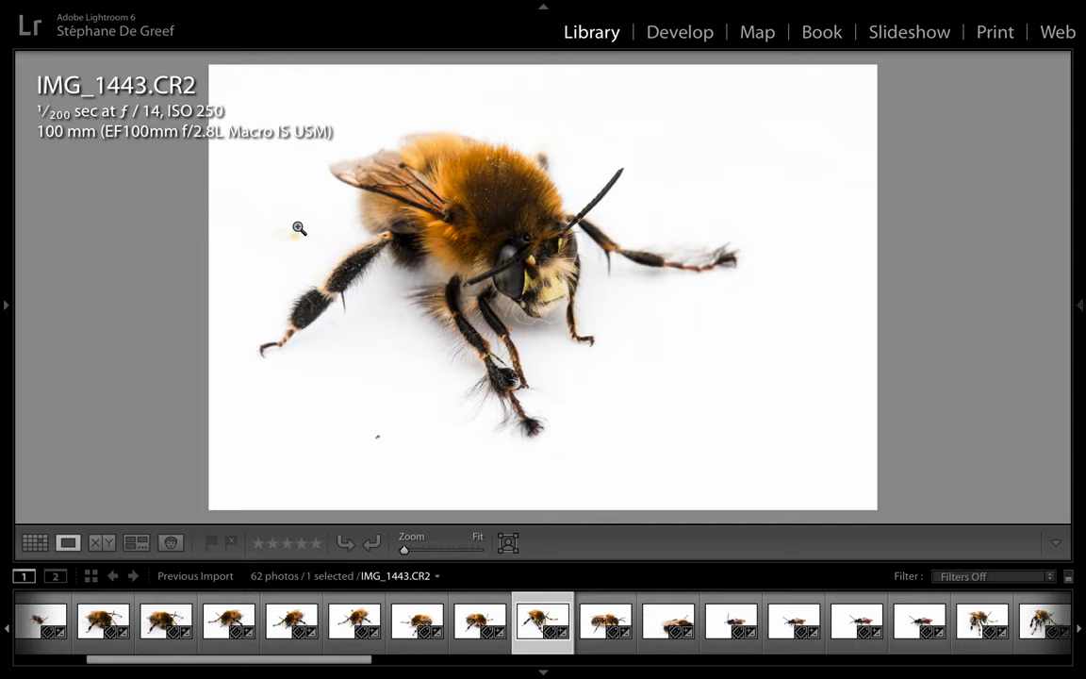
pyautogui.moveTo(712, 404)
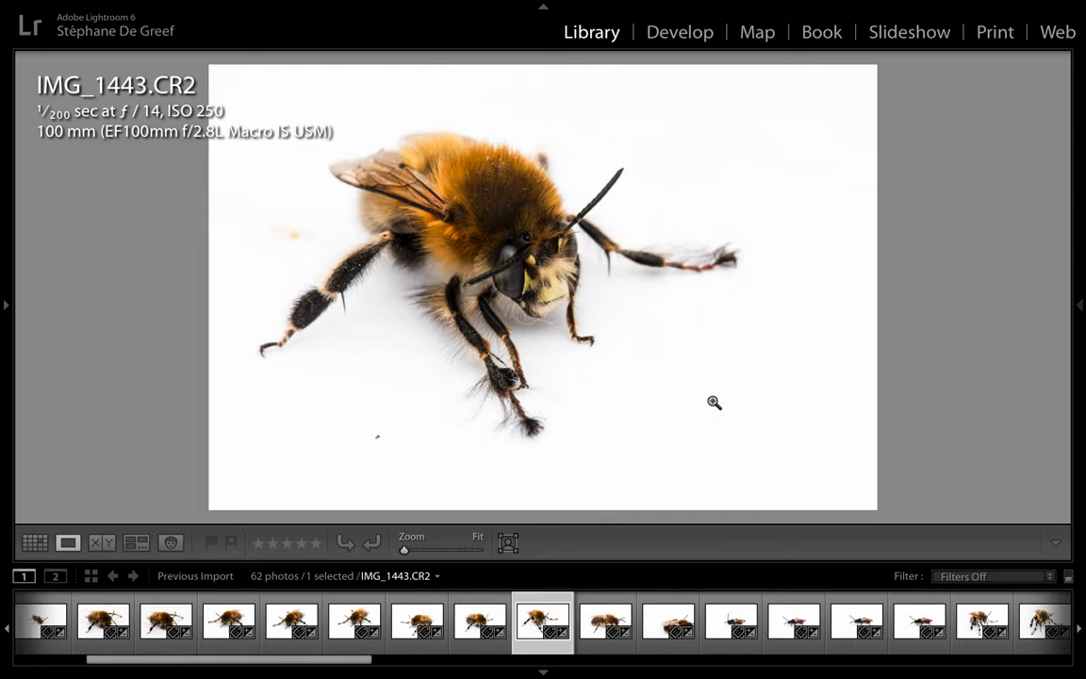
pyautogui.moveTo(701, 145)
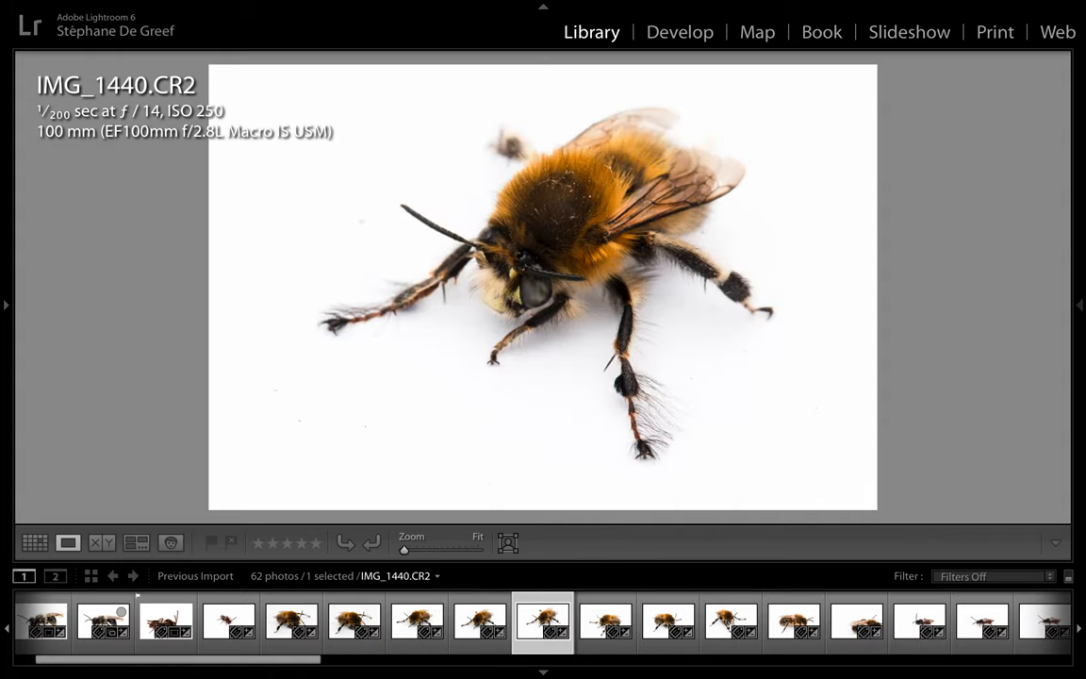
pyautogui.moveTo(645, 339)
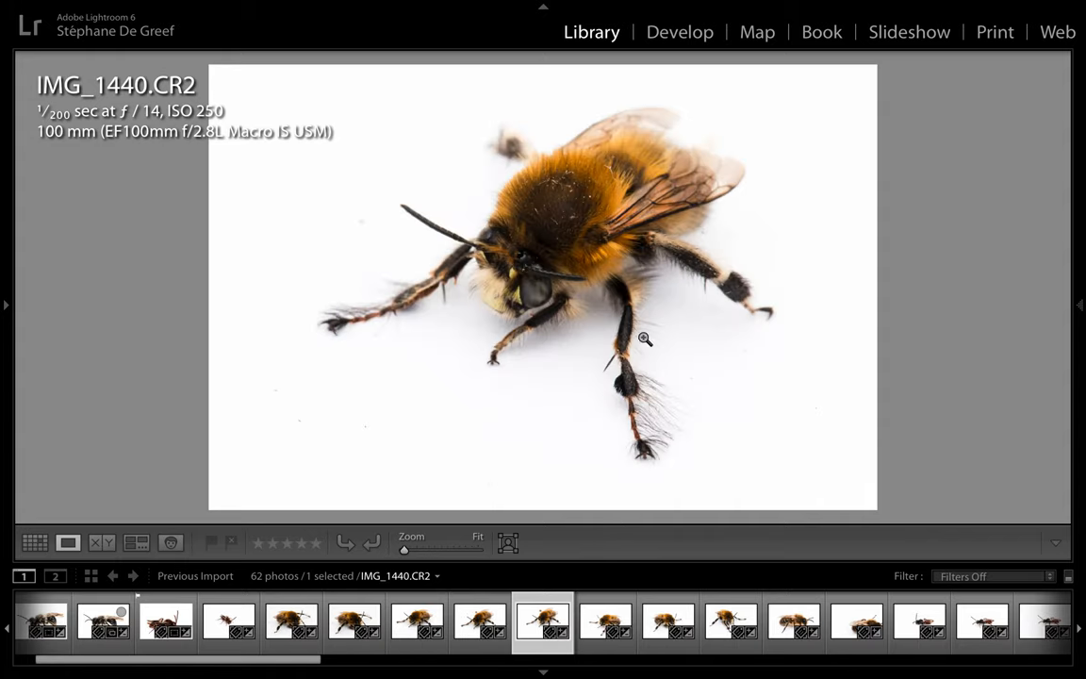
pyautogui.moveTo(718, 192)
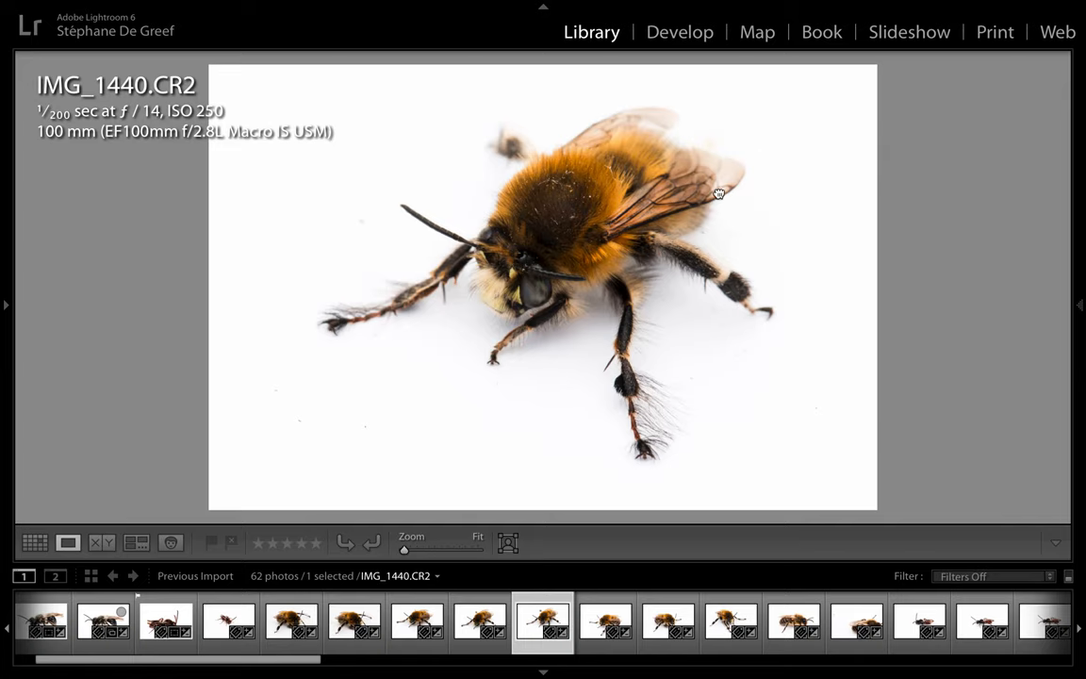
pyautogui.click(718, 194)
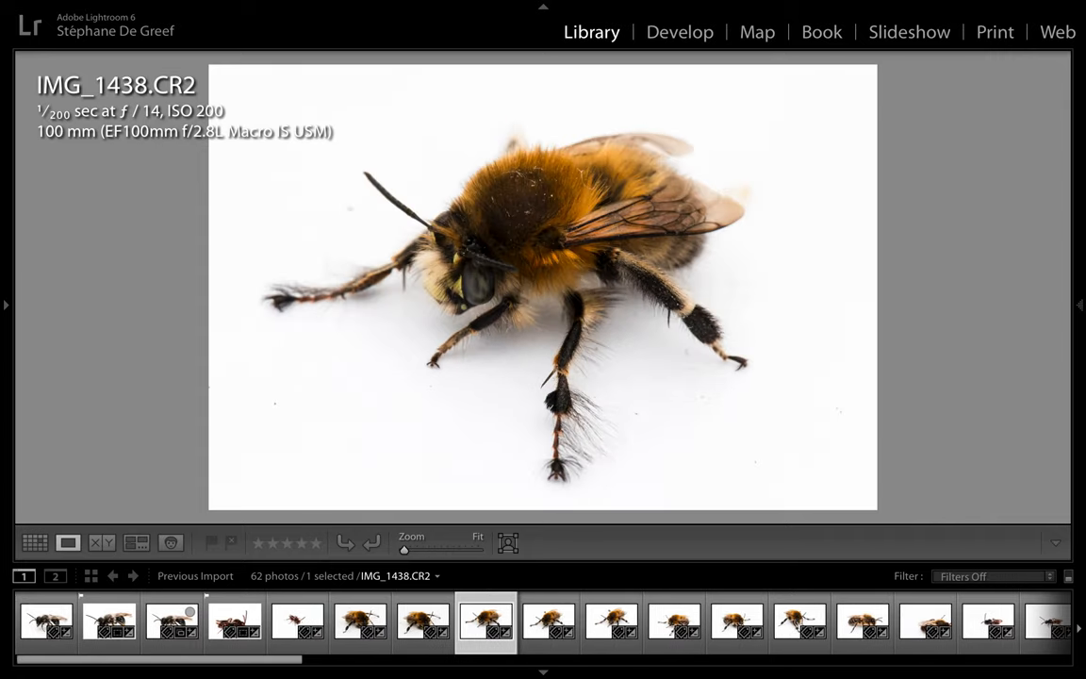
# Step: Step to IMG_1437, return to the grid and select it together with its near-identical neighbour
pyautogui.click(422, 620)
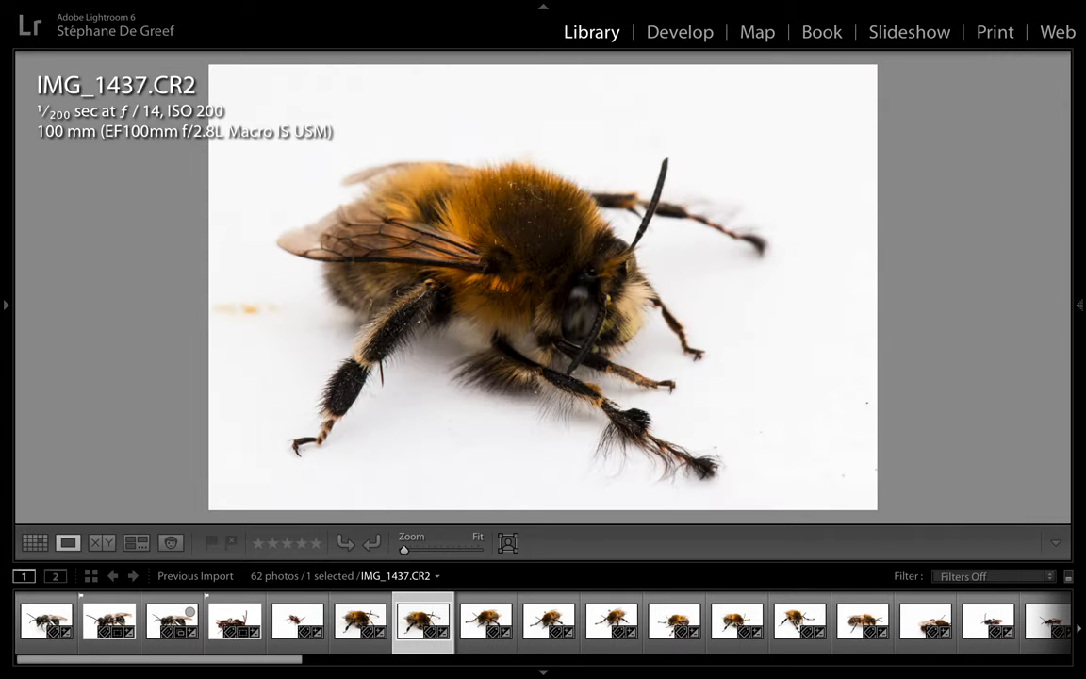
pyautogui.click(34, 543)
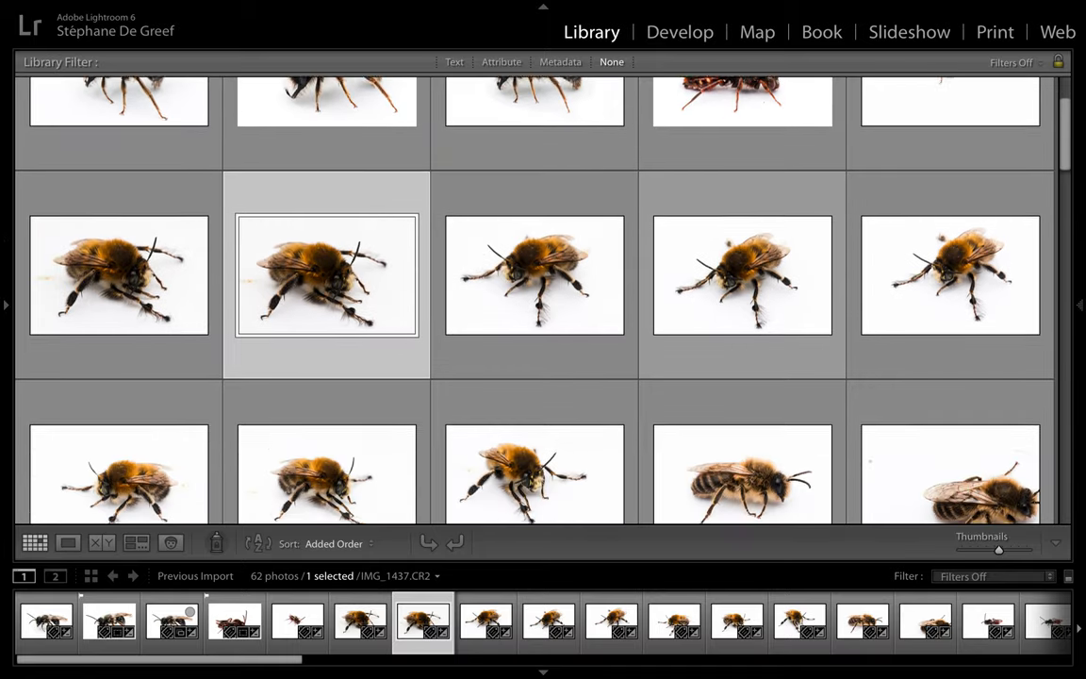
pyautogui.scroll(3)
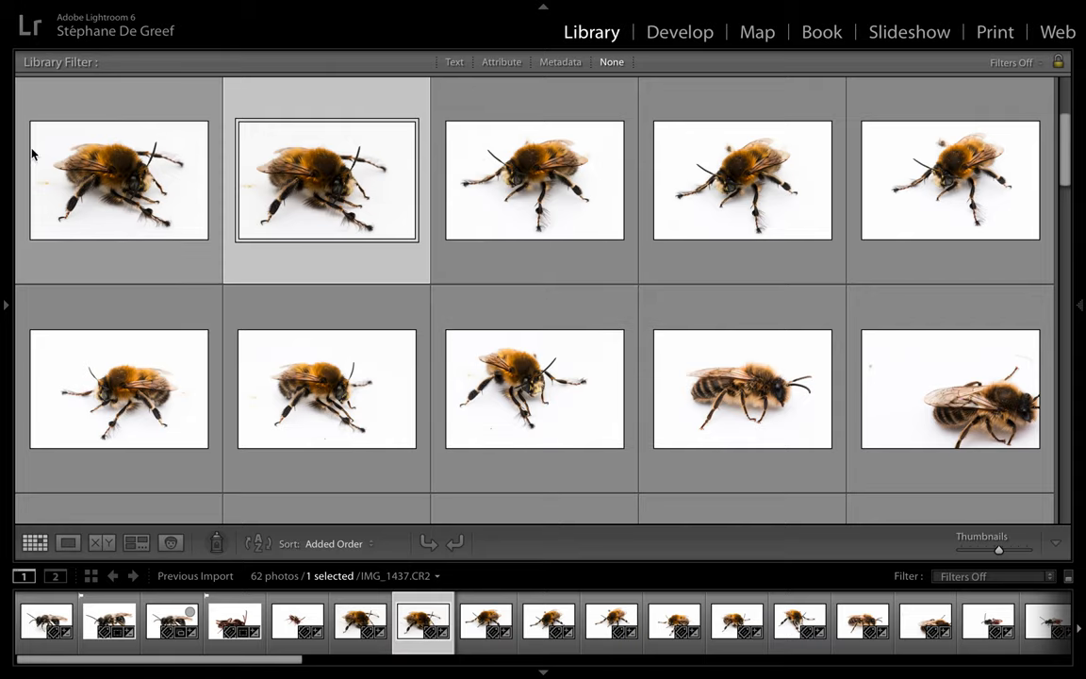
pyautogui.click(117, 181)
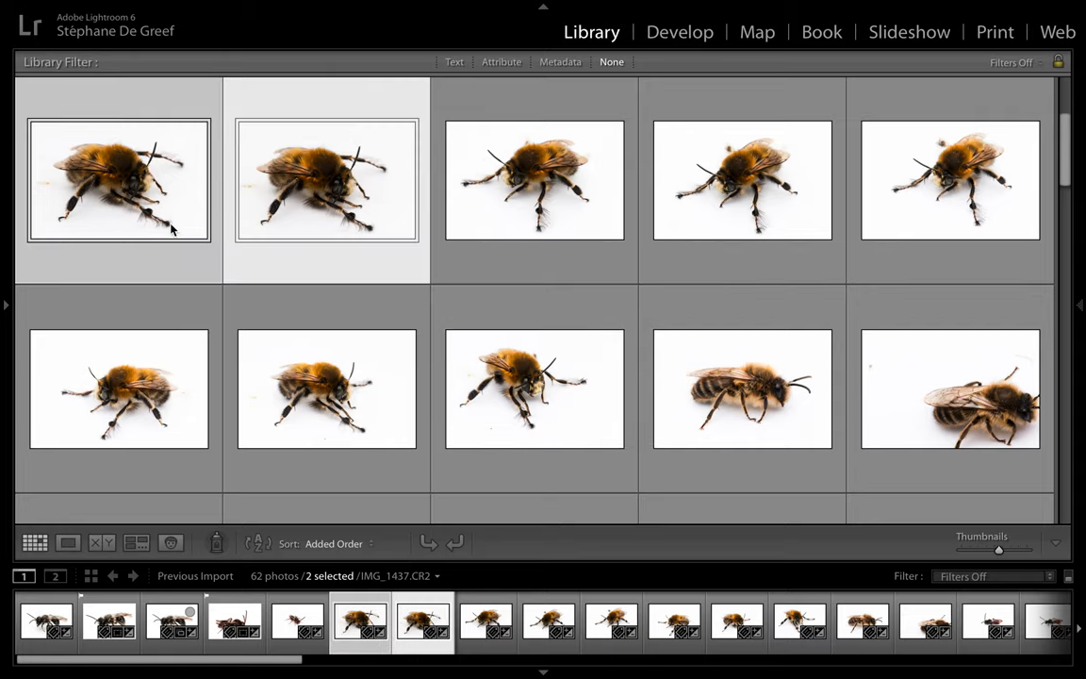
# Step: Compare IMG_1437 and IMG_1436 side by side at 1:1, panning from the eye down to the legs
pyautogui.click(94, 543)
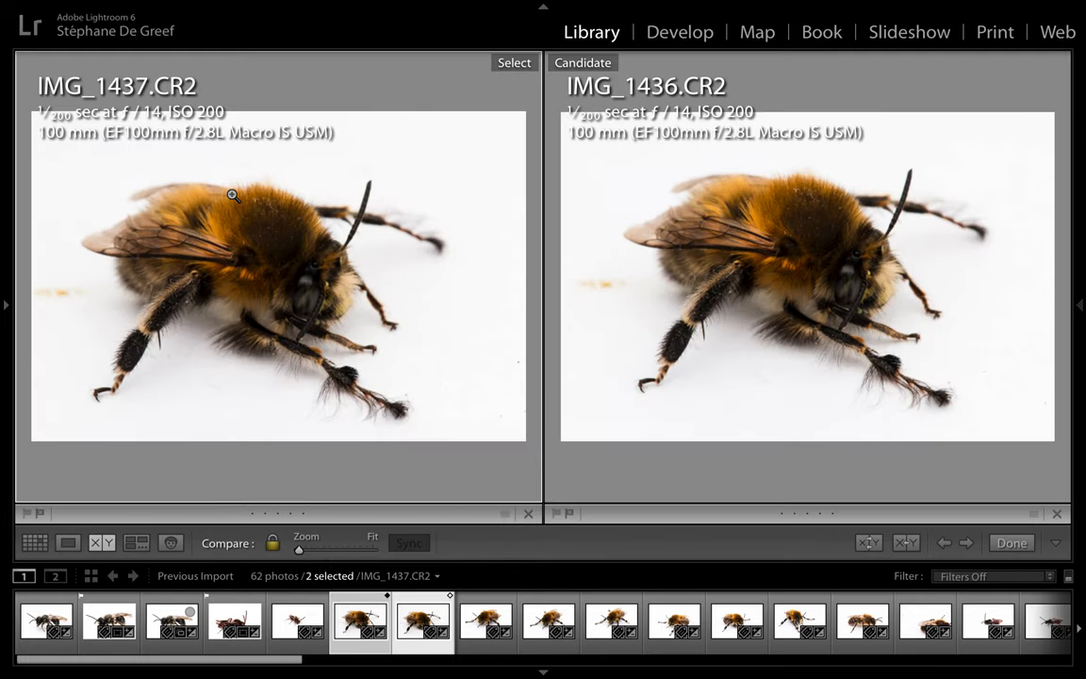
pyautogui.moveTo(321, 294)
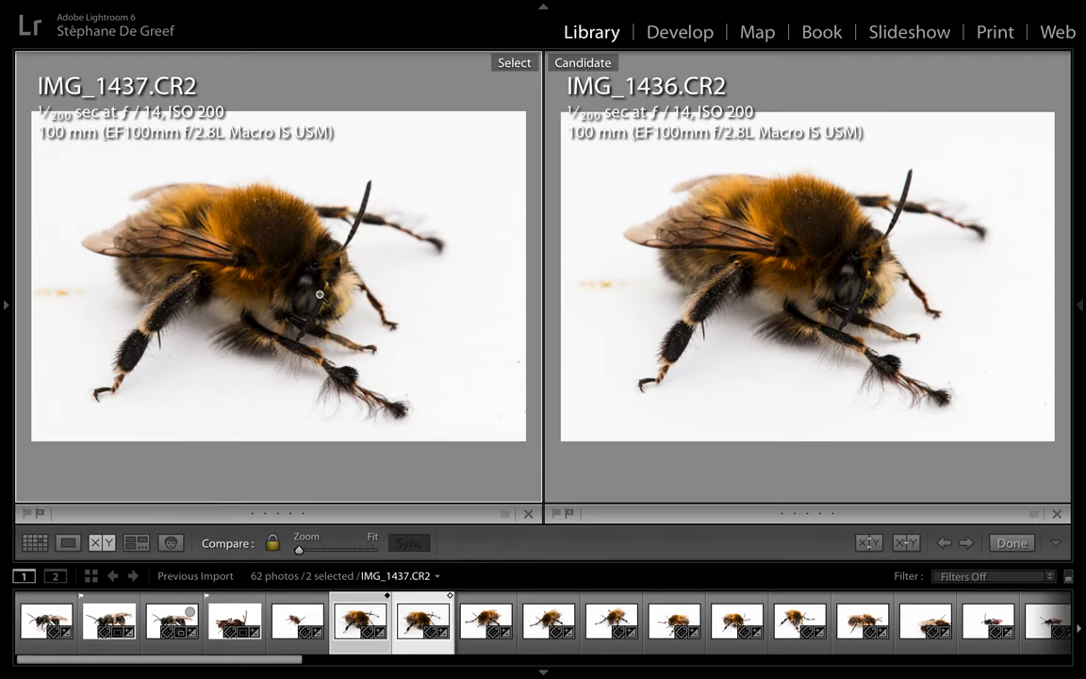
pyautogui.click(321, 294)
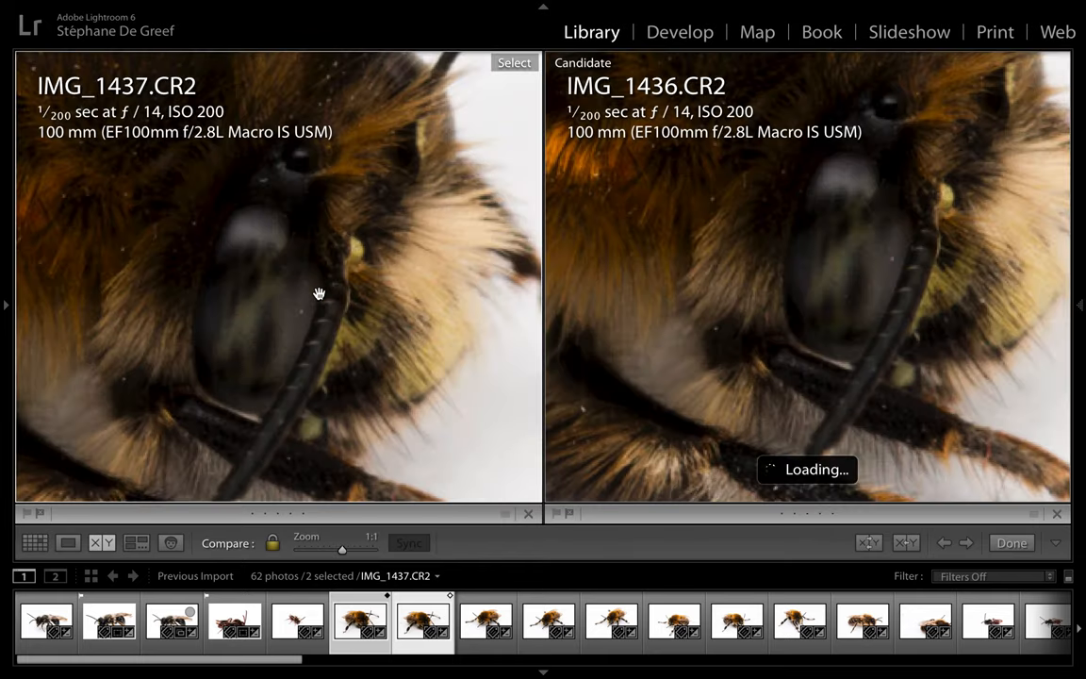
pyautogui.moveTo(867, 305)
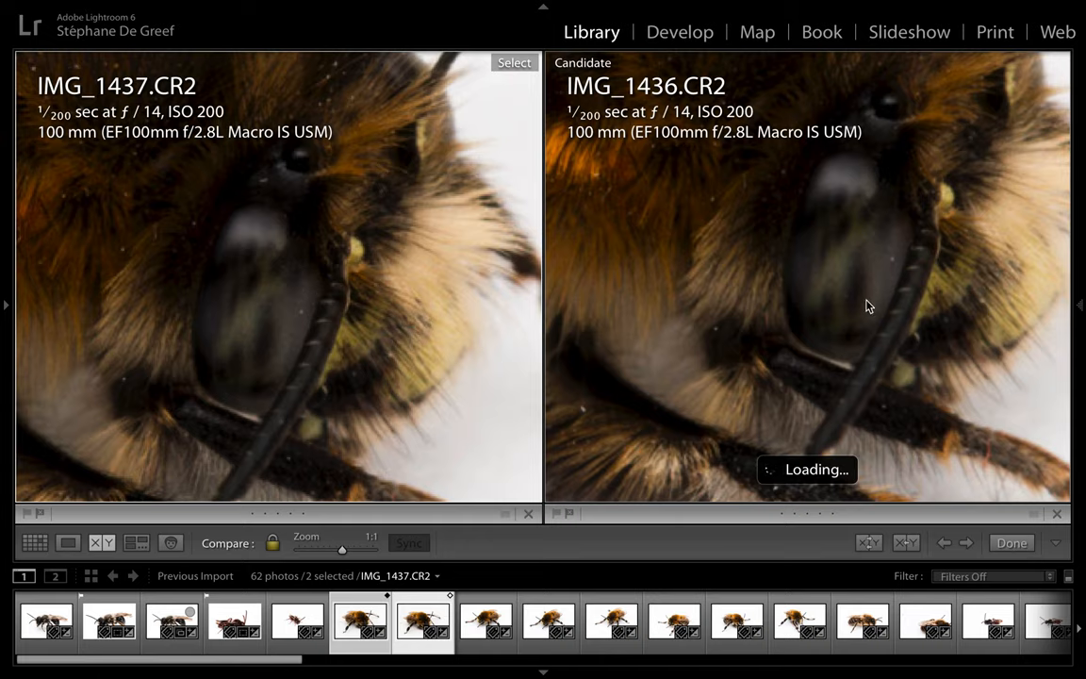
pyautogui.moveTo(898, 347)
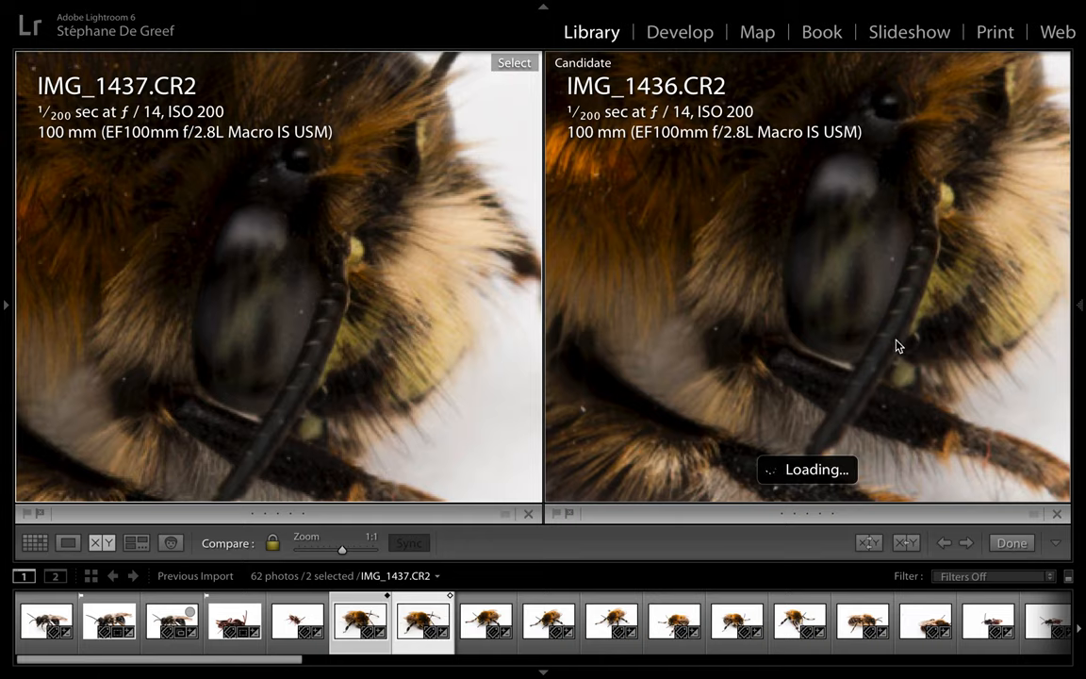
pyautogui.moveTo(933, 330)
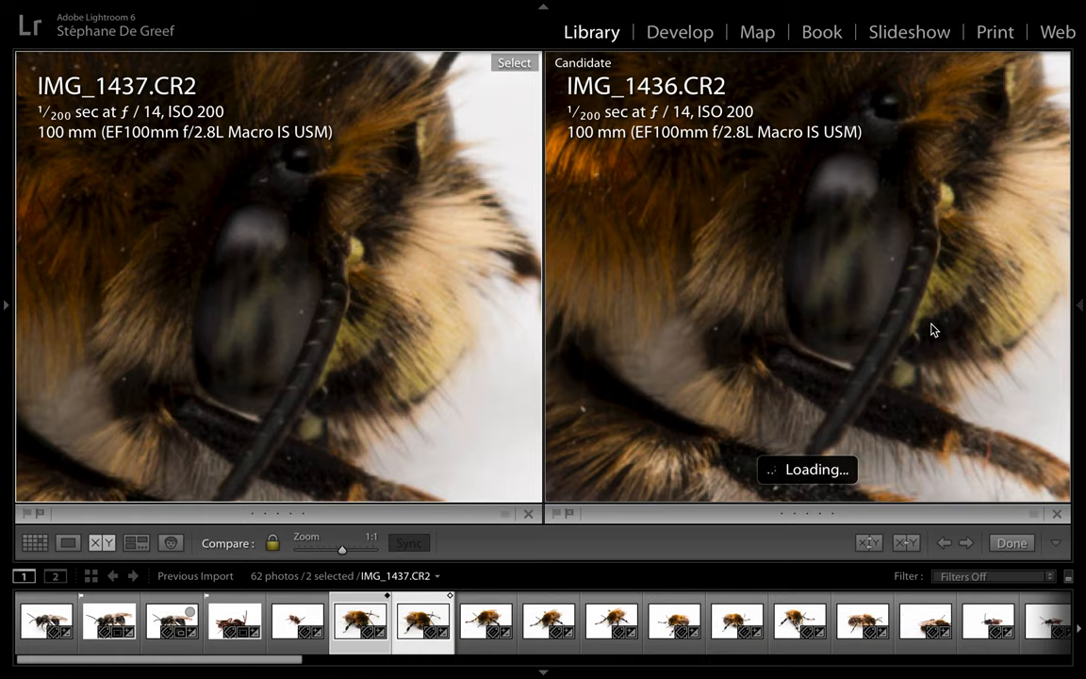
pyautogui.moveTo(901, 362)
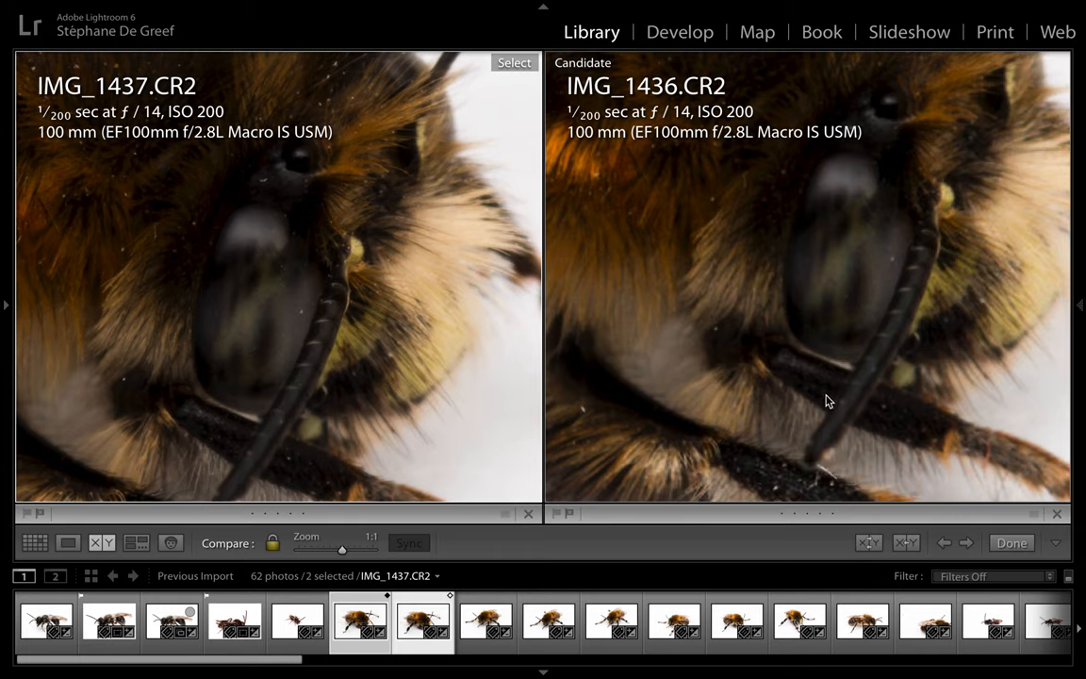
pyautogui.moveTo(858, 251)
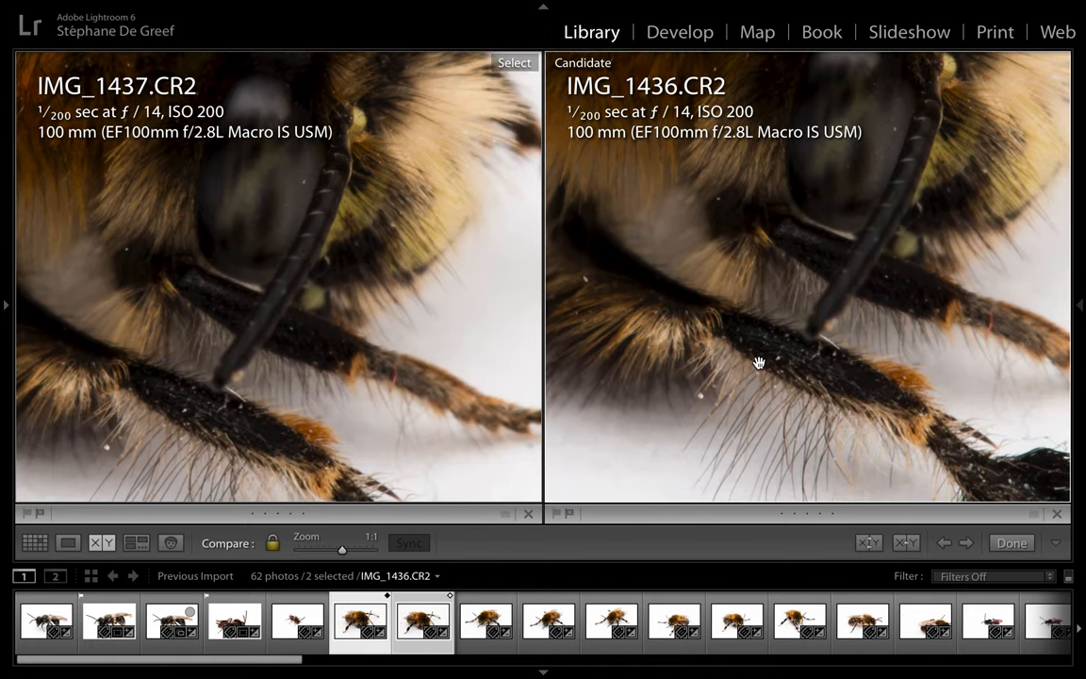
pyautogui.moveTo(758, 362); pyautogui.dragTo(789, 236)
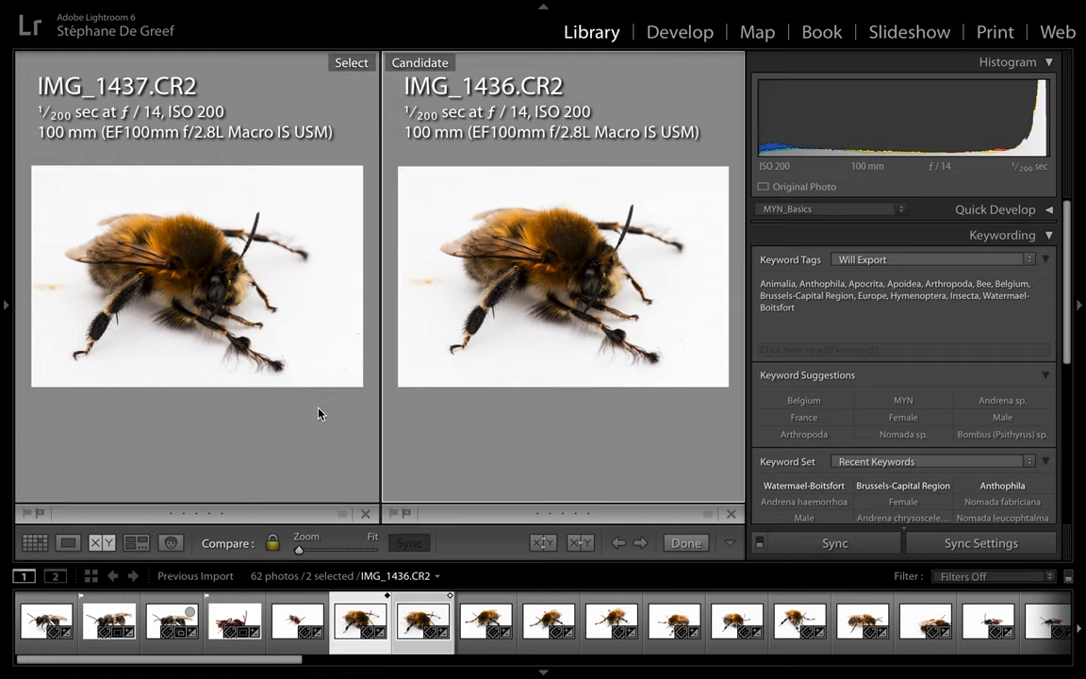
pyautogui.moveTo(260, 432)
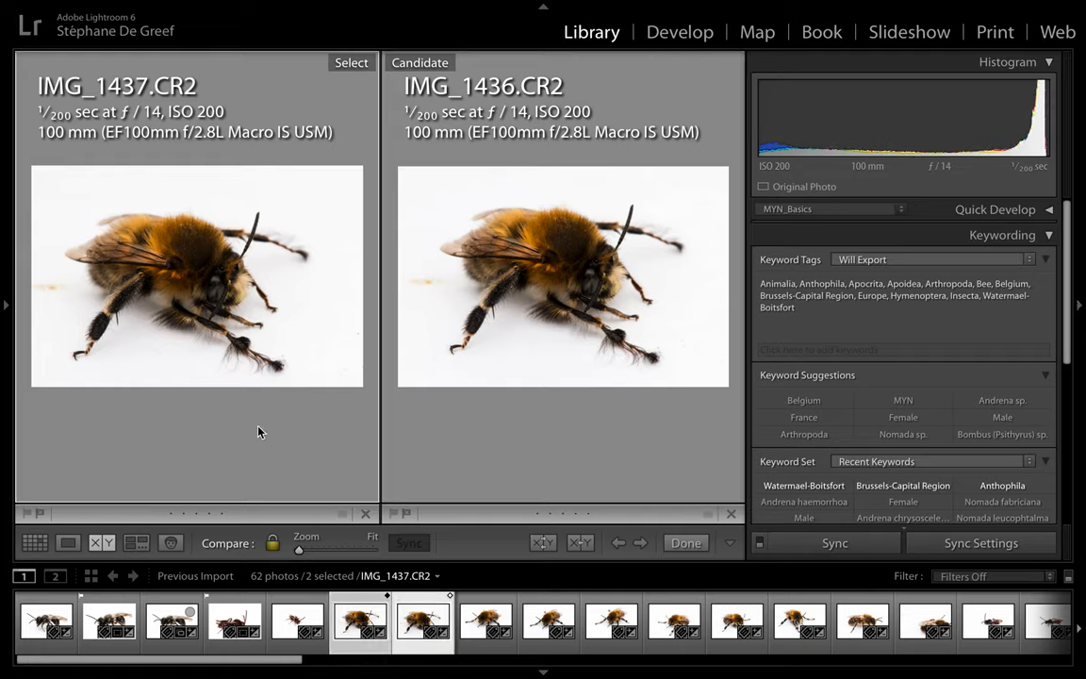
pyautogui.moveTo(375, 438)
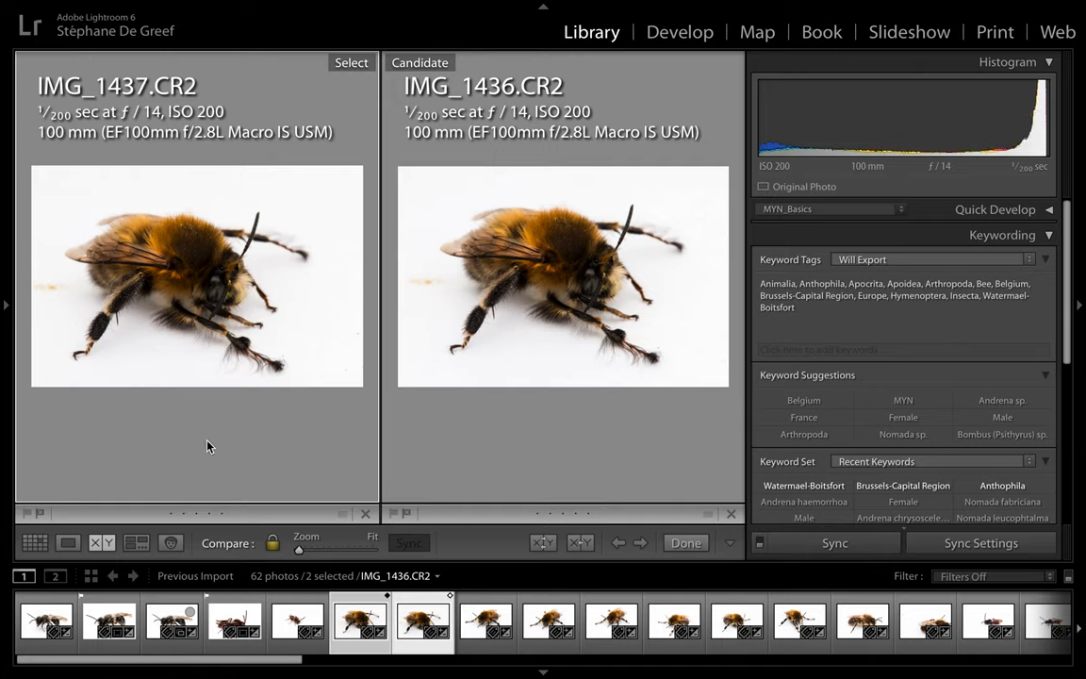
pyautogui.moveTo(576, 439)
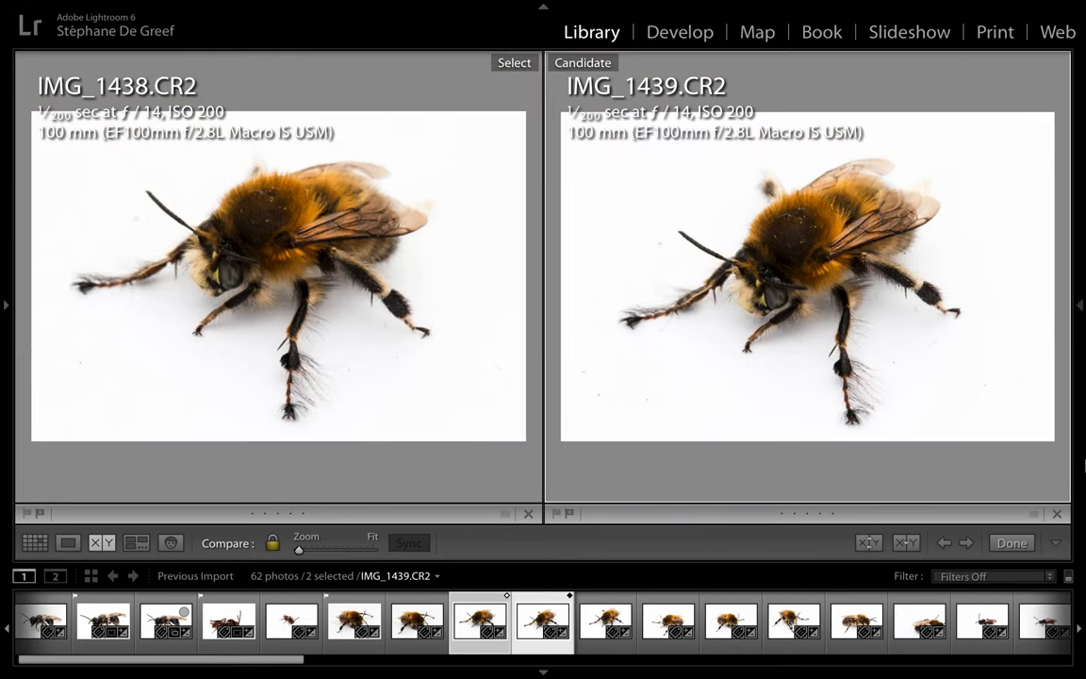
# Step: Zoom into the compared IMG_1438/IMG_1439 pair, then return to the thumbnail grid
pyautogui.click(1078, 304)
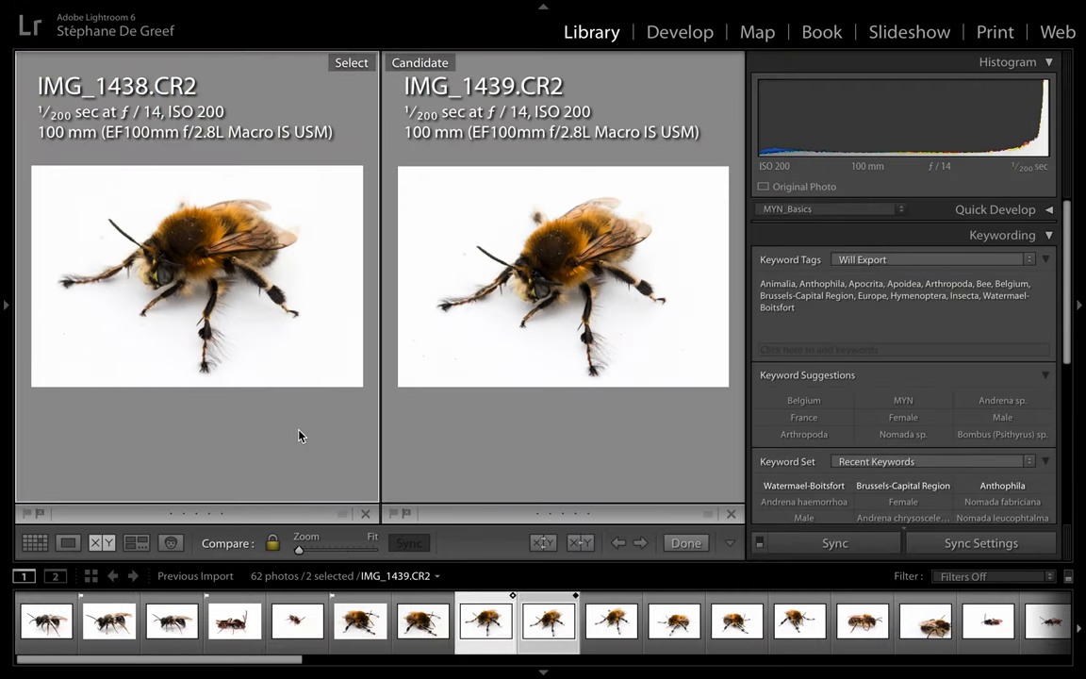
pyautogui.moveTo(279, 447)
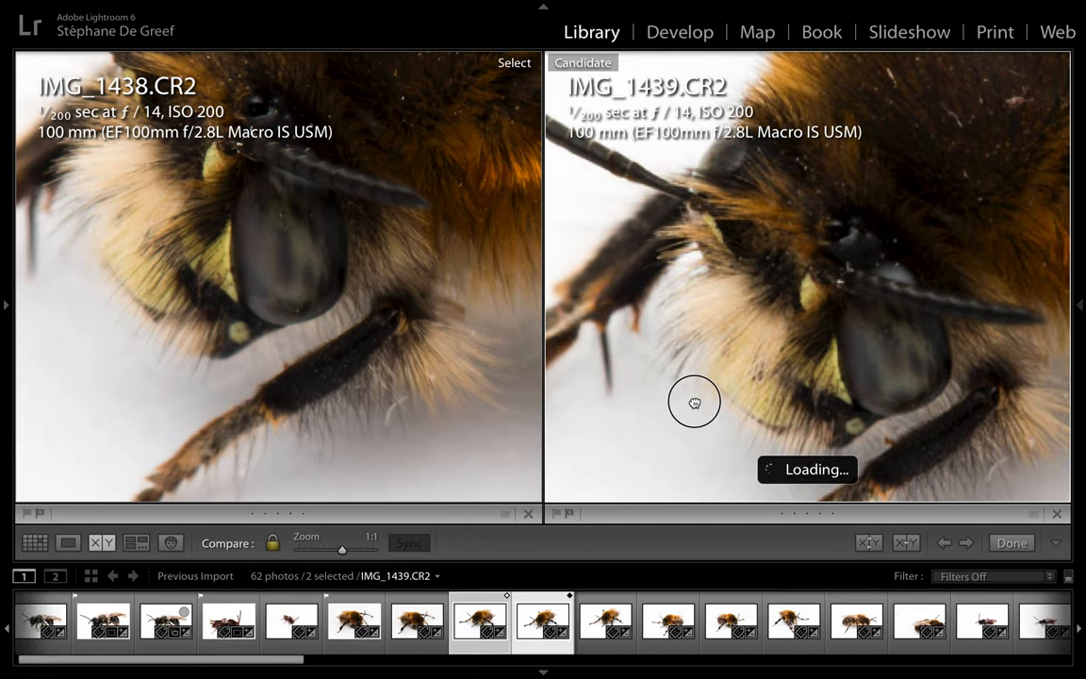
pyautogui.moveTo(826, 300)
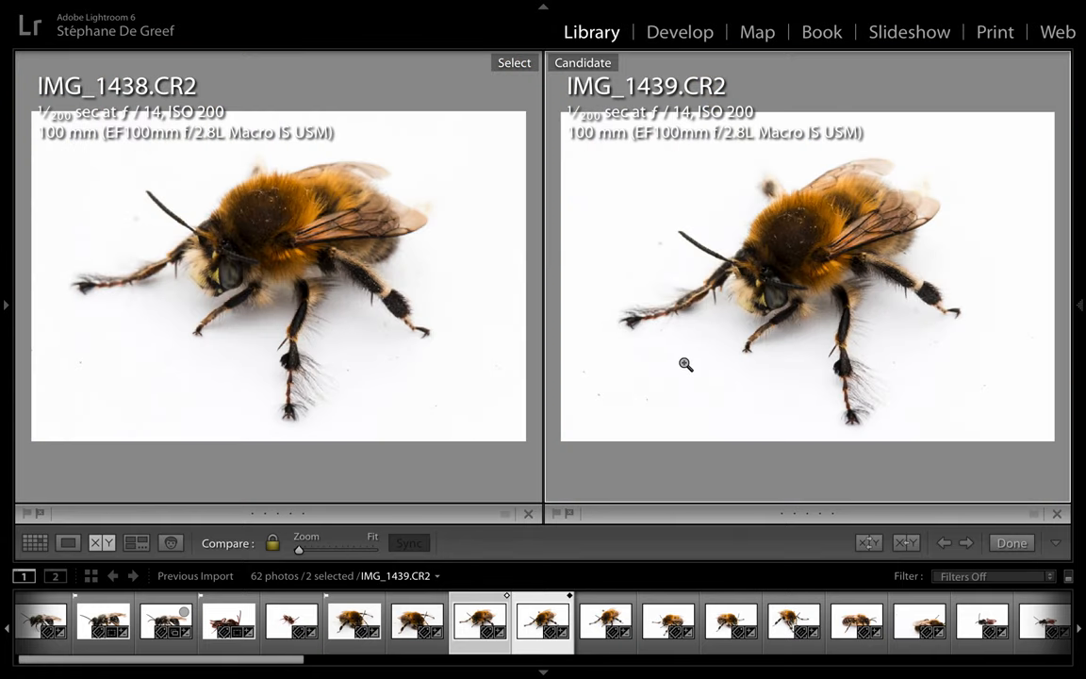
pyautogui.moveTo(249, 381)
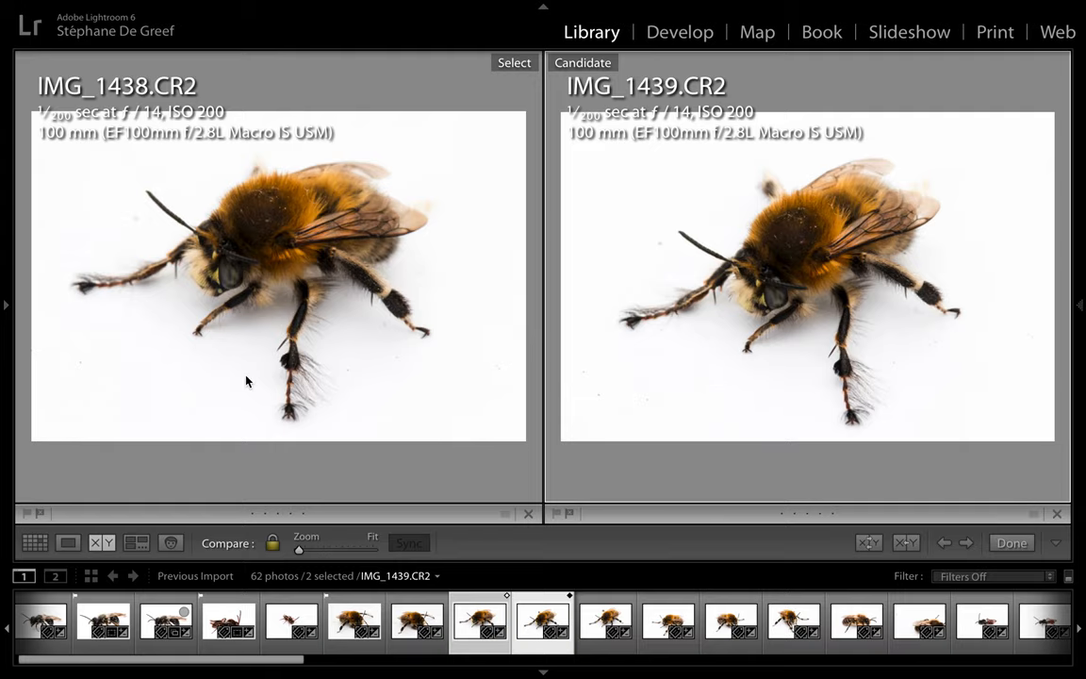
pyautogui.moveTo(290, 475)
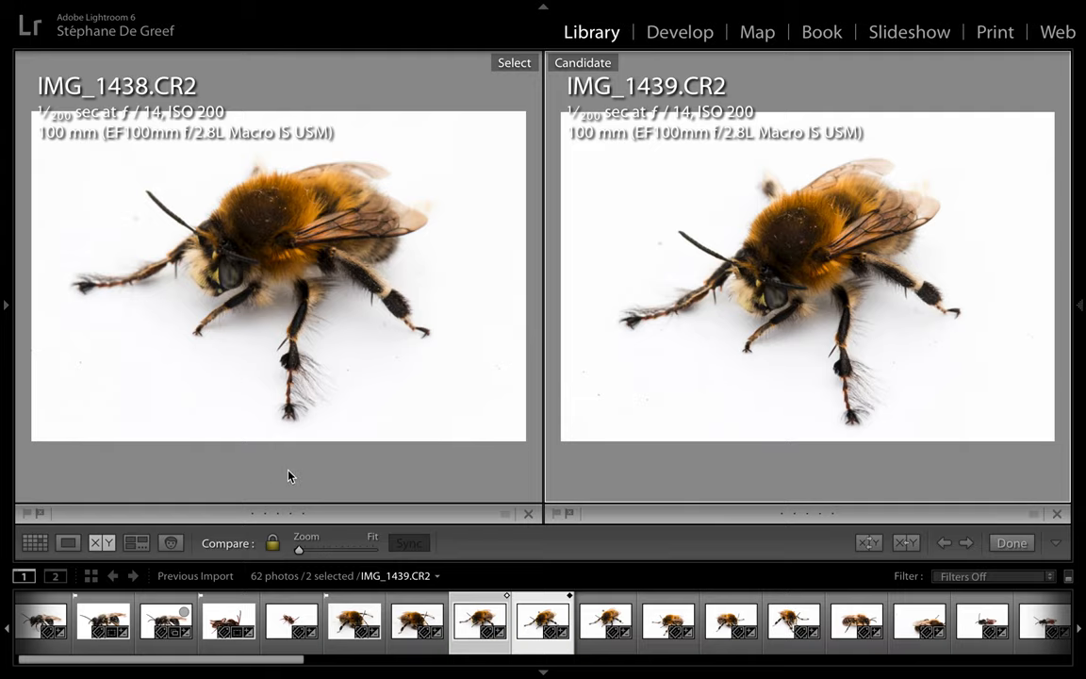
pyautogui.click(34, 543)
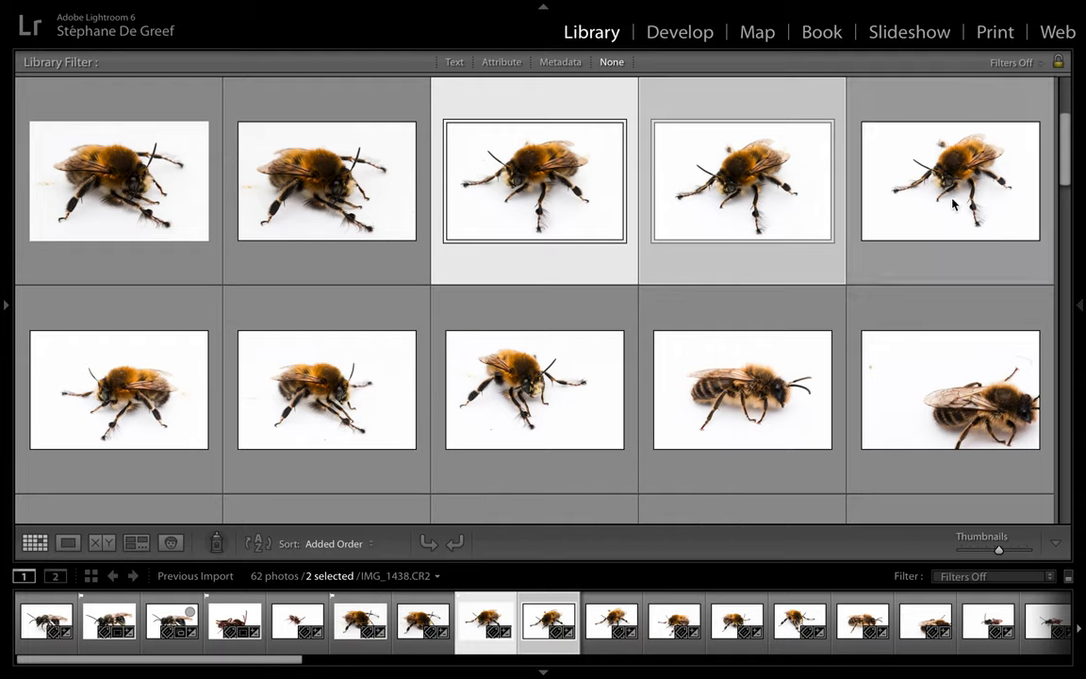
# Step: Compare IMG_1438 against IMG_1440, glance at IMG_1443, then show IMG_1438 alone in Loupe
pyautogui.click(742, 181)
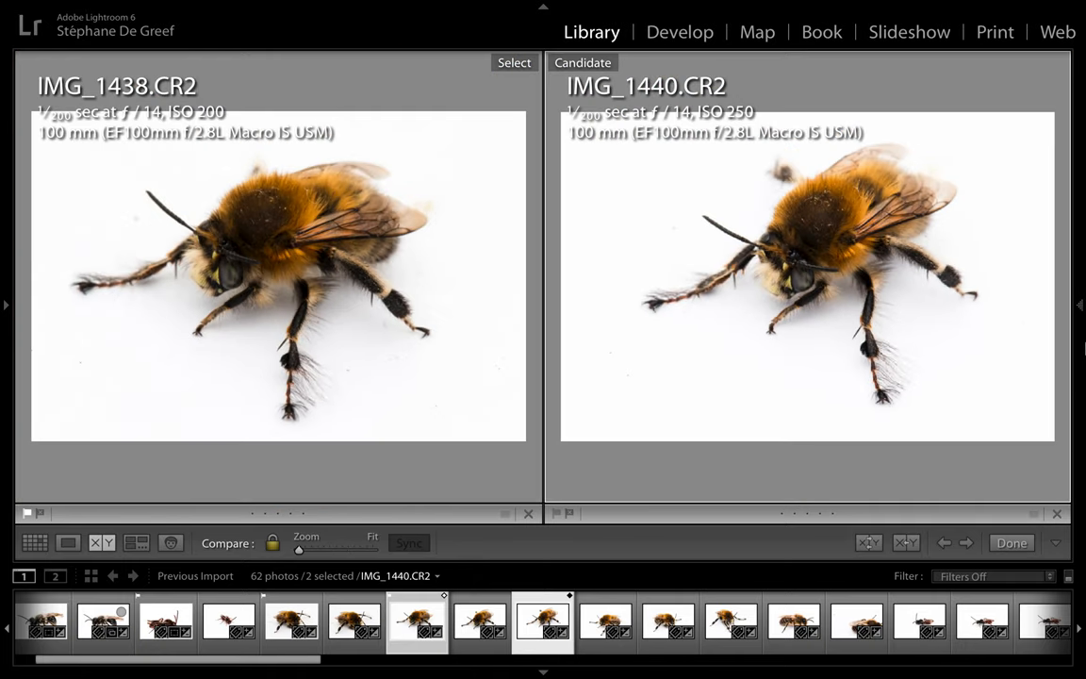
pyautogui.click(1079, 303)
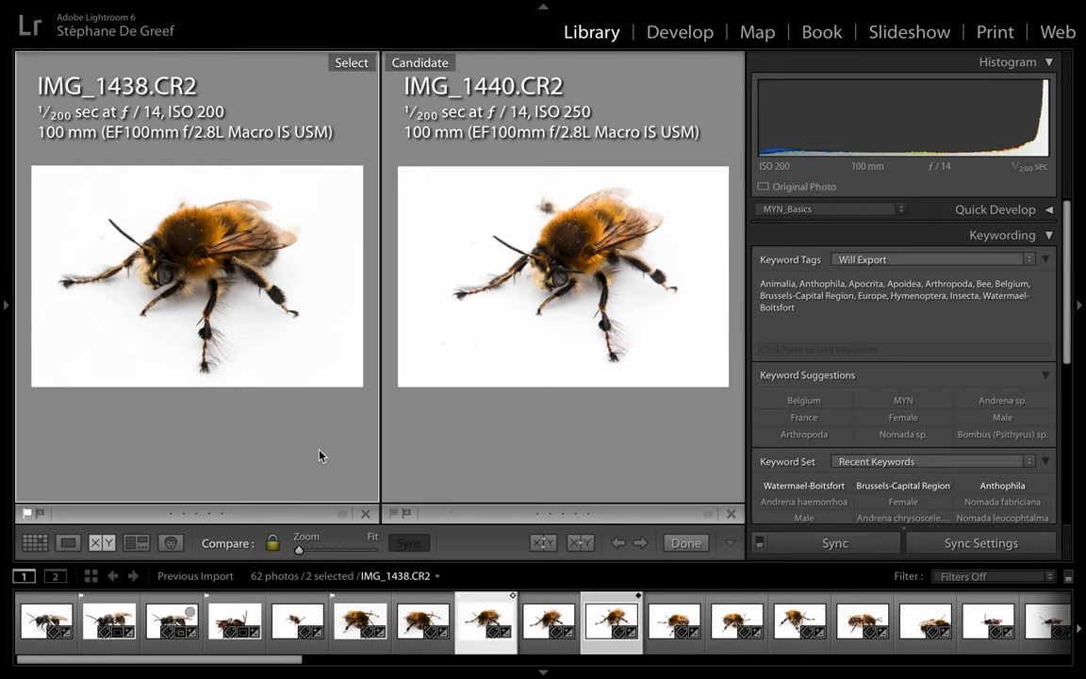
pyautogui.moveTo(475, 458)
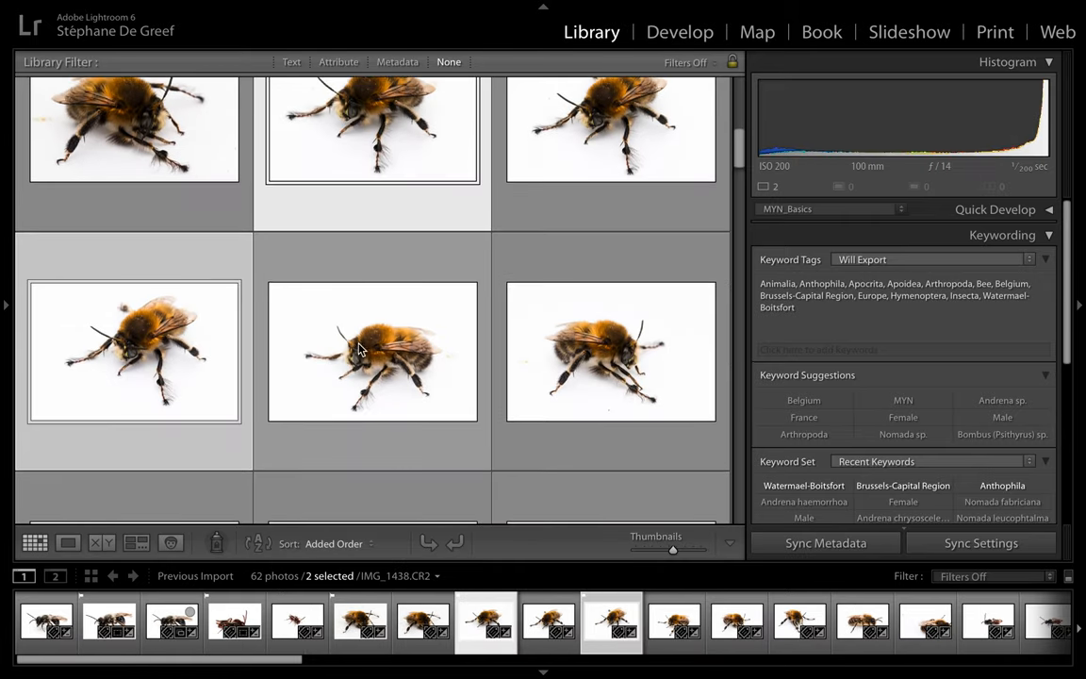
pyautogui.click(610, 196)
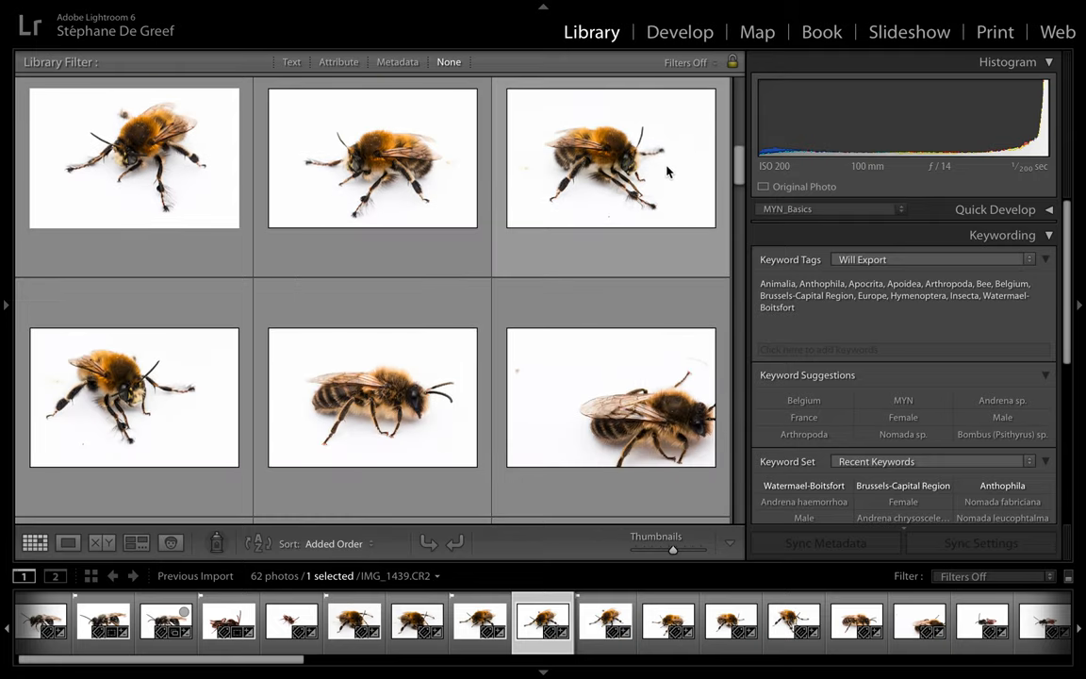
pyautogui.click(68, 543)
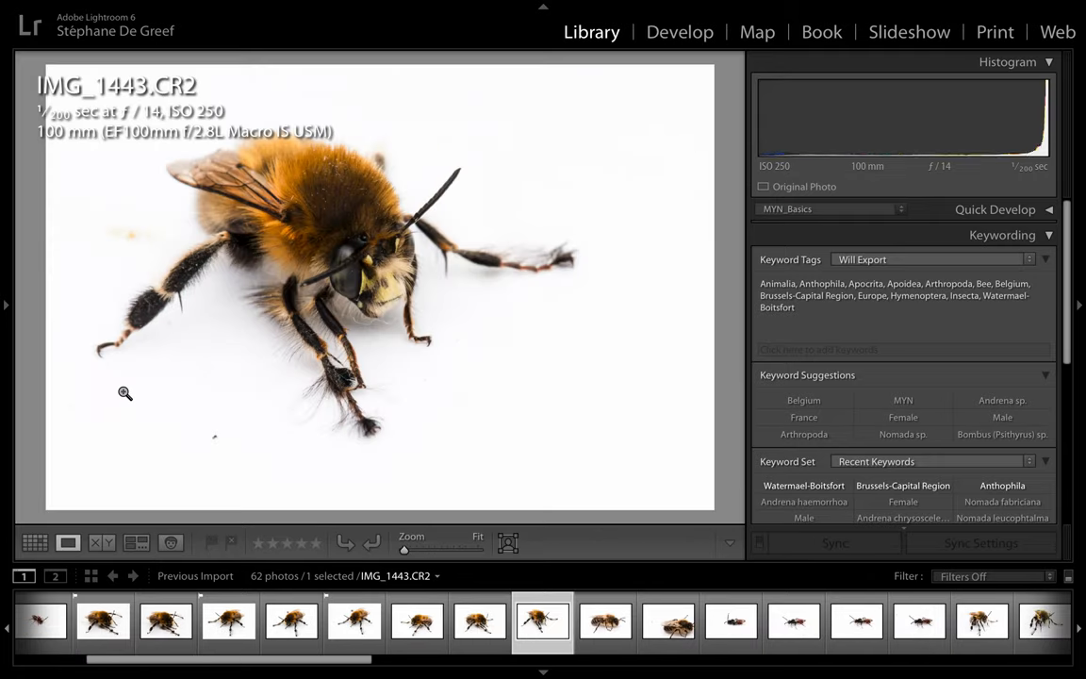
pyautogui.click(34, 542)
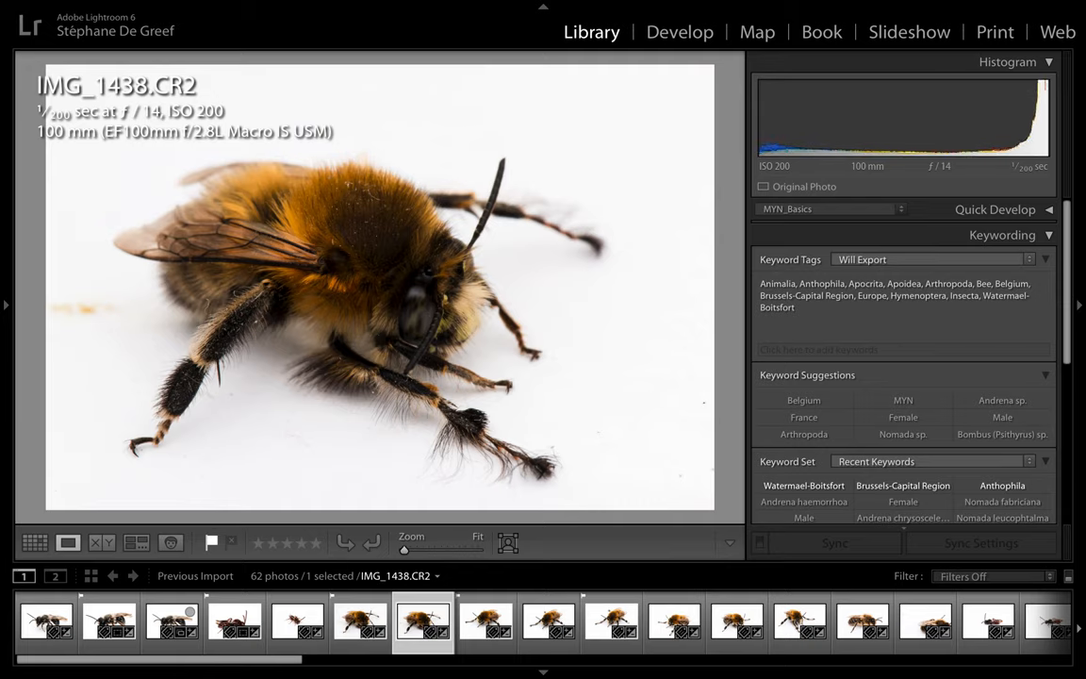
# Step: Filter the grid to the 5 flagged photos via the Attribute filter and bring up IMG_1438
pyautogui.click(34, 543)
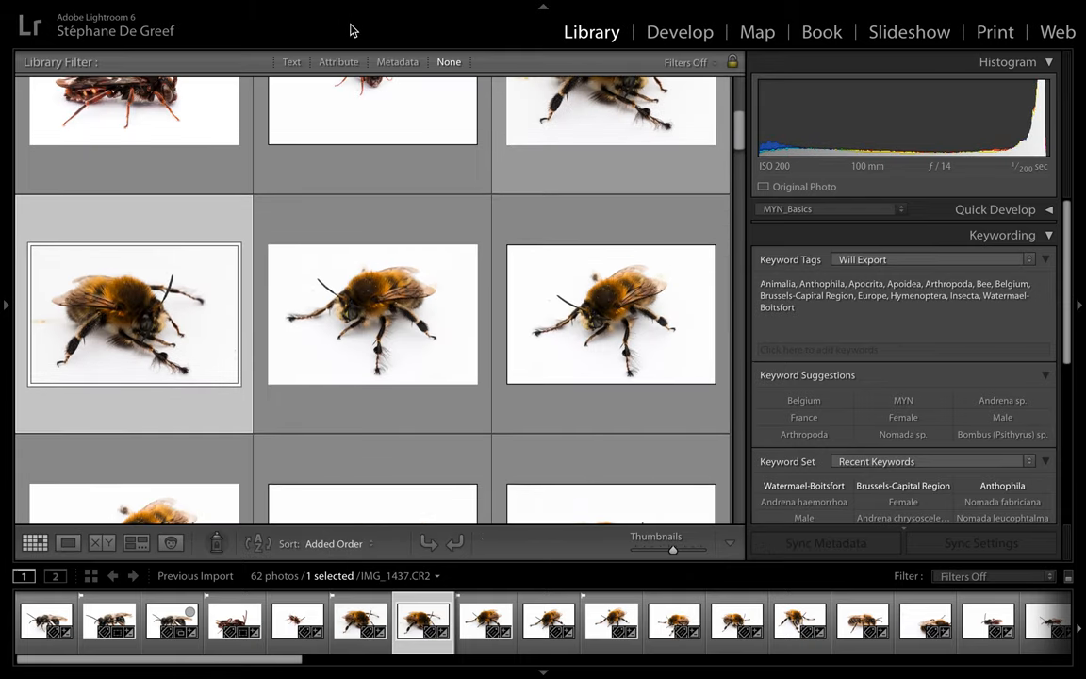
pyautogui.click(339, 60)
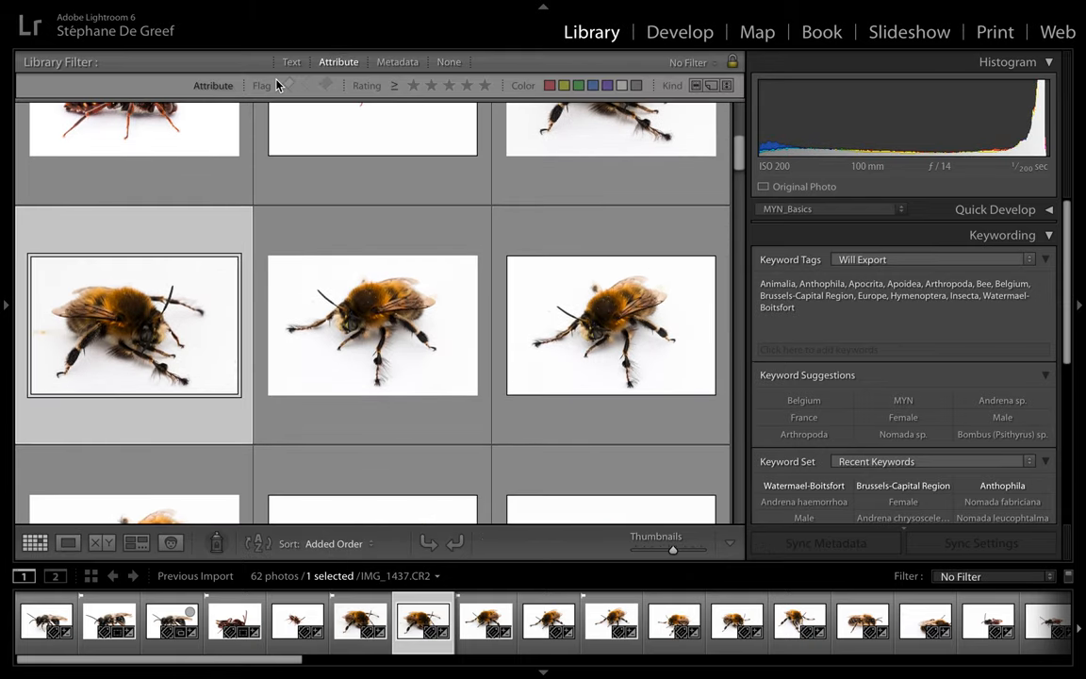
pyautogui.click(262, 85)
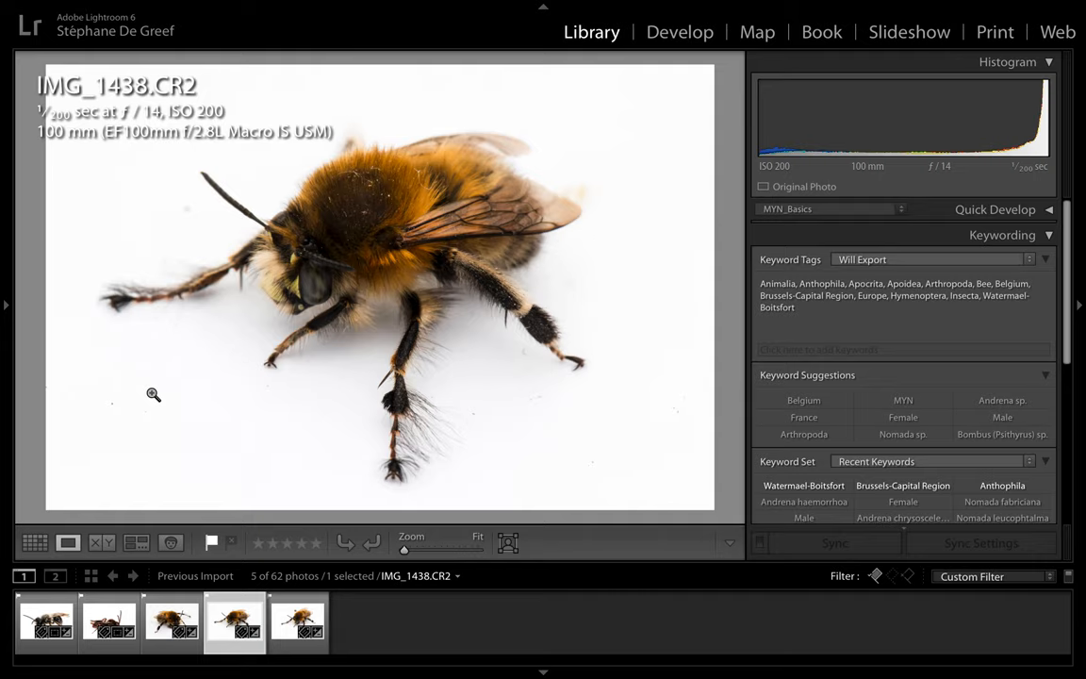
pyautogui.click(678, 30)
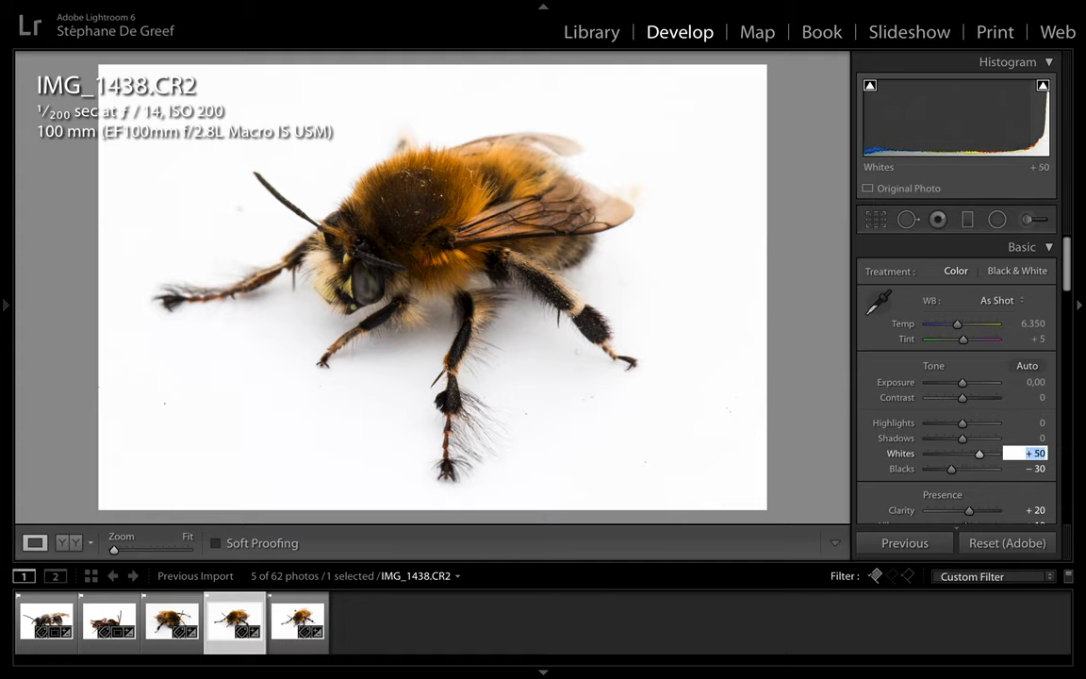
# Step: Settle Whites at +60 while previewing shadow clipping on the background
pyautogui.moveTo(978, 452); pyautogui.dragTo(975, 452)
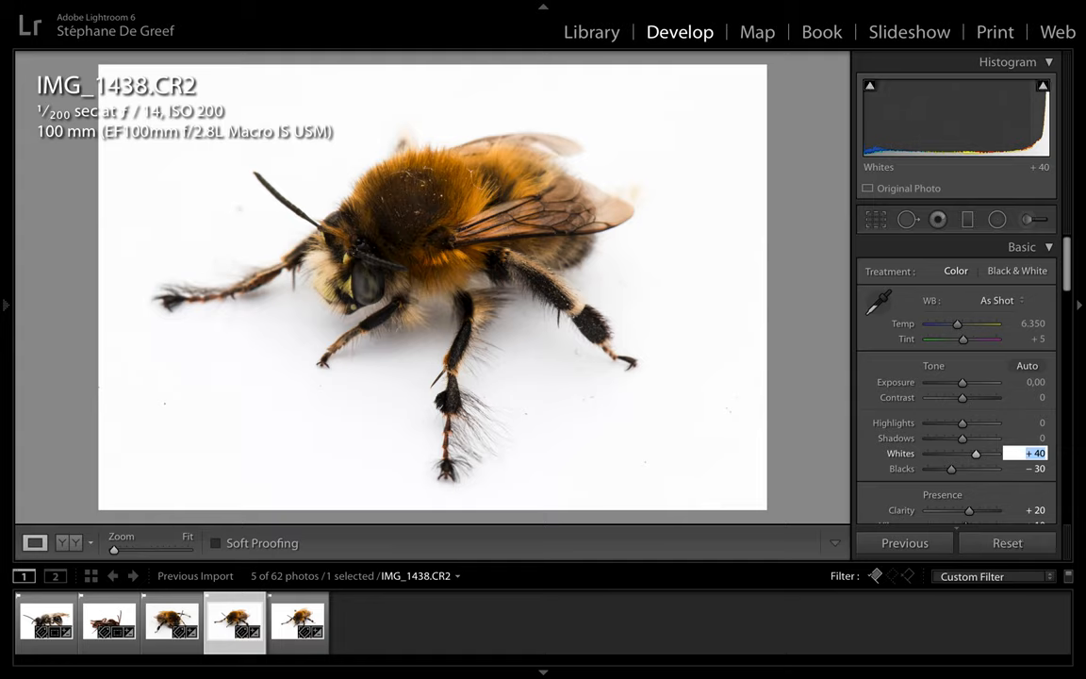
pyautogui.moveTo(976, 452); pyautogui.dragTo(980, 453)
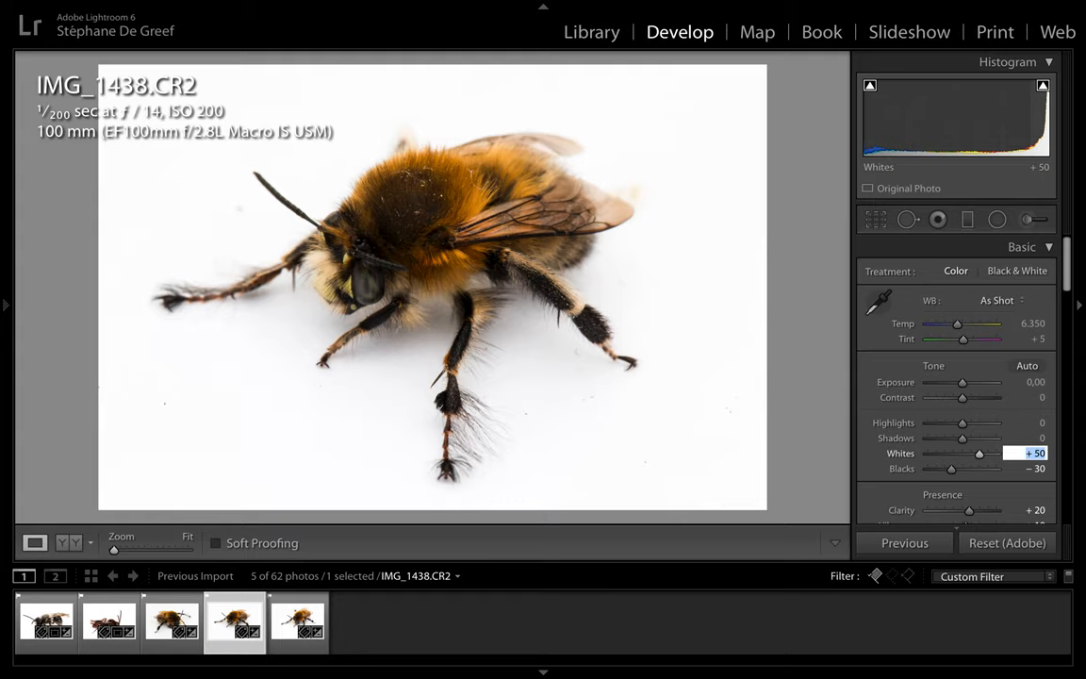
pyautogui.moveTo(979, 453); pyautogui.dragTo(986, 453)
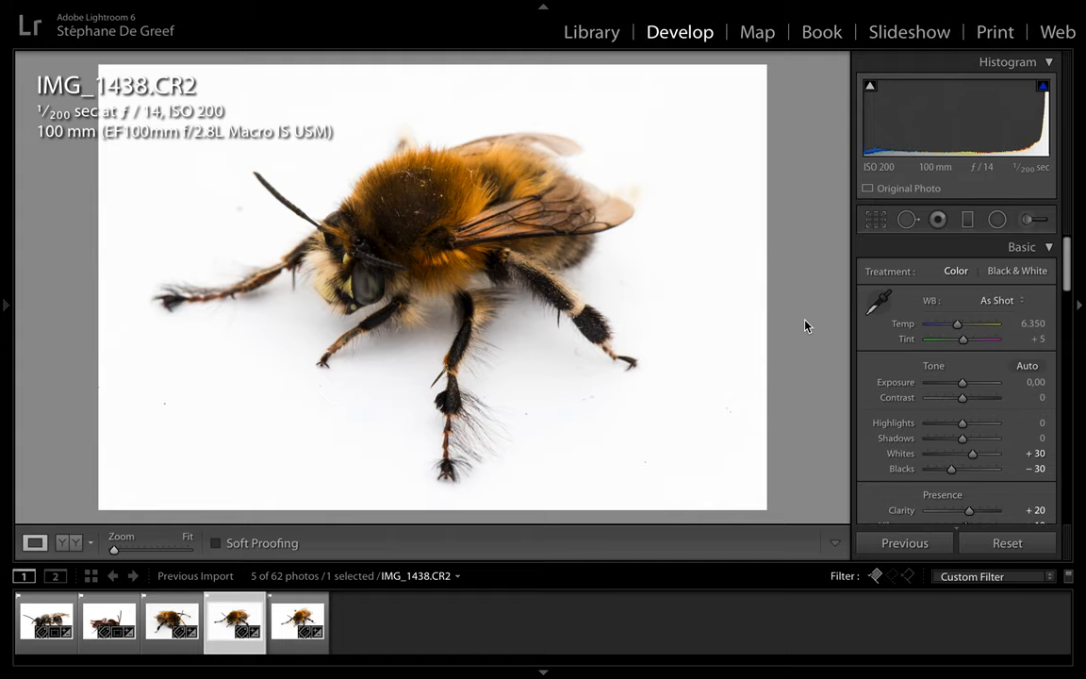
pyautogui.click(869, 85)
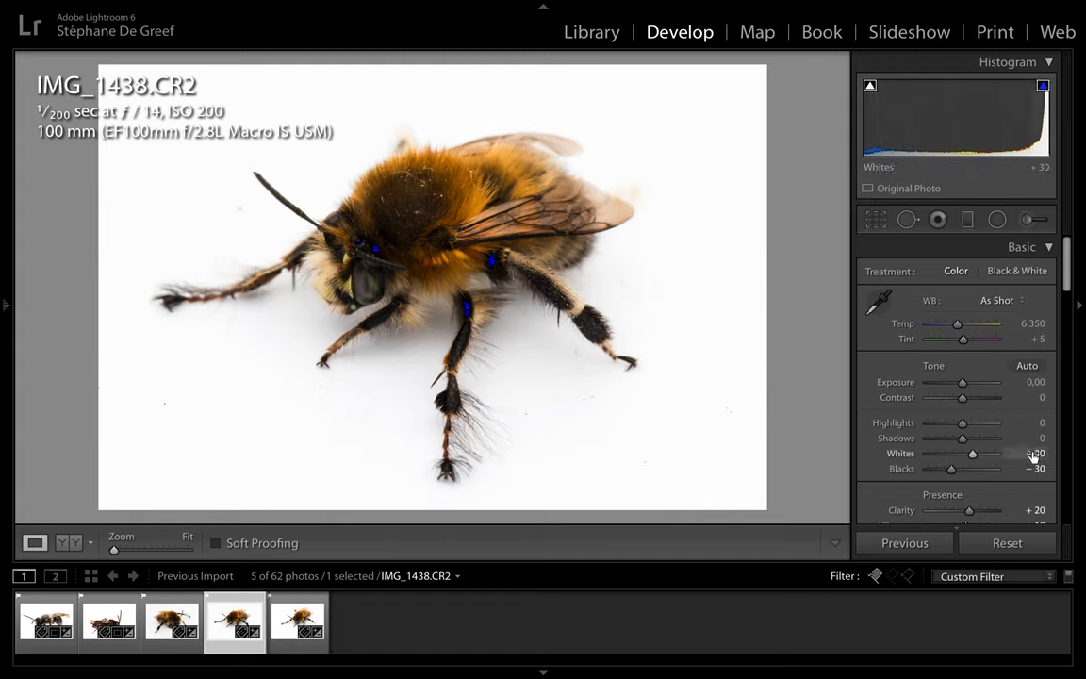
pyautogui.moveTo(965, 453); pyautogui.dragTo(976, 453)
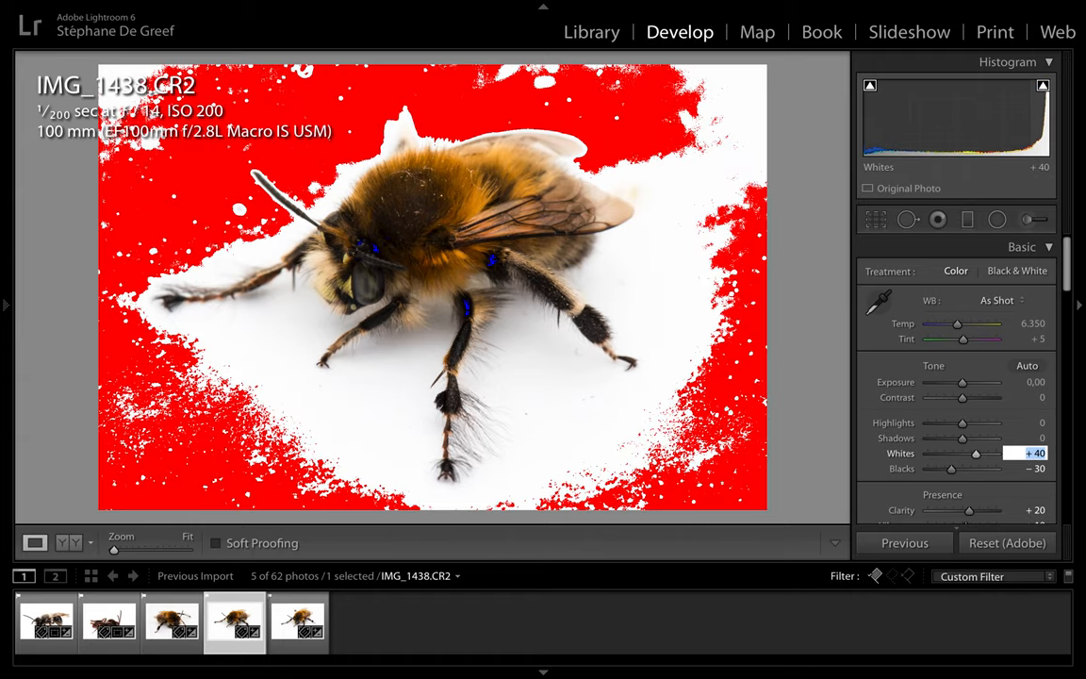
pyautogui.moveTo(975, 453); pyautogui.dragTo(980, 452)
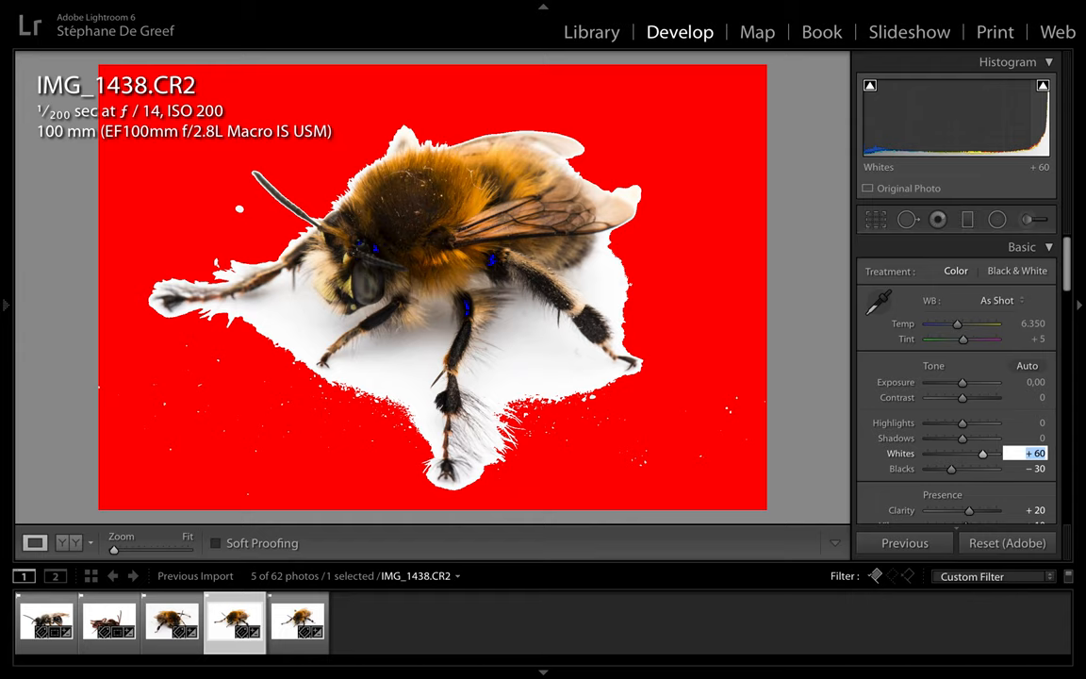
# Step: Deepen Blacks to −50, then move on to the local adjustment brush
pyautogui.click(1035, 467)
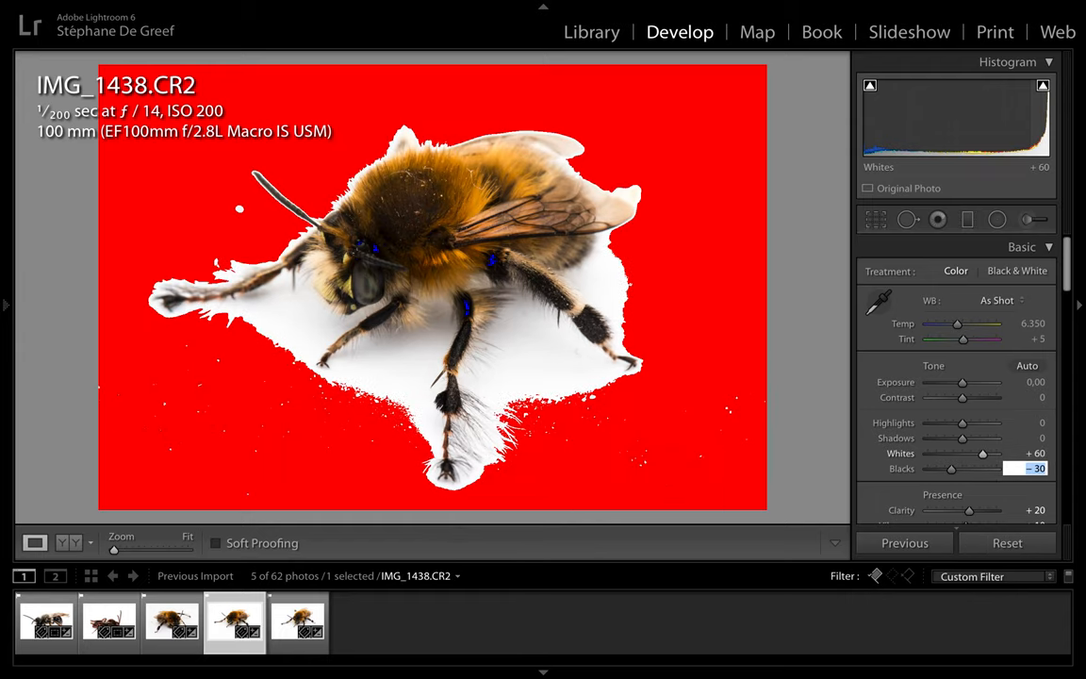
pyautogui.moveTo(952, 467); pyautogui.dragTo(933, 468)
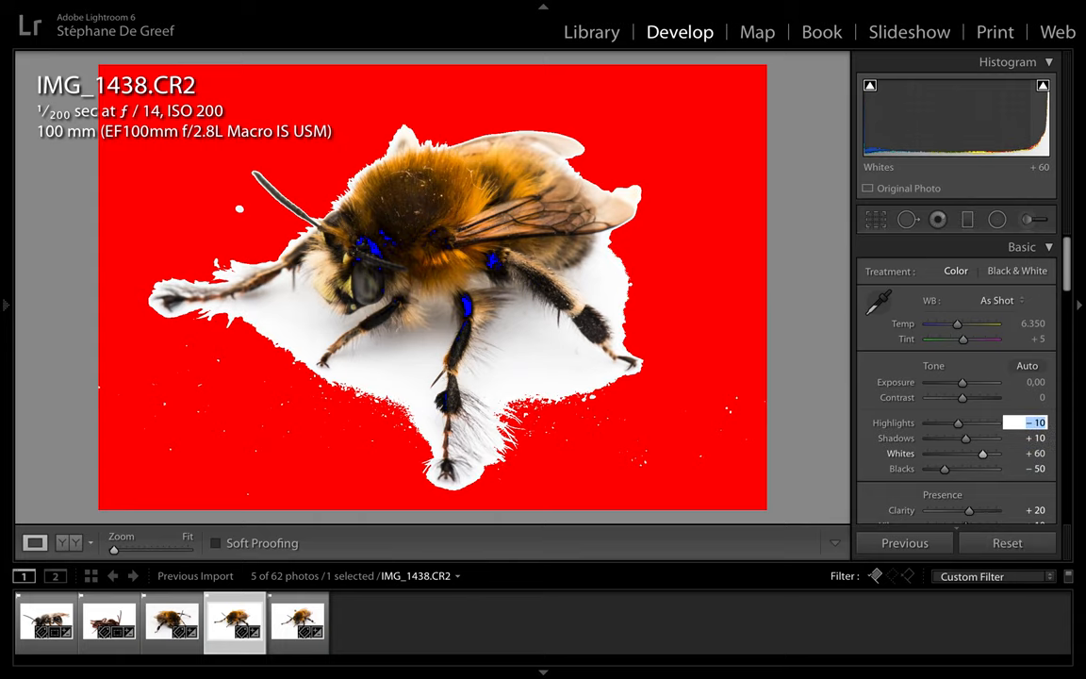
pyautogui.click(1029, 219)
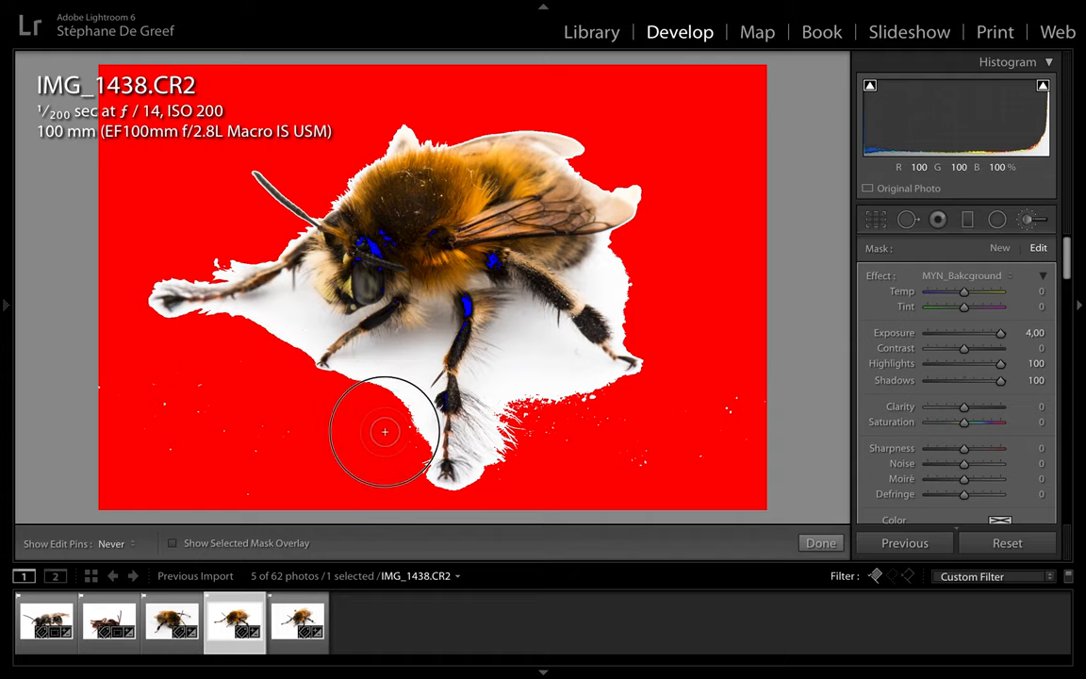
pyautogui.moveTo(392, 441)
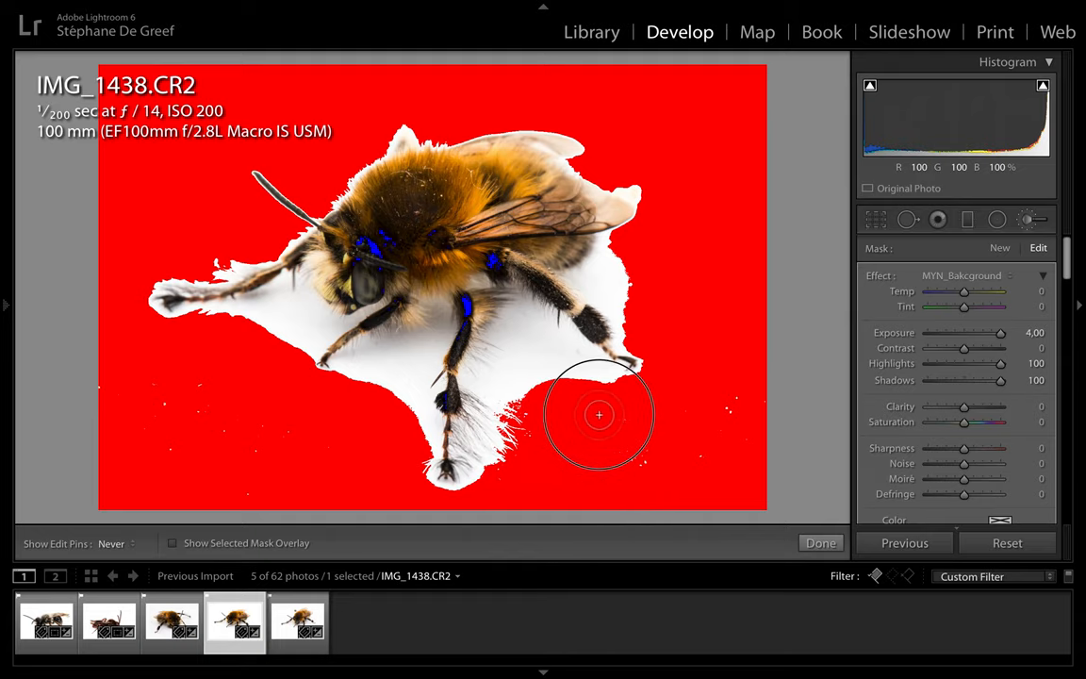
pyautogui.moveTo(744, 426)
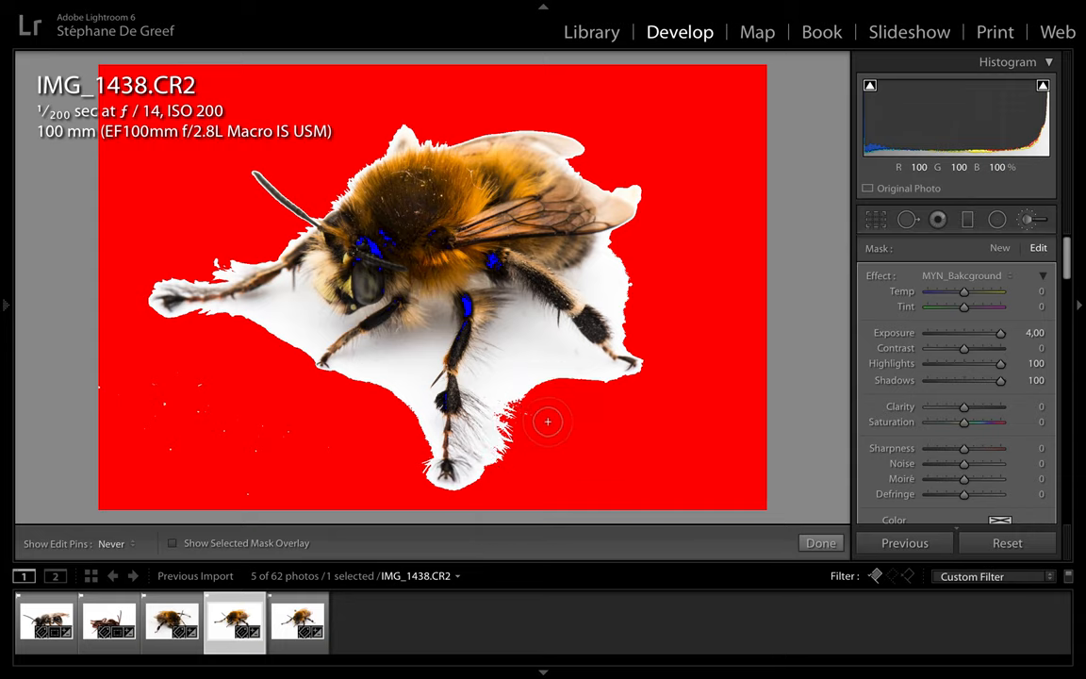
pyautogui.moveTo(264, 510)
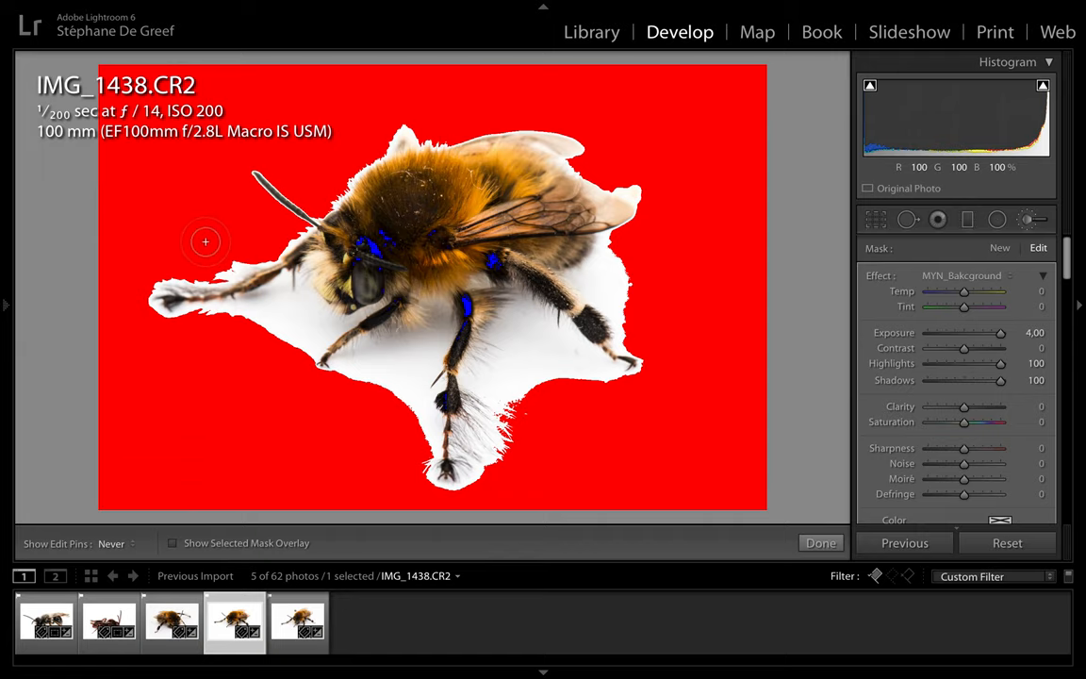
# Step: Crop IMG_1438 tighter around the bumblebee and apply the crop
pyautogui.click(875, 219)
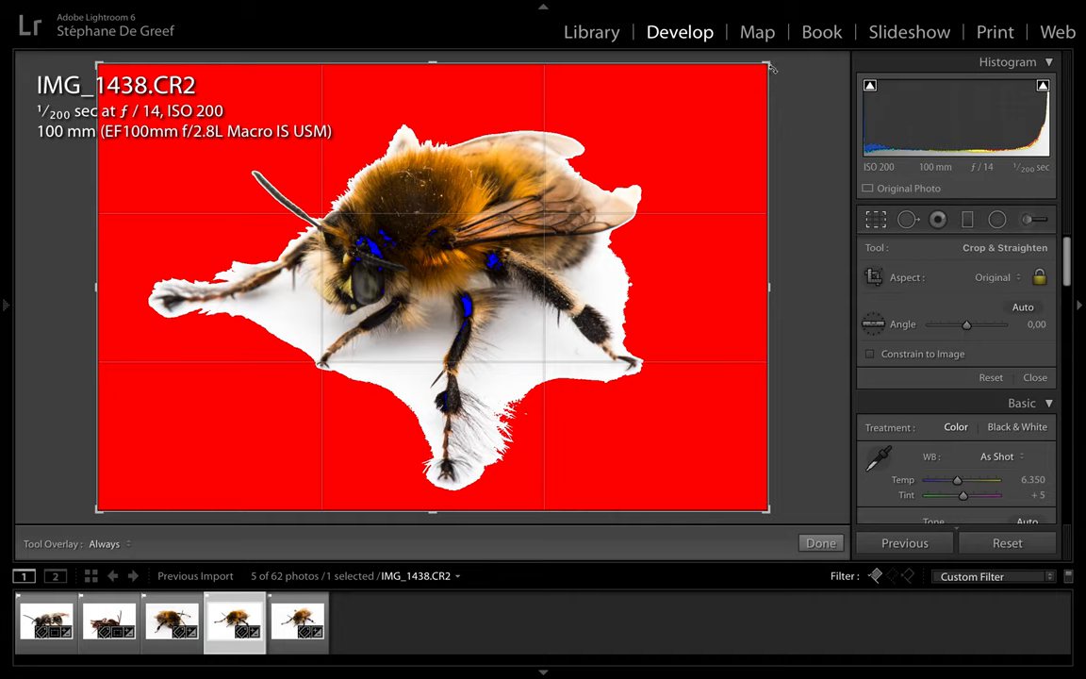
pyautogui.moveTo(771, 68); pyautogui.dragTo(736, 87)
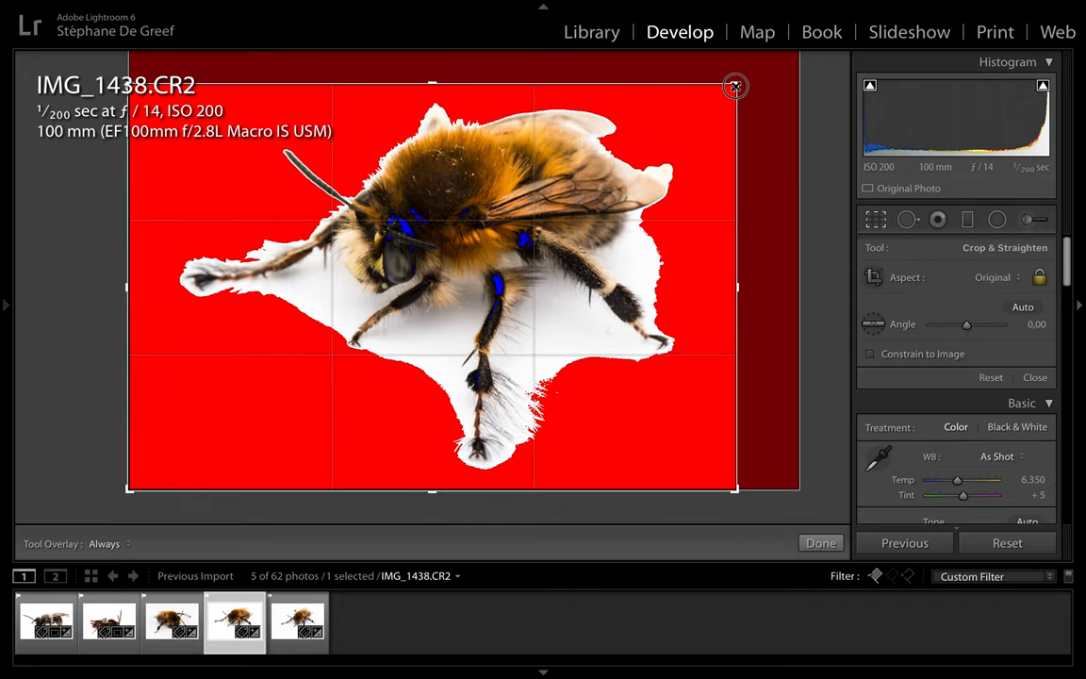
pyautogui.moveTo(735, 87); pyautogui.dragTo(732, 487)
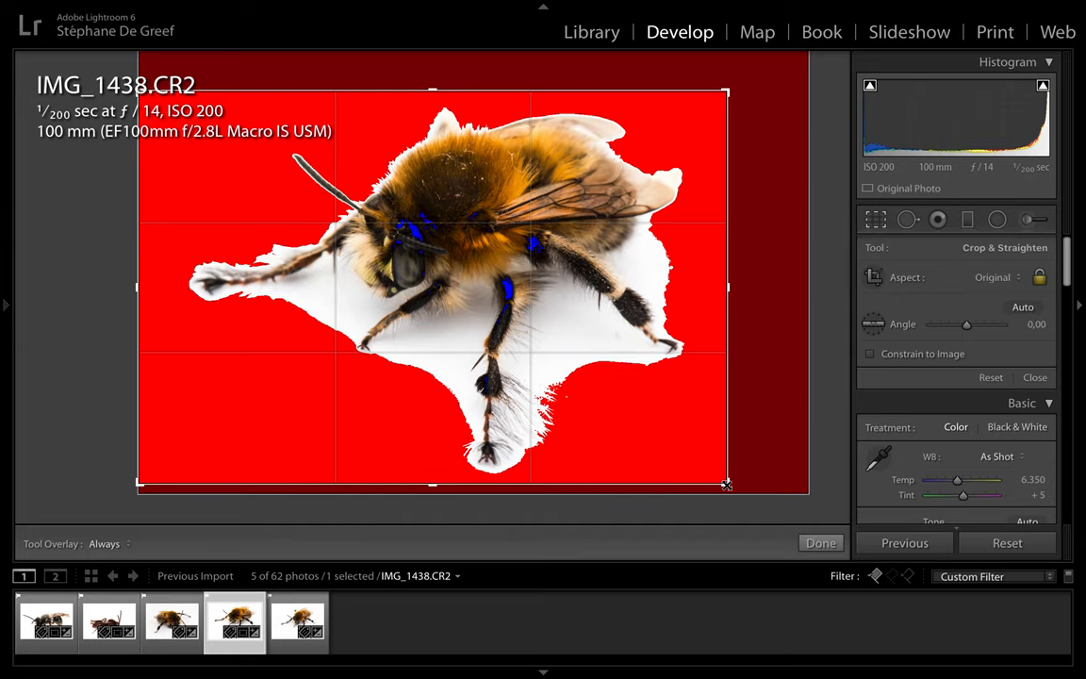
pyautogui.click(818, 543)
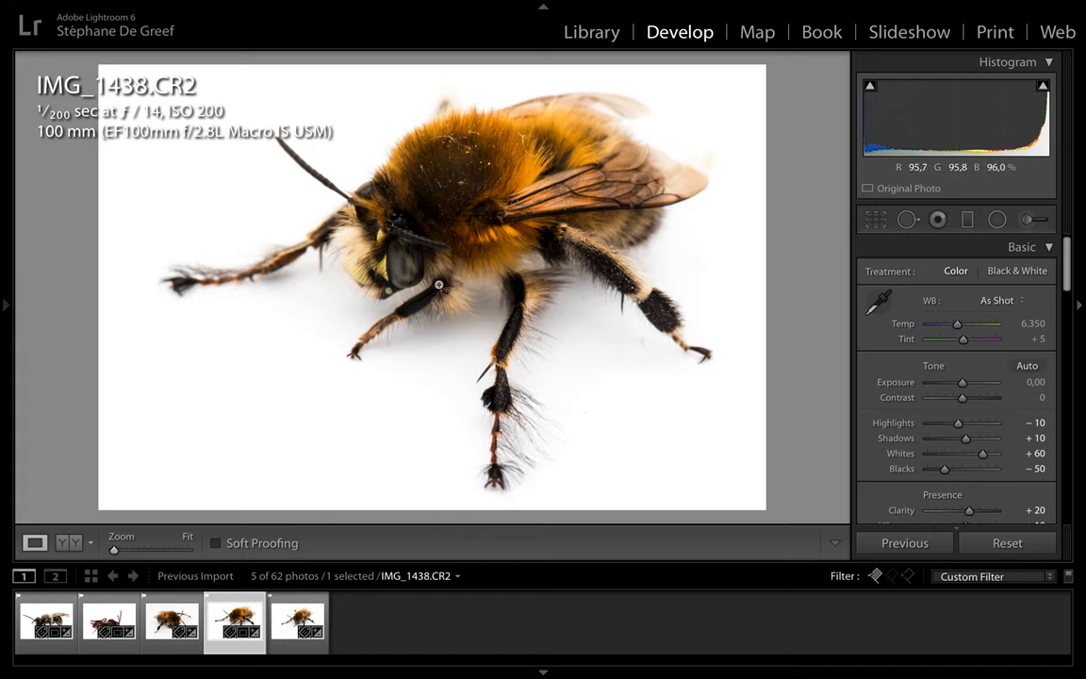
pyautogui.moveTo(649, 204)
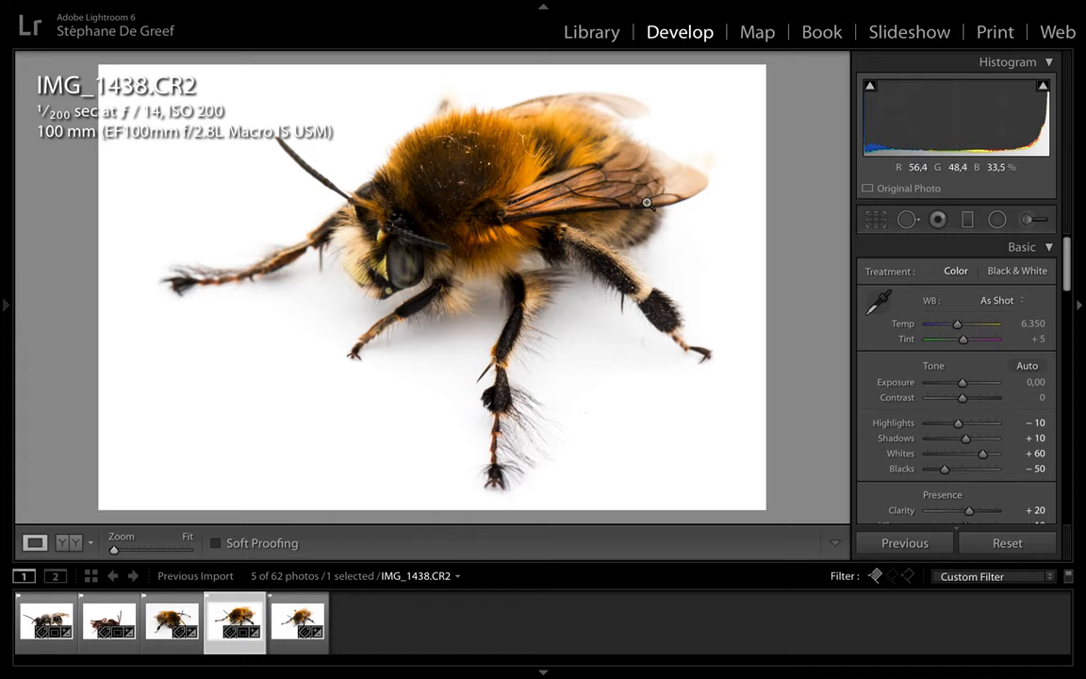
pyautogui.moveTo(630, 281)
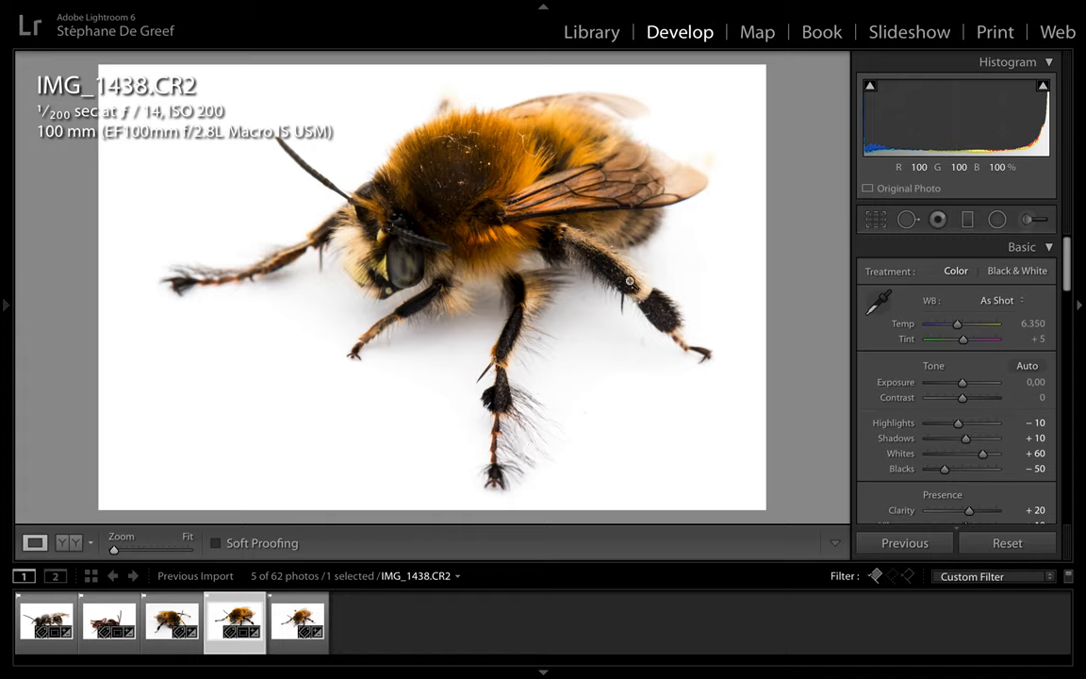
pyautogui.moveTo(528, 433)
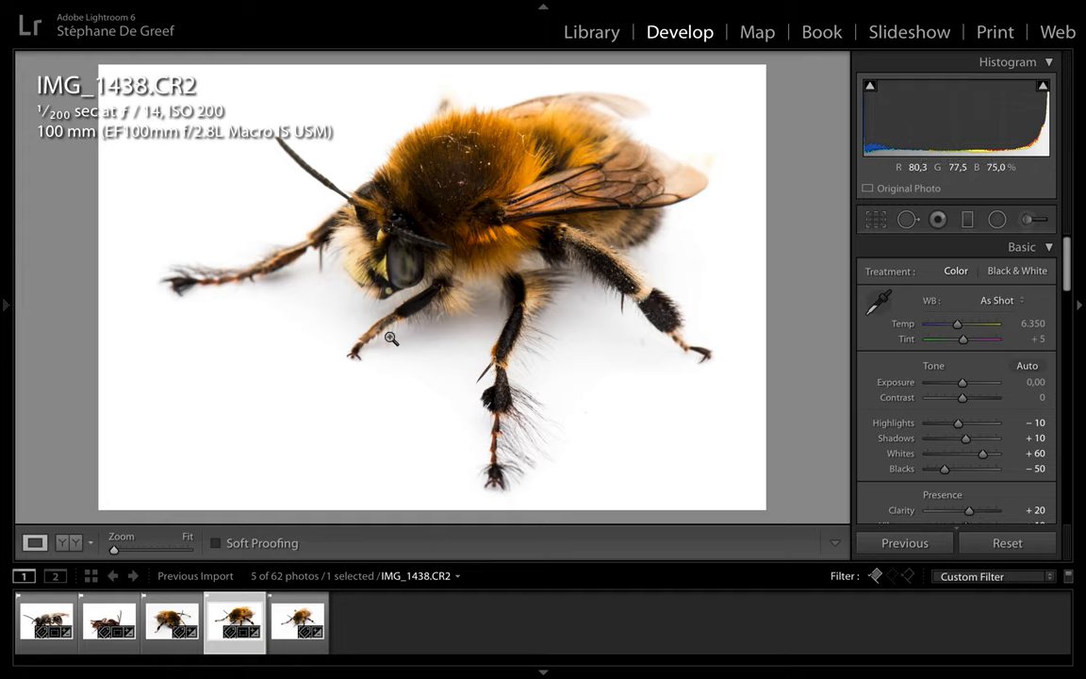
pyautogui.moveTo(322, 394)
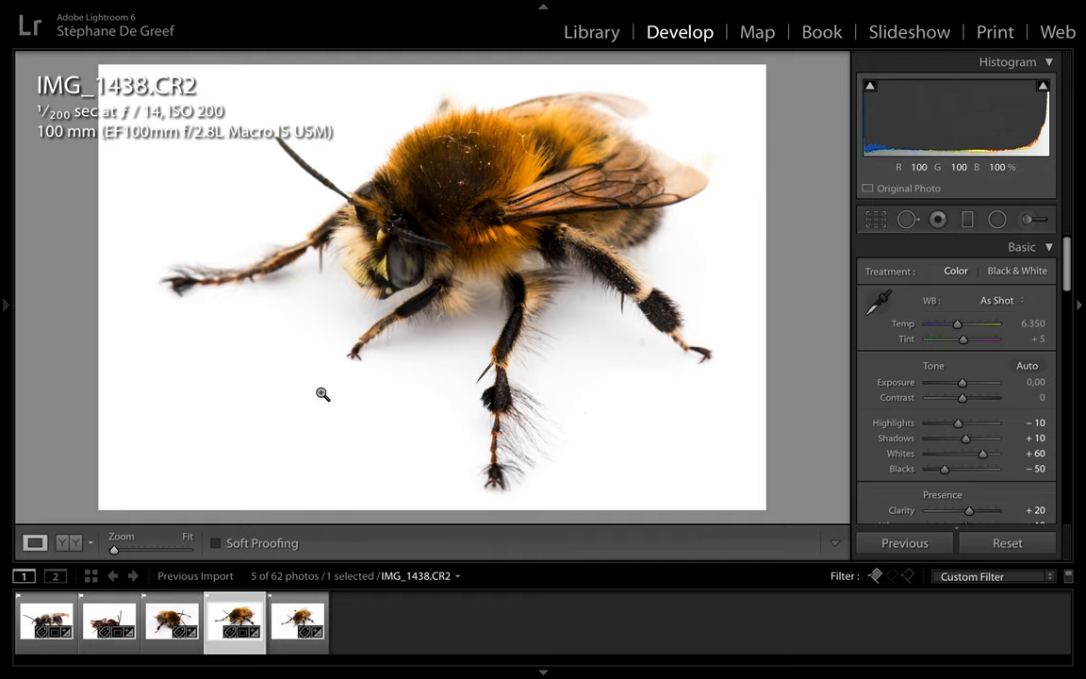
pyautogui.moveTo(460, 398)
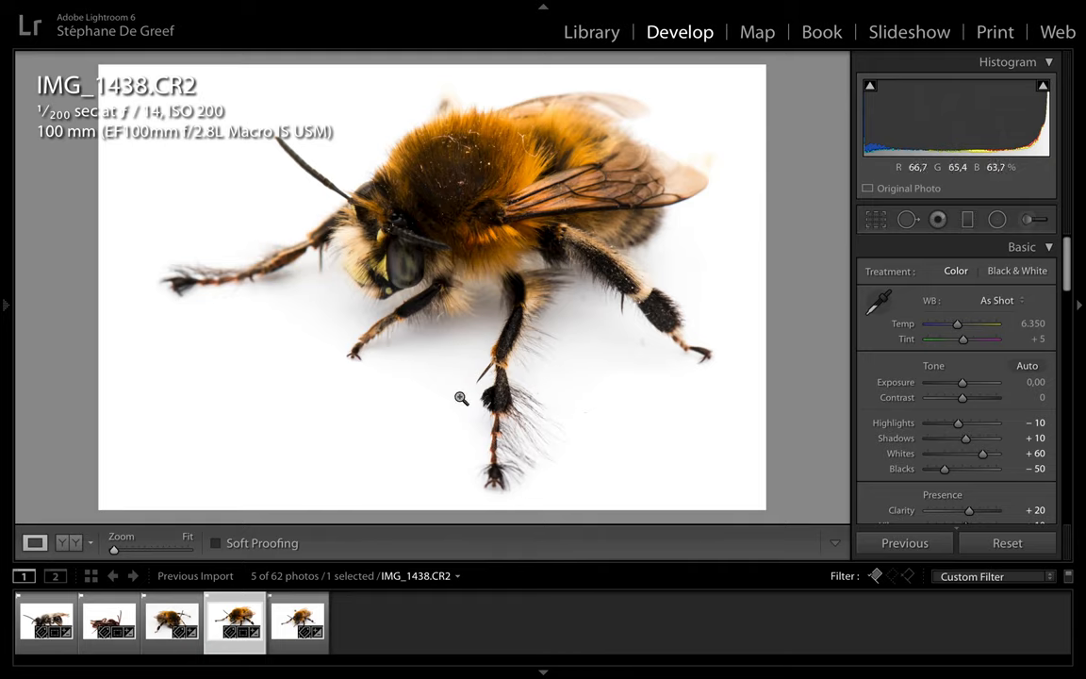
pyautogui.click(459, 396)
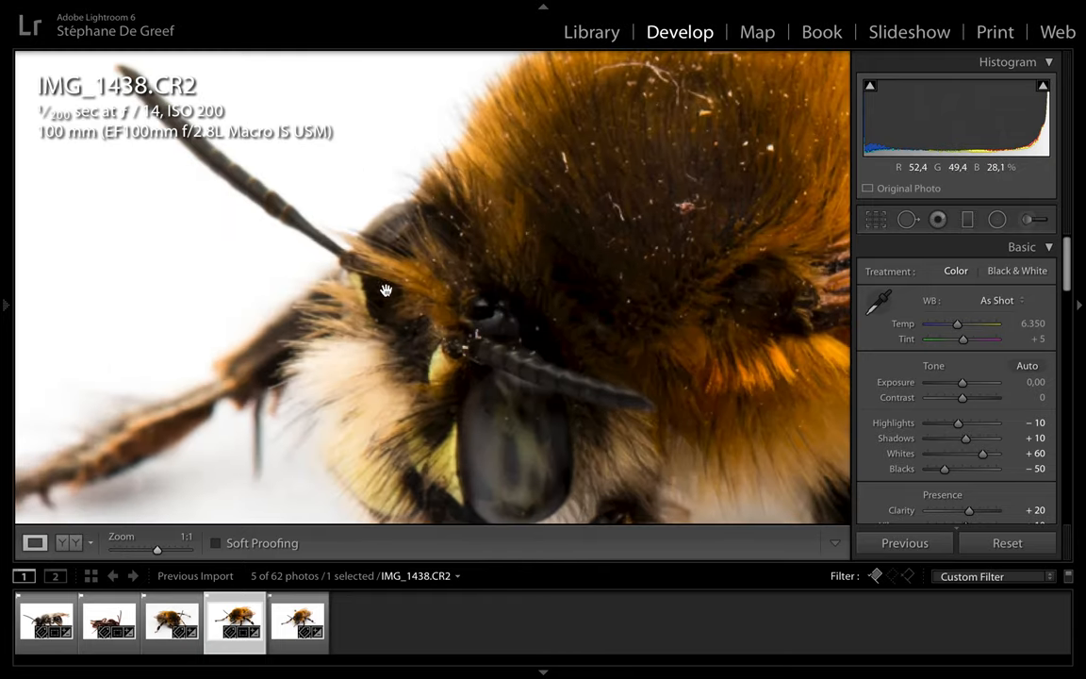
pyautogui.moveTo(320, 234)
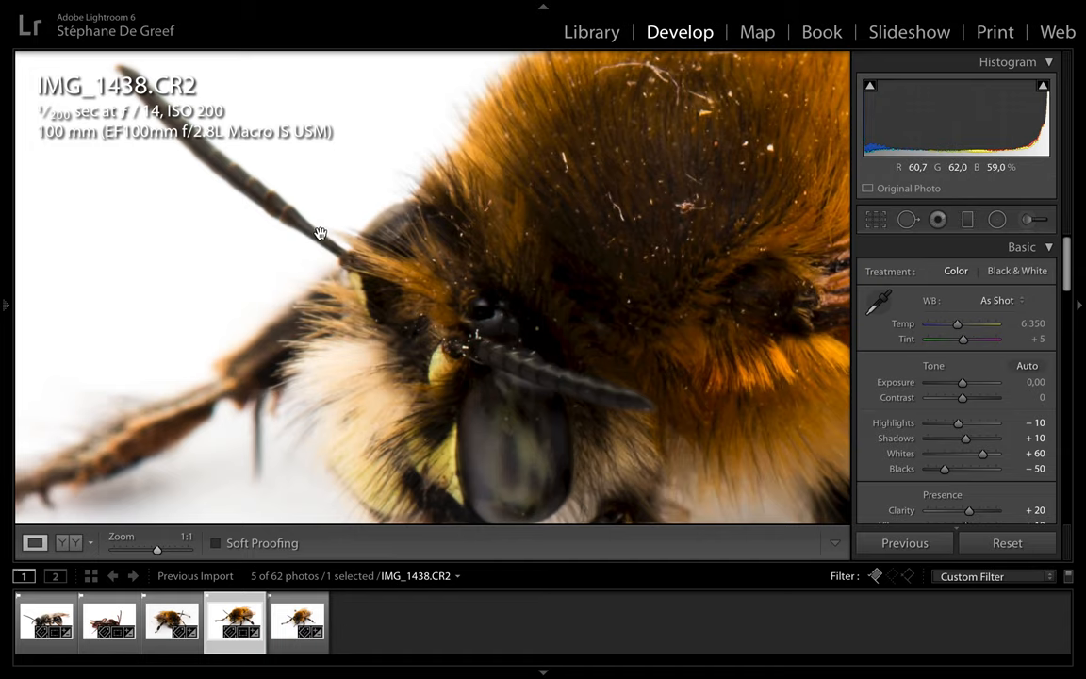
pyautogui.click(320, 234)
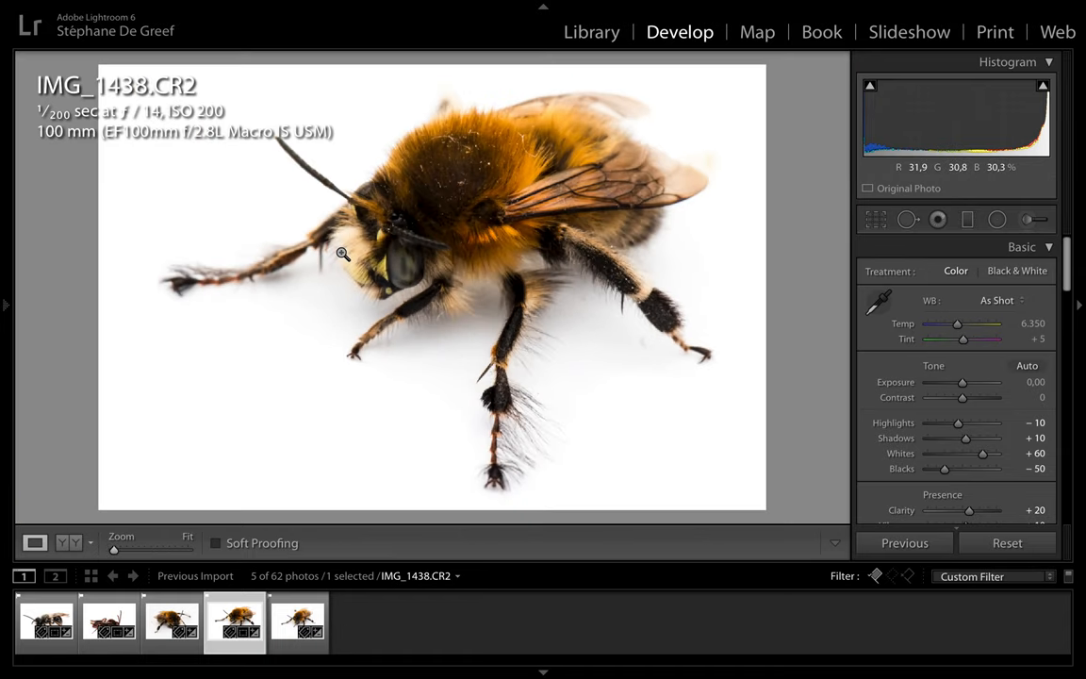
pyautogui.moveTo(643, 468)
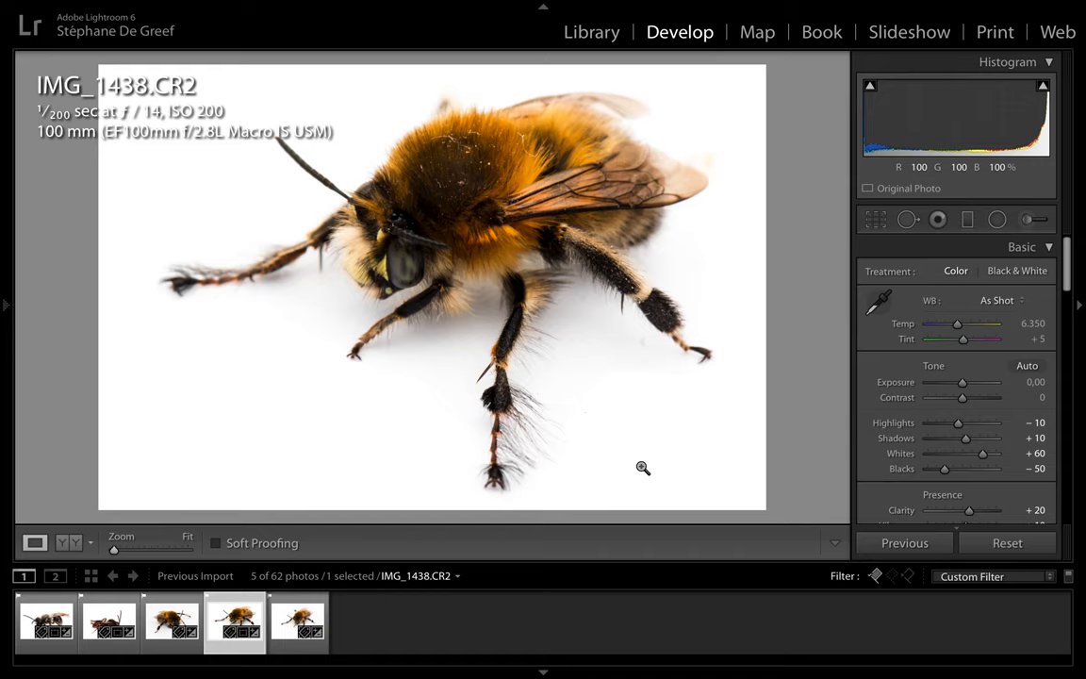
pyautogui.click(592, 30)
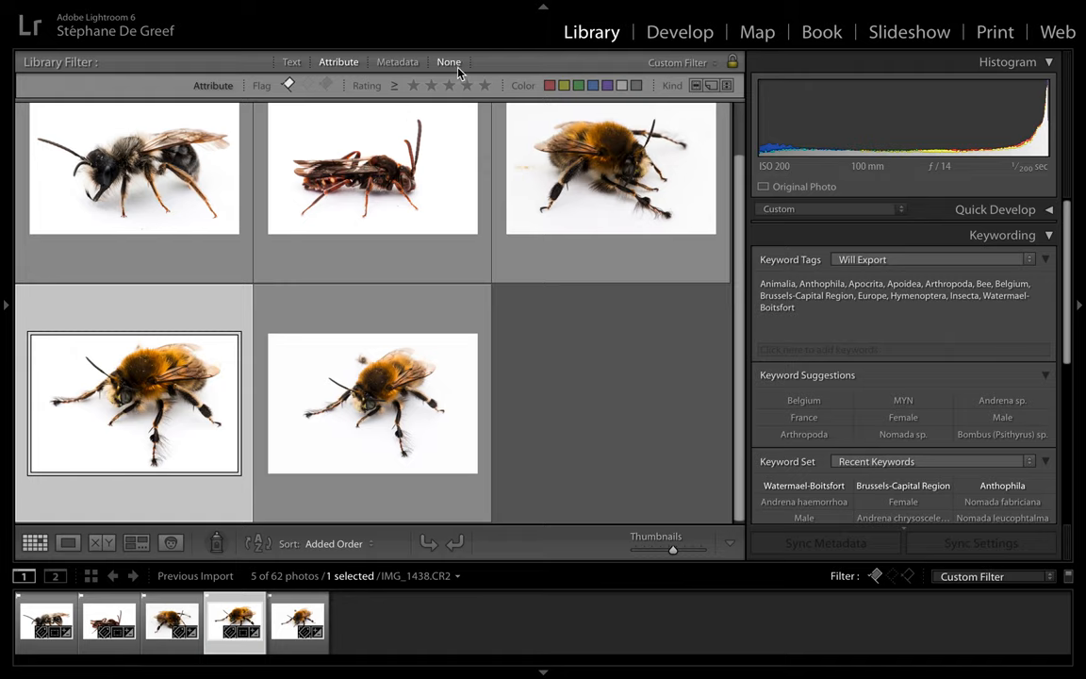
pyautogui.click(449, 61)
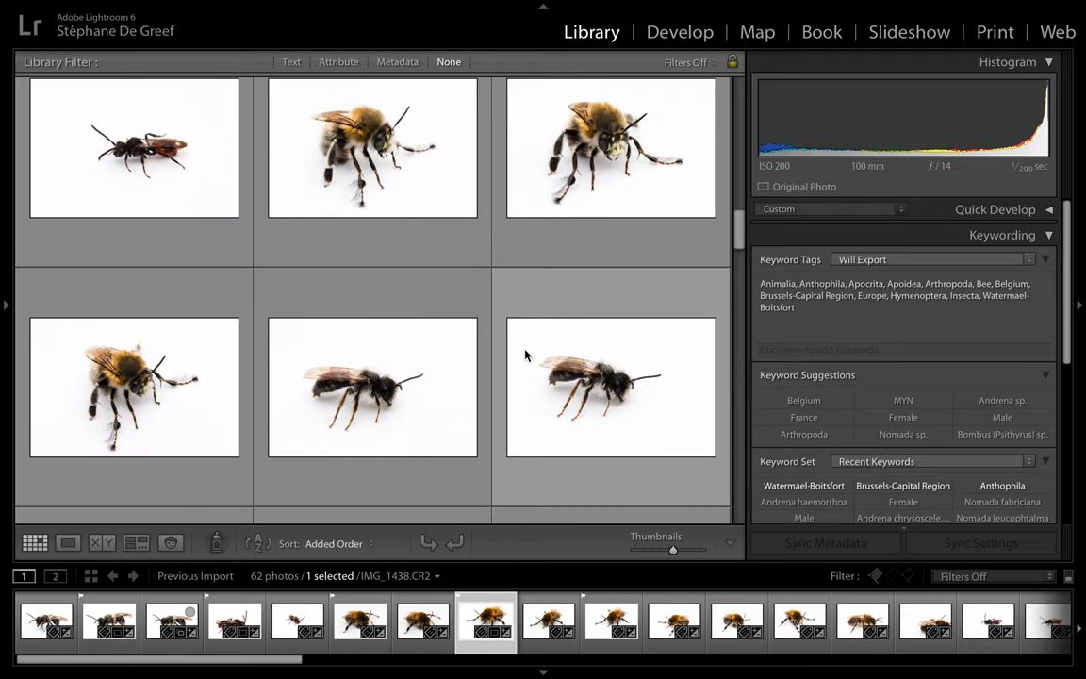
pyautogui.scroll(-3)
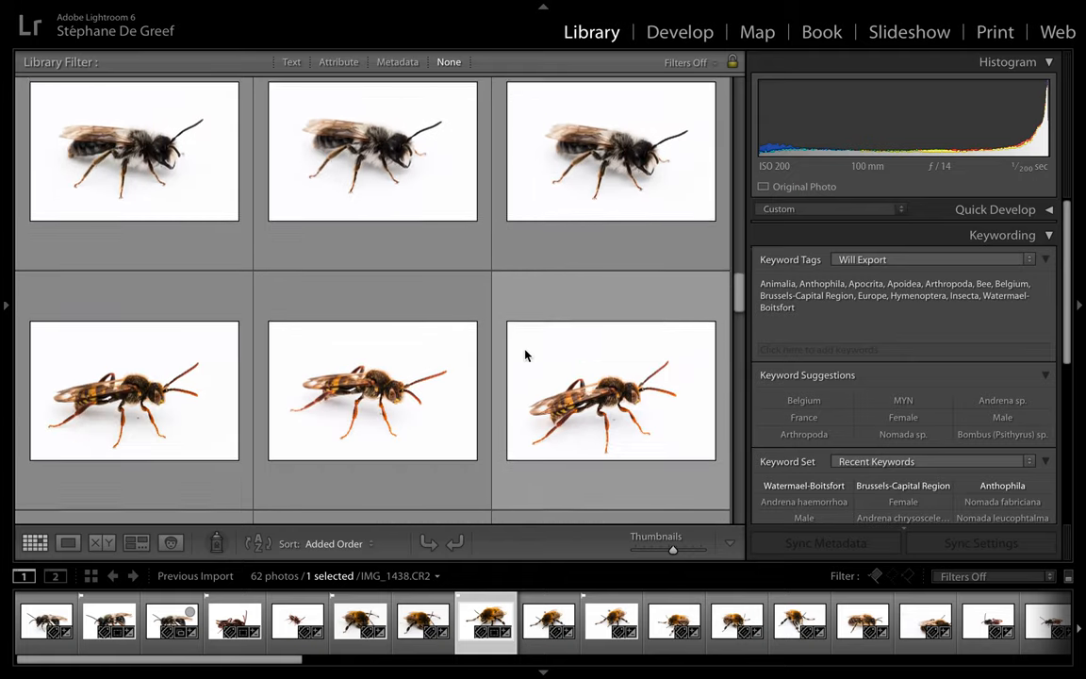
pyautogui.scroll(-3)
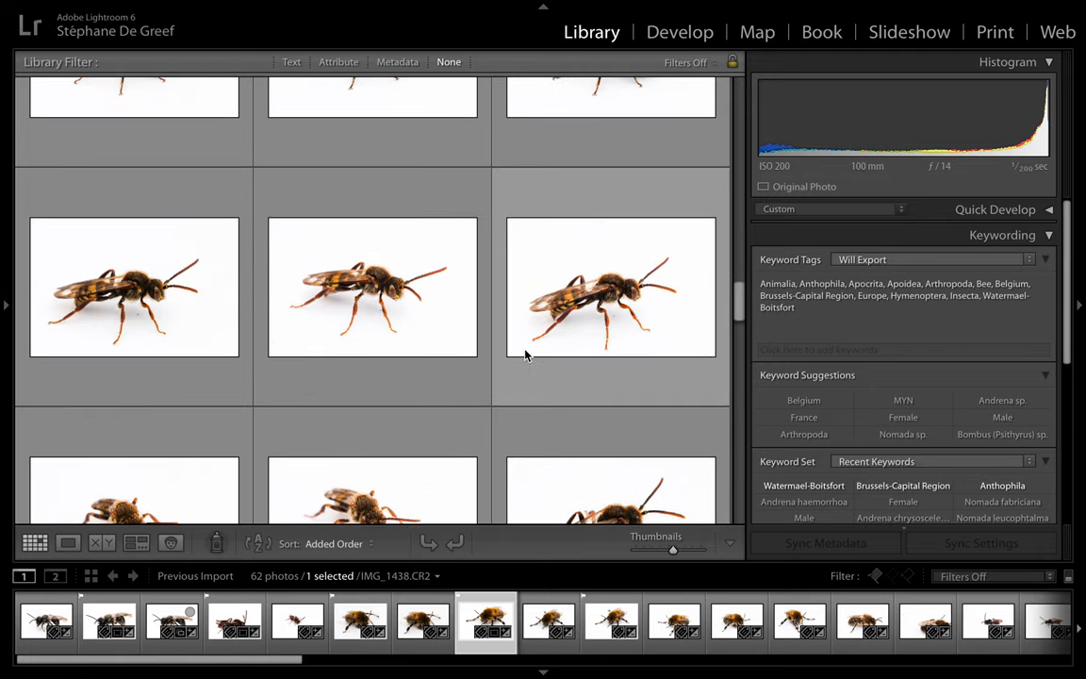
pyautogui.click(68, 543)
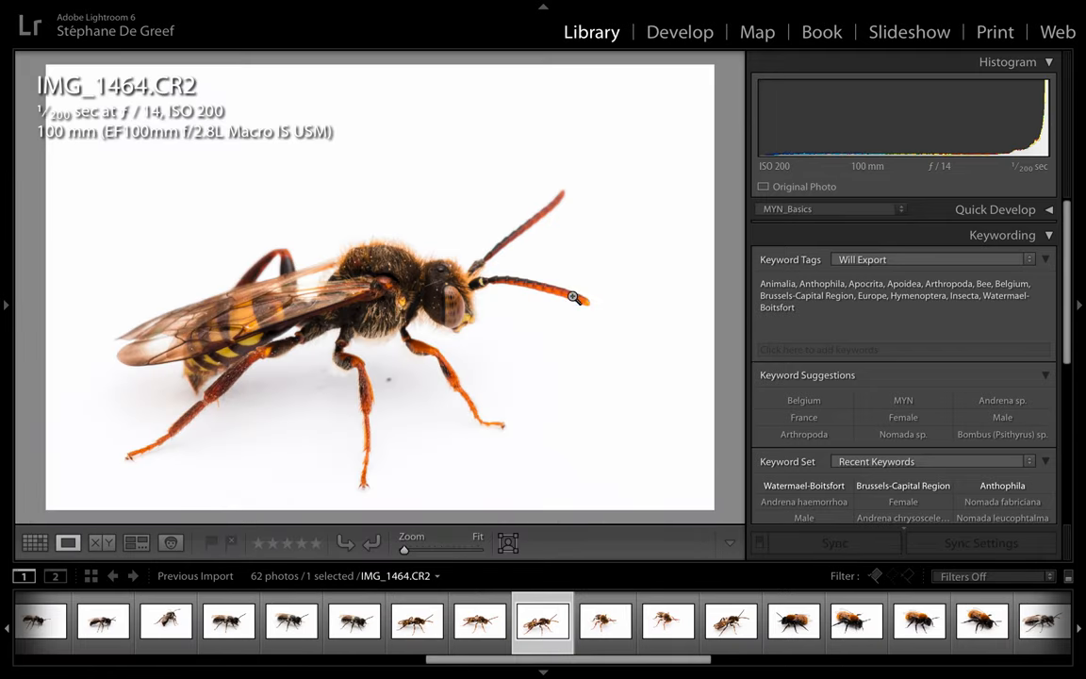
pyautogui.click(34, 543)
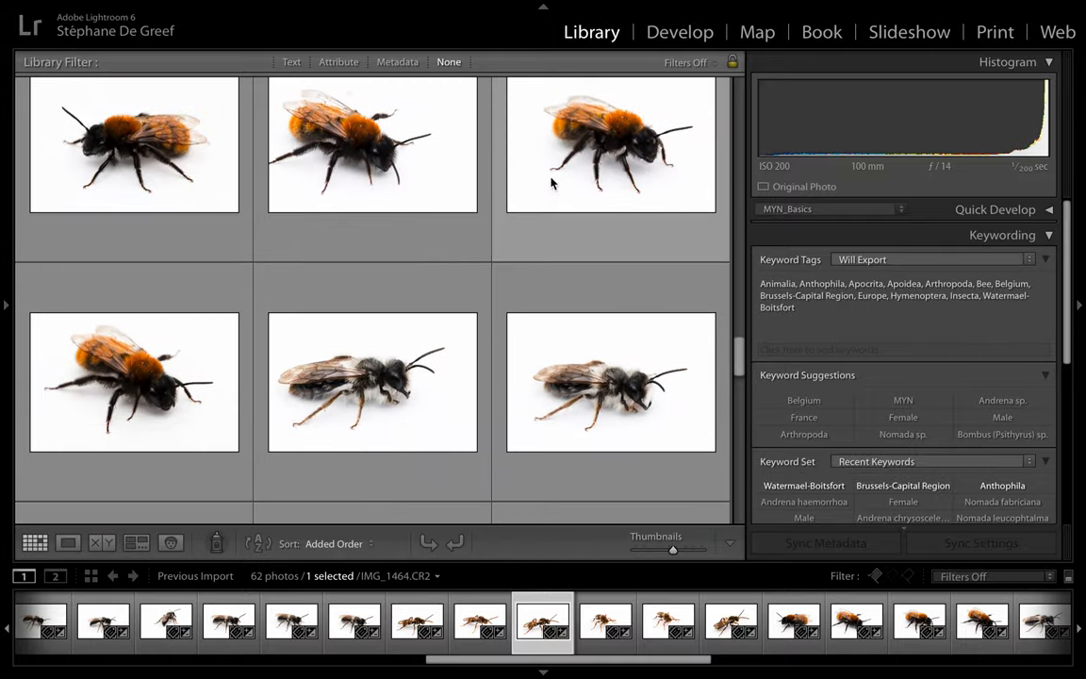
pyautogui.scroll(-3)
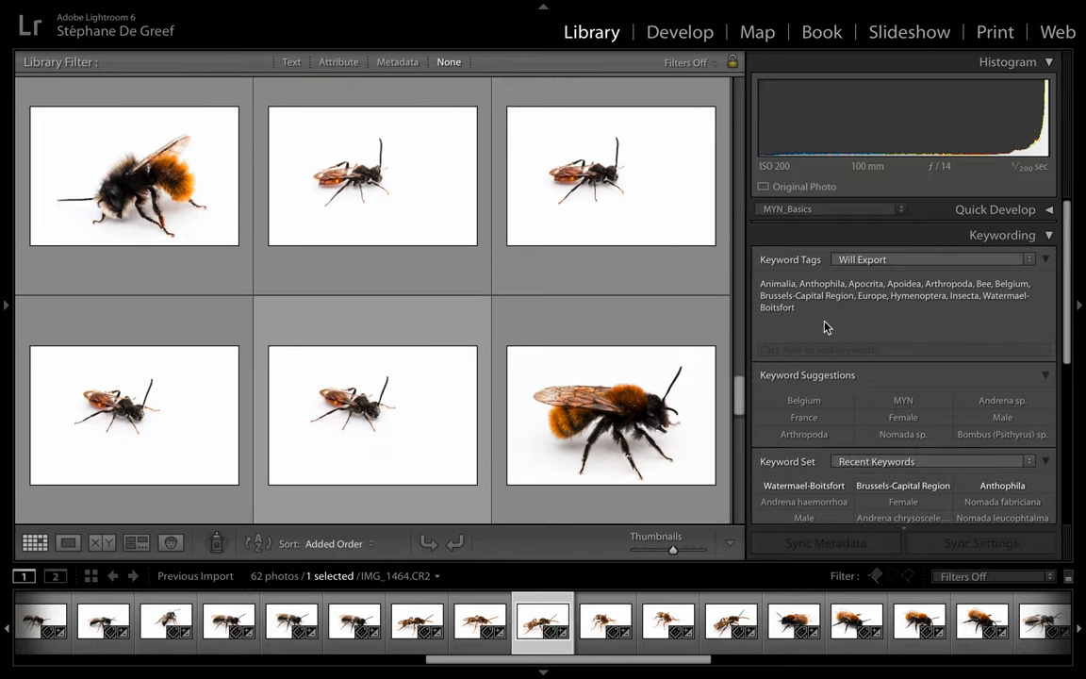
pyautogui.click(1078, 305)
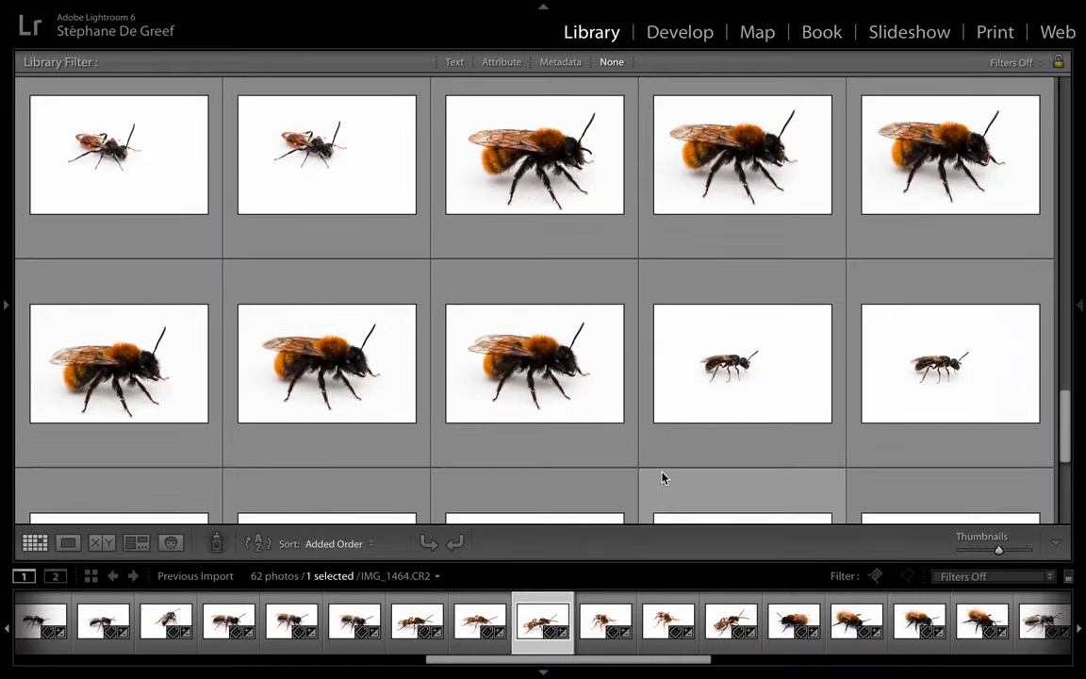
pyautogui.scroll(-3)
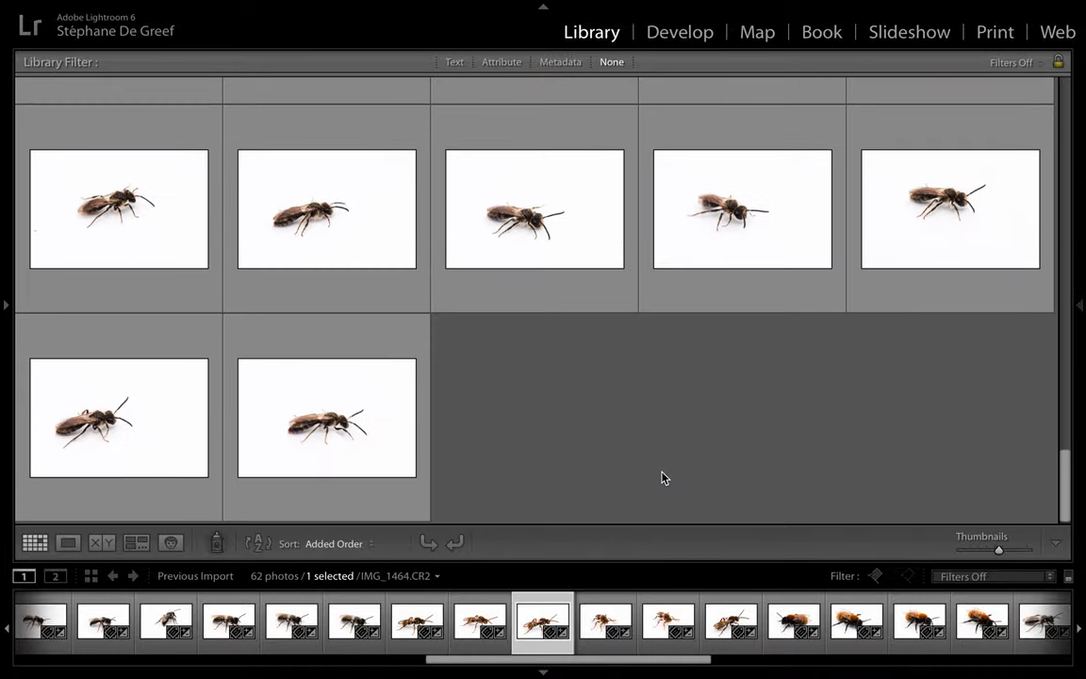
pyautogui.scroll(-3)
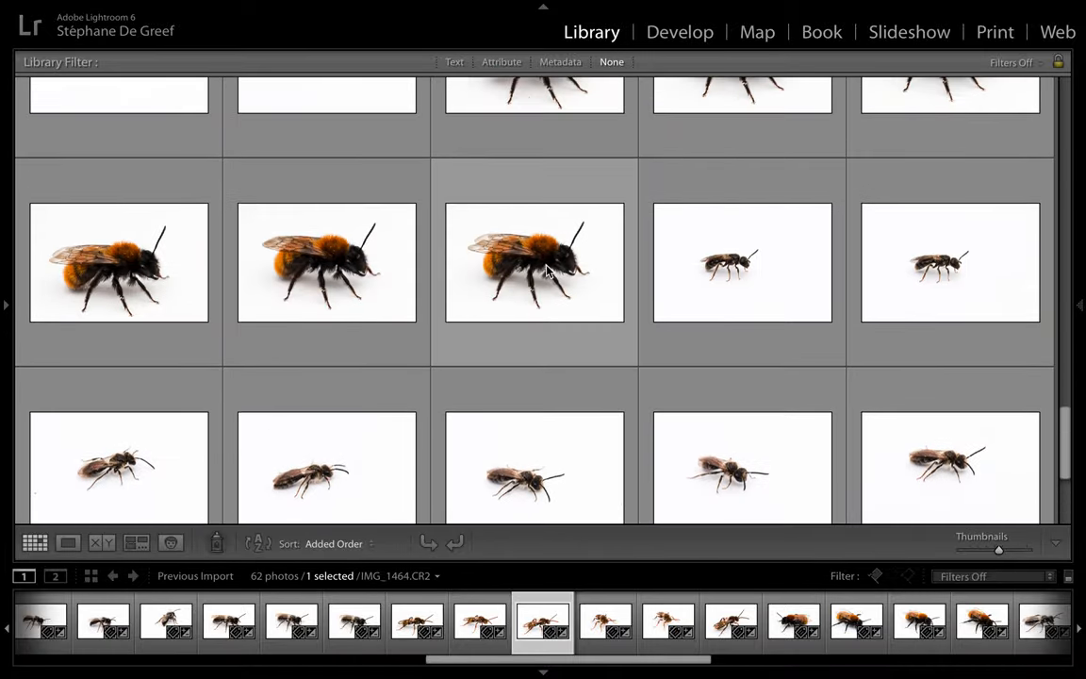
pyautogui.doubleClick(536, 262)
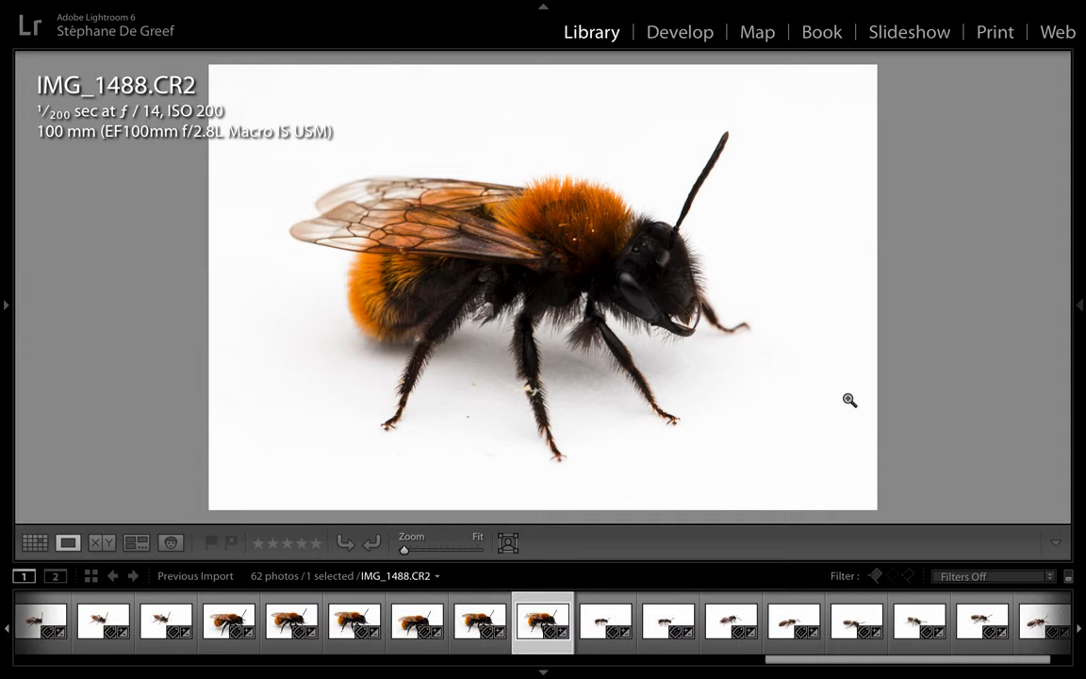
pyautogui.moveTo(777, 394)
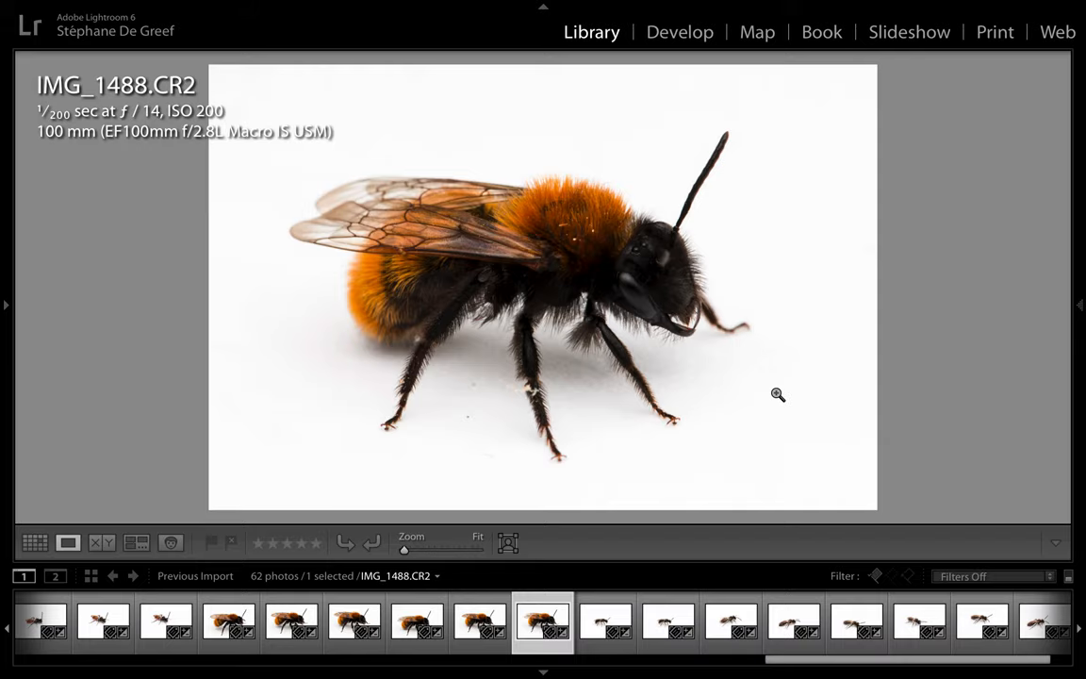
pyautogui.click(34, 543)
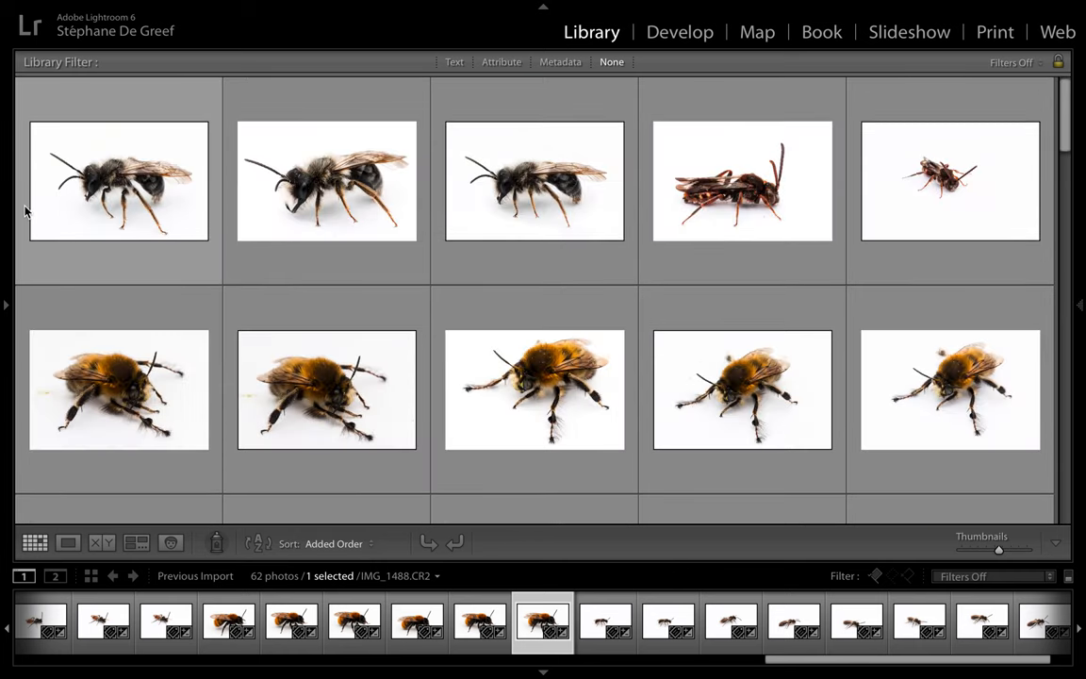
# Step: Select the first three dark bee photos and tick Andrena sp. from the keyword list filtered by 'andrena'
pyautogui.click(119, 181)
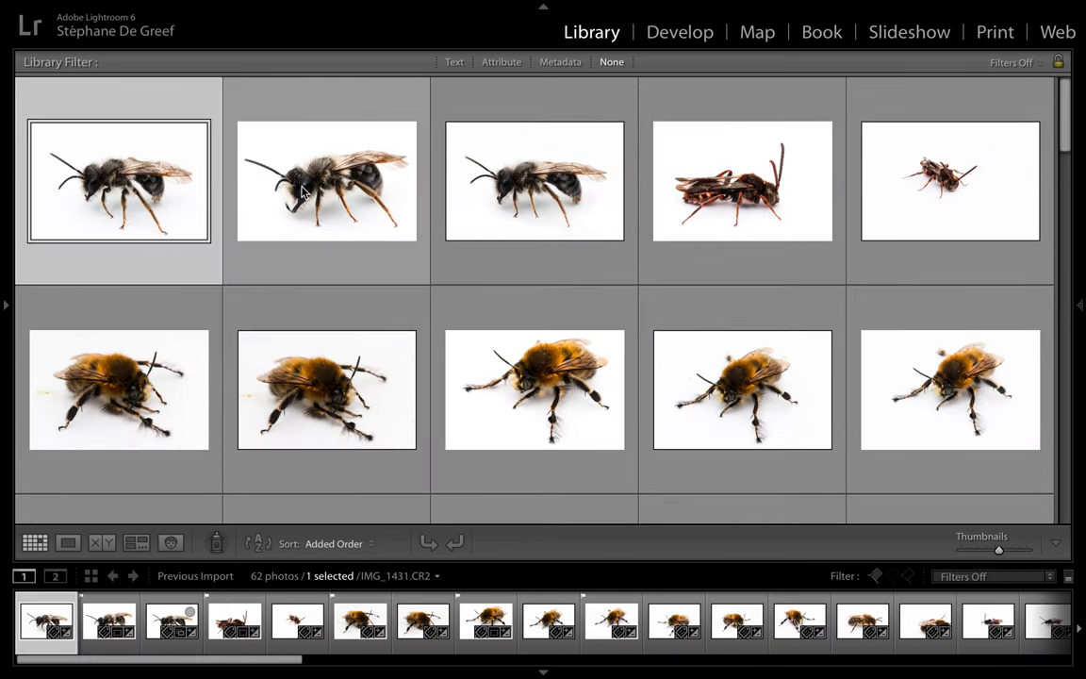
pyautogui.click(536, 181)
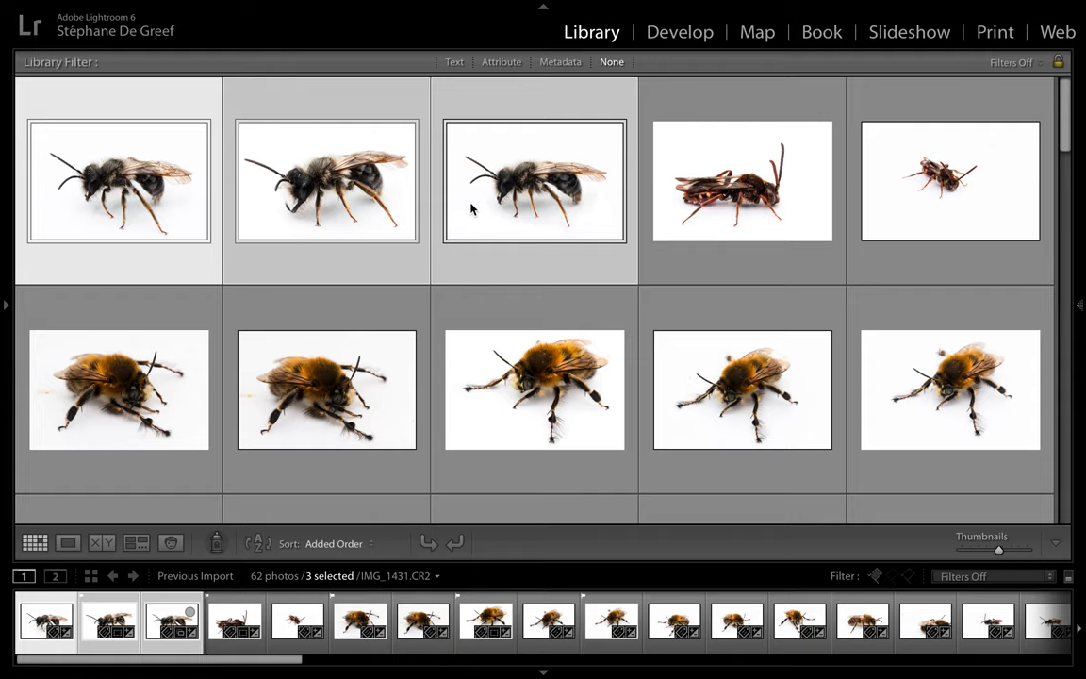
pyautogui.moveTo(516, 233)
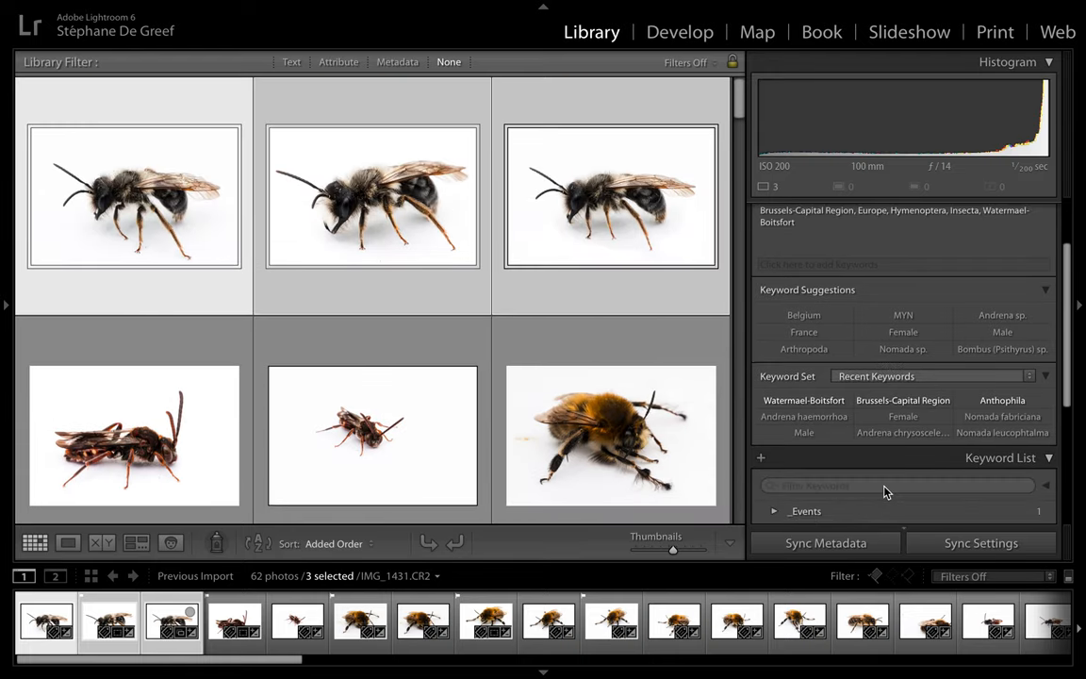
pyautogui.write('andrena')
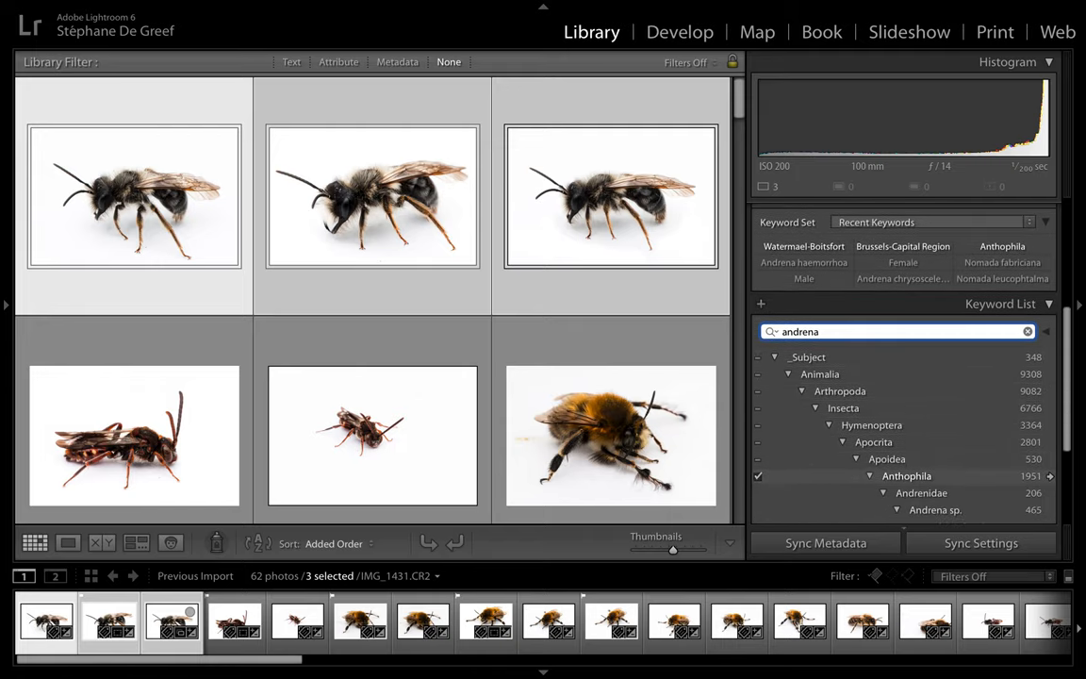
pyautogui.click(897, 509)
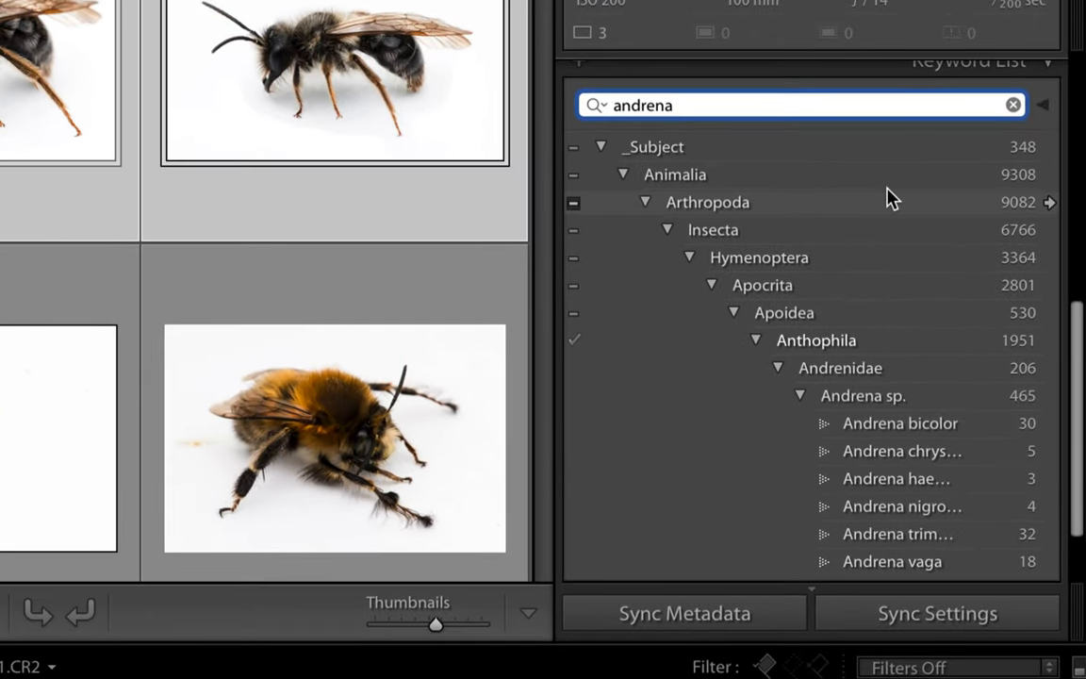
pyautogui.moveTo(856, 200)
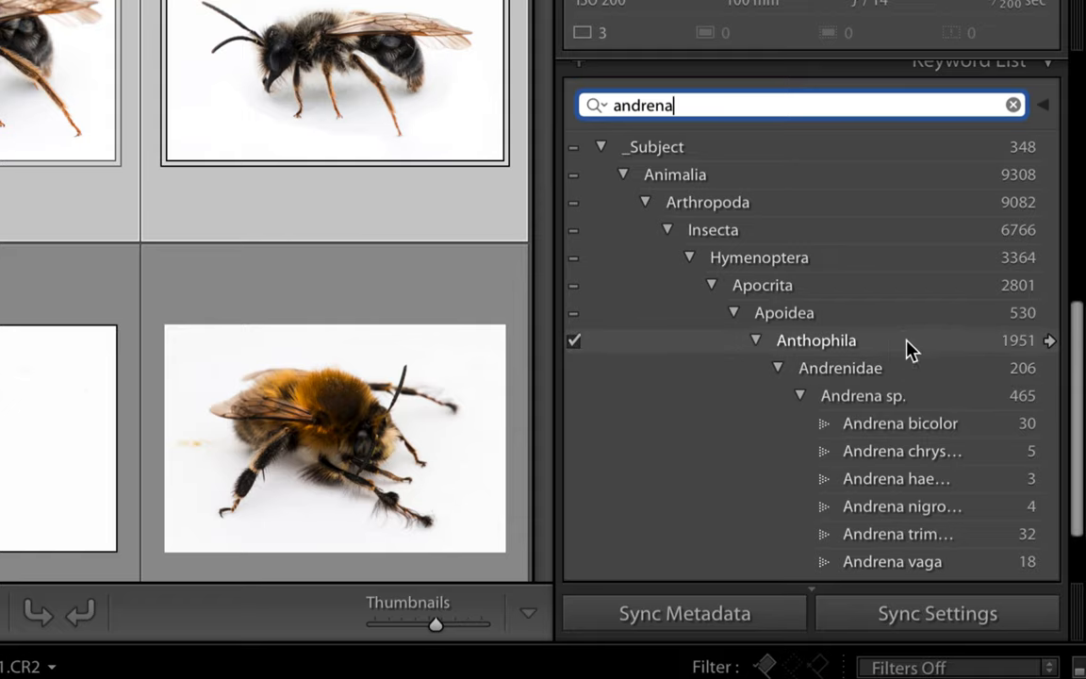
pyautogui.moveTo(933, 356)
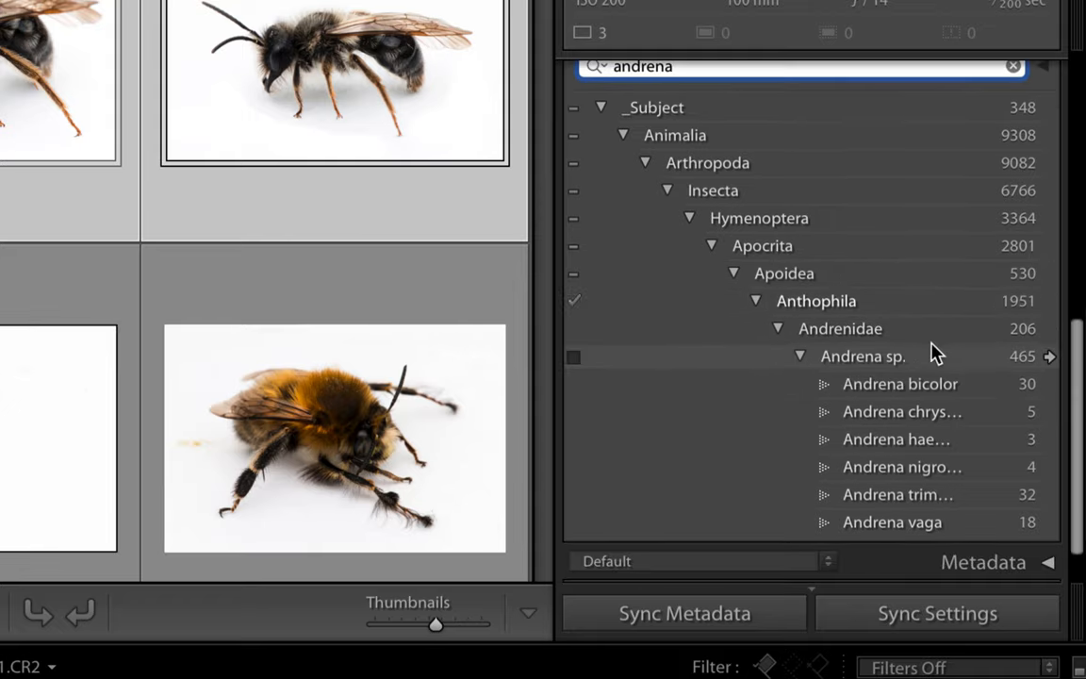
pyautogui.moveTo(546, 358)
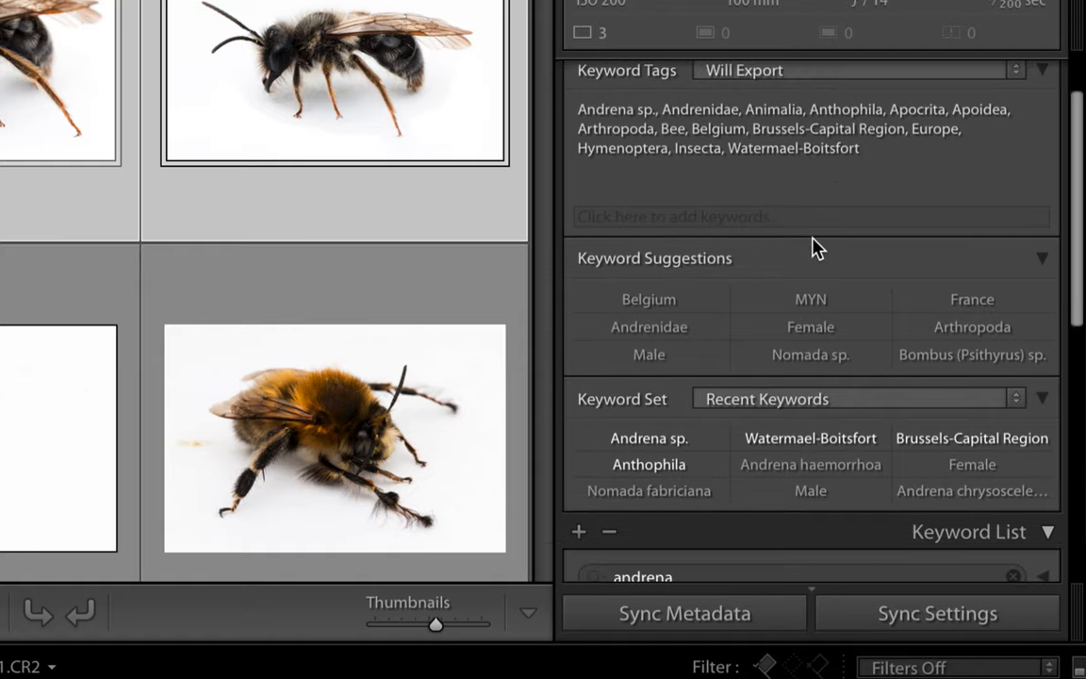
pyautogui.moveTo(846, 256)
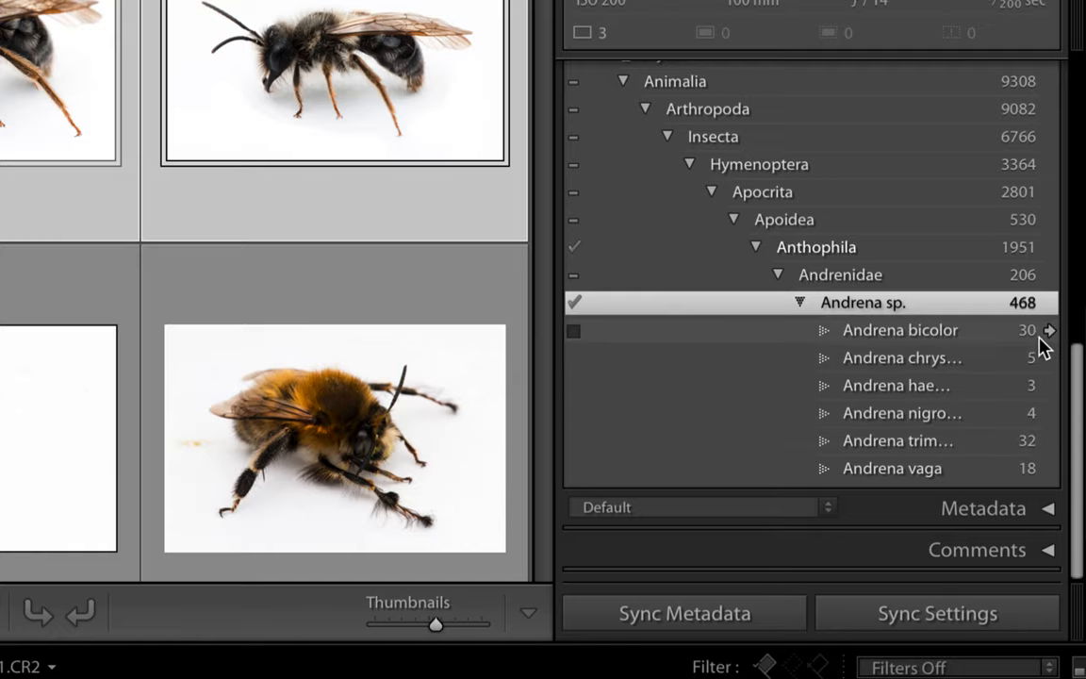
pyautogui.moveTo(1046, 347)
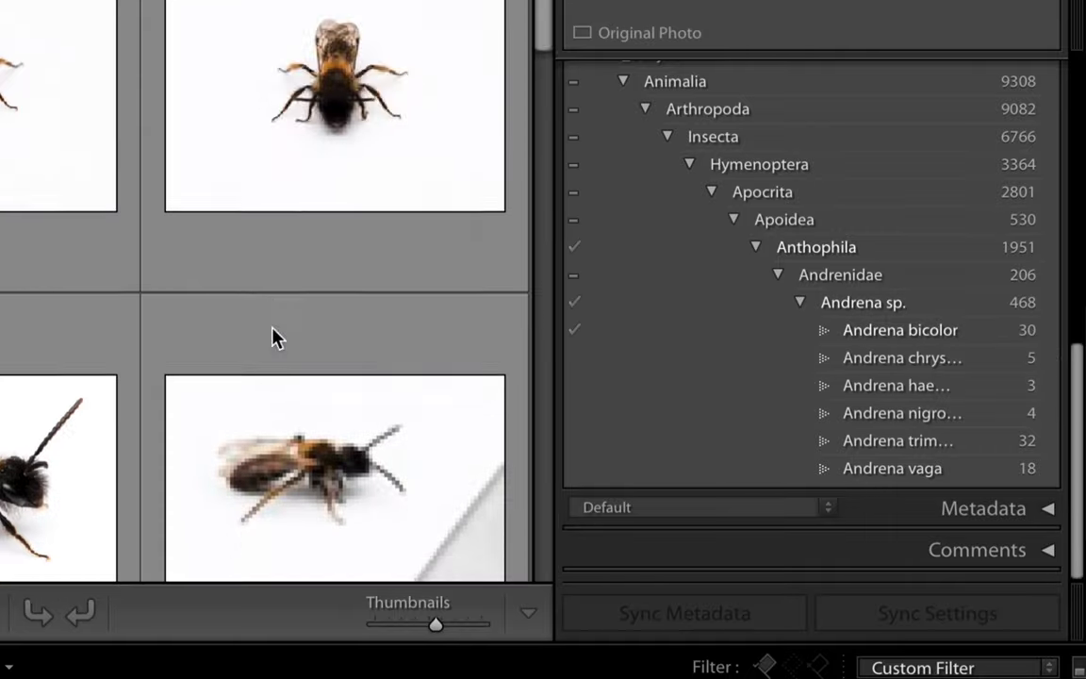
# Step: Filter the catalogue by the Andrena bicolor keyword and scroll through the keyword hierarchy
pyautogui.click(899, 329)
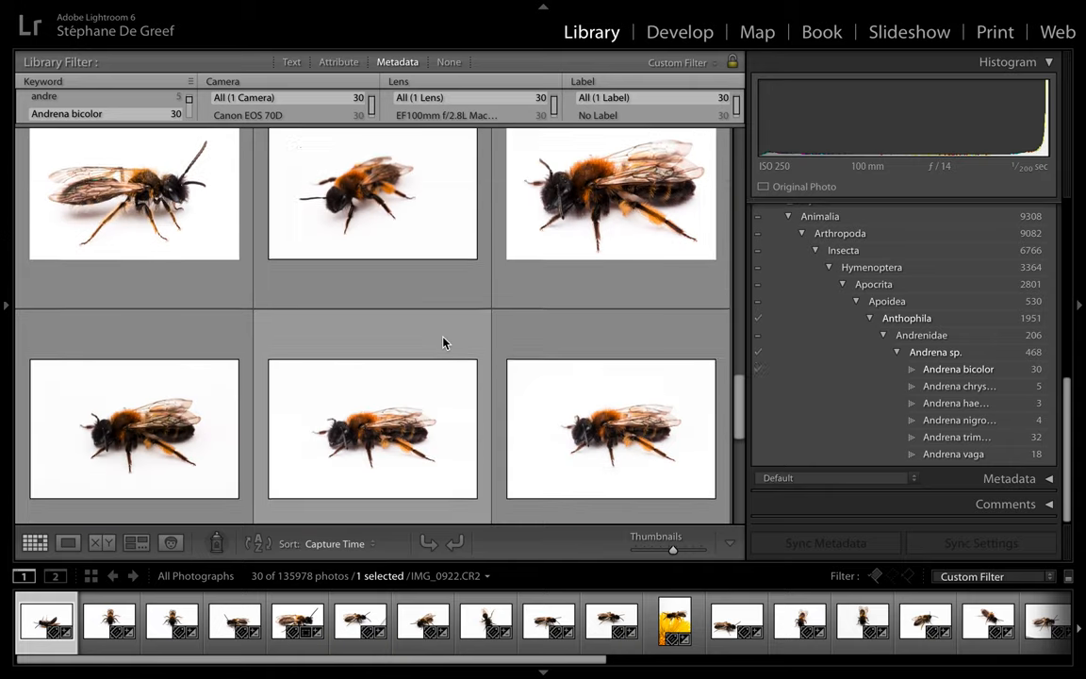
pyautogui.scroll(-3)
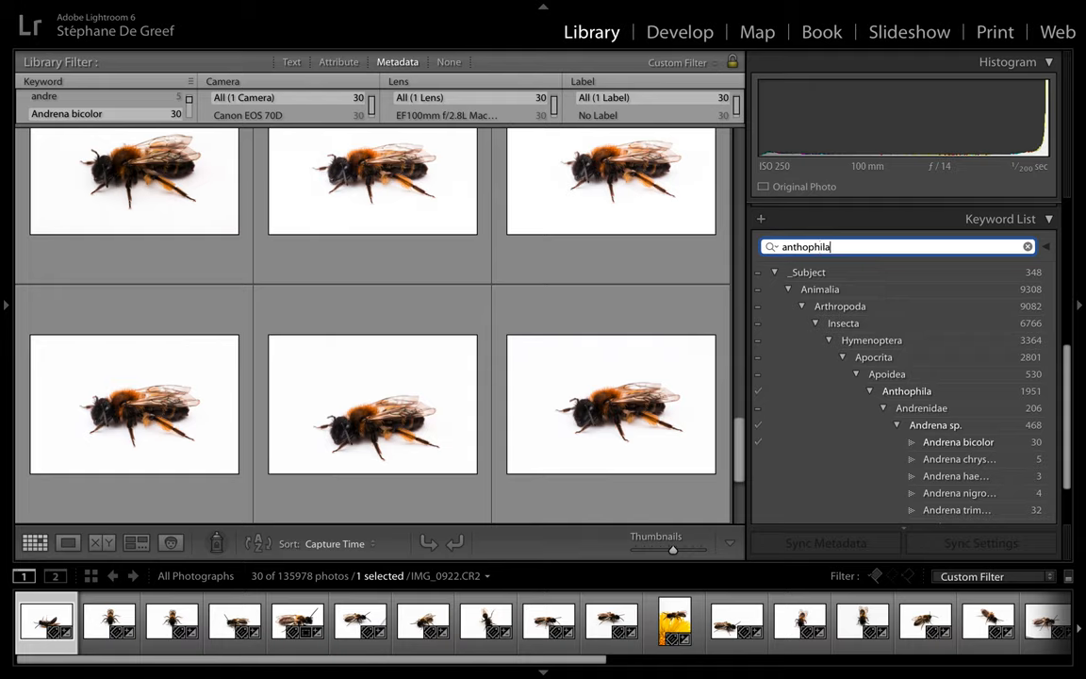
pyautogui.scroll(-3)
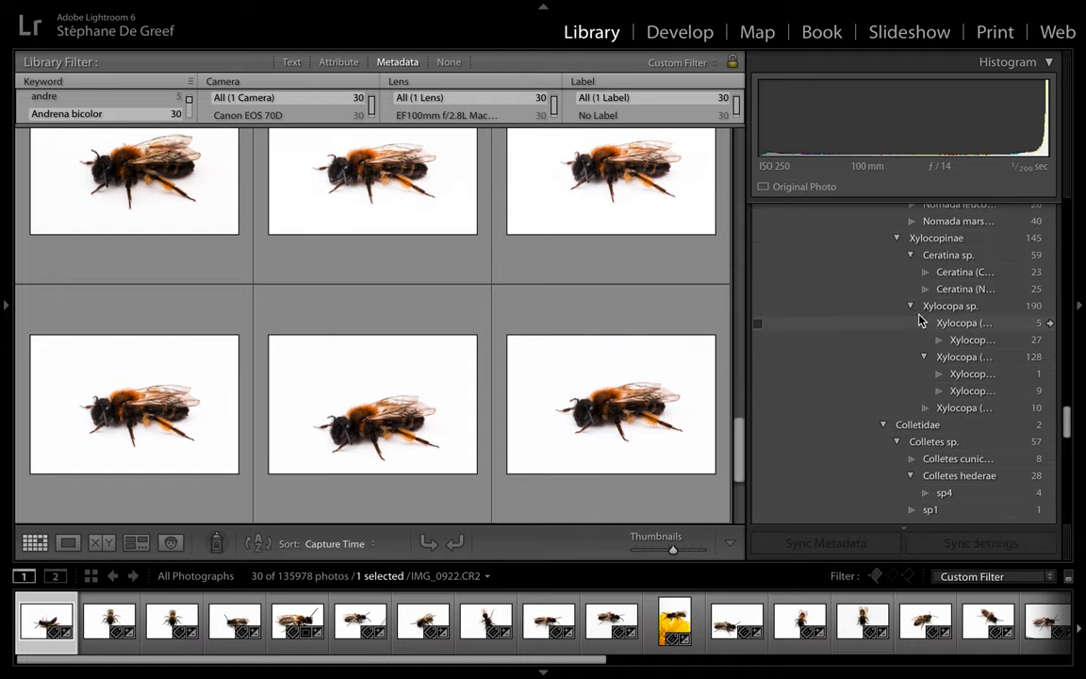
pyautogui.scroll(3)
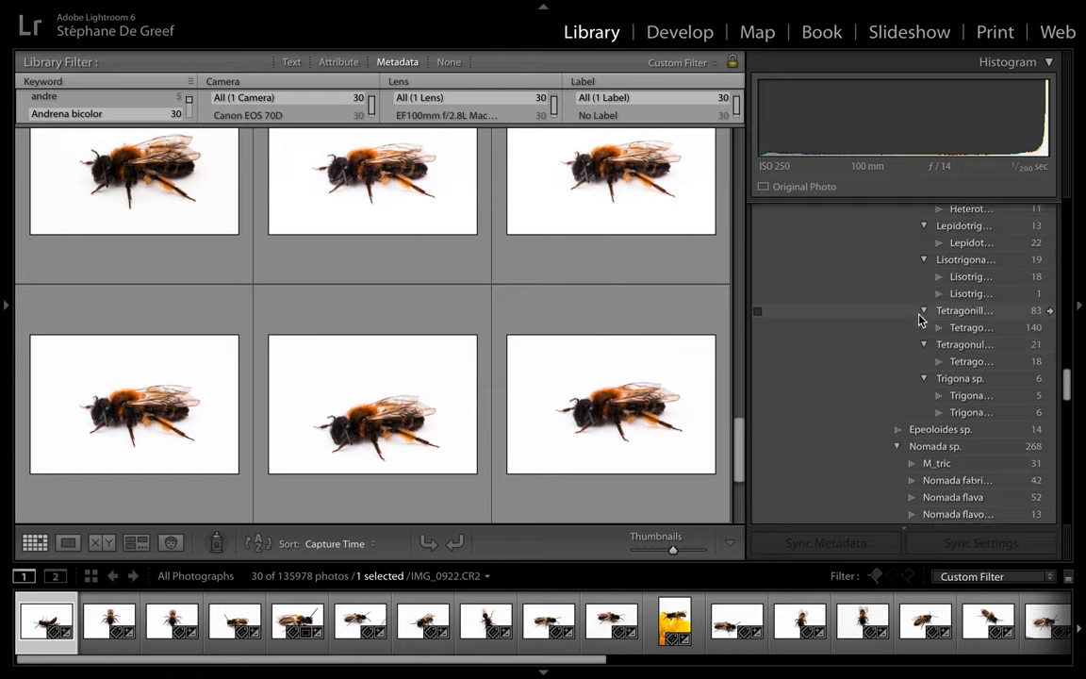
pyautogui.scroll(3)
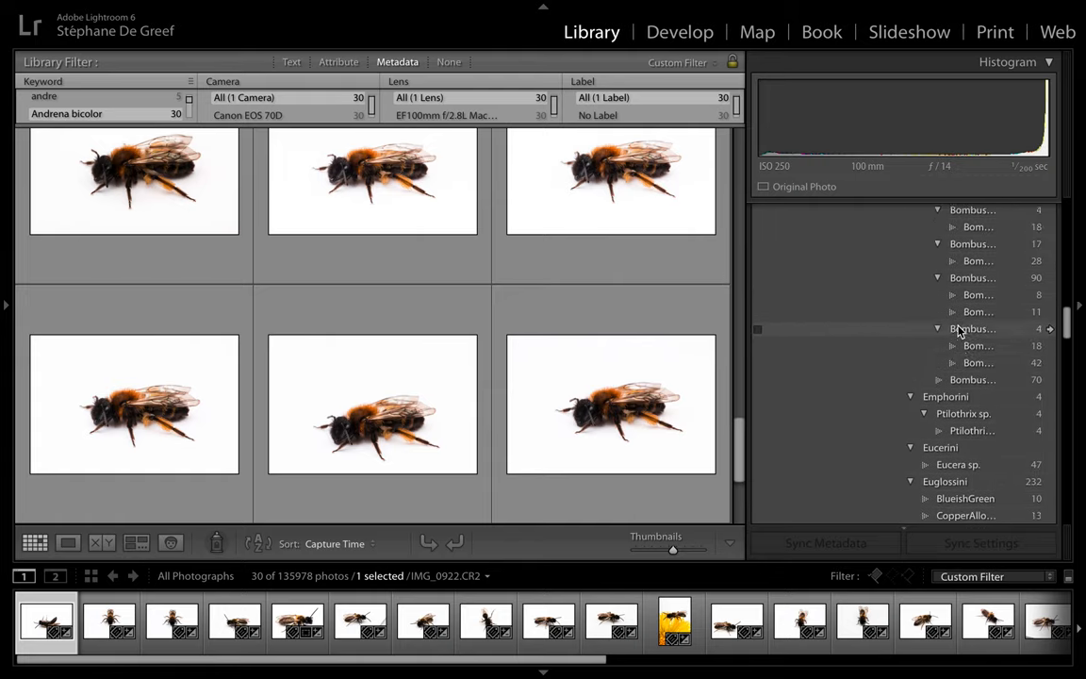
pyautogui.scroll(3)
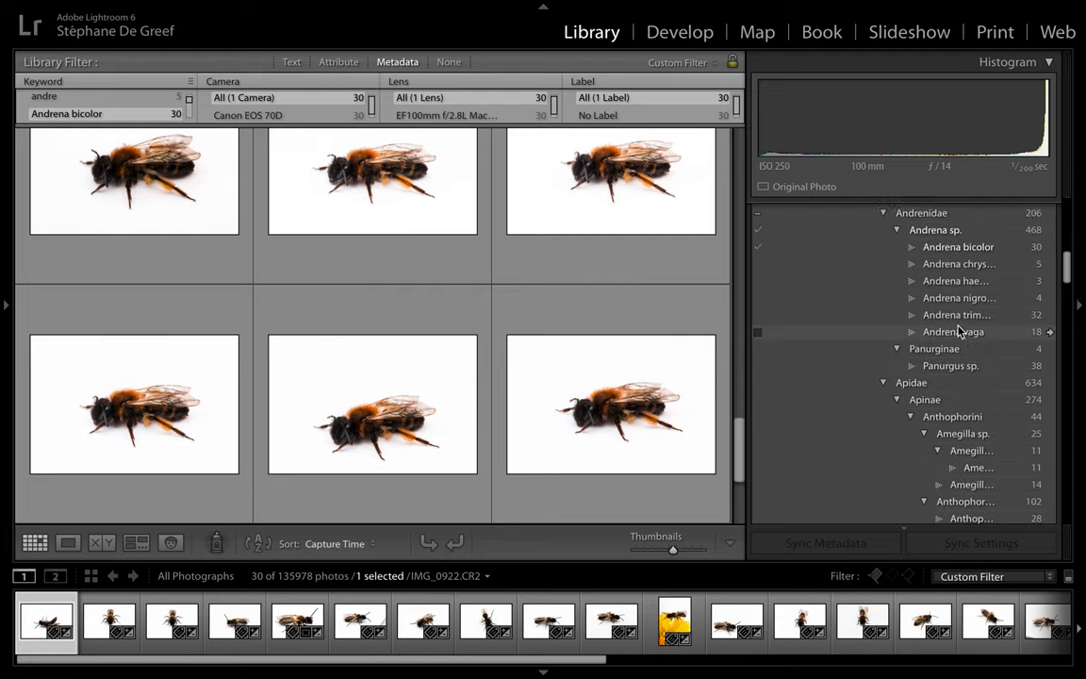
pyautogui.scroll(-3)
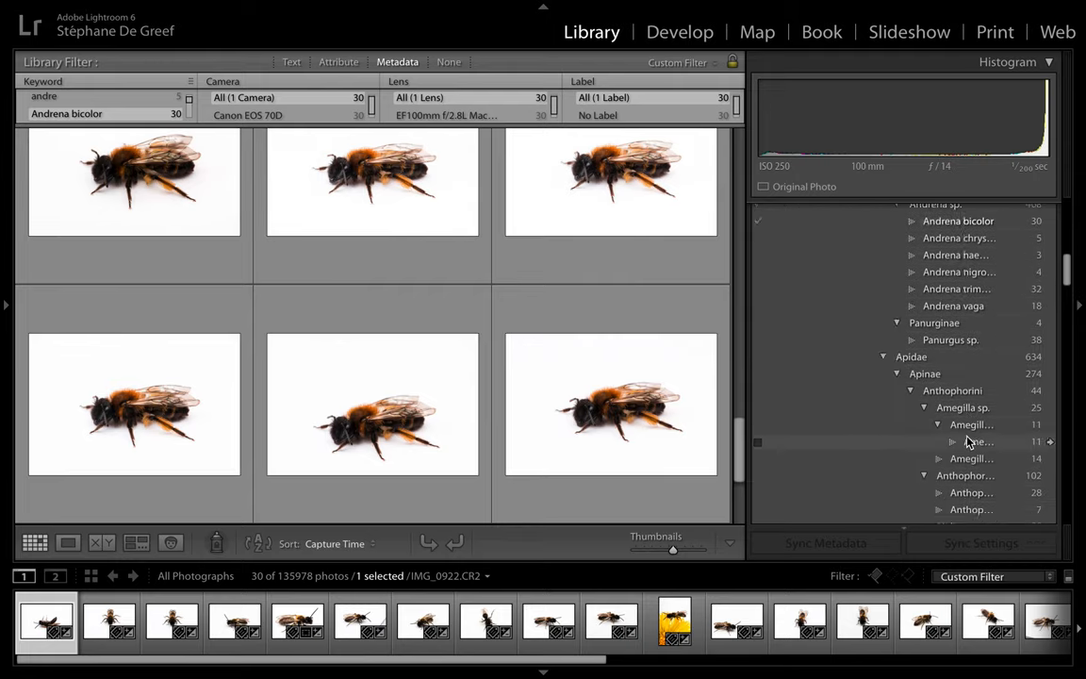
pyautogui.scroll(-3)
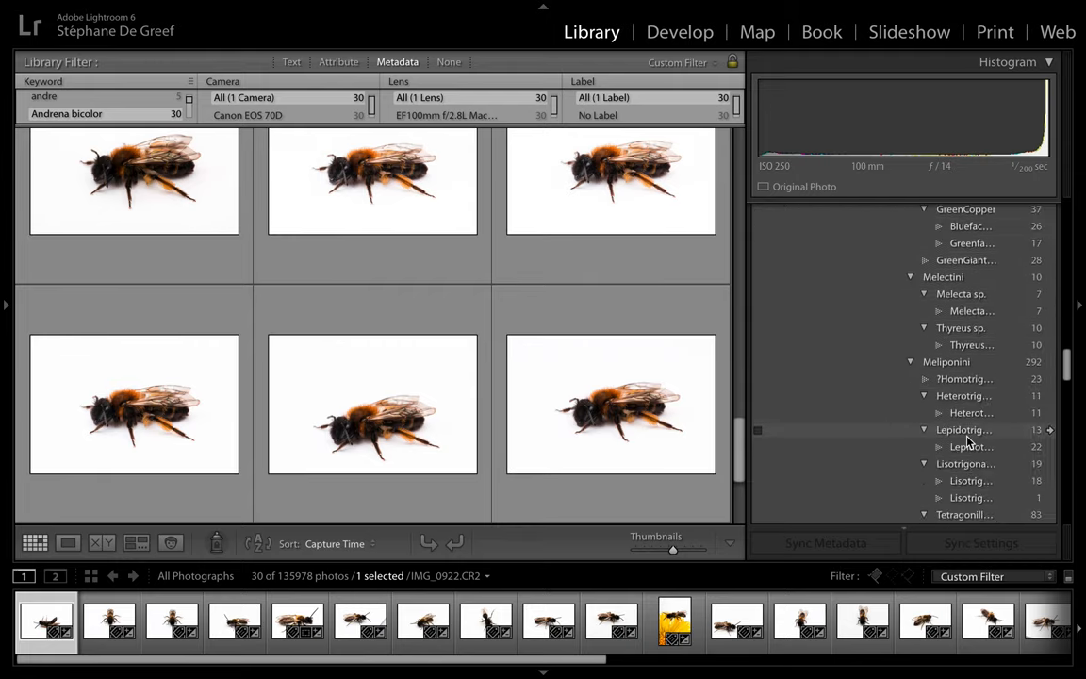
pyautogui.scroll(-3)
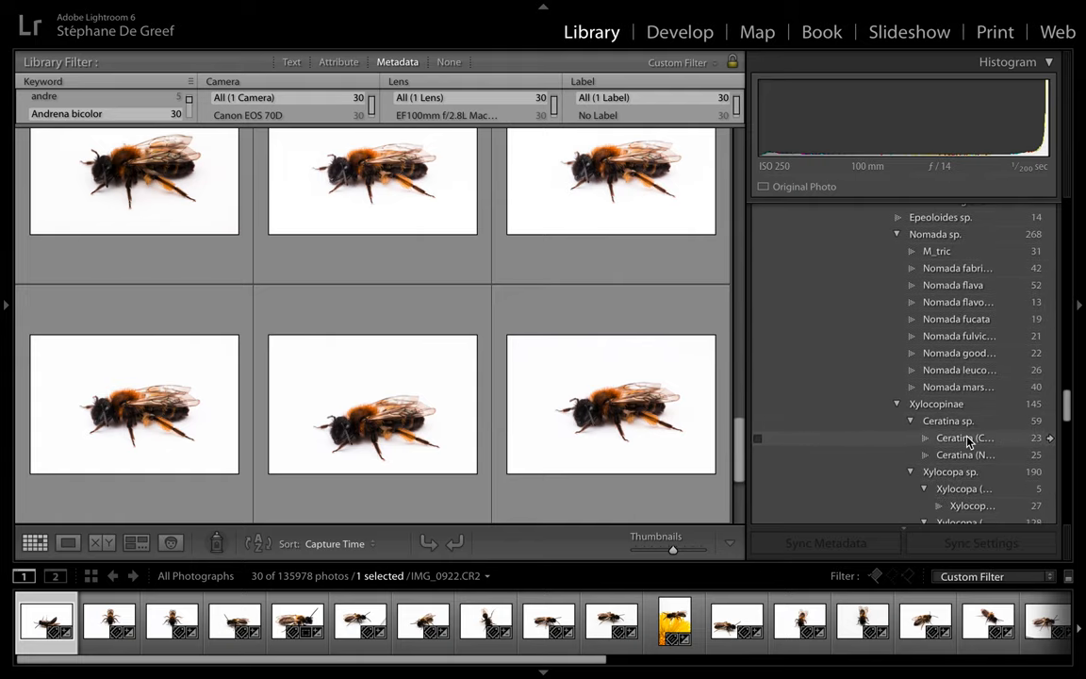
pyautogui.scroll(-3)
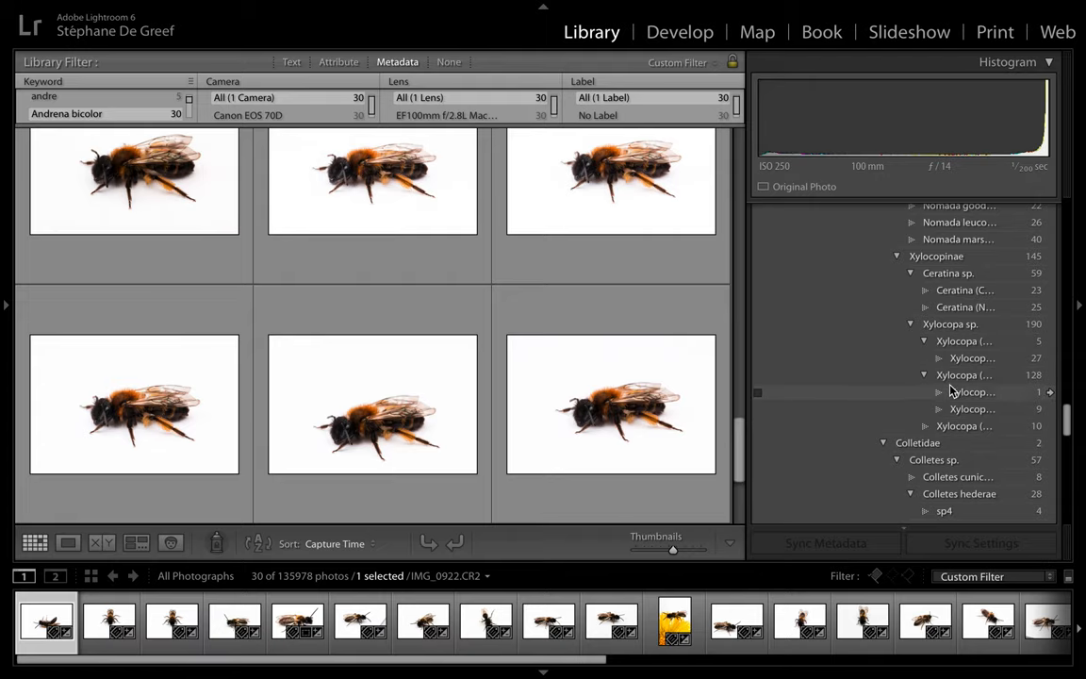
pyautogui.scroll(3)
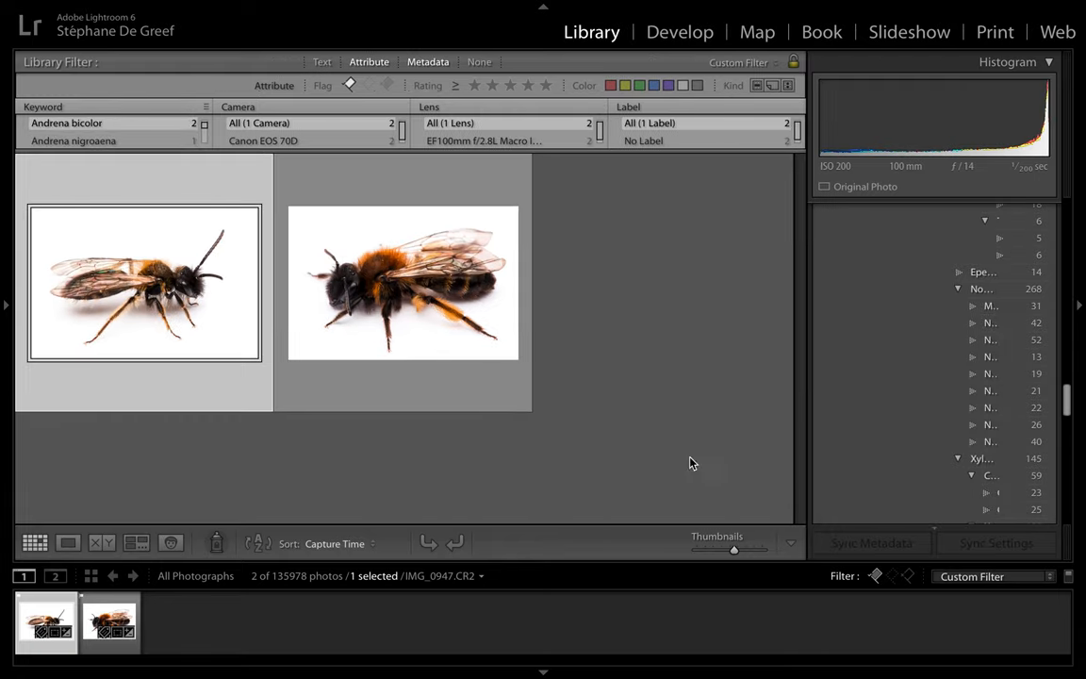
pyautogui.moveTo(663, 453)
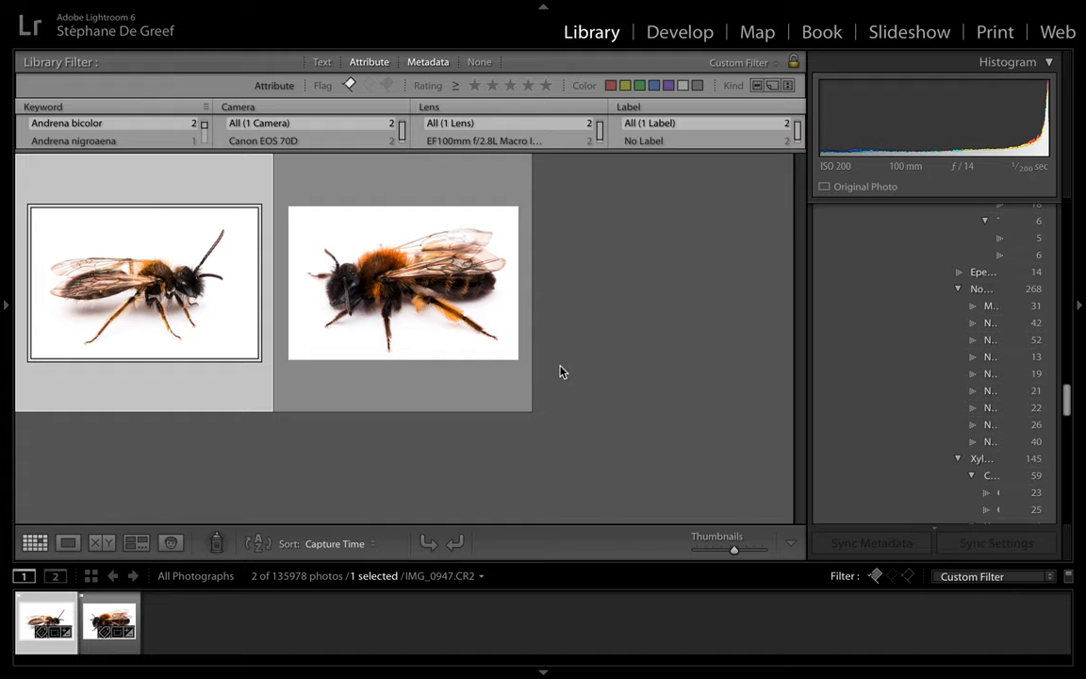
pyautogui.moveTo(653, 279)
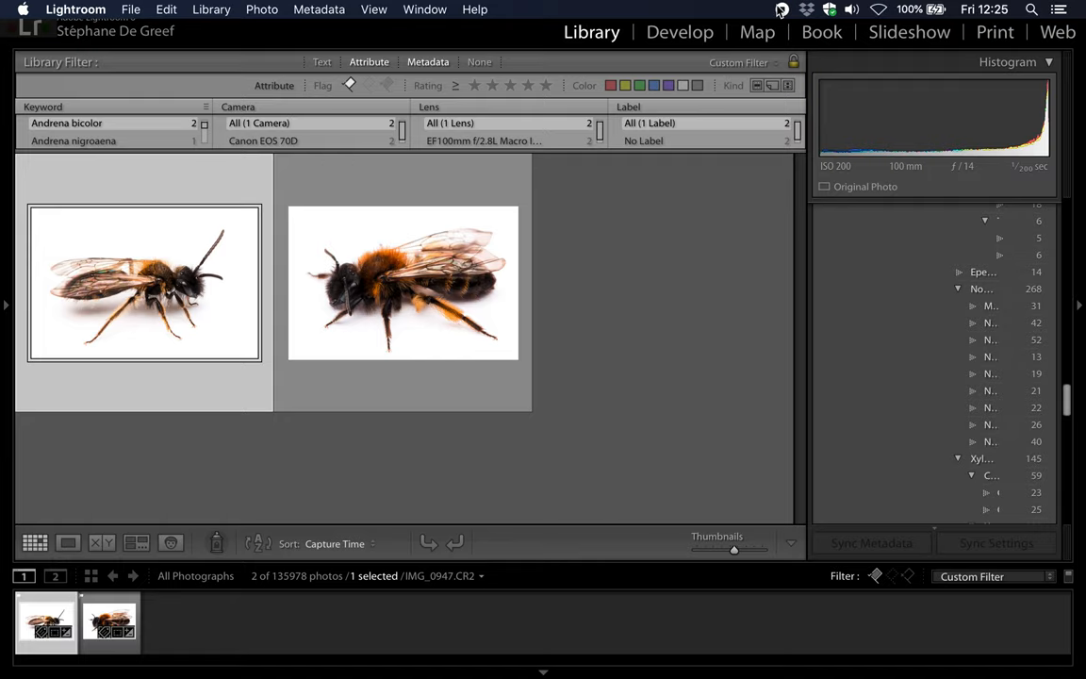
pyautogui.moveTo(780, 16)
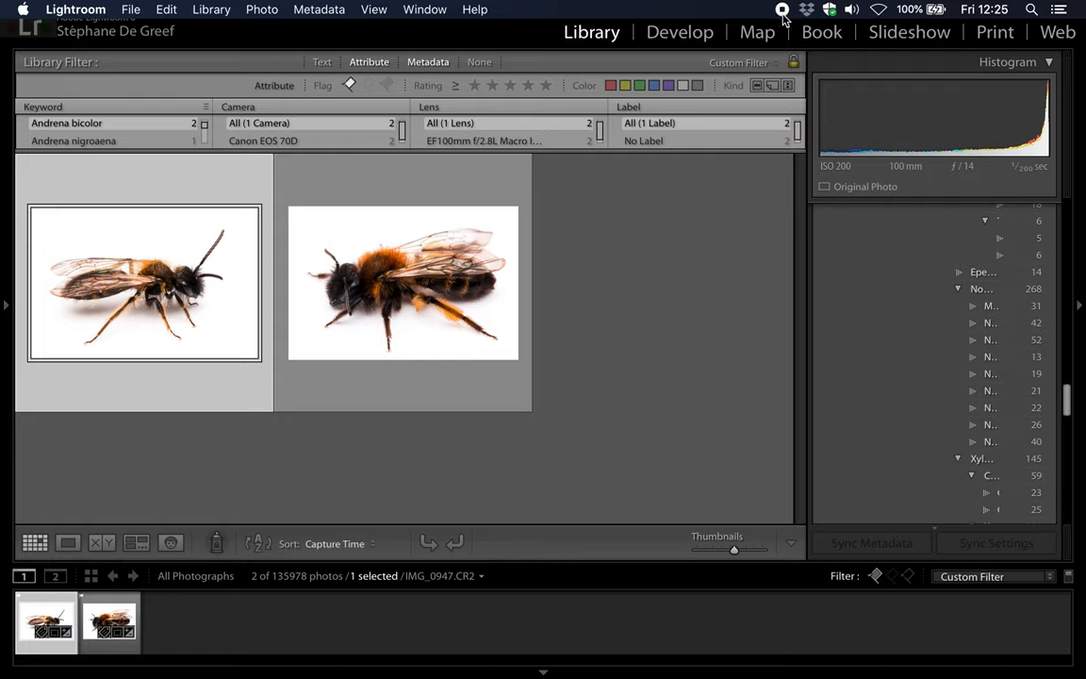